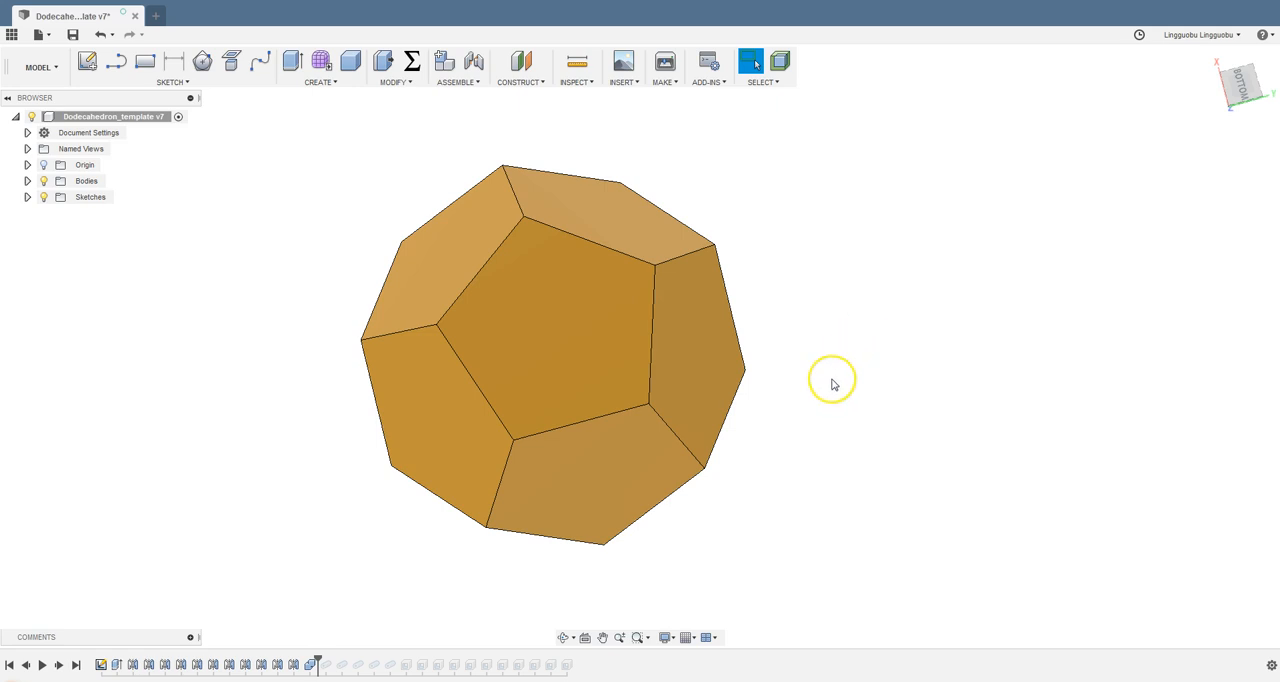
pyautogui.moveTo(834, 385)
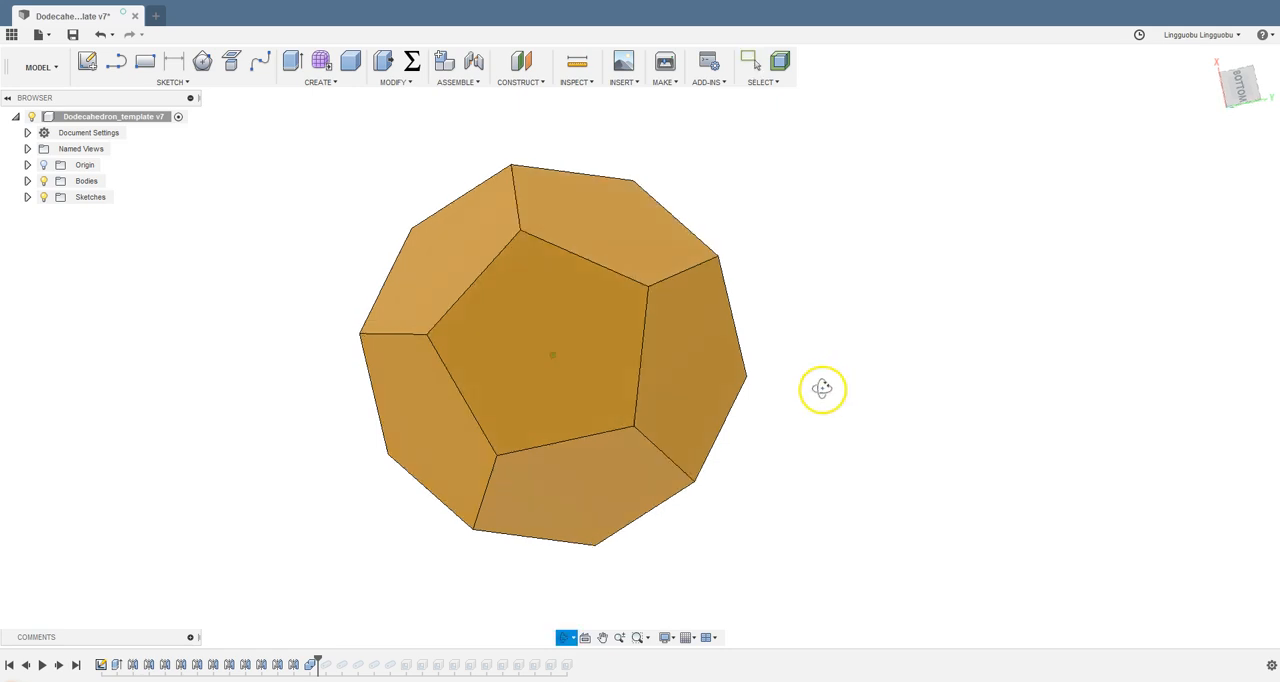
# Orbit the dodecahedron model to inspect its faces, edges and back side
pyautogui.moveTo(822, 389); pyautogui.dragTo(750, 437)
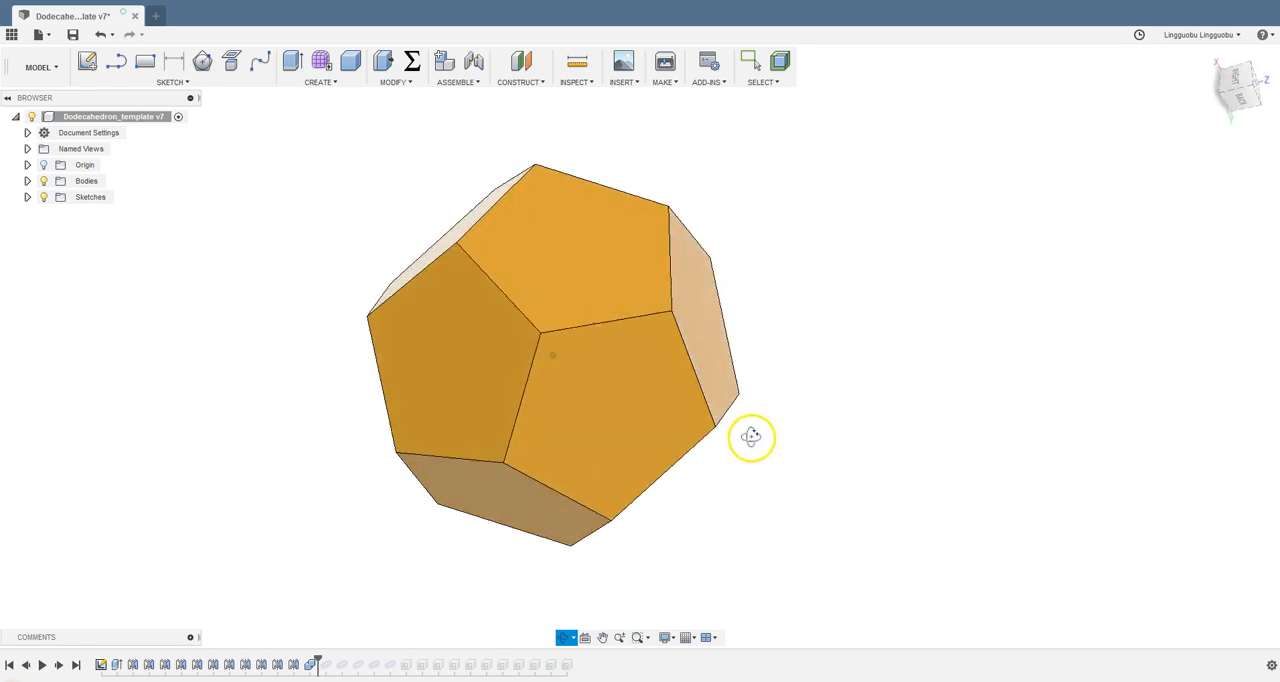
pyautogui.moveTo(751, 437); pyautogui.dragTo(726, 314)
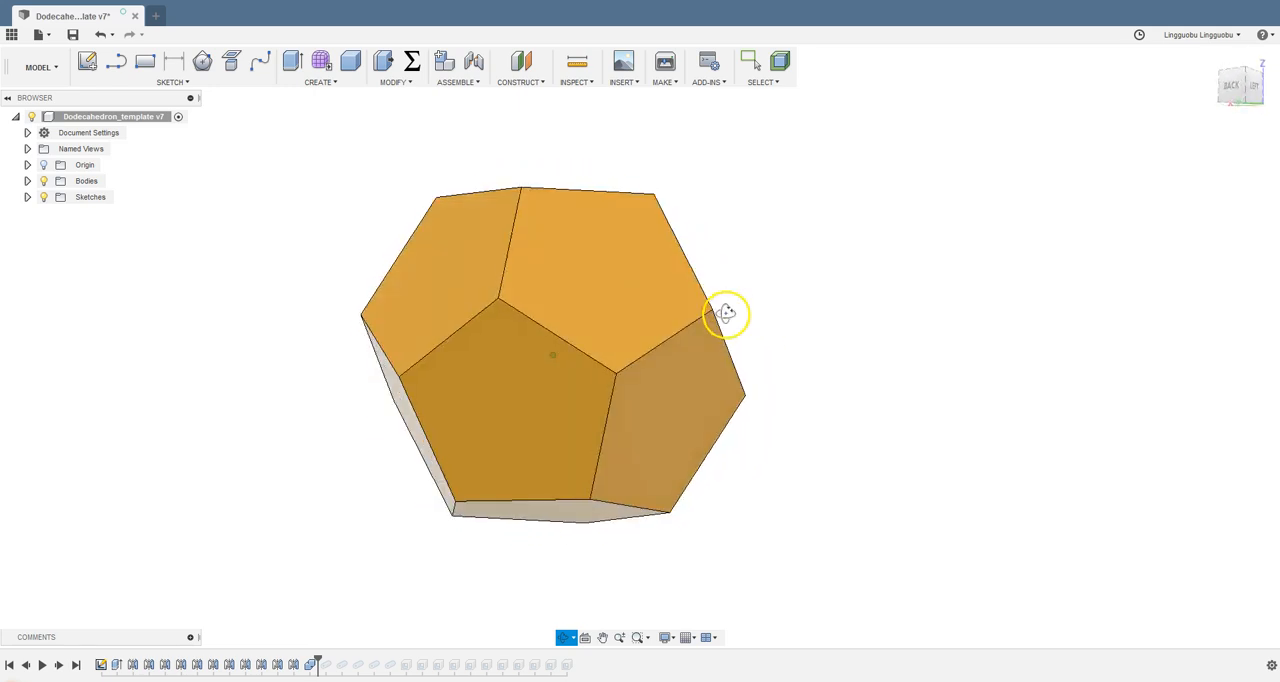
pyautogui.moveTo(725, 313); pyautogui.dragTo(712, 283)
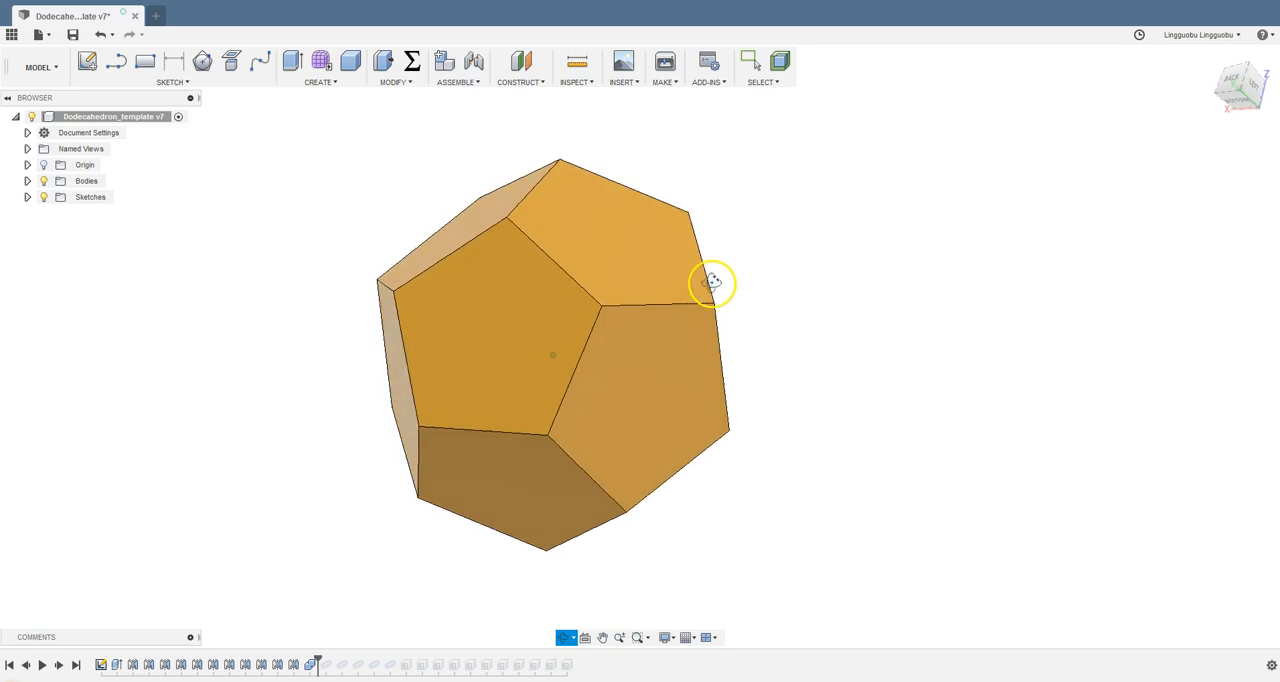
pyautogui.moveTo(713, 283); pyautogui.dragTo(770, 327)
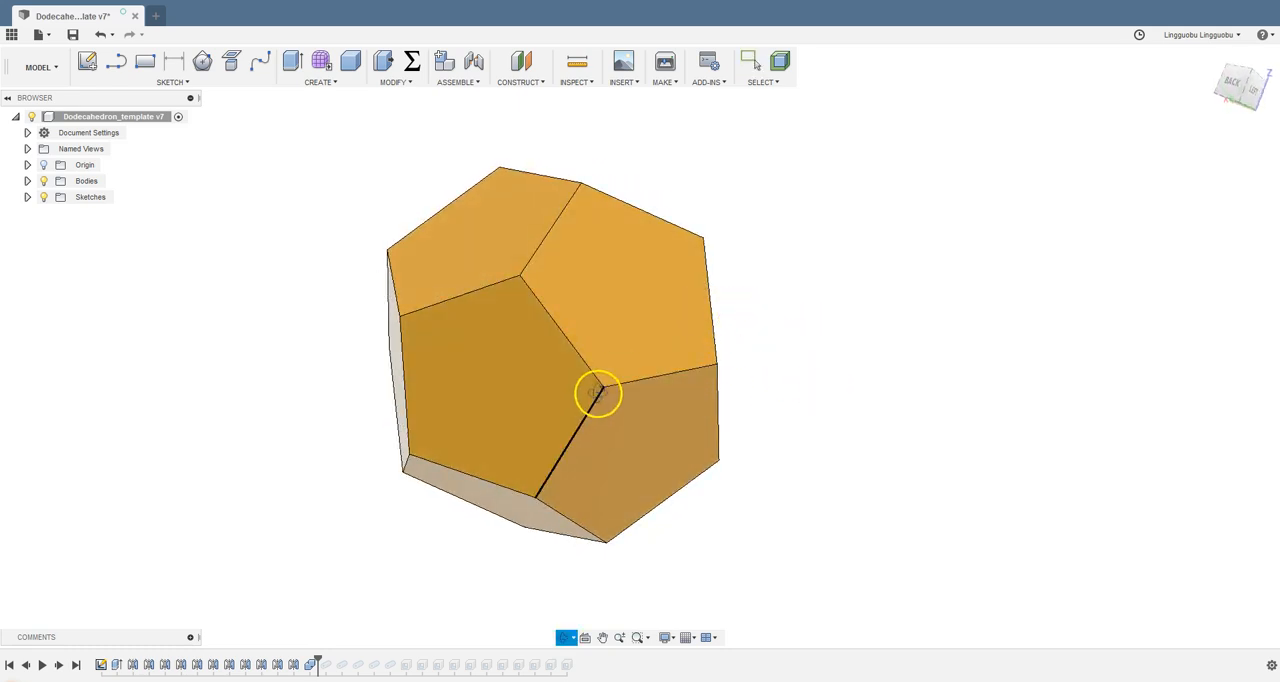
pyautogui.moveTo(598, 393); pyautogui.dragTo(533, 360)
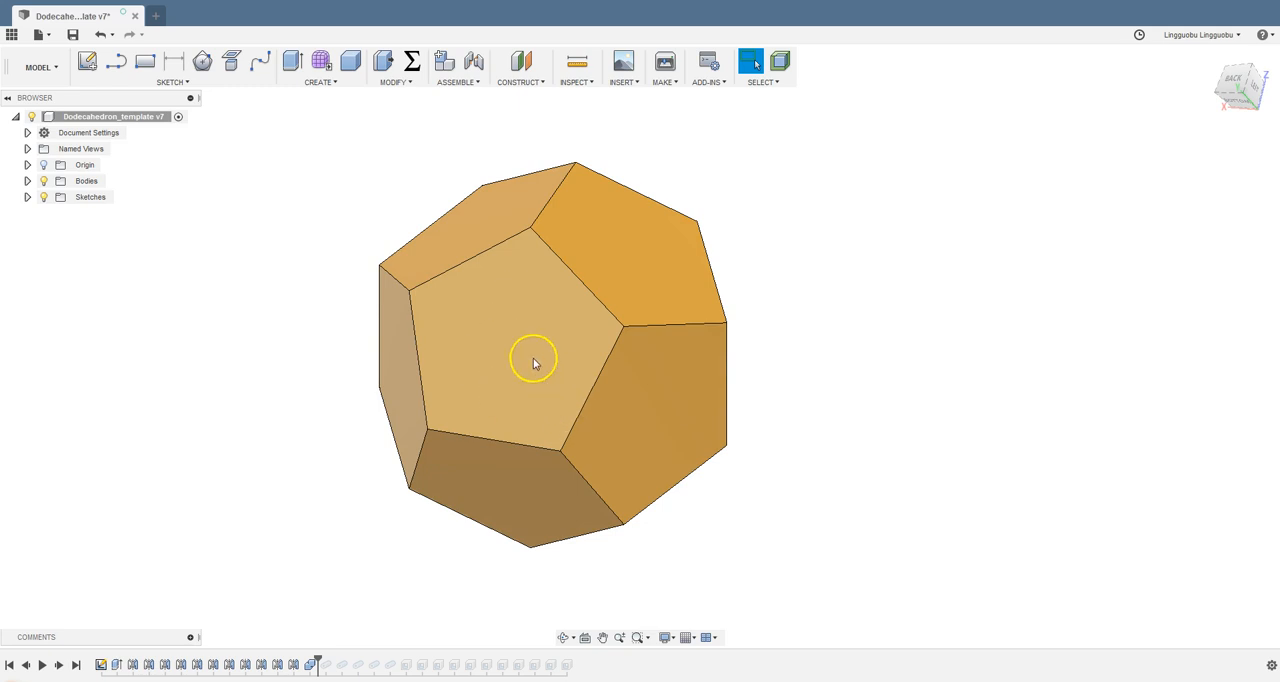
pyautogui.moveTo(503, 347)
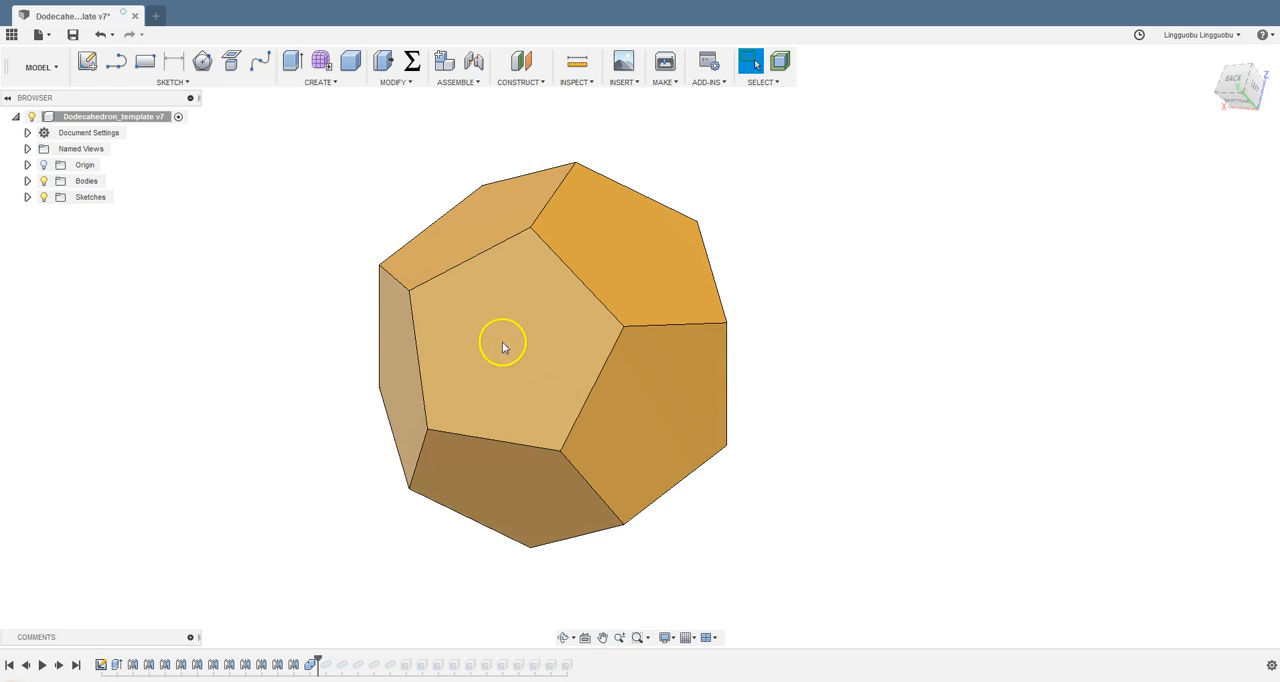
pyautogui.moveTo(514, 355)
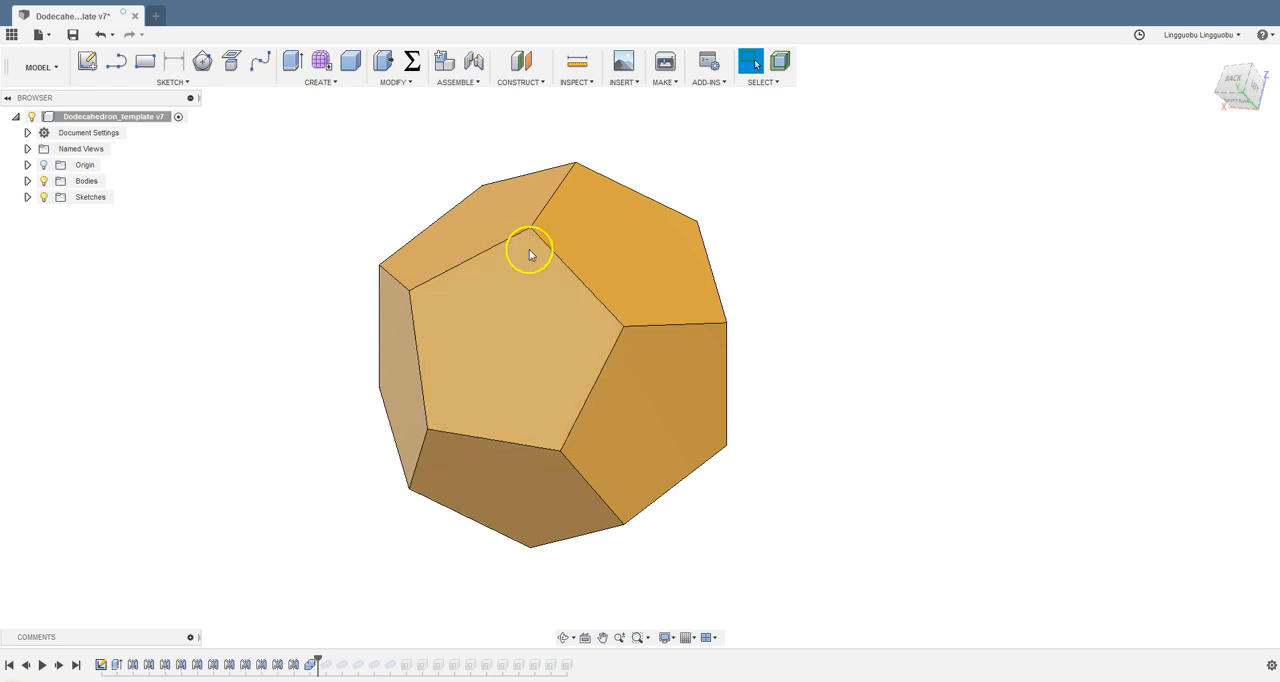
pyautogui.moveTo(505, 359)
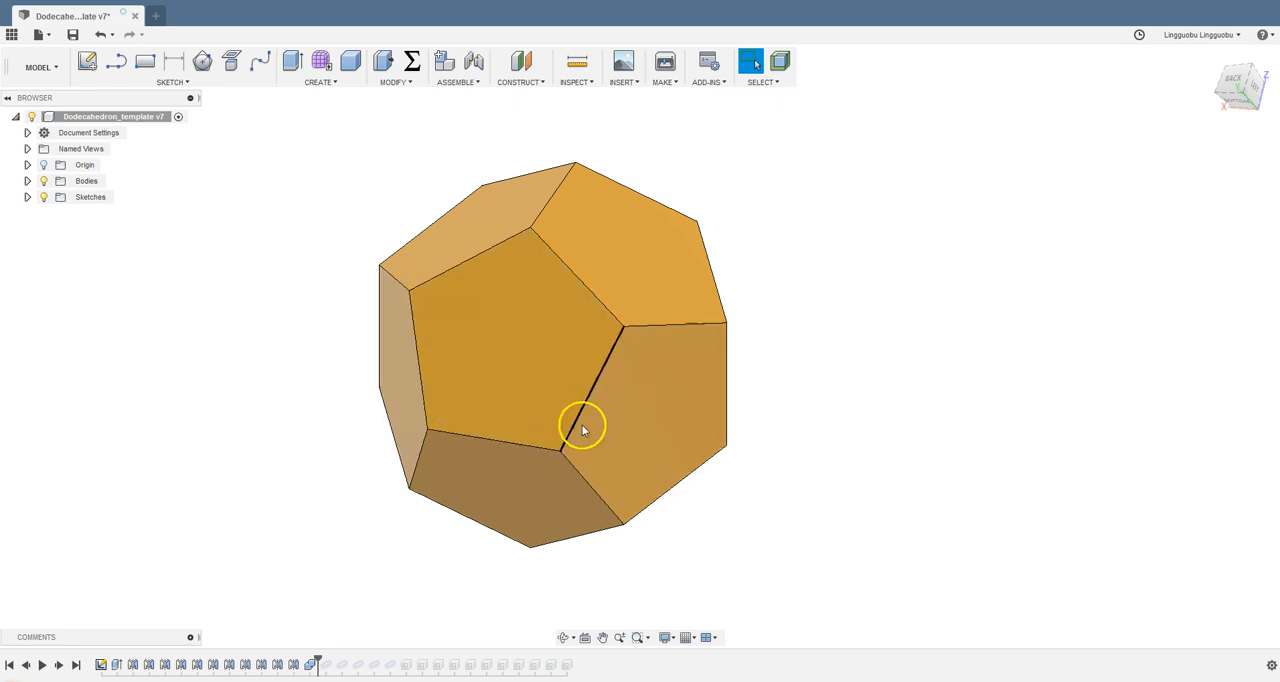
pyautogui.moveTo(553, 255)
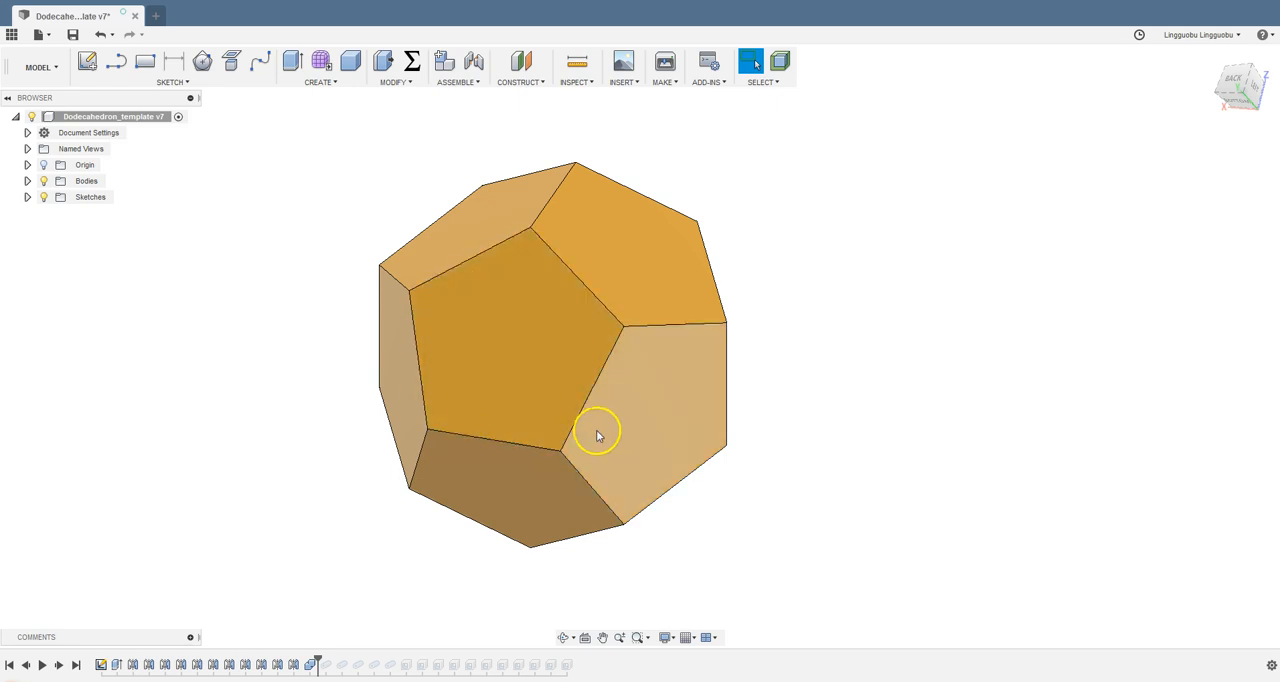
pyautogui.moveTo(598, 435)
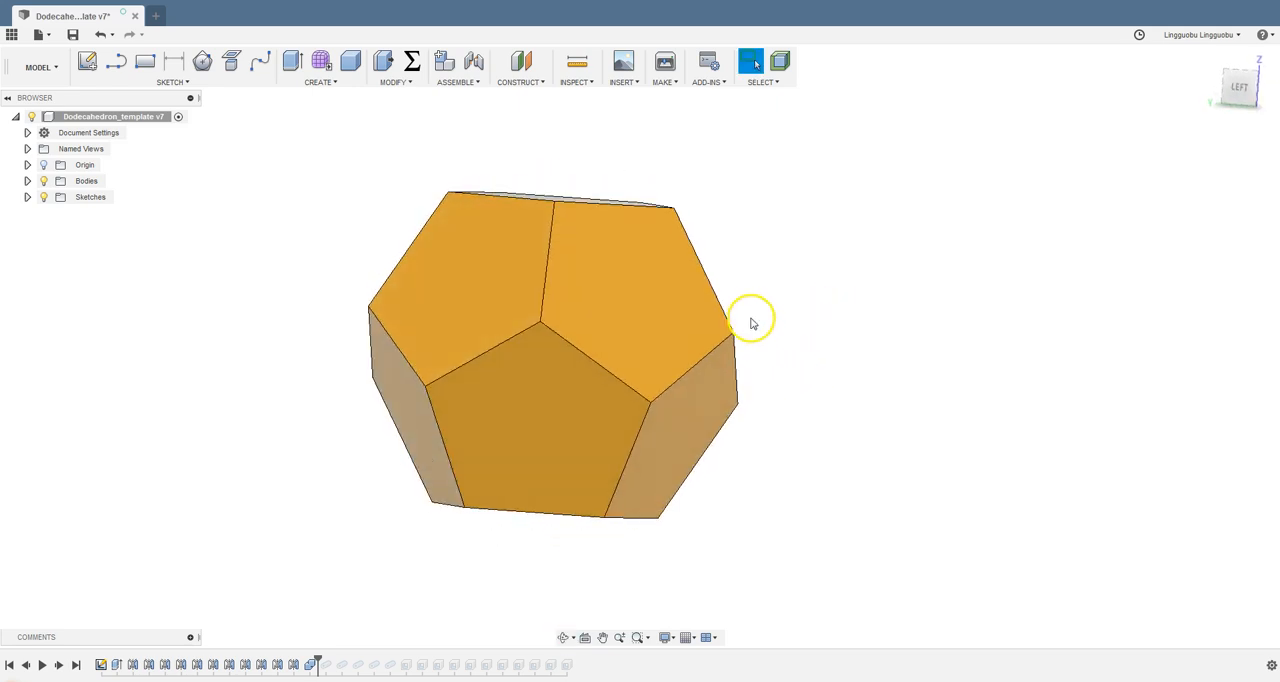
pyautogui.moveTo(976, 481)
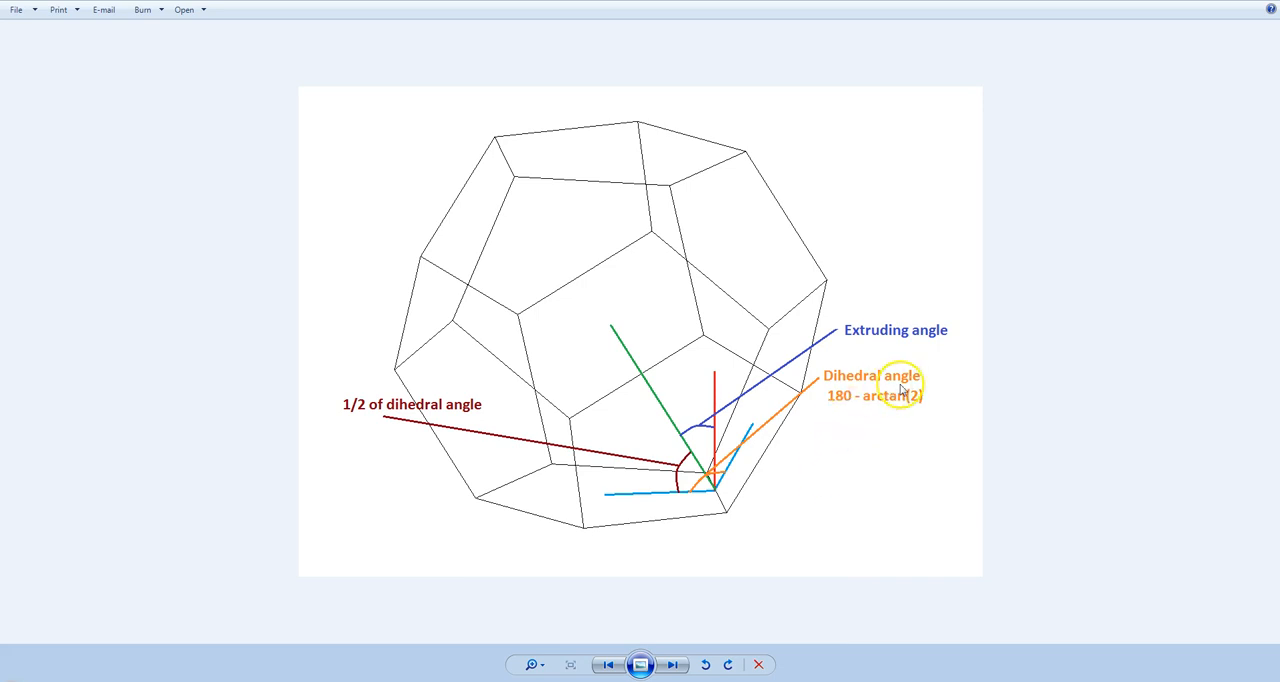
pyautogui.moveTo(753, 450)
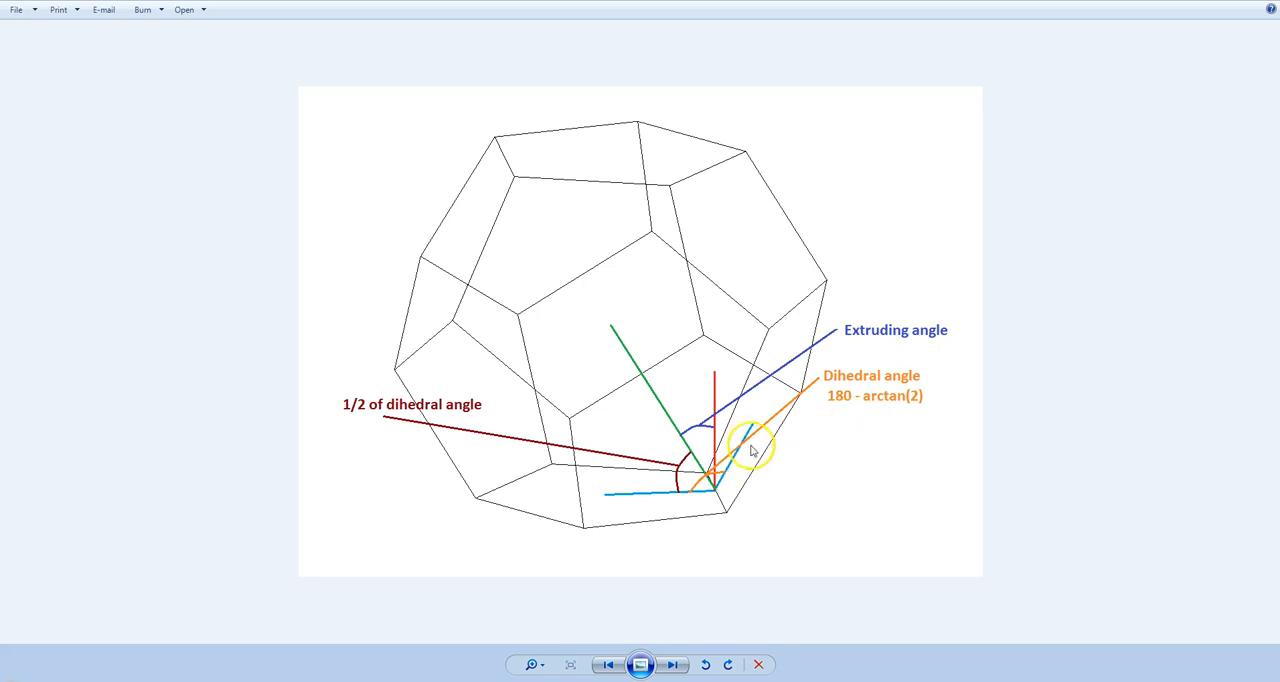
pyautogui.moveTo(783, 475)
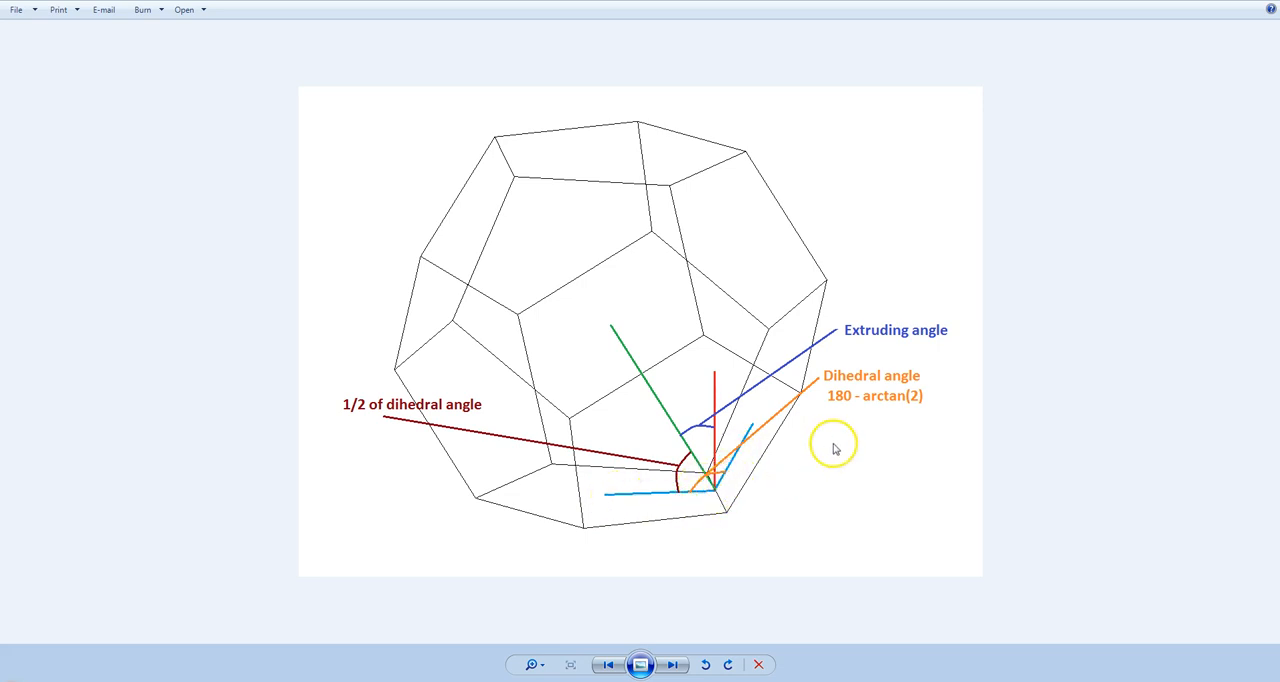
pyautogui.moveTo(835, 449)
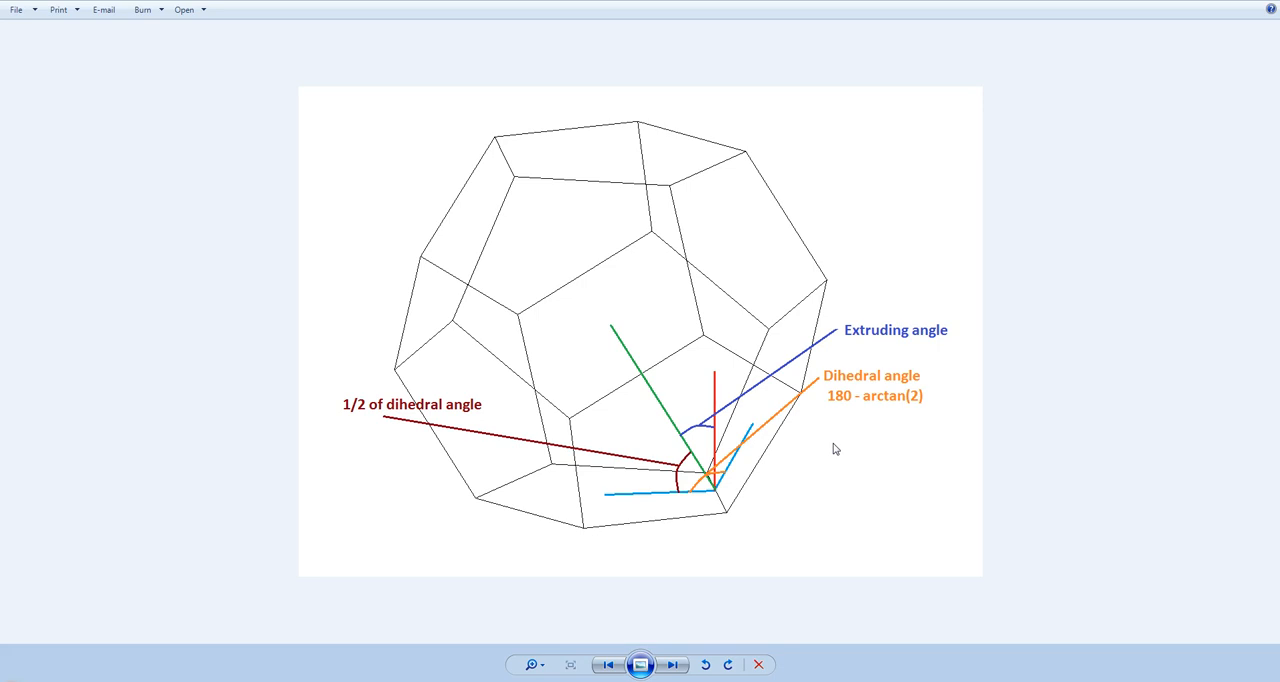
pyautogui.moveTo(832, 413)
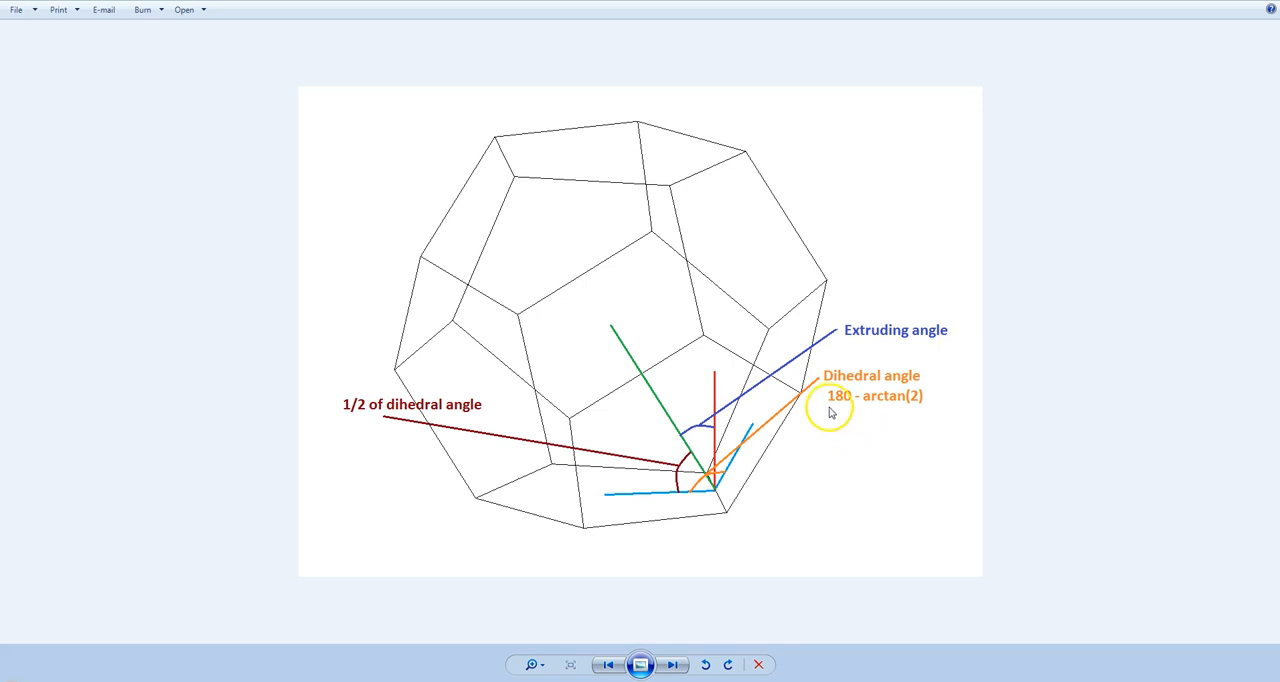
pyautogui.moveTo(765, 458)
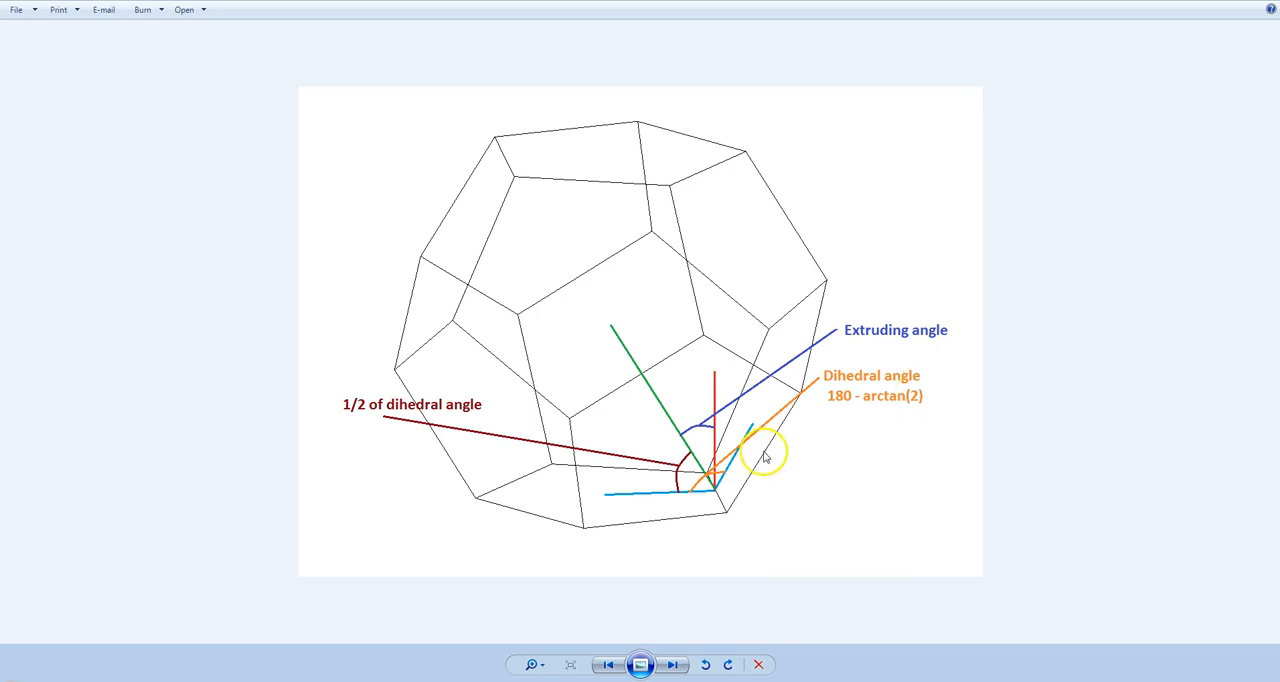
pyautogui.moveTo(800, 492)
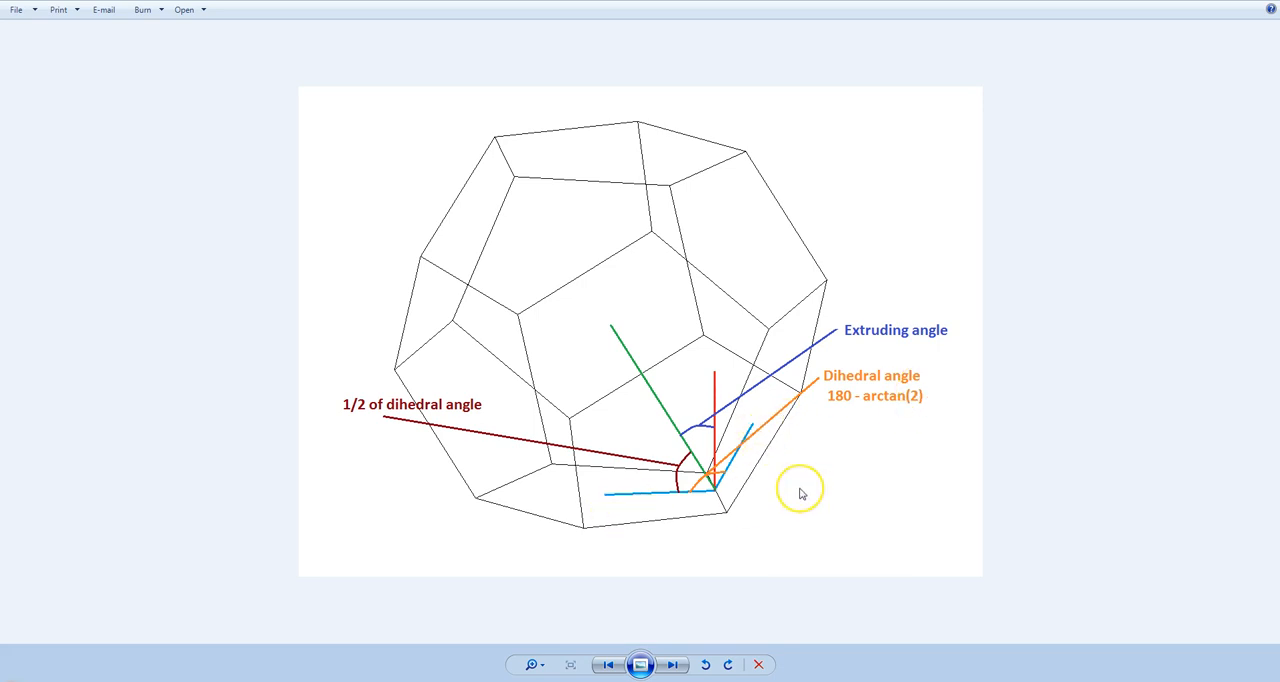
pyautogui.moveTo(772, 550)
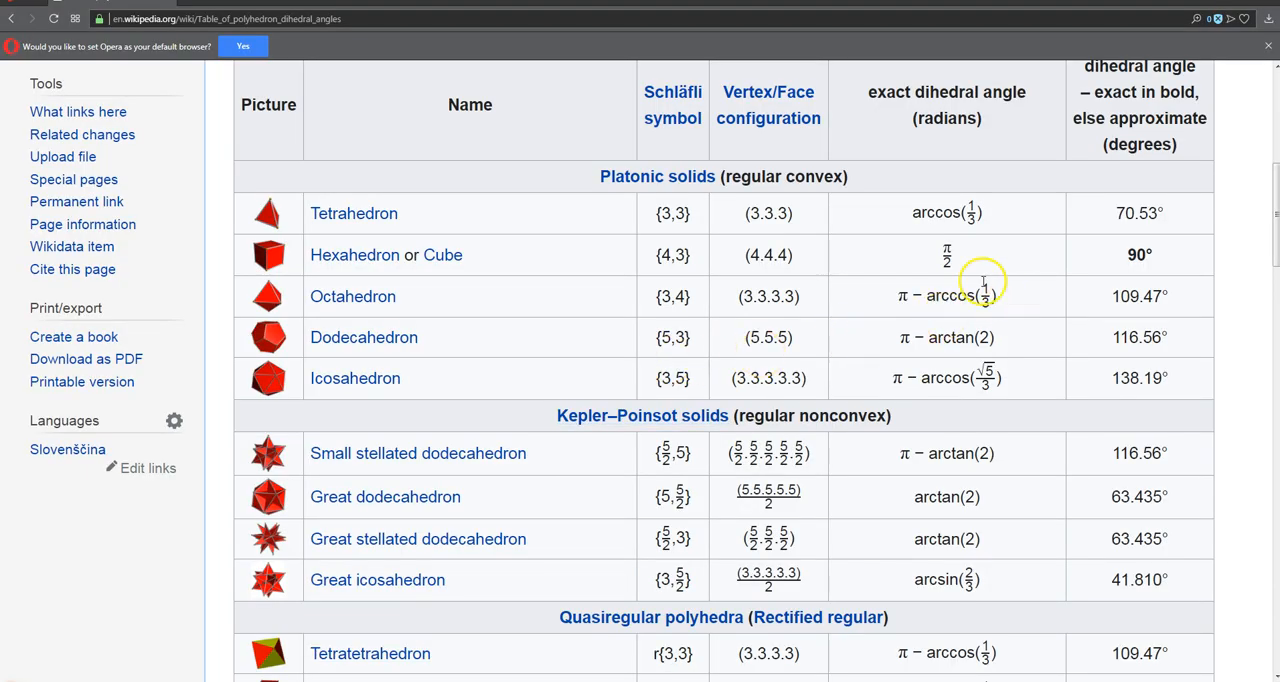
pyautogui.moveTo(933, 258)
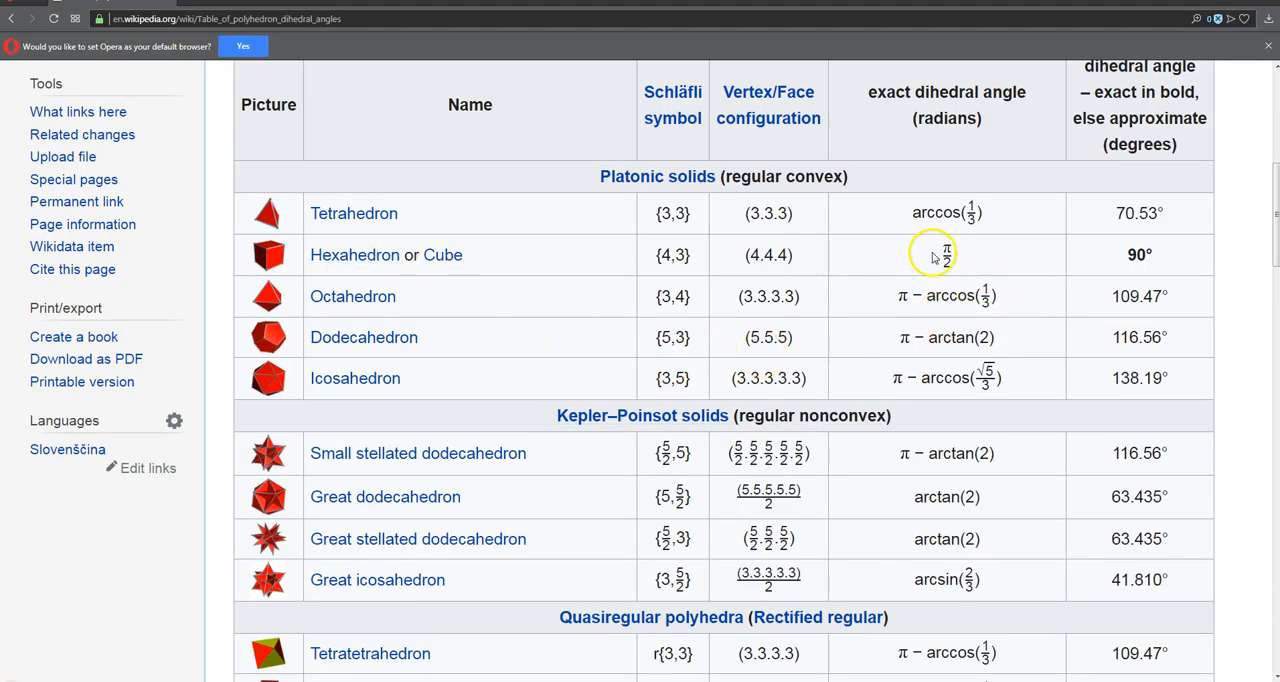
pyautogui.moveTo(1022, 401)
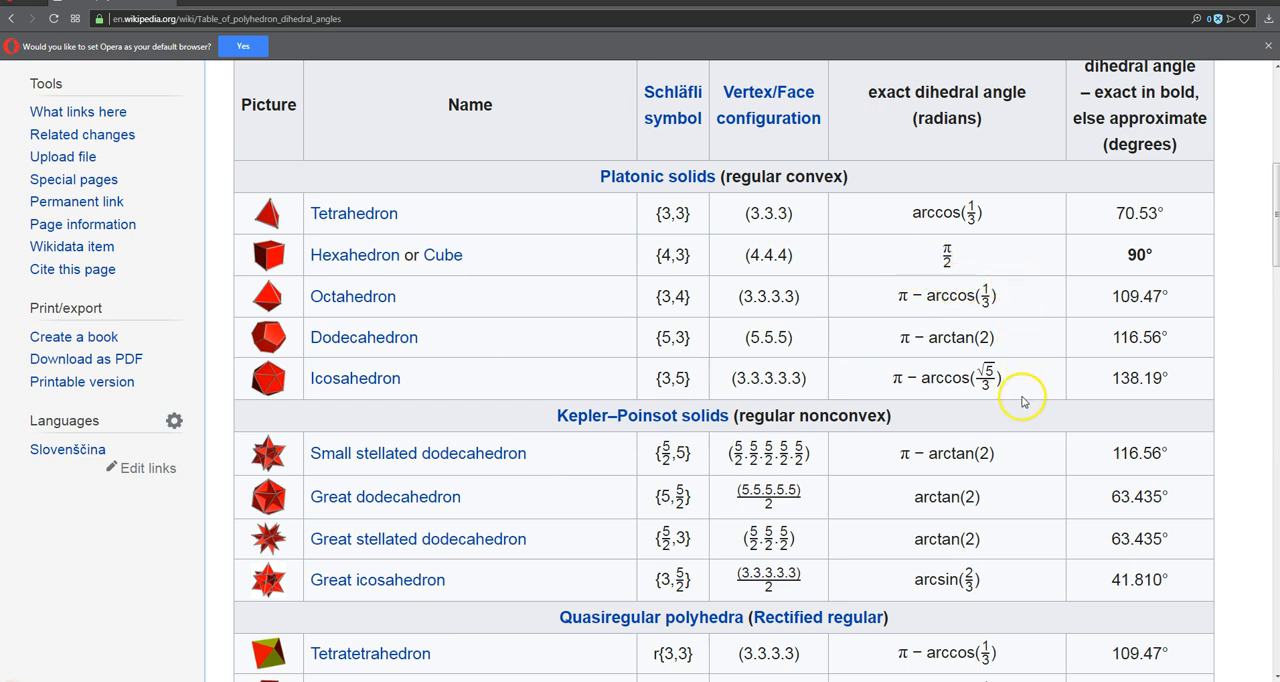
pyautogui.moveTo(508, 302)
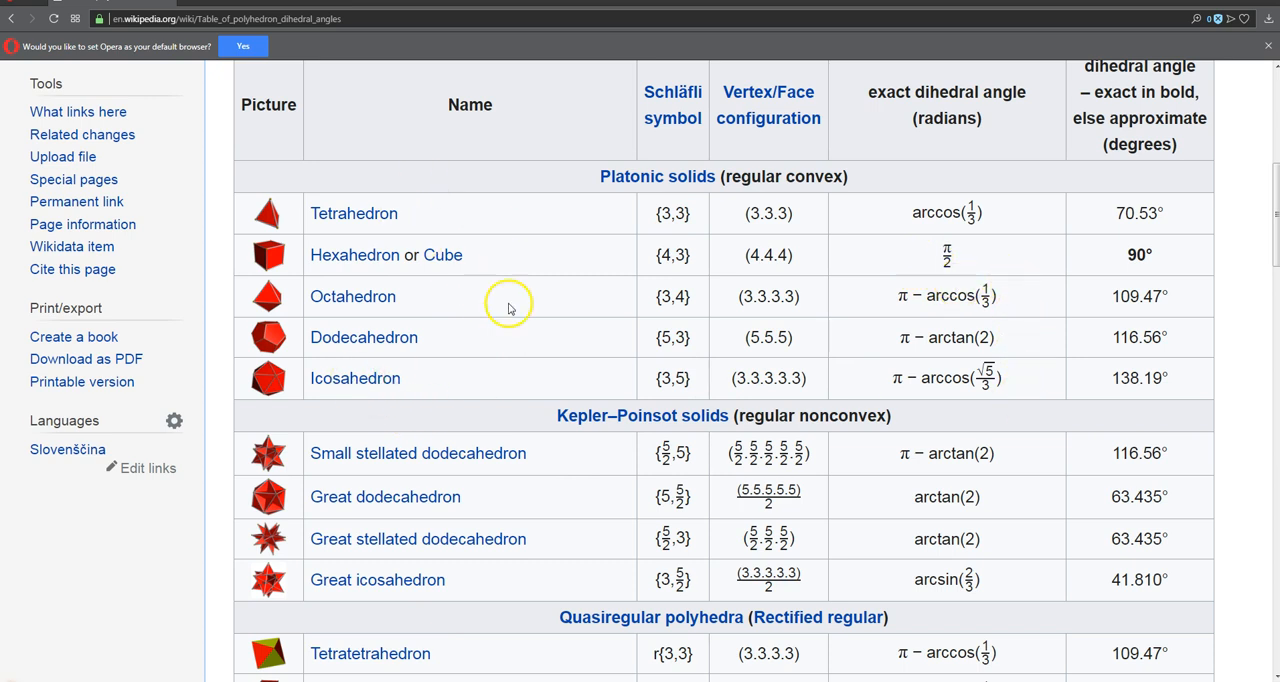
pyautogui.moveTo(378, 314)
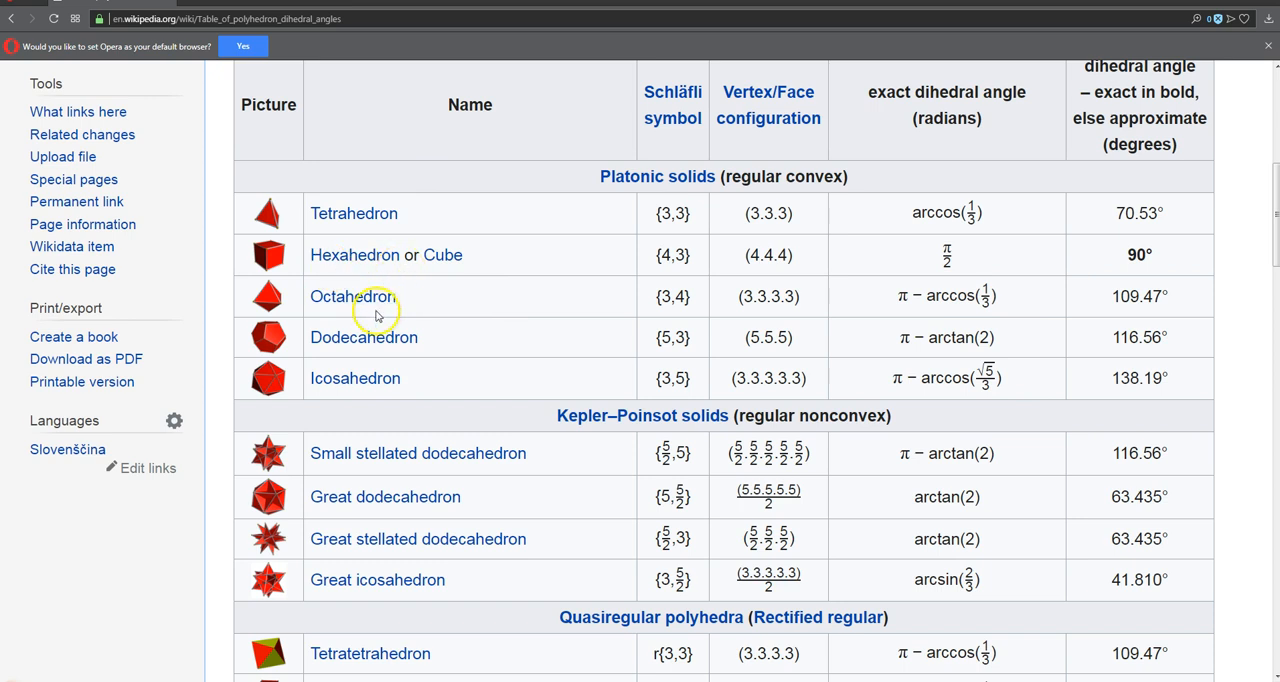
pyautogui.moveTo(517, 378)
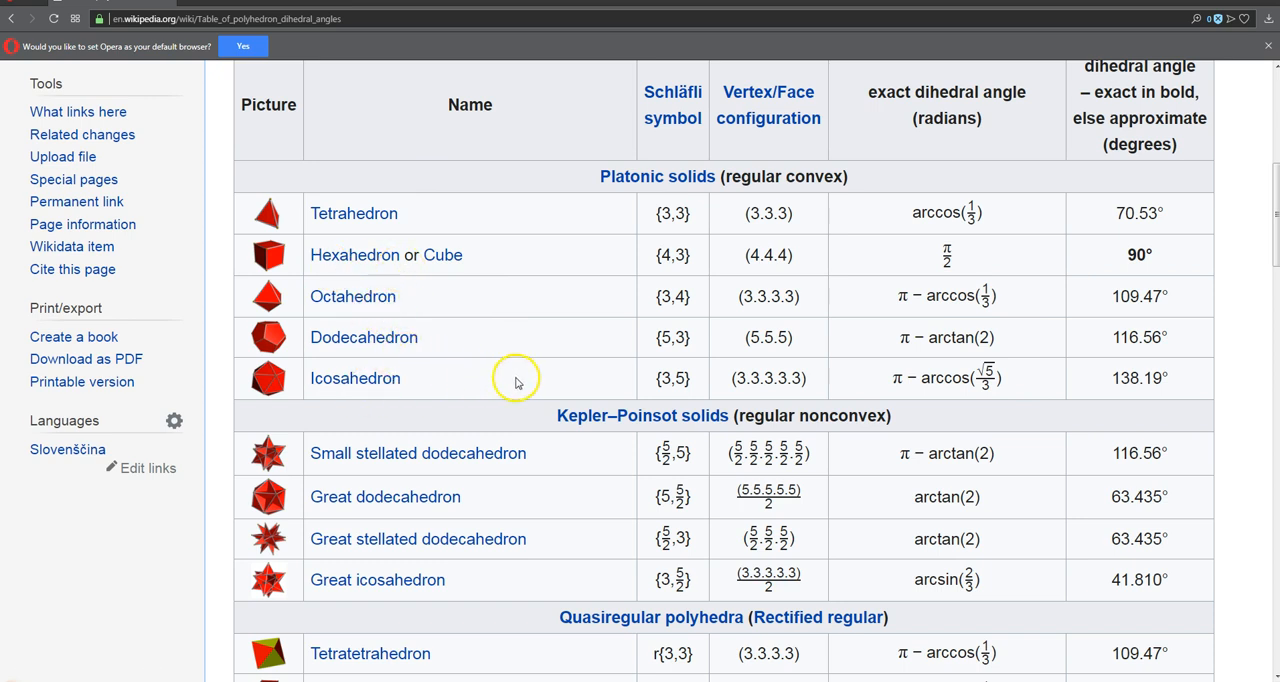
pyautogui.moveTo(342, 364)
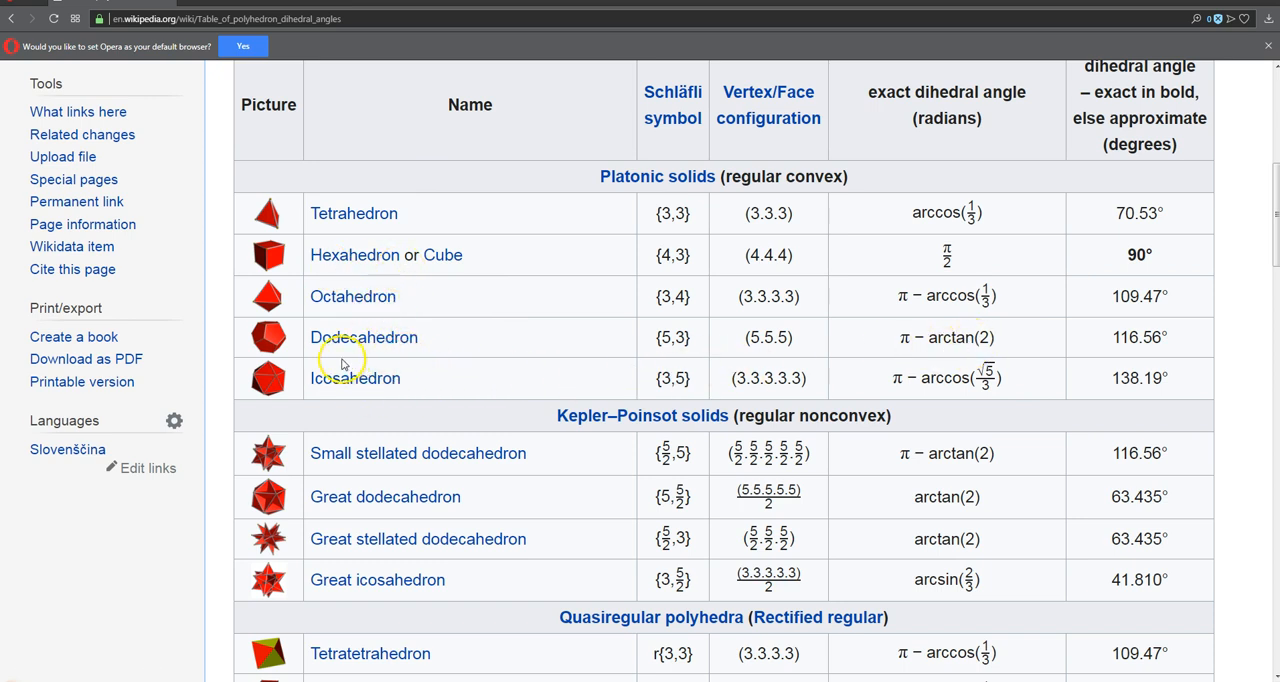
pyautogui.moveTo(1016, 348)
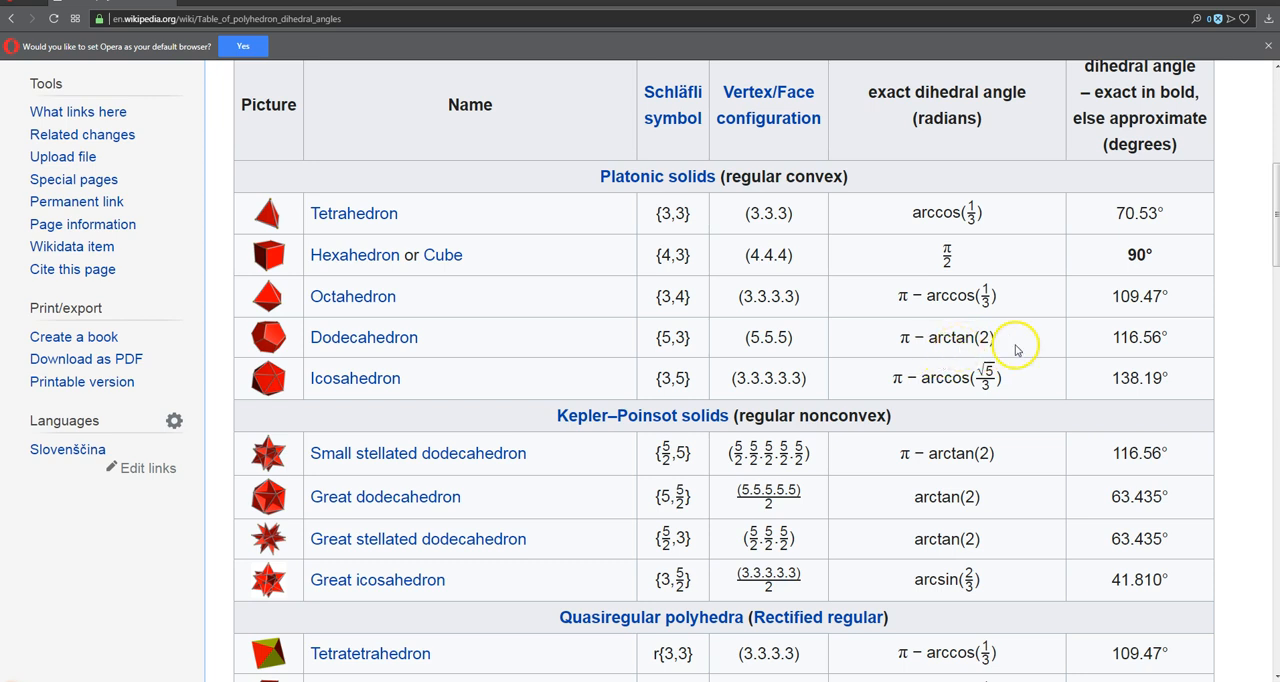
pyautogui.moveTo(1086, 354)
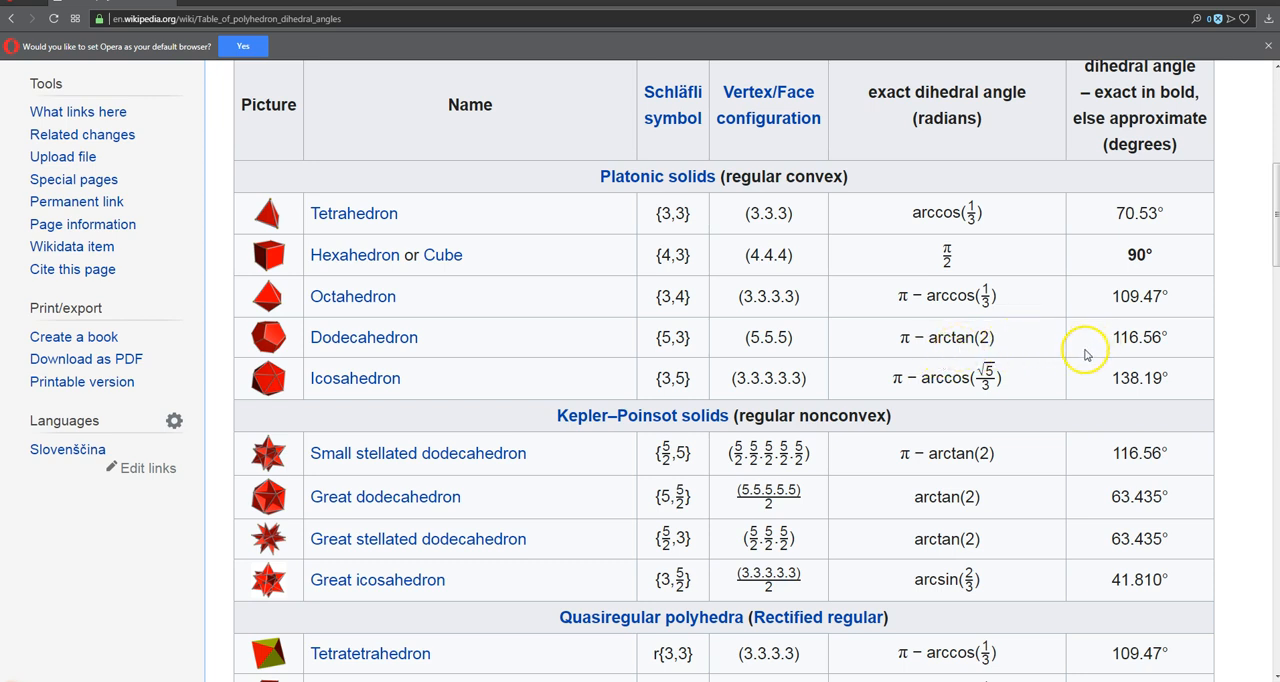
pyautogui.moveTo(1100, 358)
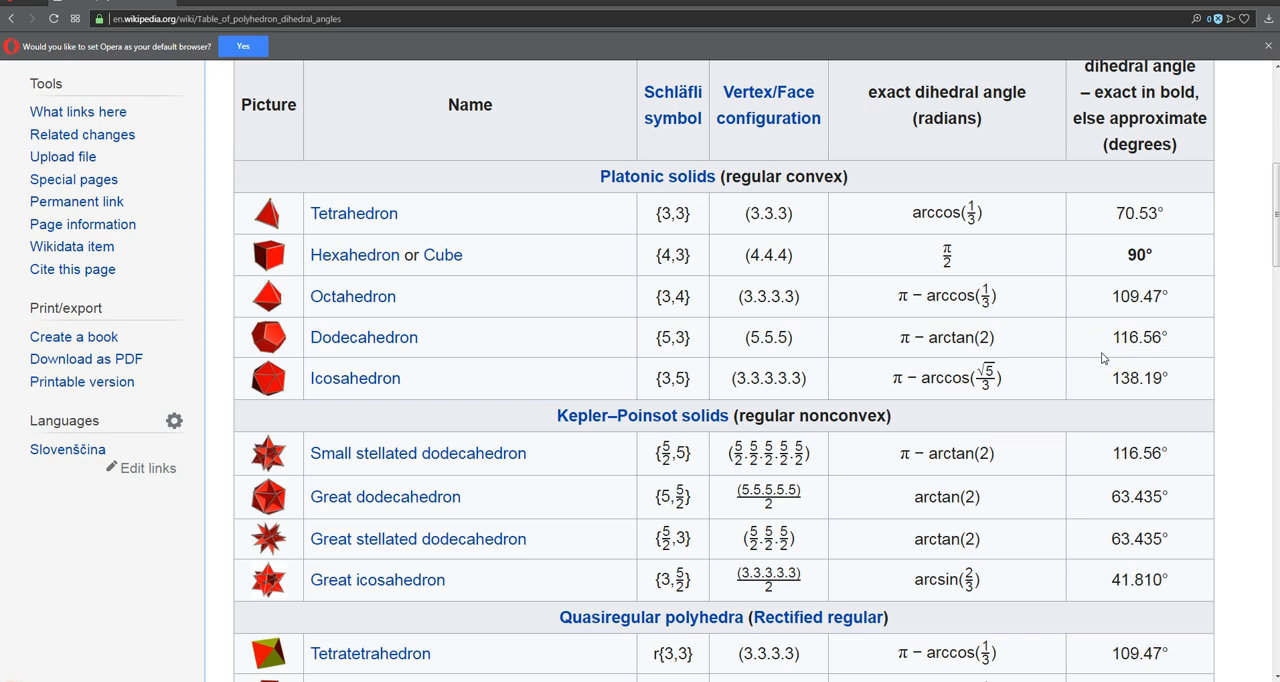
pyautogui.moveTo(1150, 343)
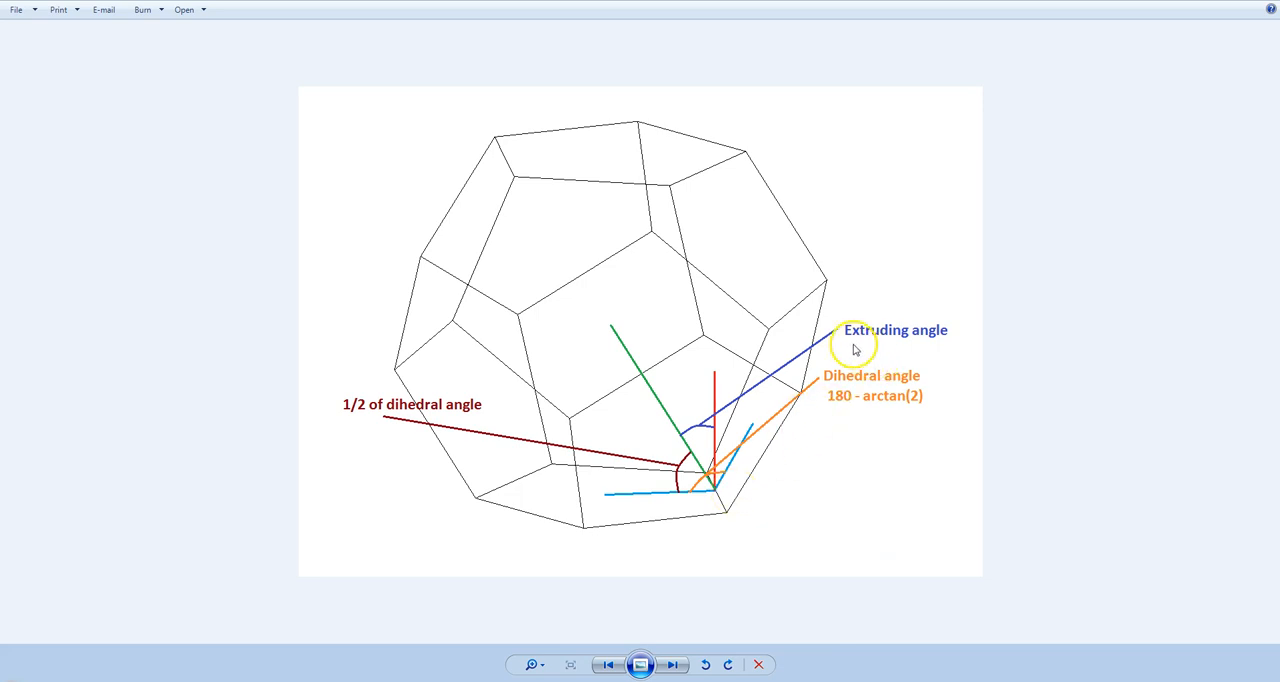
pyautogui.moveTo(745, 450)
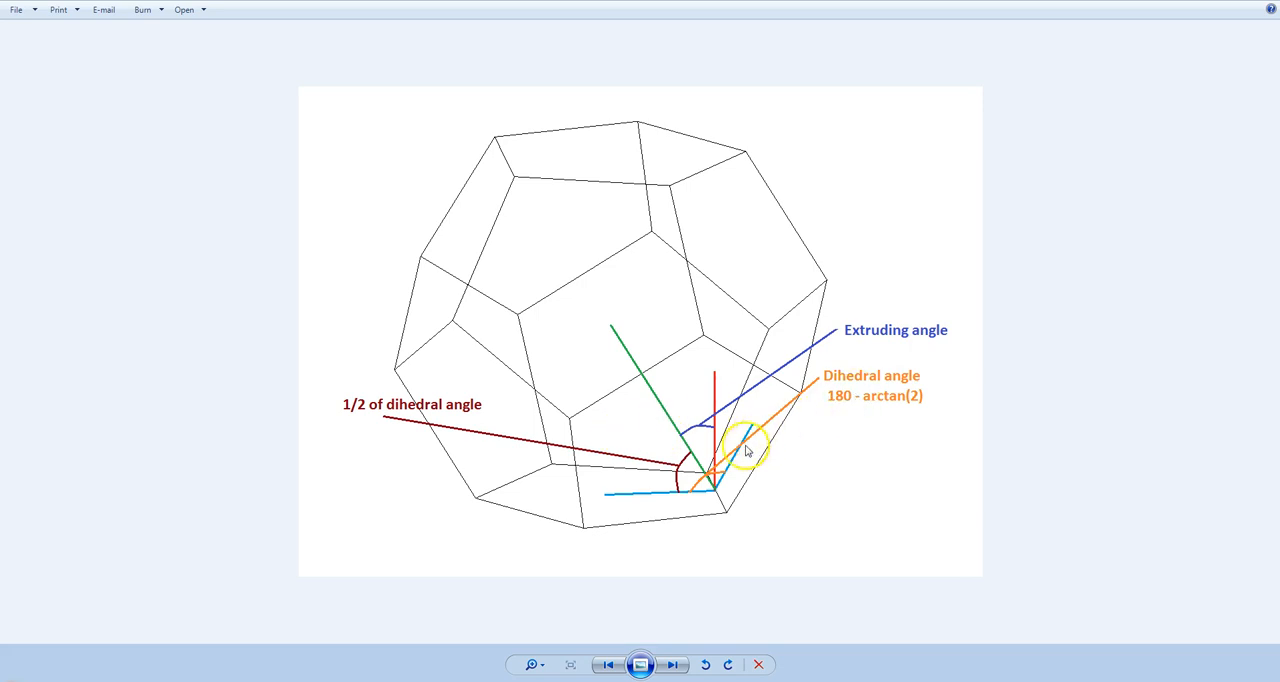
pyautogui.moveTo(715, 375)
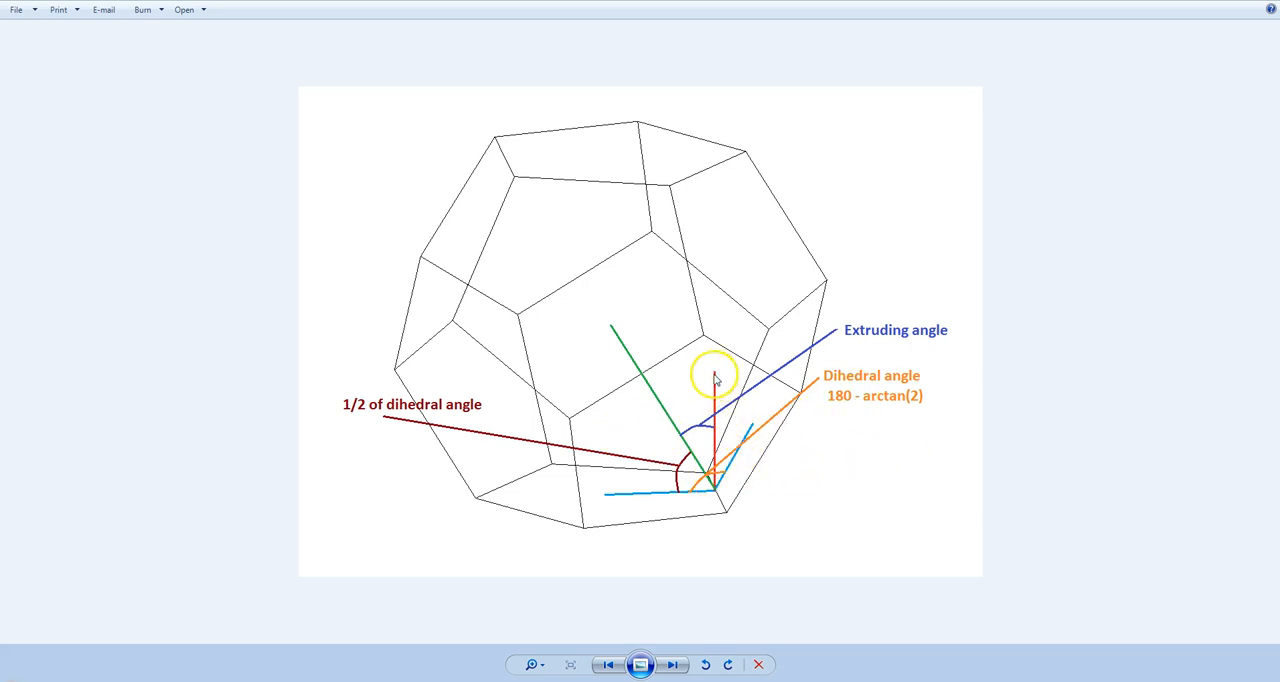
pyautogui.moveTo(565, 510)
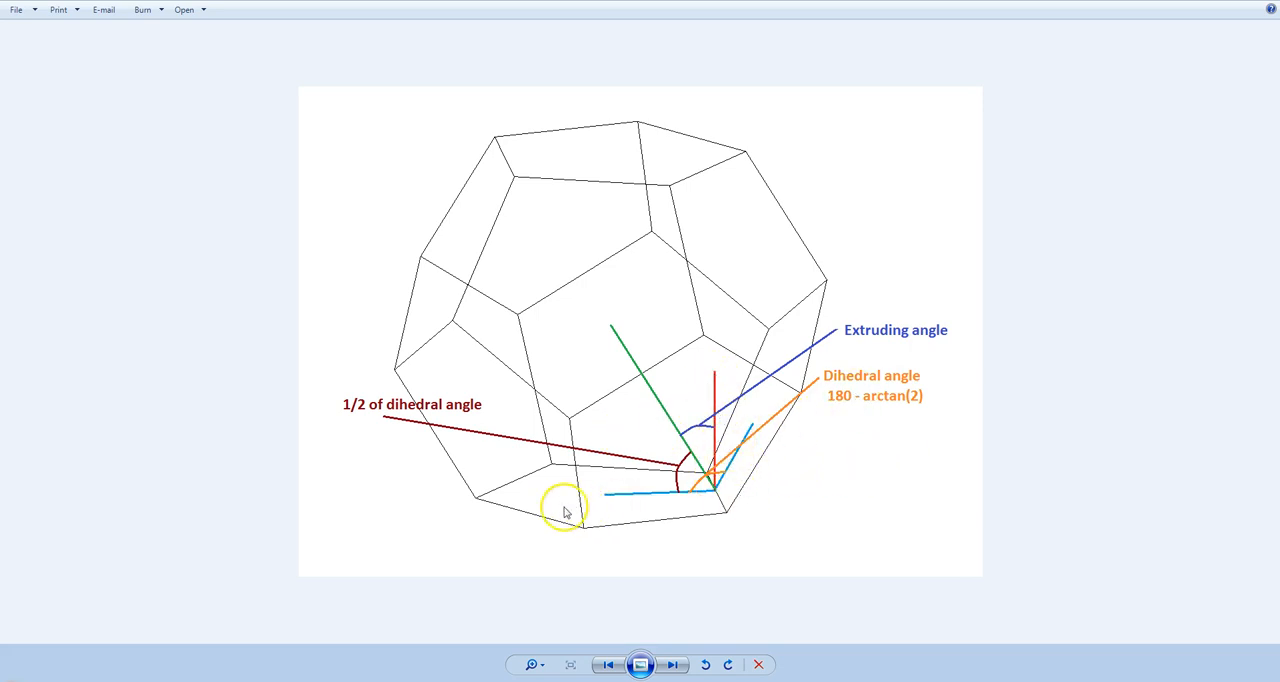
pyautogui.moveTo(720, 495)
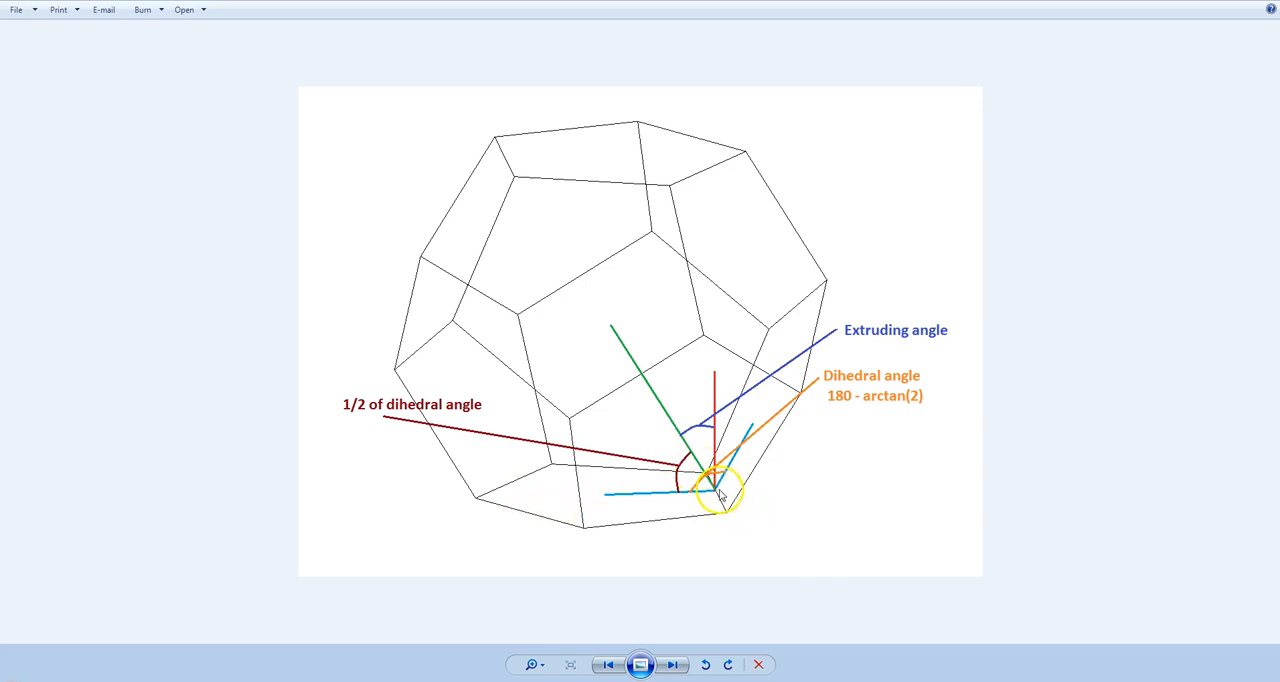
pyautogui.moveTo(705, 420)
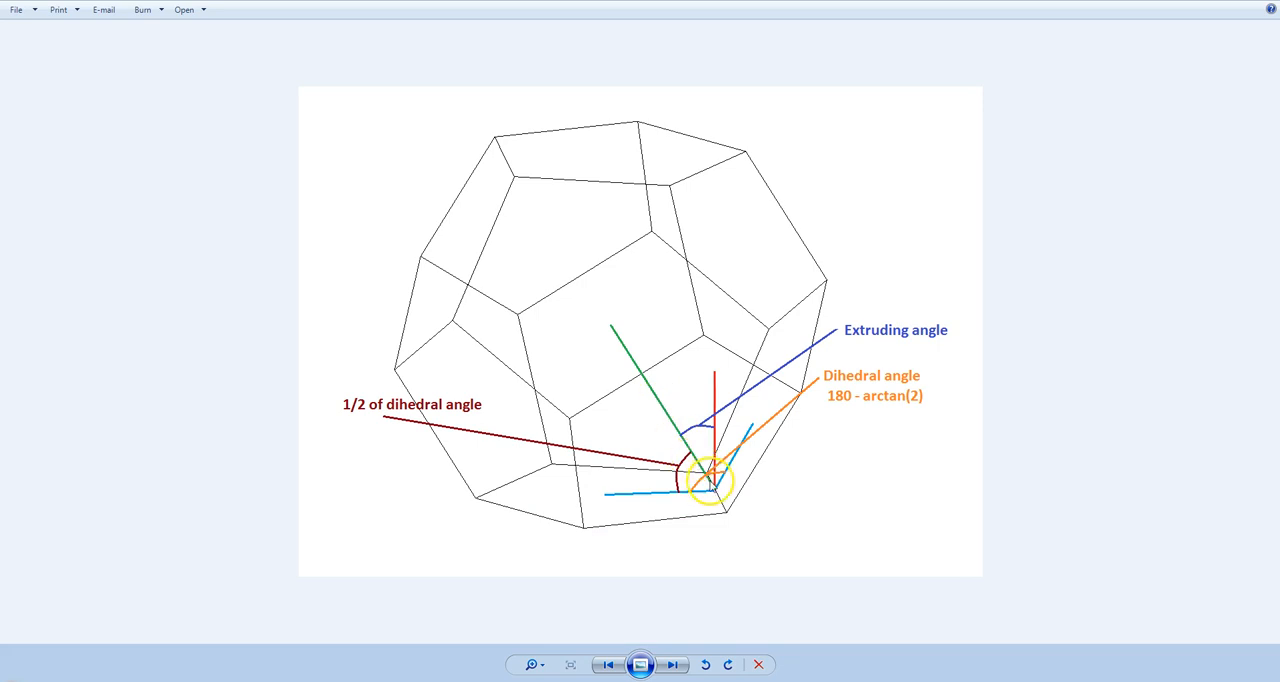
pyautogui.moveTo(520, 162)
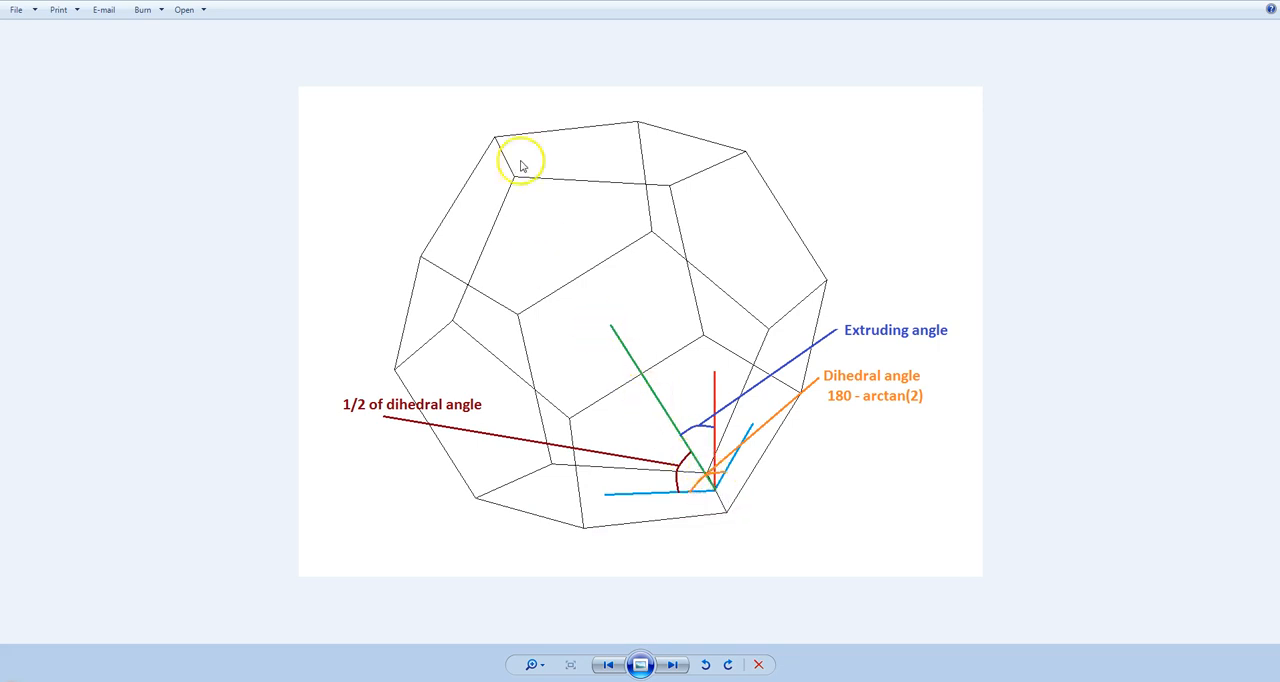
pyautogui.moveTo(653, 458)
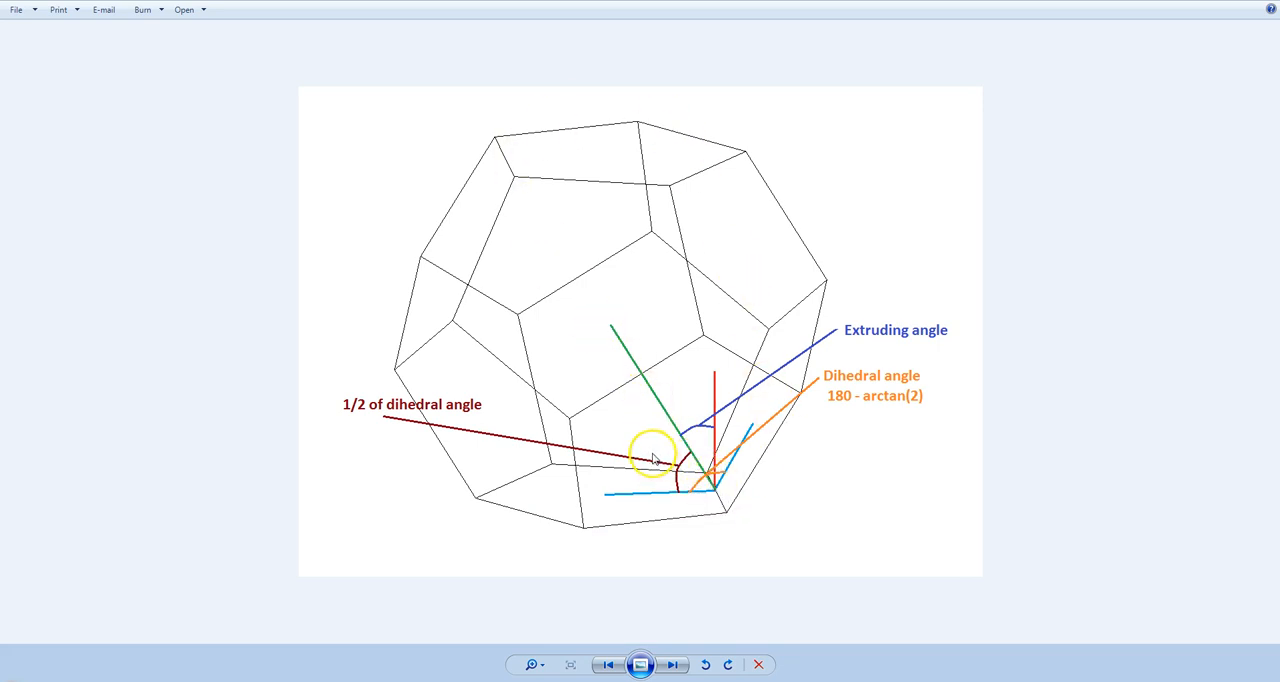
pyautogui.moveTo(612, 328)
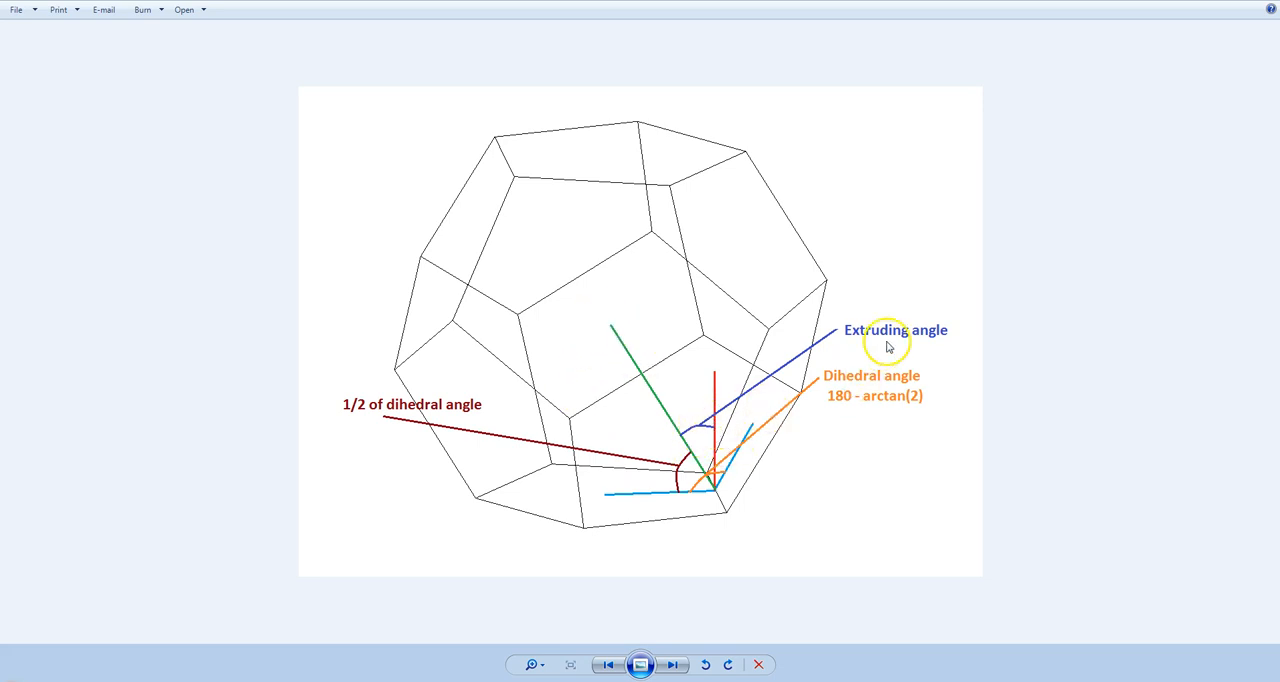
pyautogui.moveTo(730, 434)
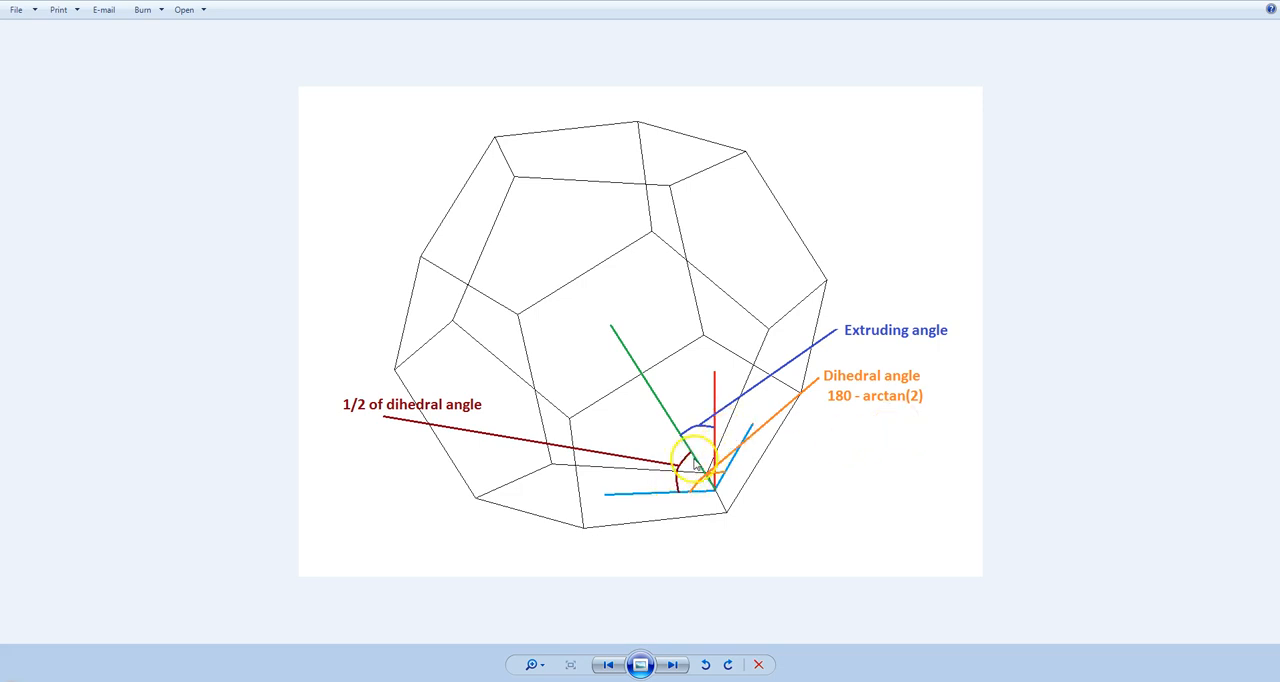
pyautogui.moveTo(925, 345)
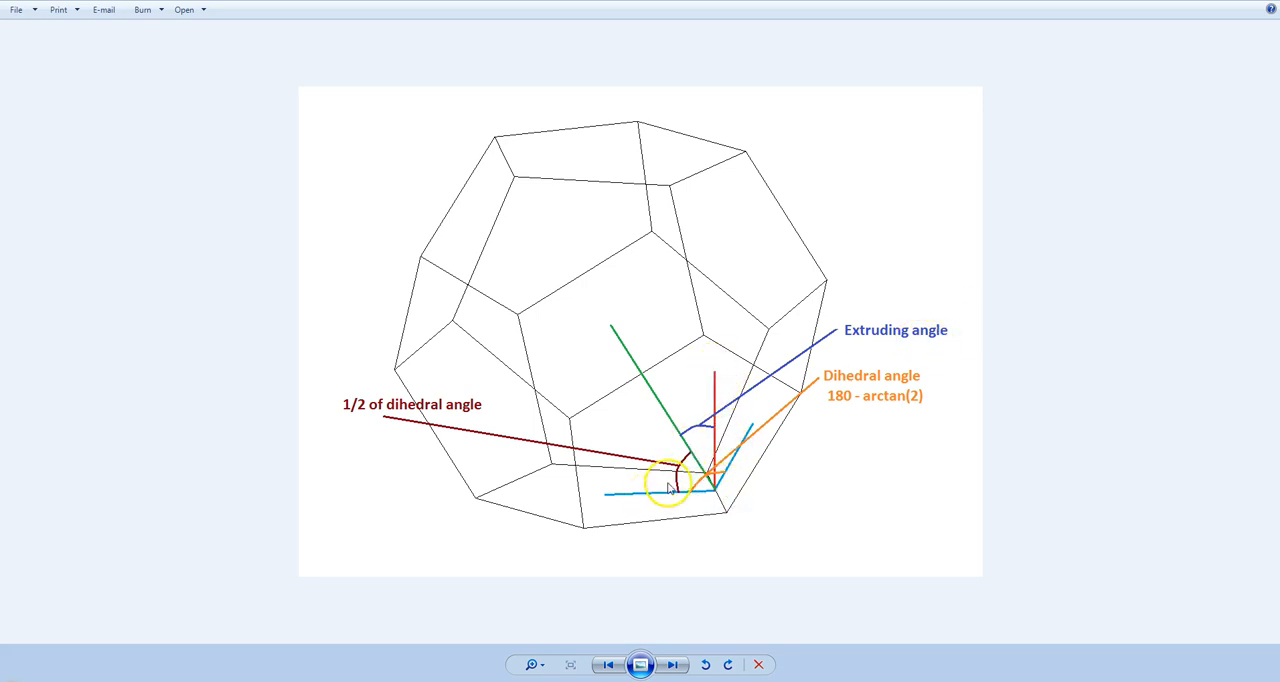
pyautogui.moveTo(392, 433)
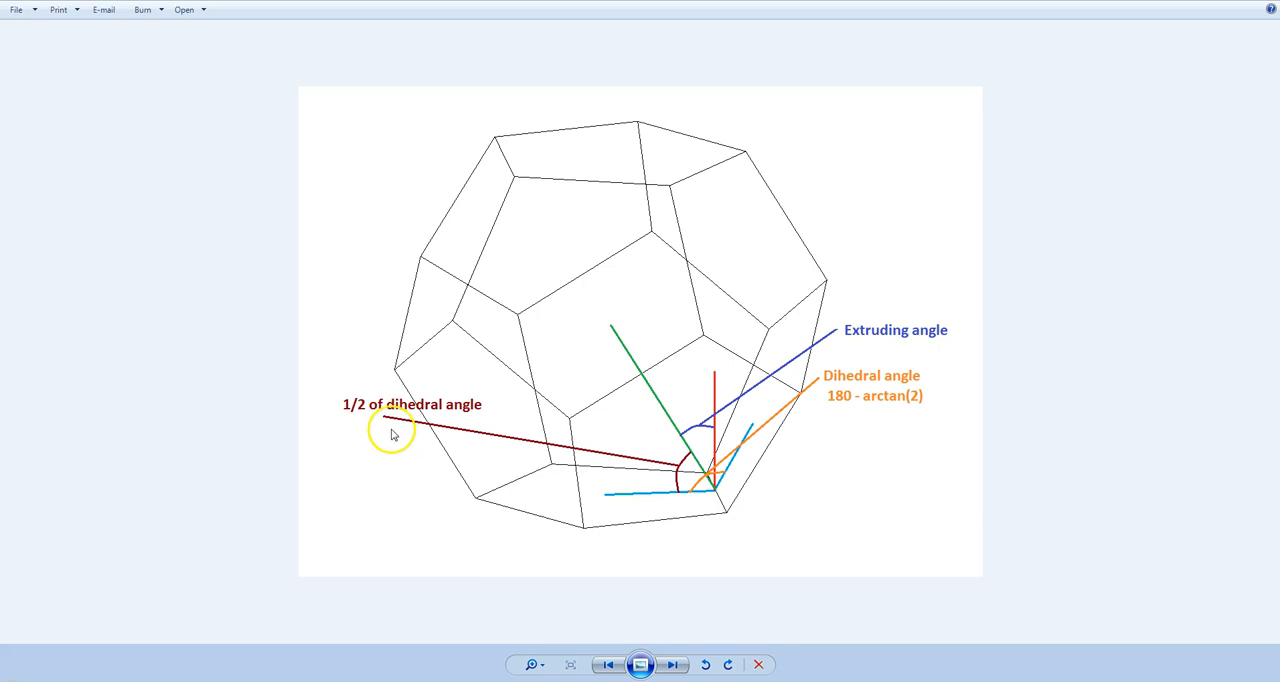
pyautogui.moveTo(805, 410)
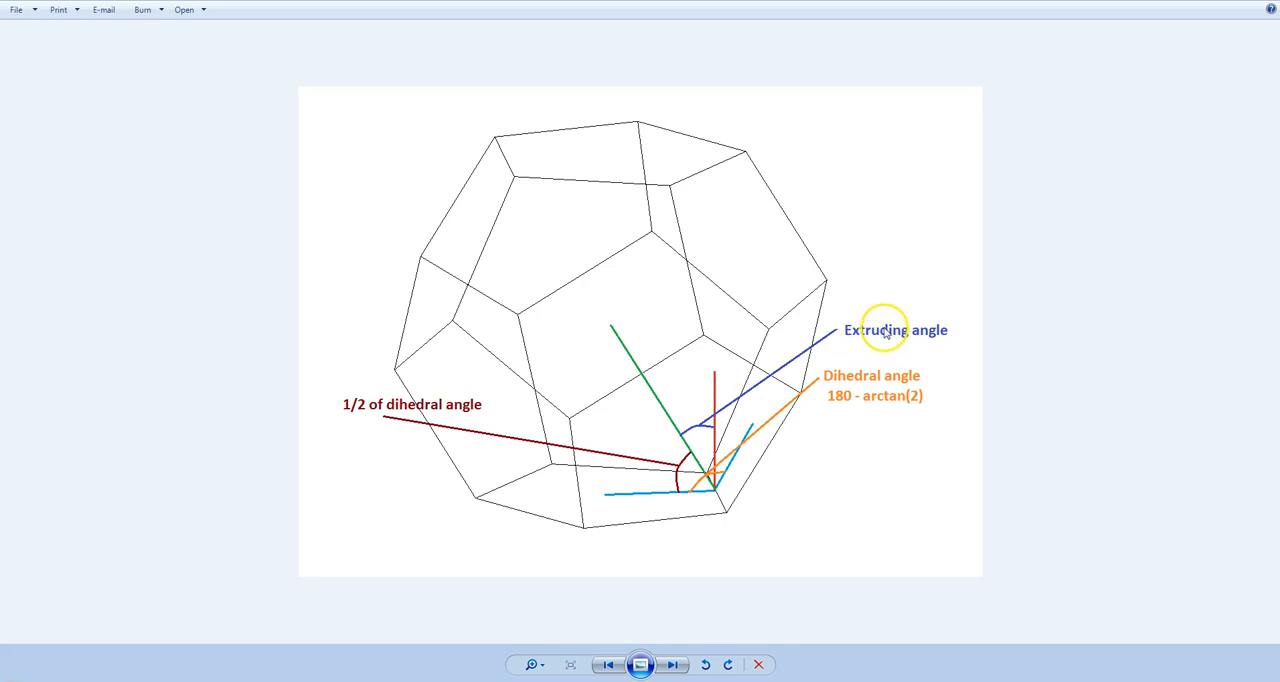
pyautogui.moveTo(878, 415)
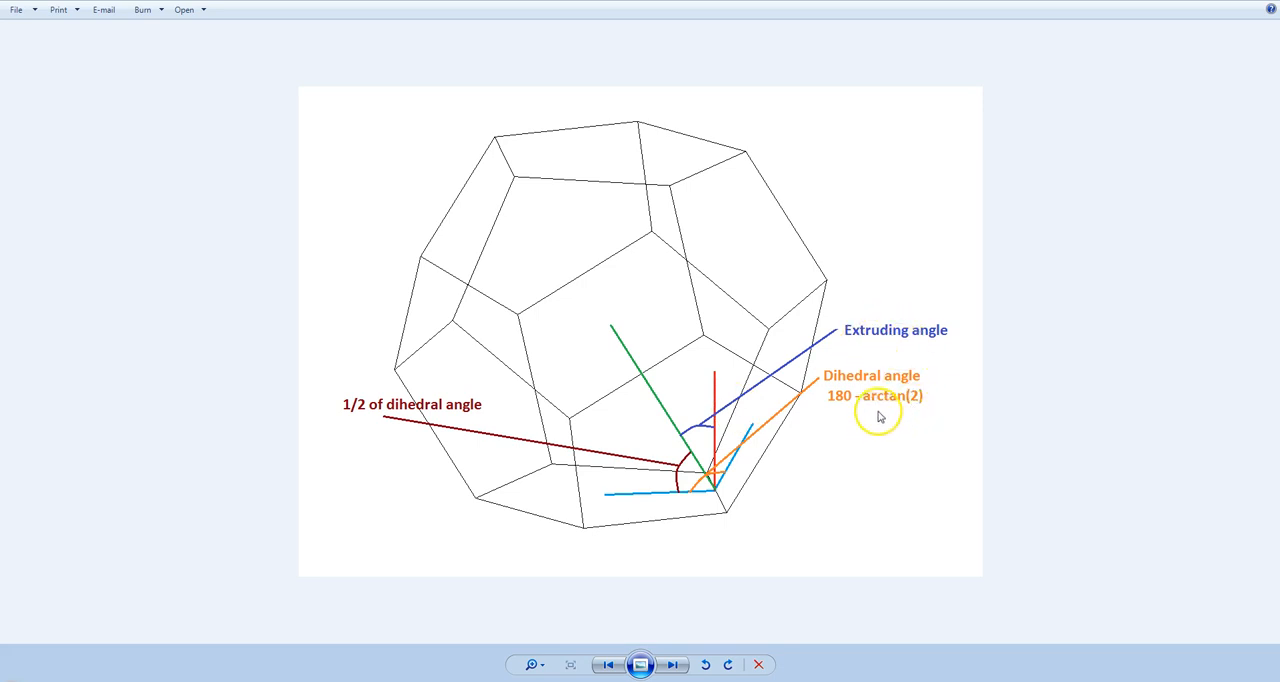
pyautogui.moveTo(935, 410)
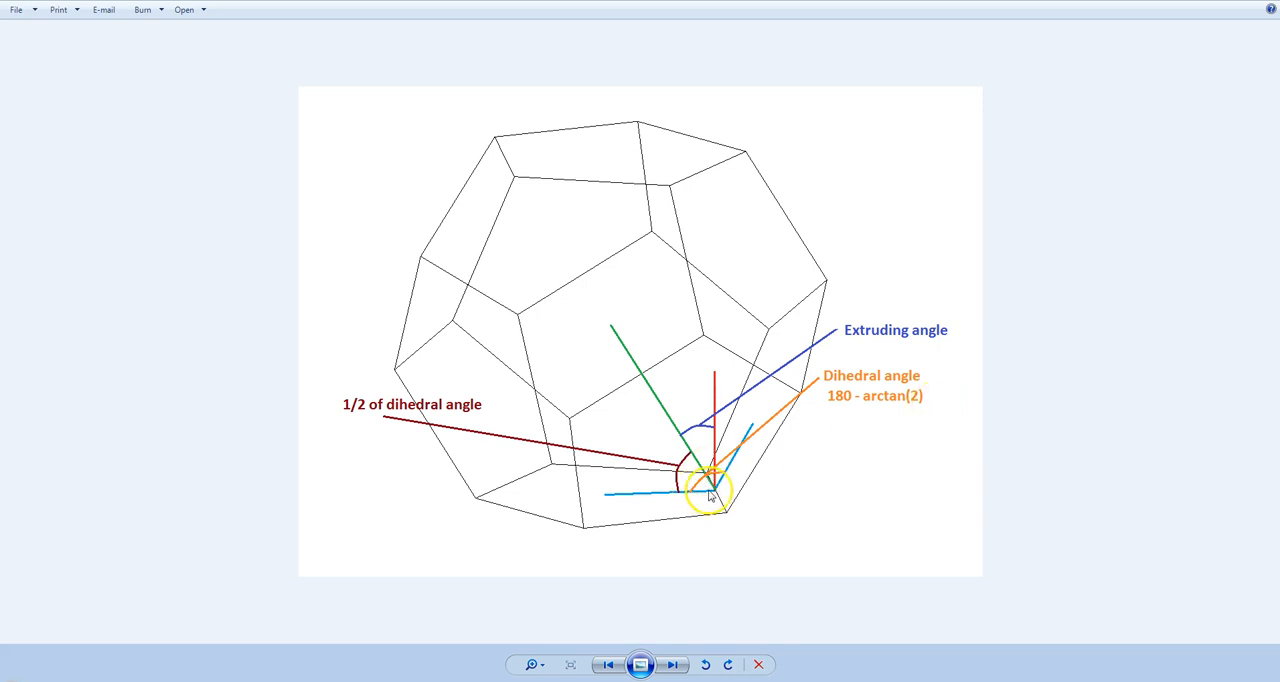
pyautogui.moveTo(625, 343)
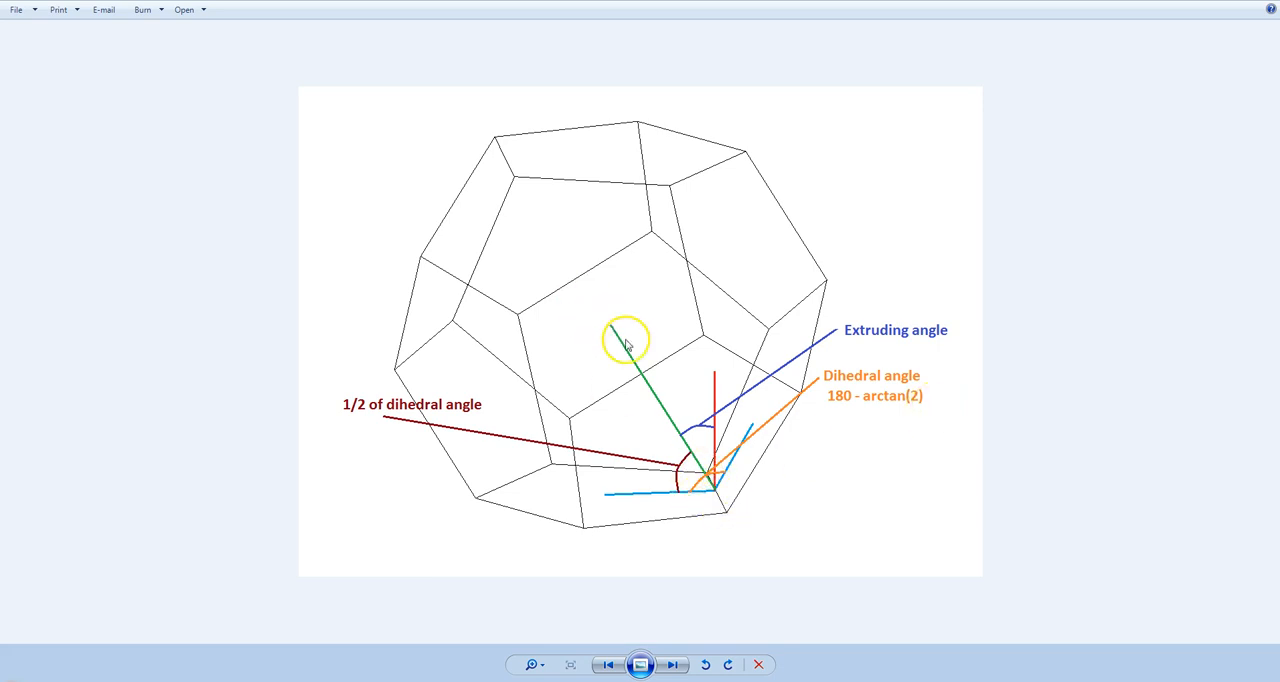
pyautogui.moveTo(903, 333)
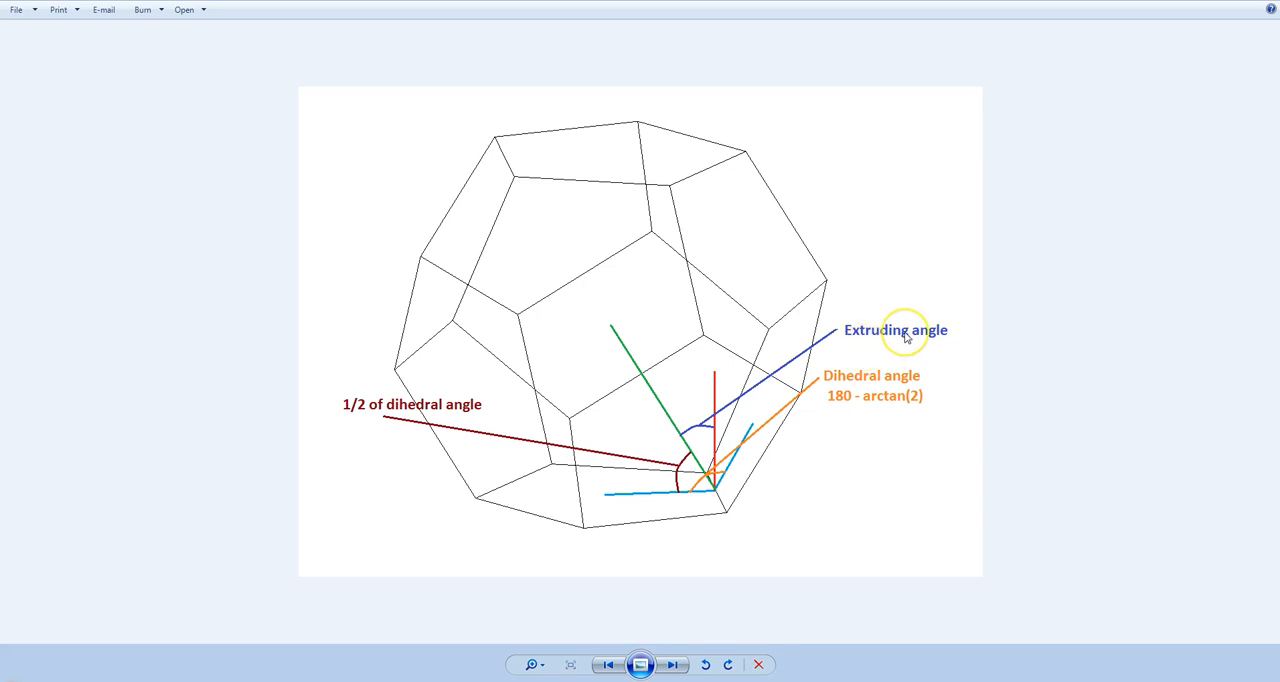
pyautogui.moveTo(905, 335)
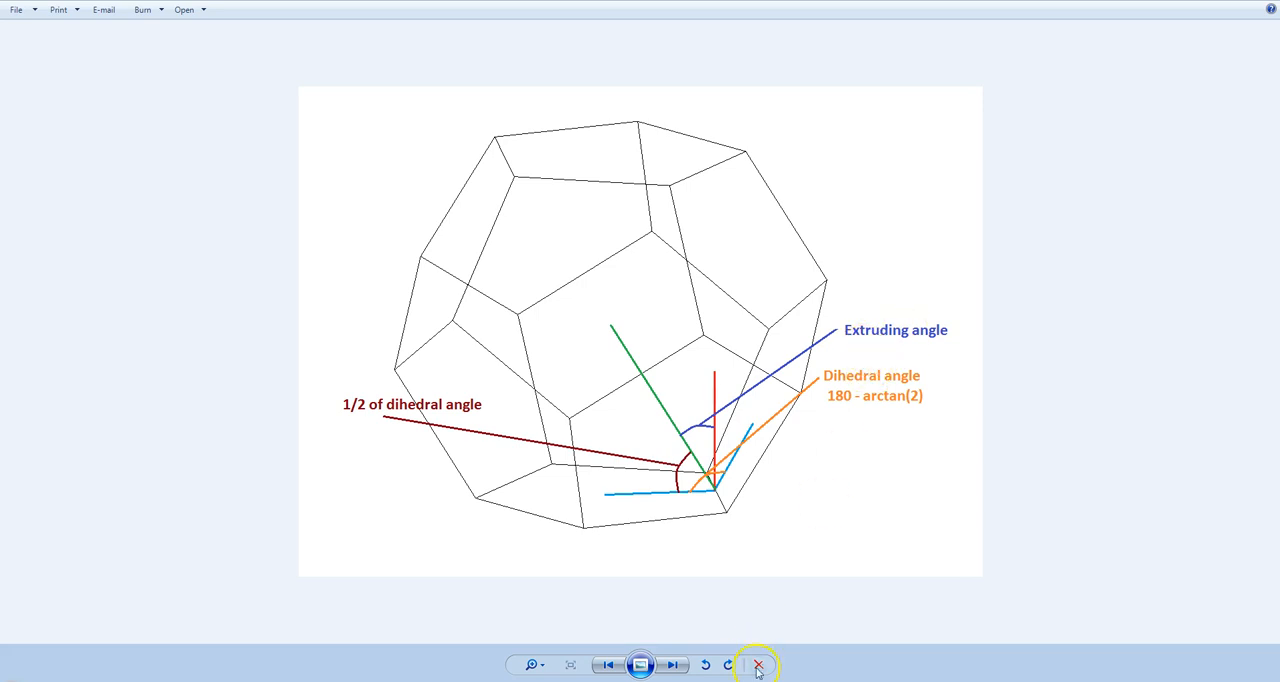
pyautogui.moveTo(797, 532)
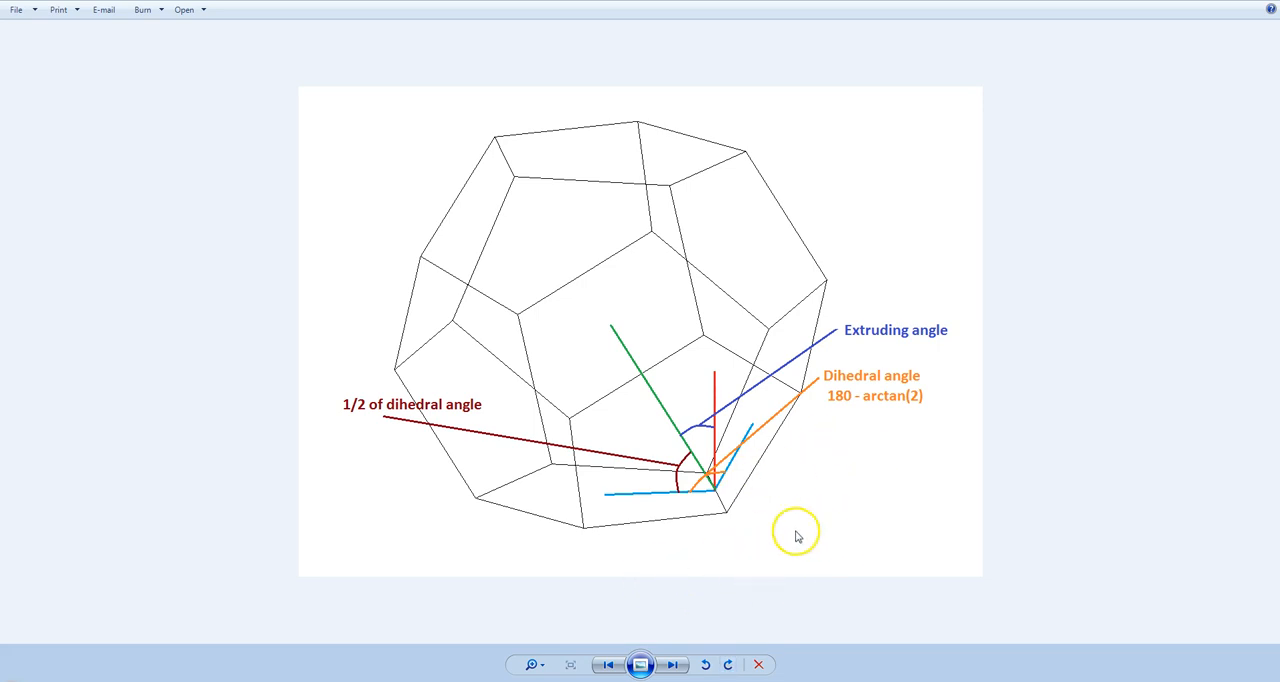
pyautogui.moveTo(797, 520)
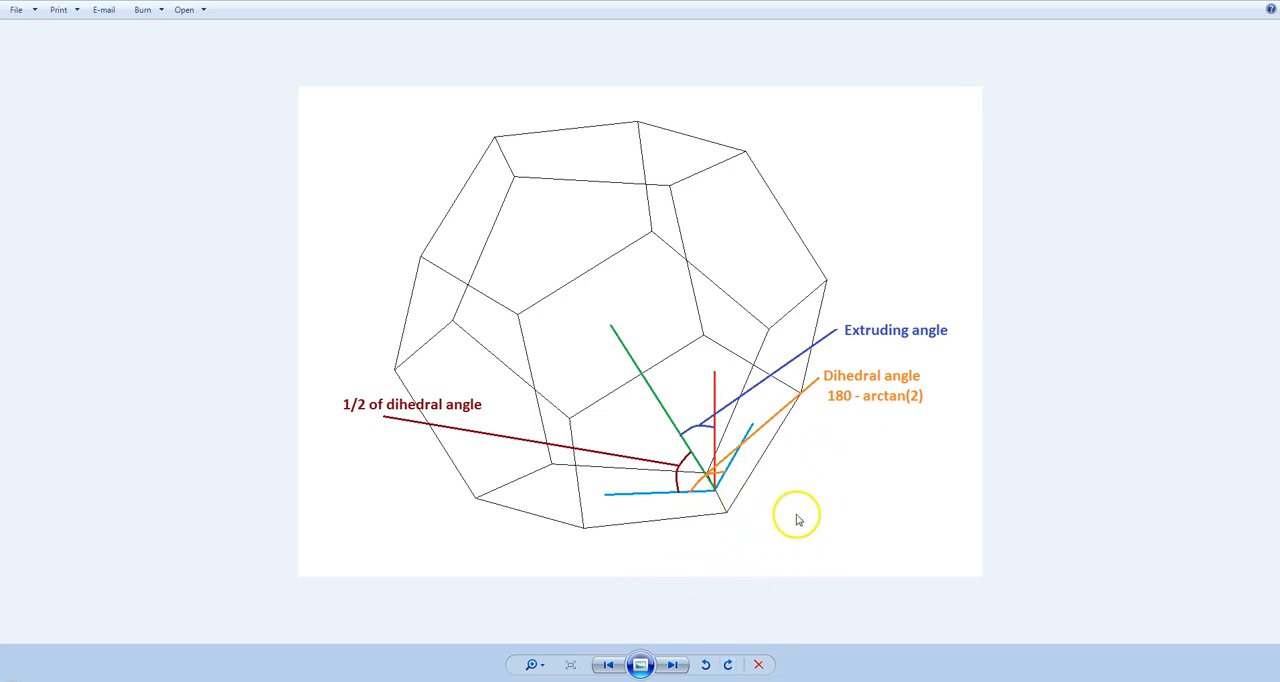
pyautogui.moveTo(750, 471)
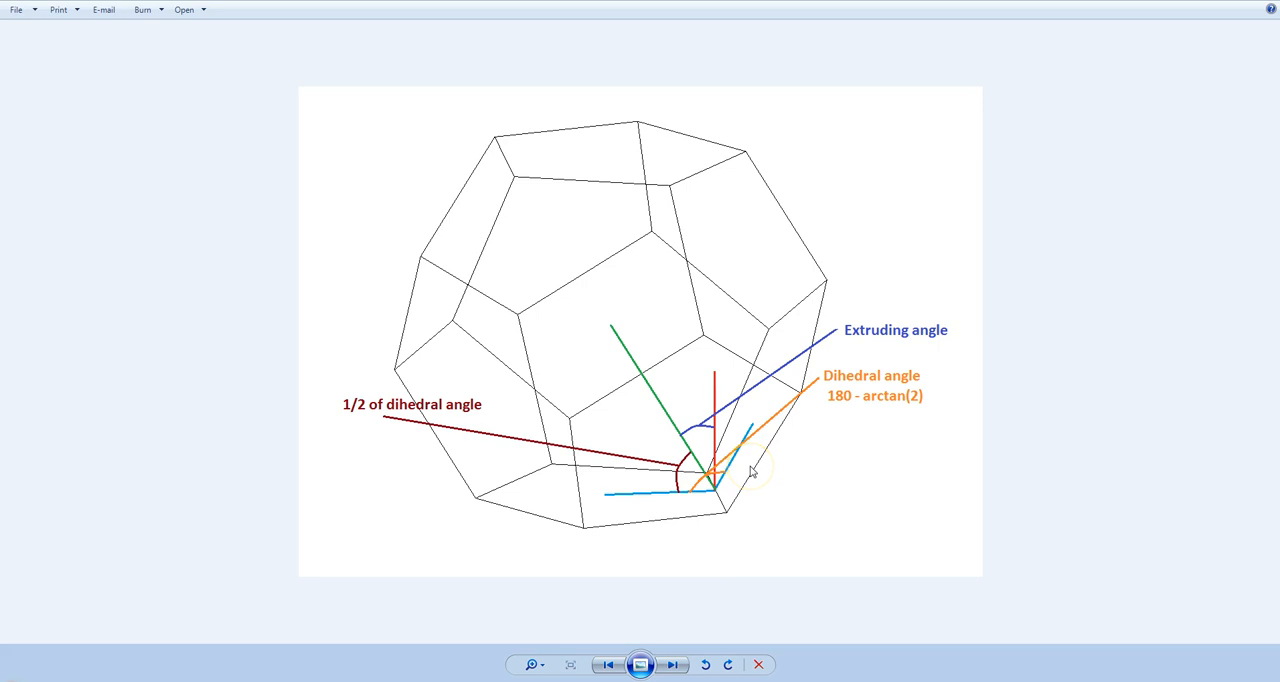
pyautogui.moveTo(751, 471)
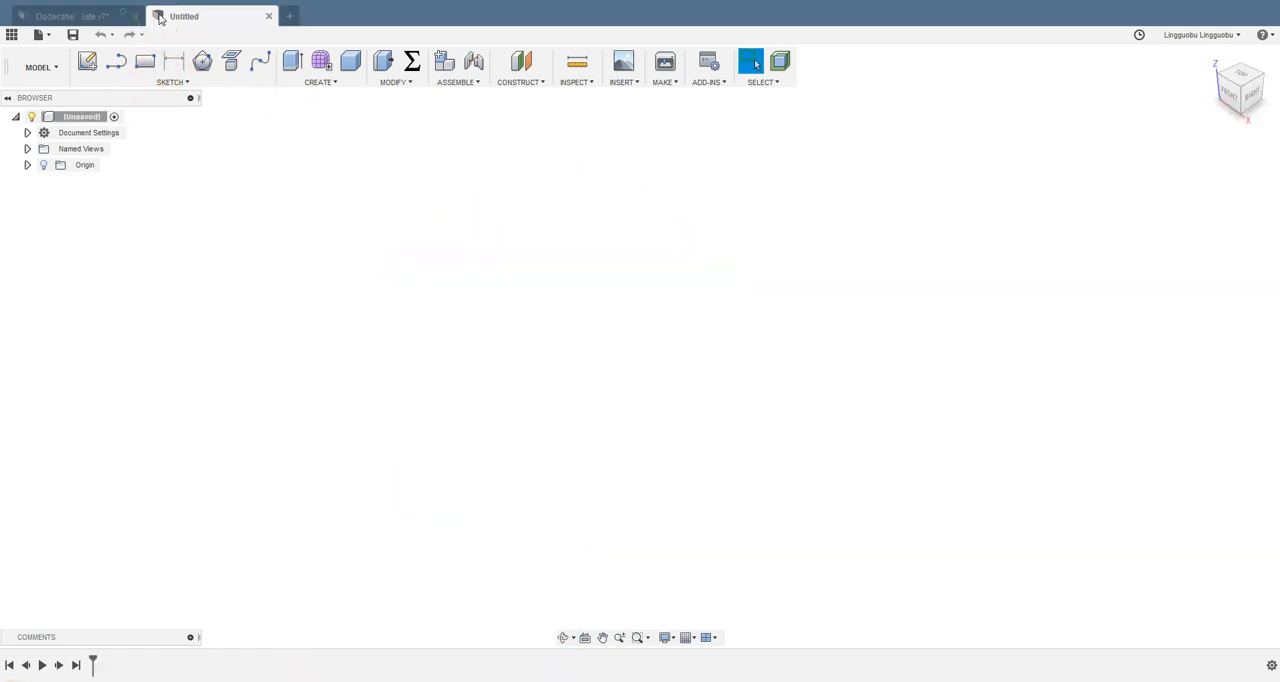
pyautogui.moveTo(410, 90)
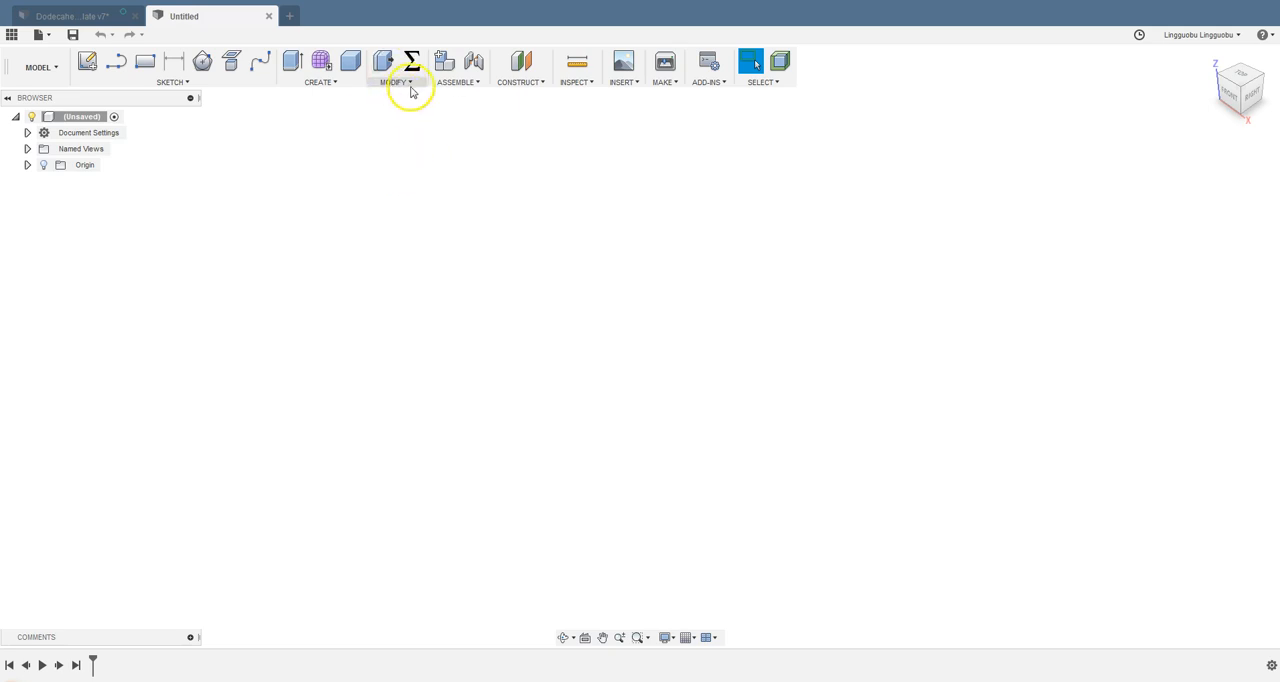
# Add a user parameter faceRadius with a value of 25 mm
pyautogui.click(411, 61)
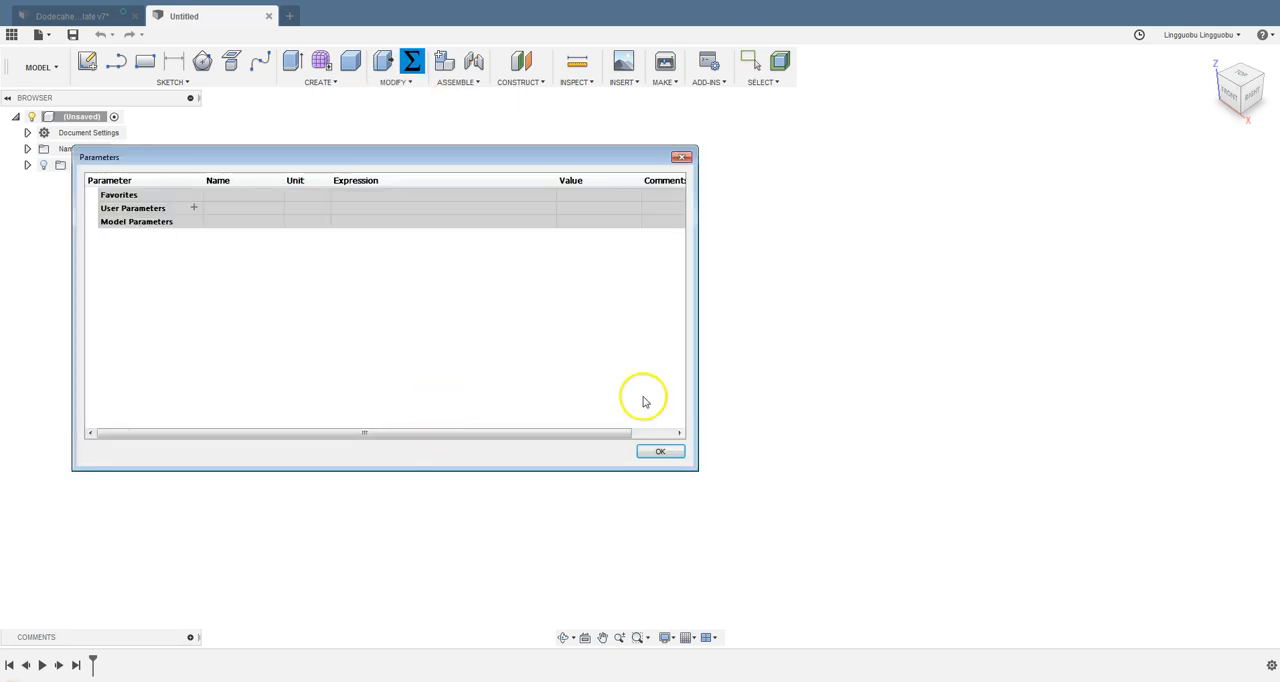
pyautogui.click(193, 208)
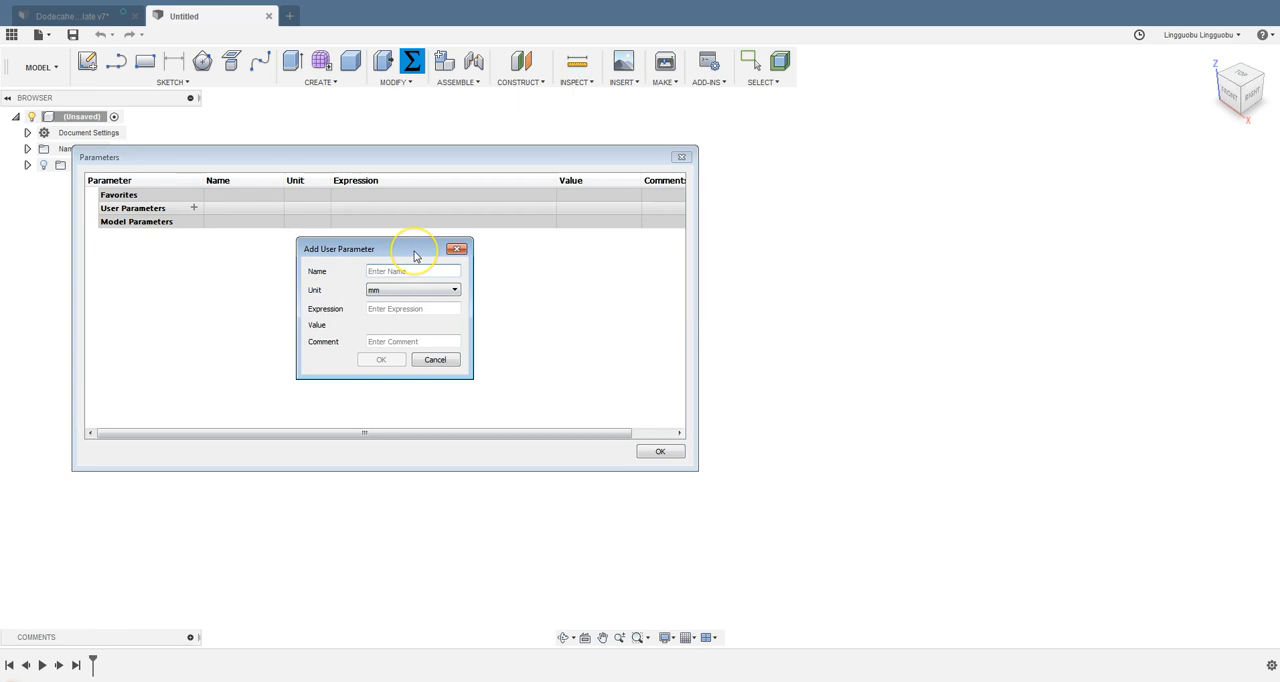
pyautogui.write('face')
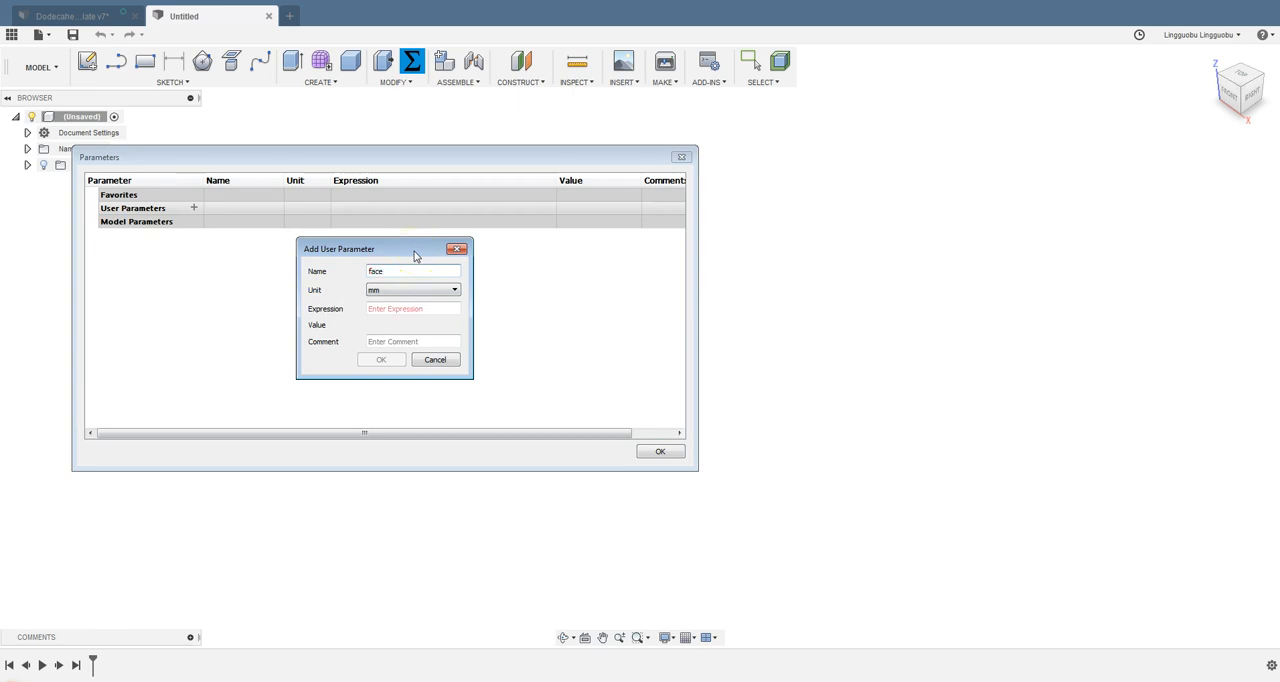
pyautogui.write('Radius')
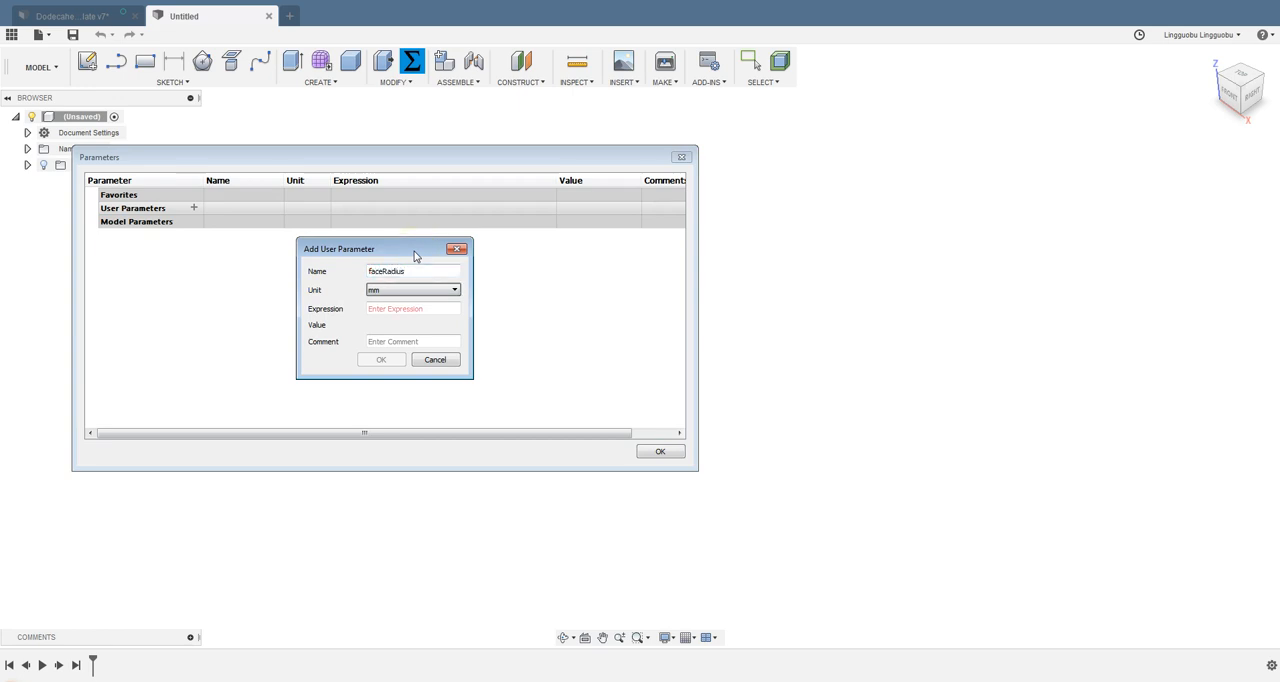
pyautogui.write('25')
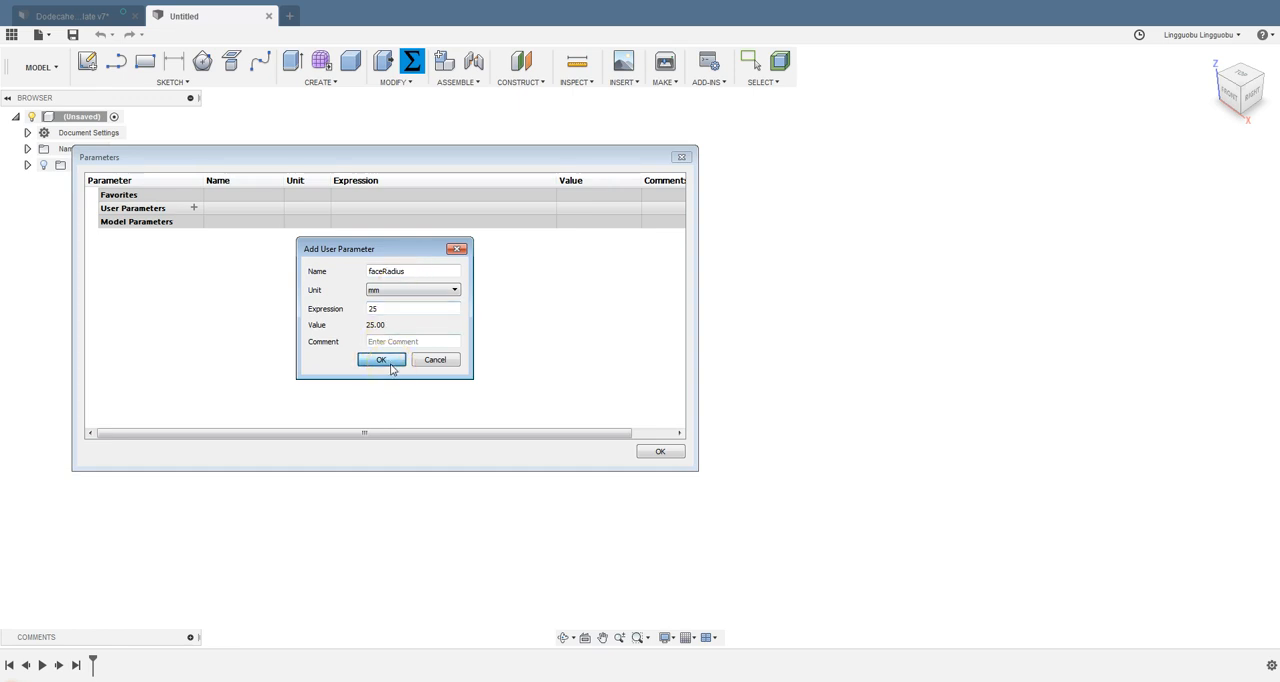
pyautogui.click(380, 359)
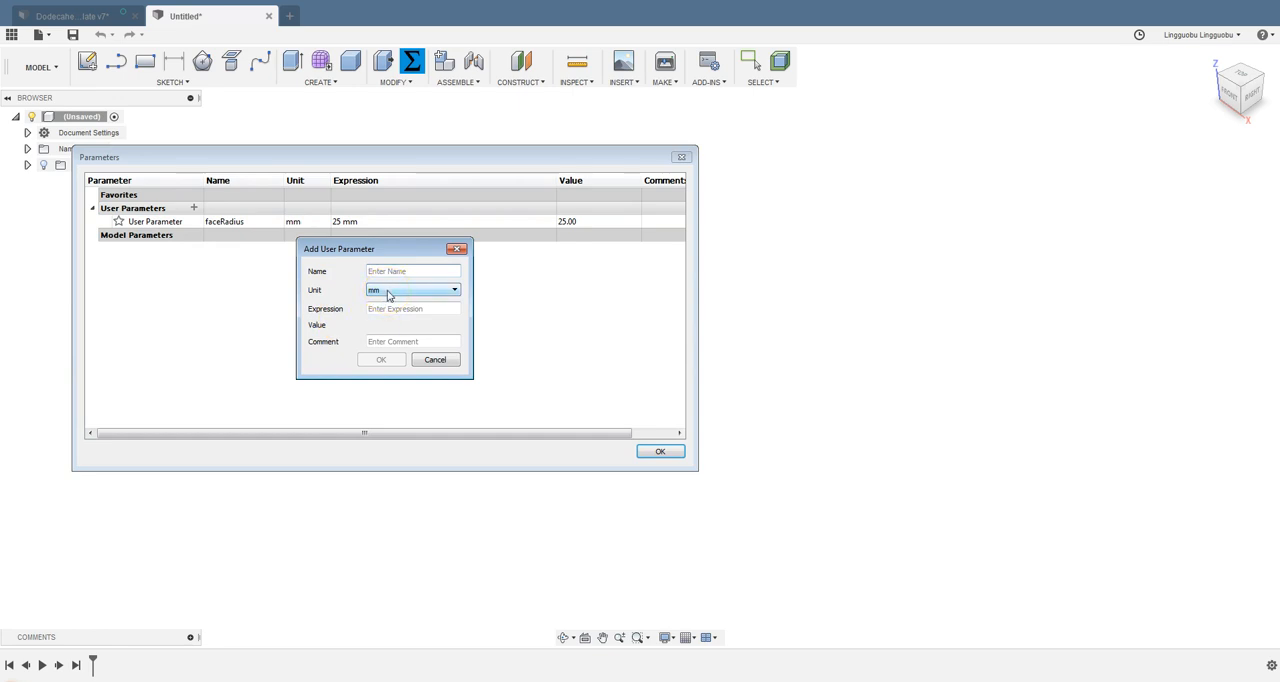
# Add user parameter tAngle in degrees with expression -atan(2)/2
pyautogui.write('tAngle')
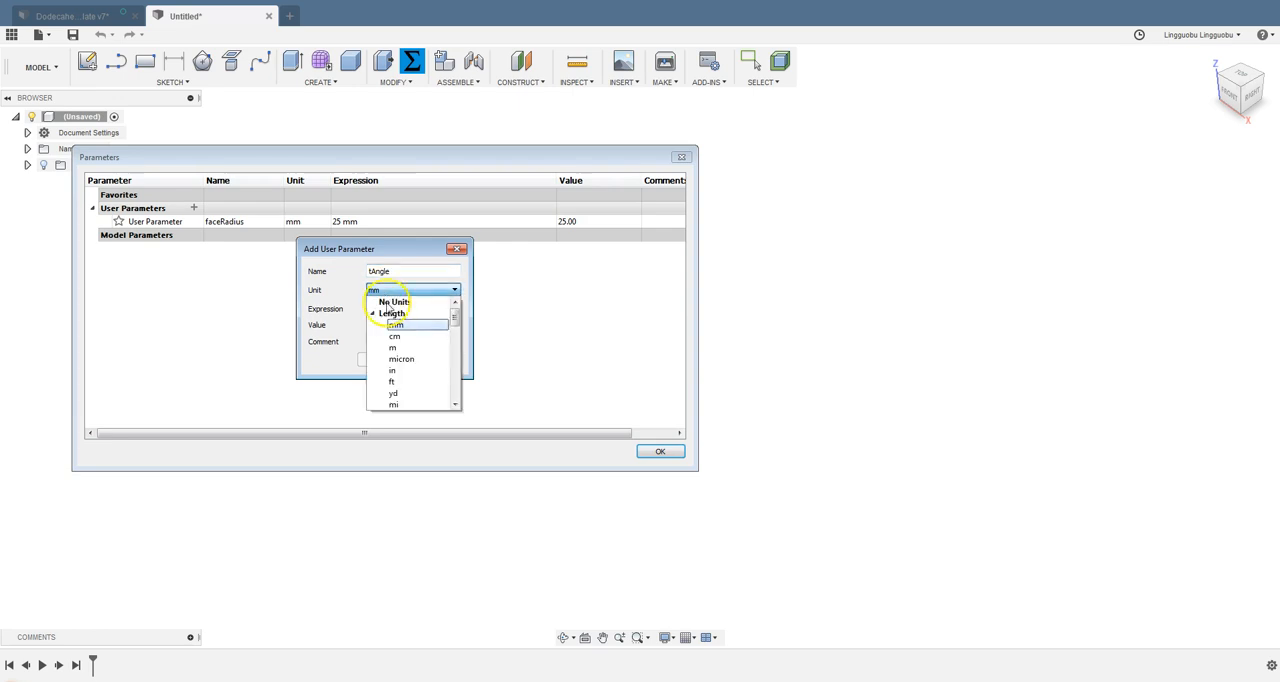
pyautogui.scroll(-3)
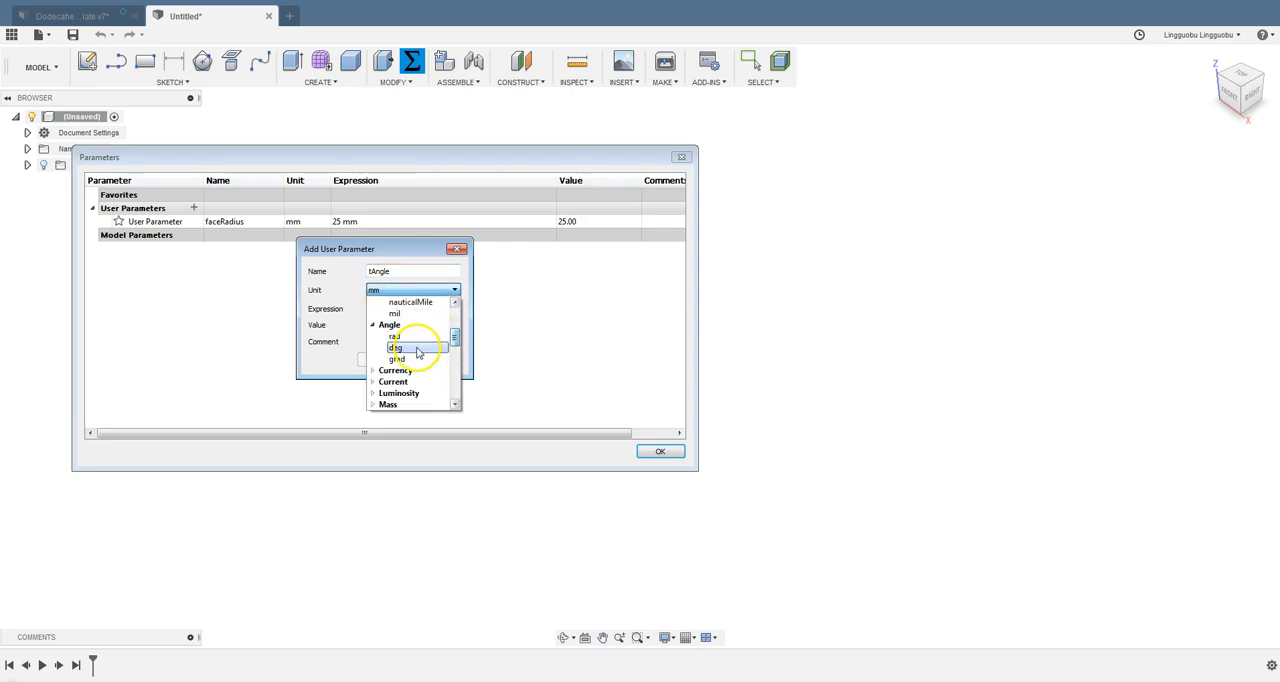
pyautogui.click(395, 348)
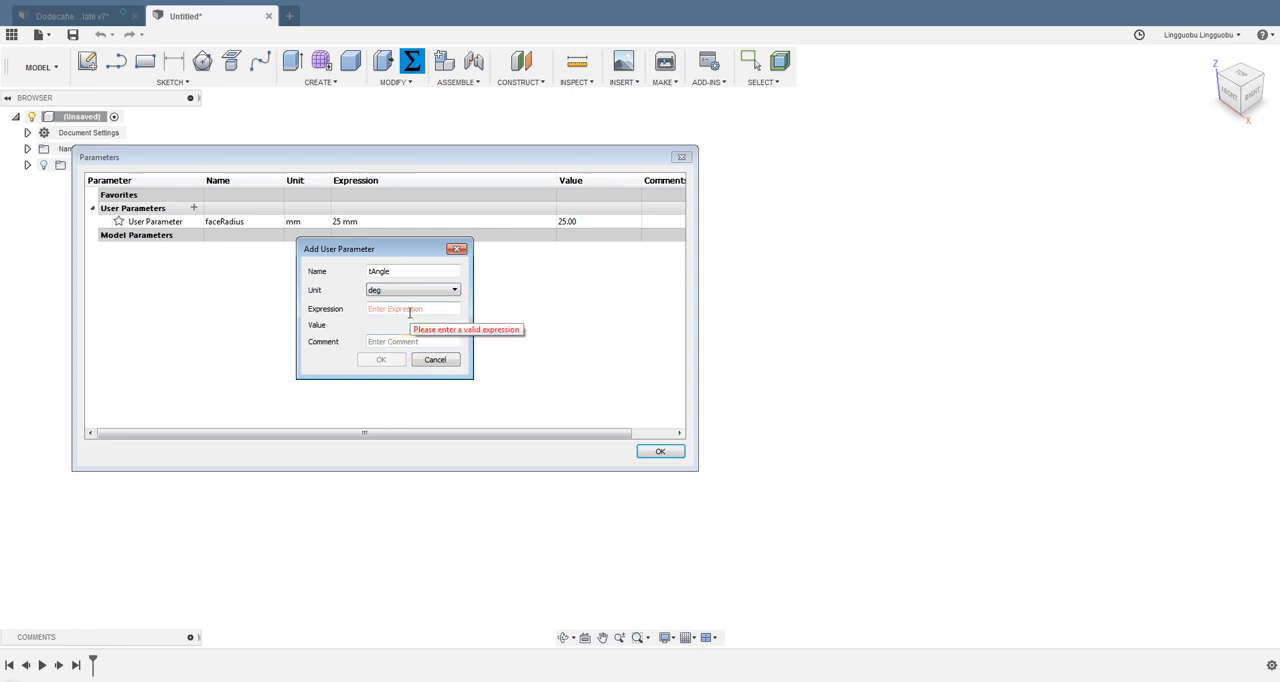
pyautogui.write('atan(2')
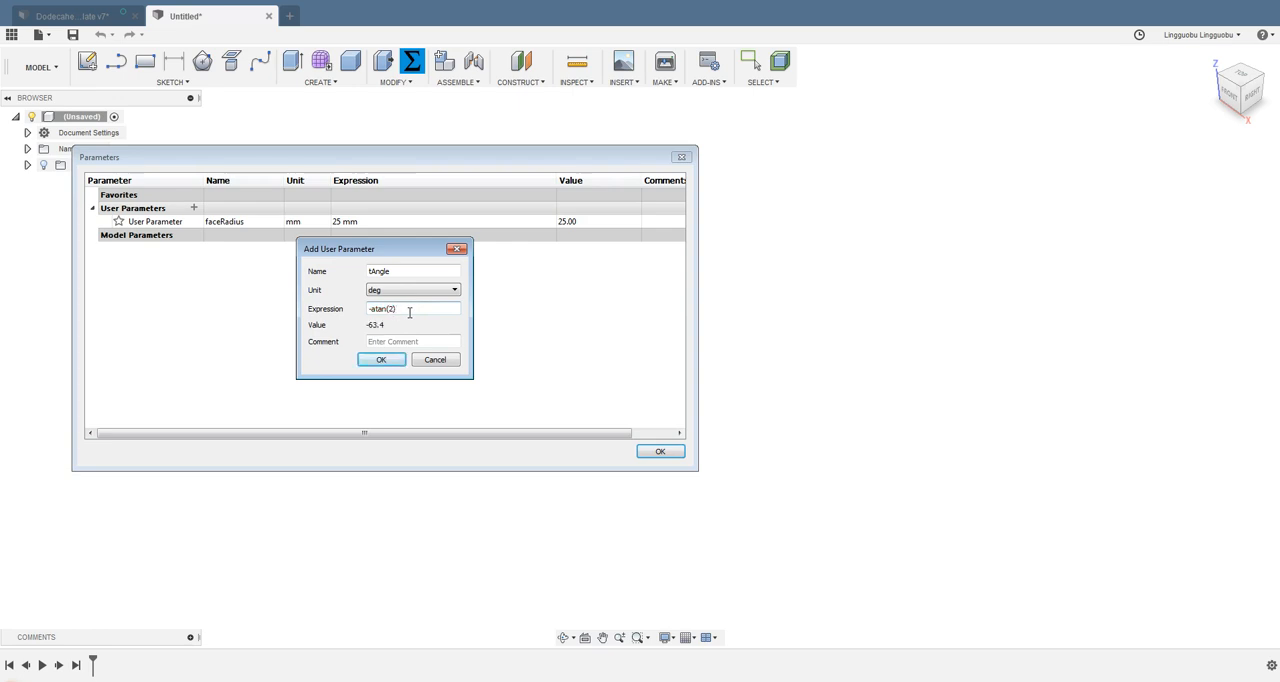
pyautogui.write('/2')
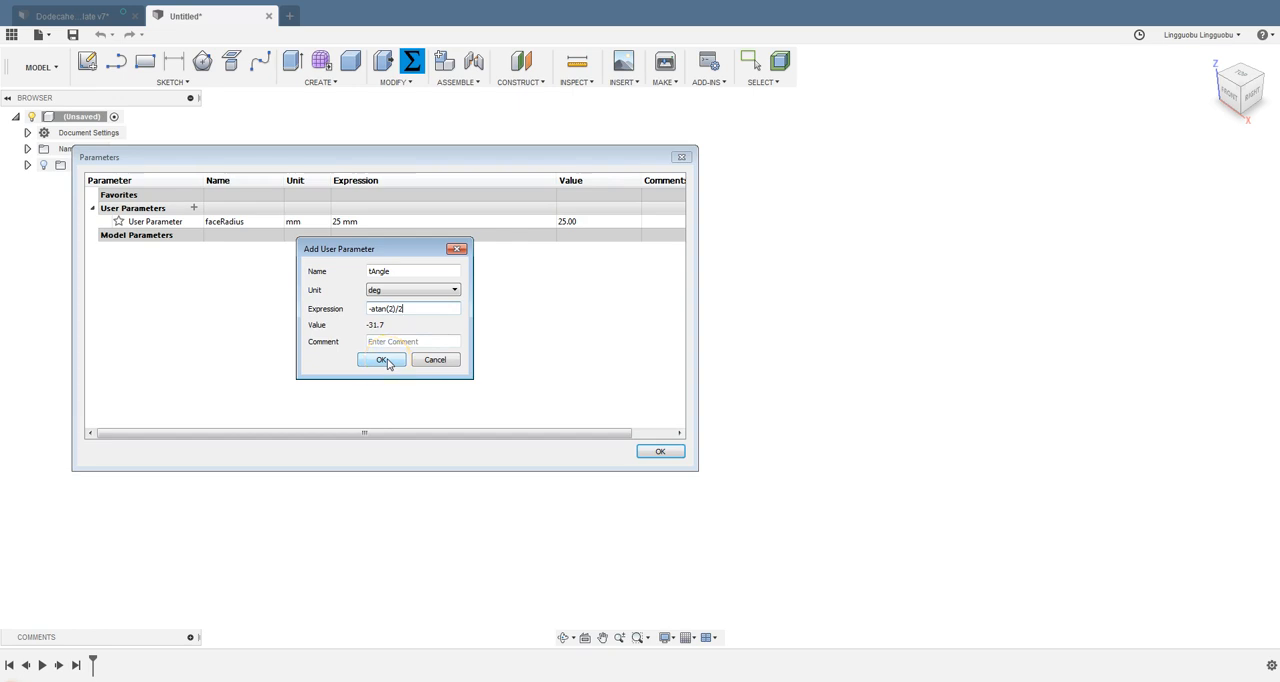
pyautogui.click(381, 360)
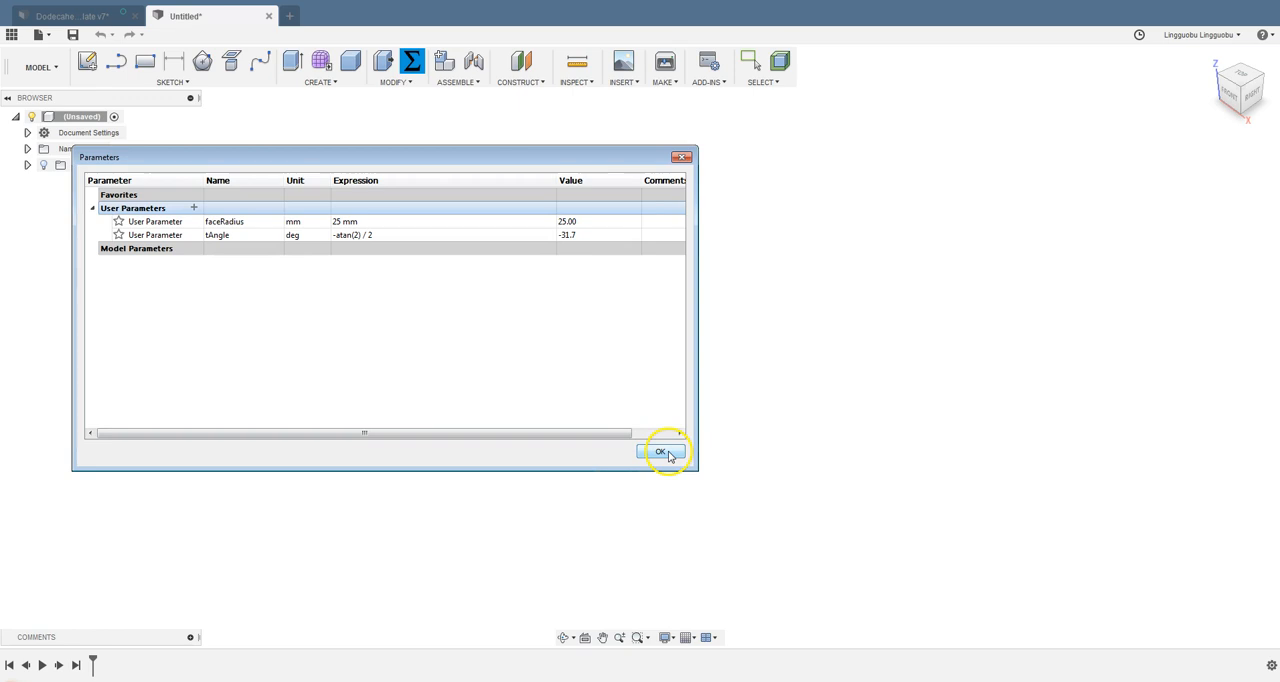
# Draw a five-sided inscribed polygon at the origin with radius faceRadius
pyautogui.click(662, 452)
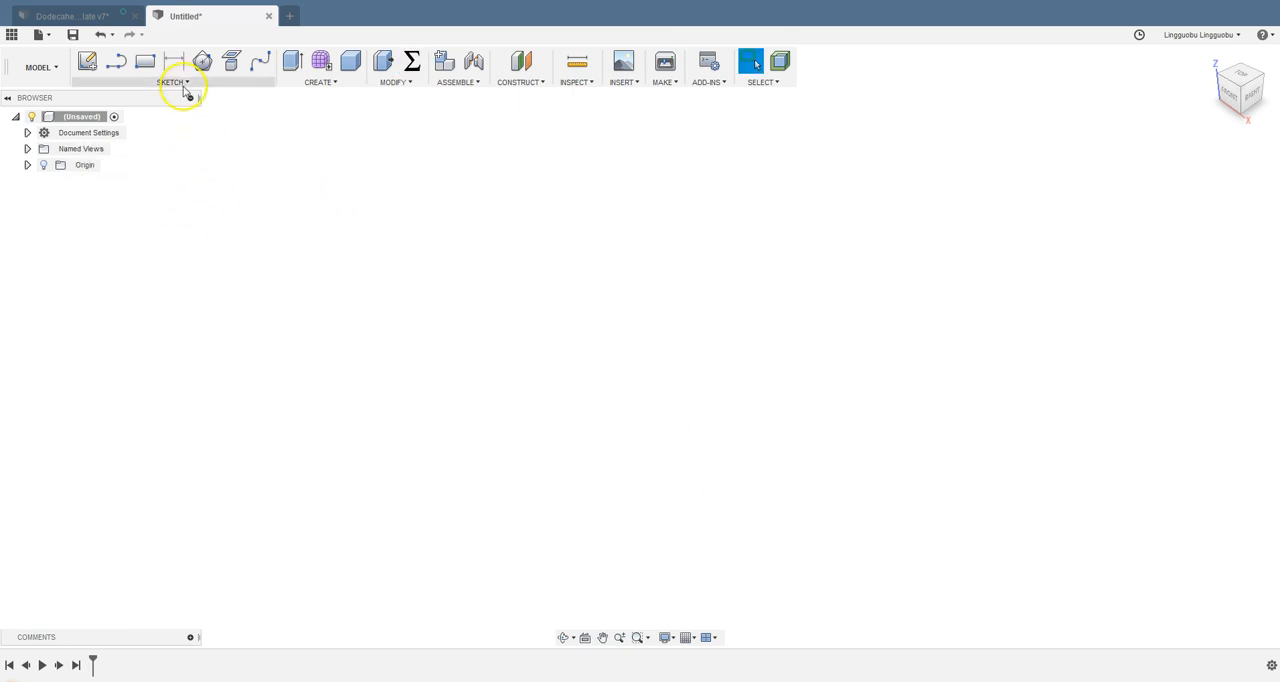
pyautogui.click(87, 61)
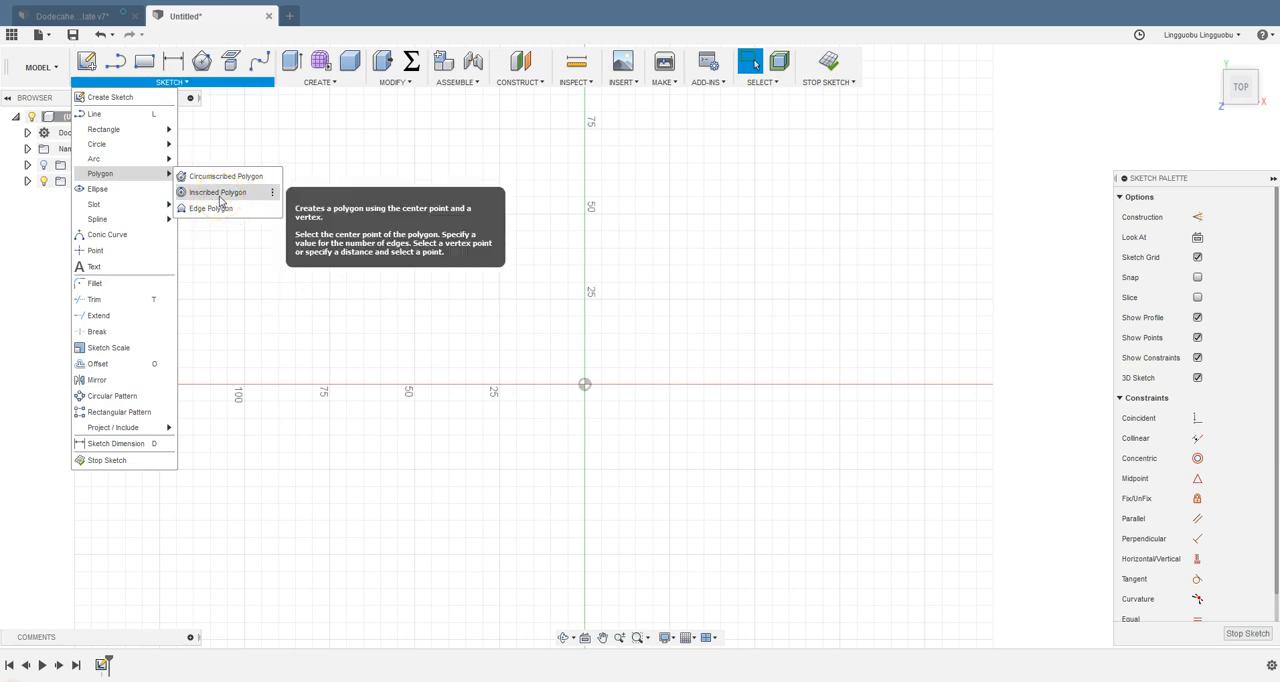
pyautogui.moveTo(209, 208)
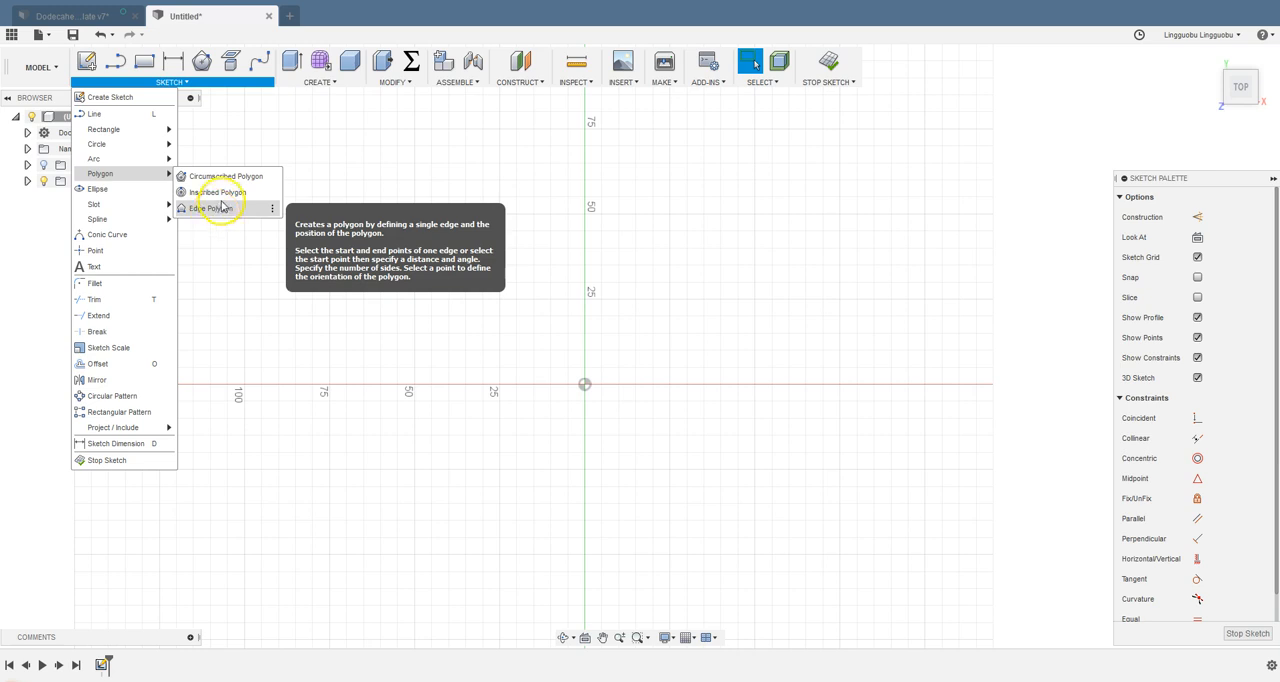
pyautogui.click(215, 208)
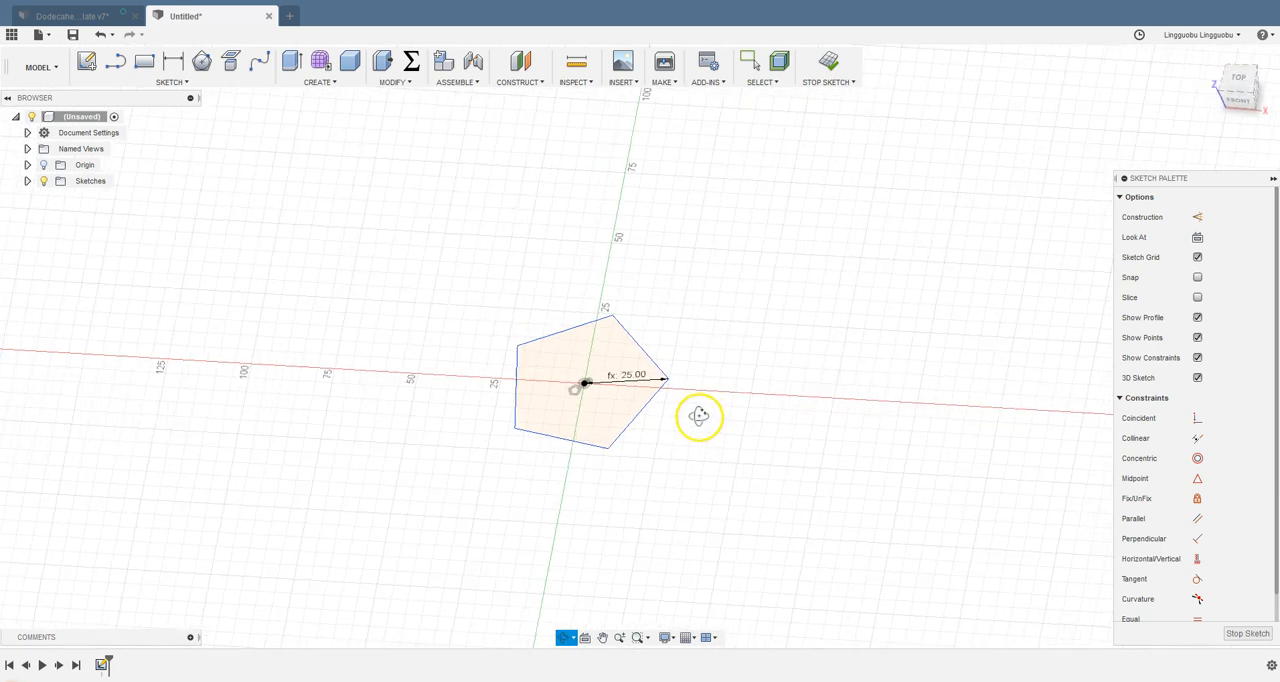
pyautogui.click(607, 380)
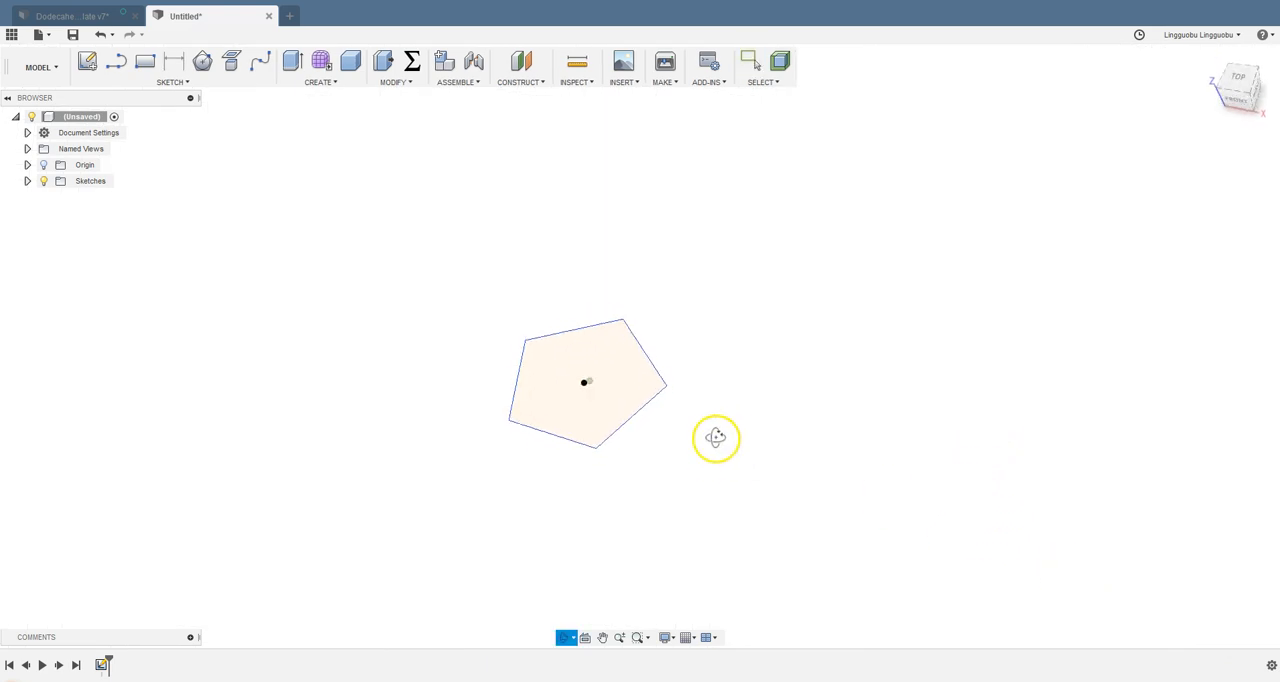
# Dismiss the Sculpt Environment notice and delete Form1 from the timeline
pyautogui.click(606, 415)
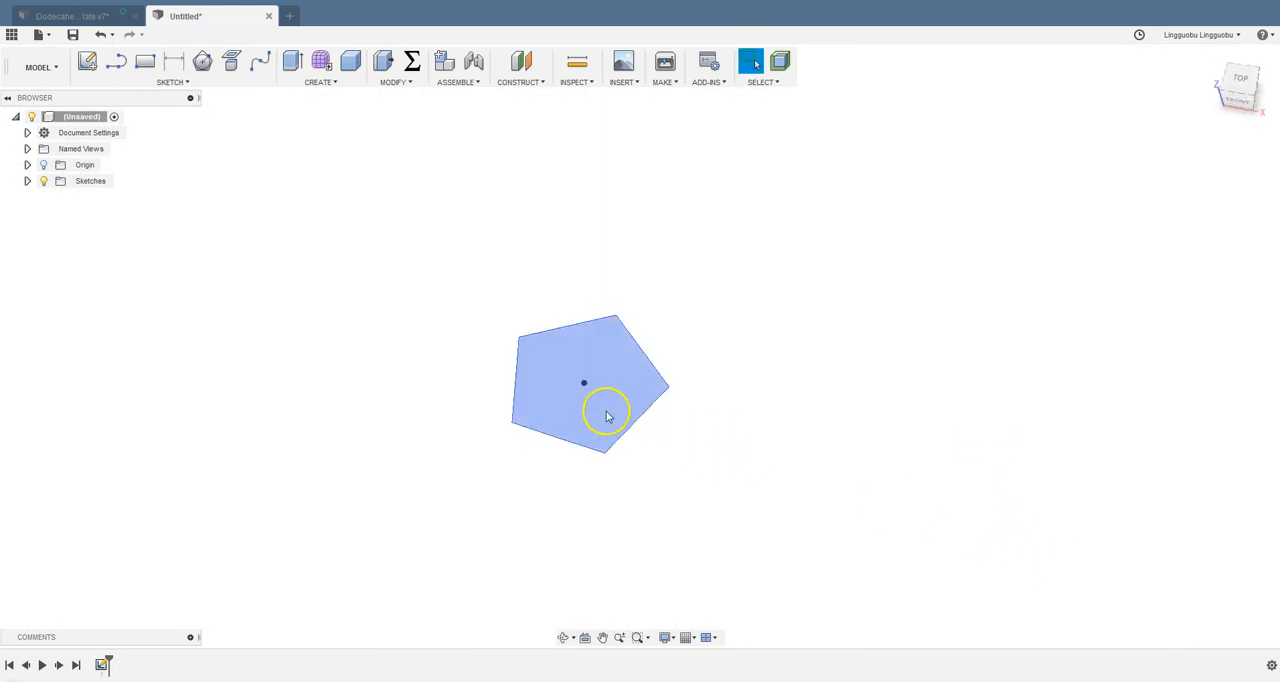
pyautogui.click(448, 287)
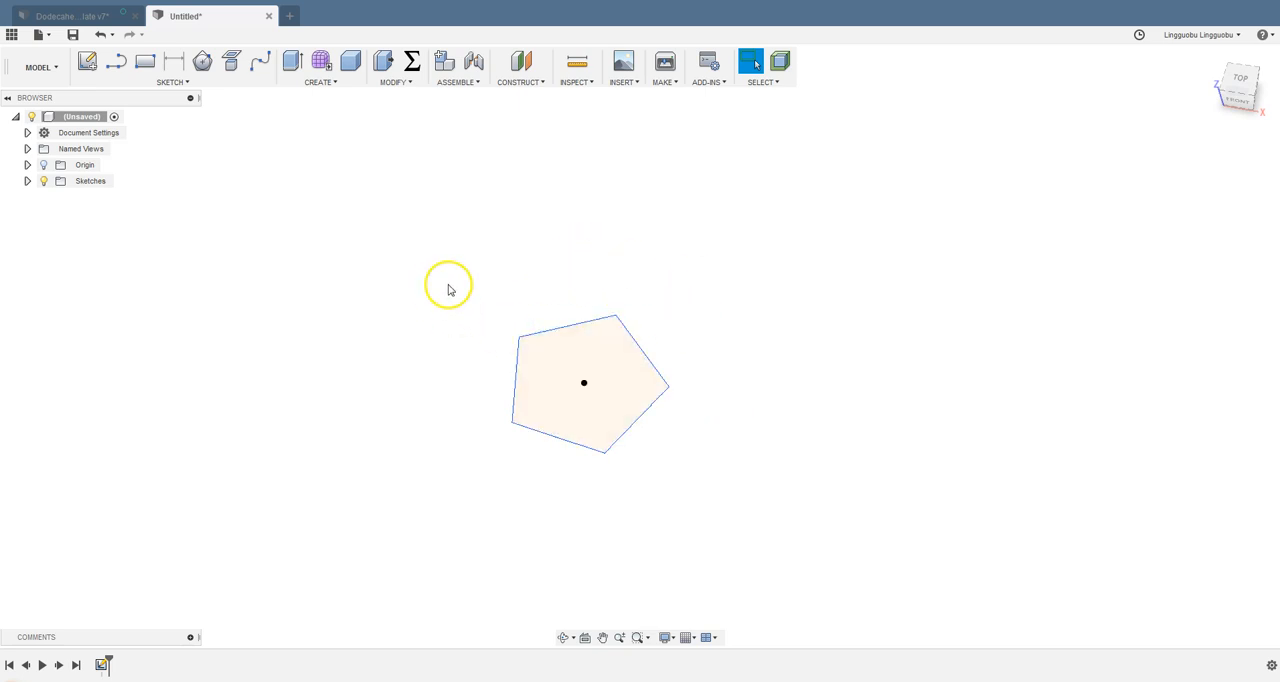
pyautogui.moveTo(338, 137)
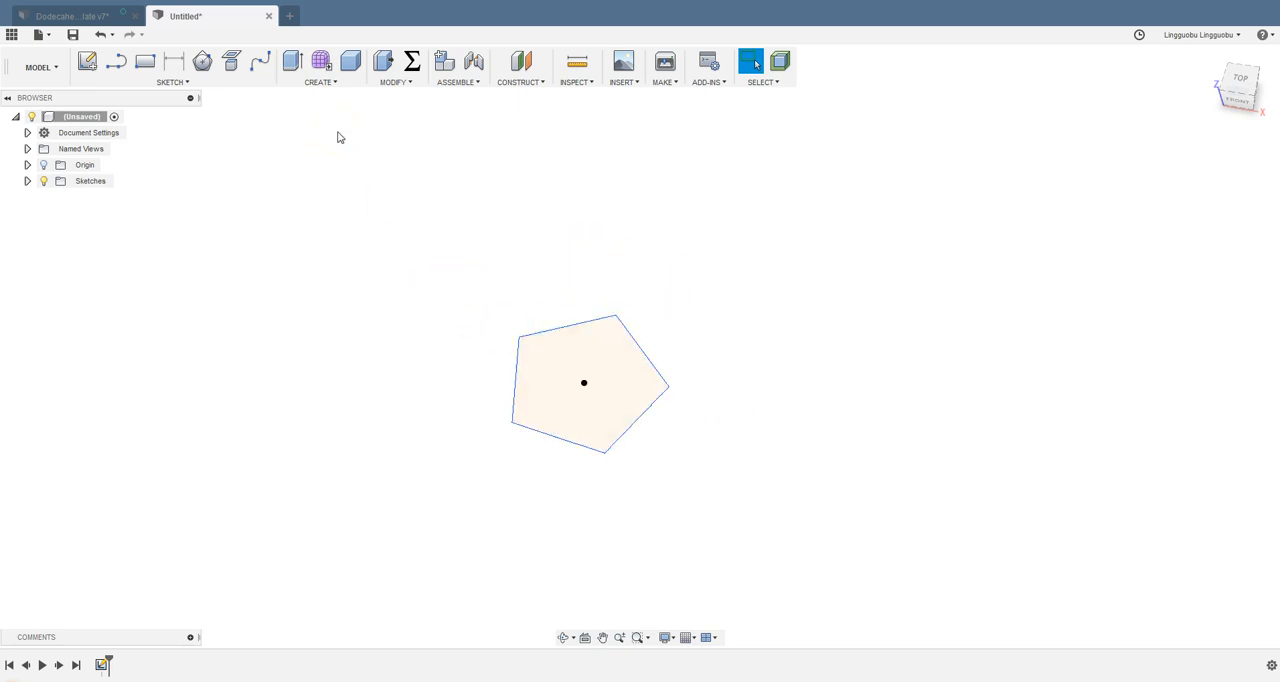
pyautogui.moveTo(365, 111)
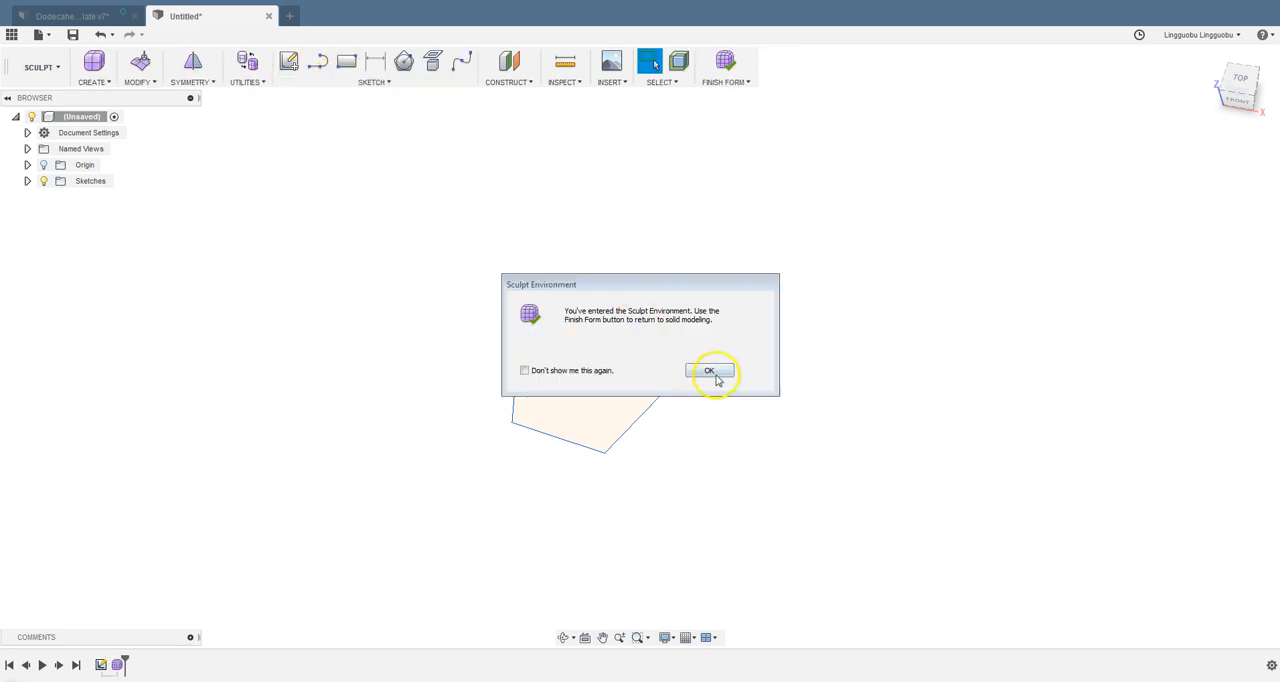
pyautogui.click(709, 370)
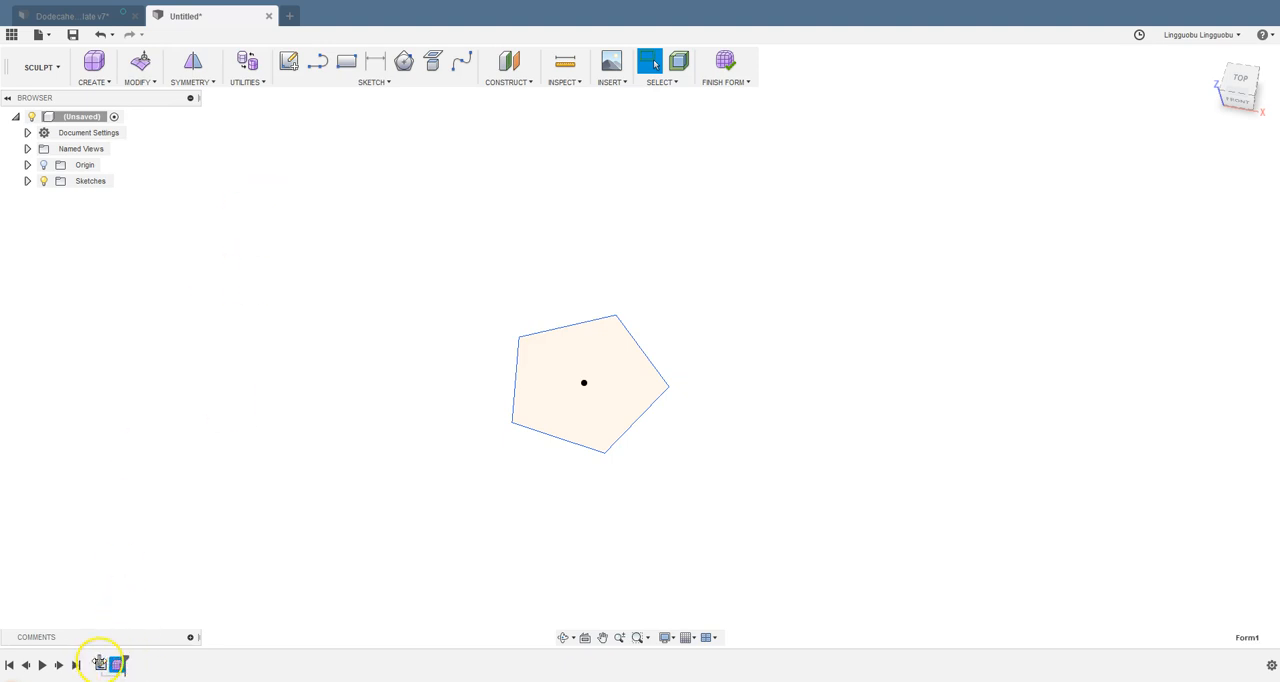
pyautogui.moveTo(258, 93)
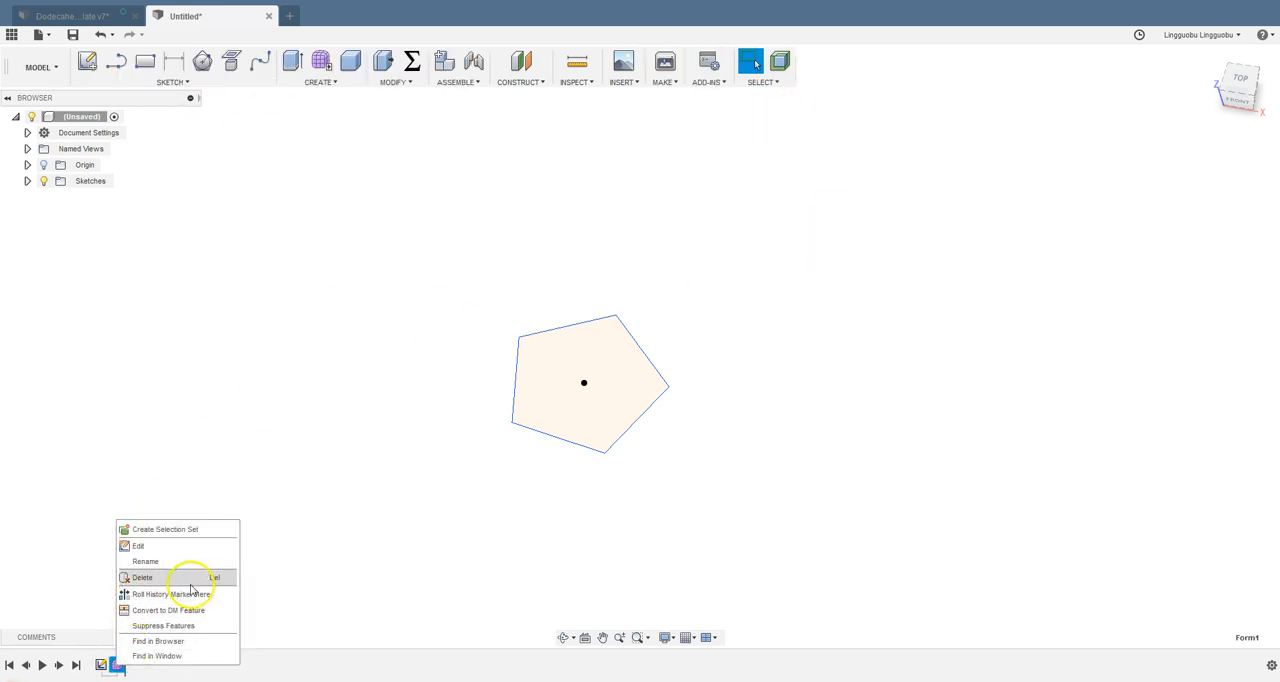
pyautogui.click(320, 82)
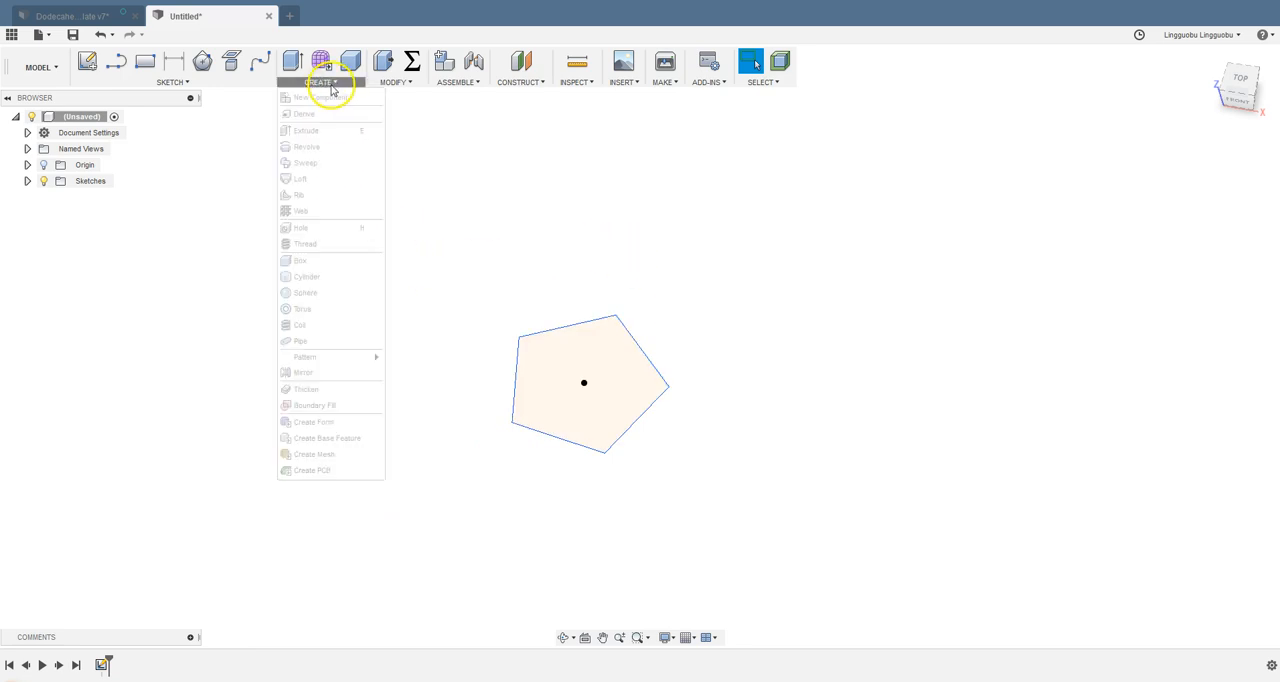
# Extrude the pentagon profile with distance 3*faceRadius
pyautogui.click(306, 130)
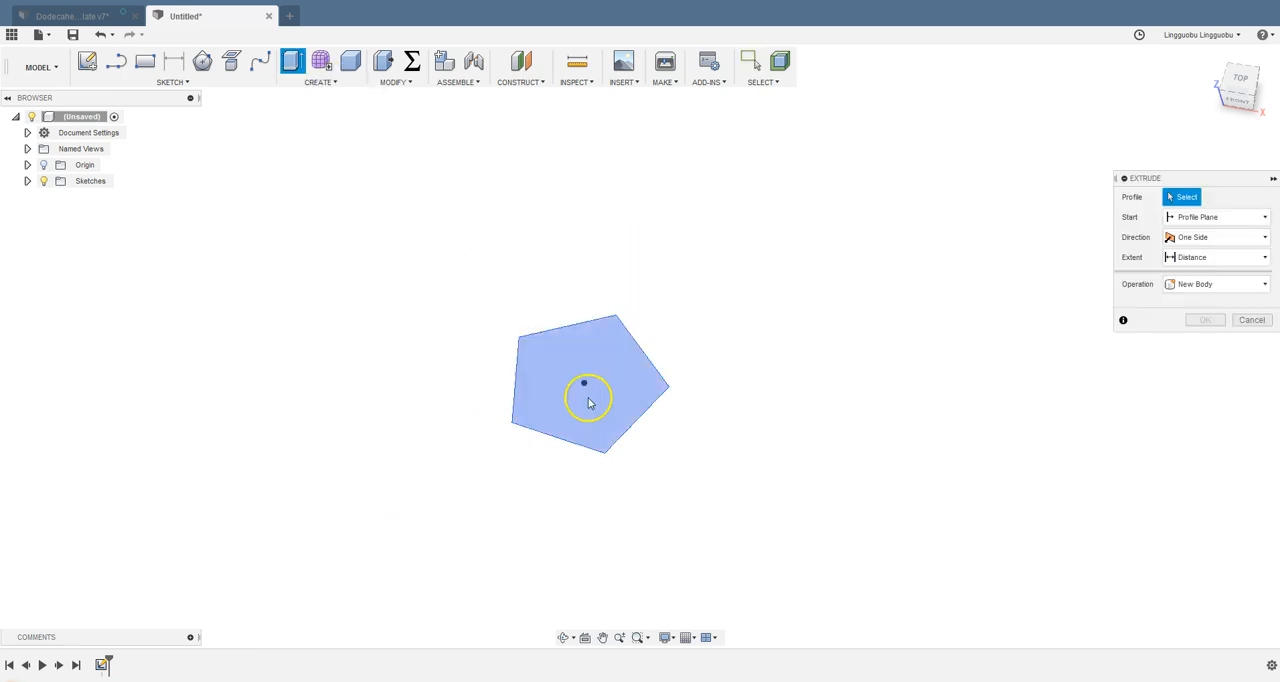
pyautogui.click(588, 383)
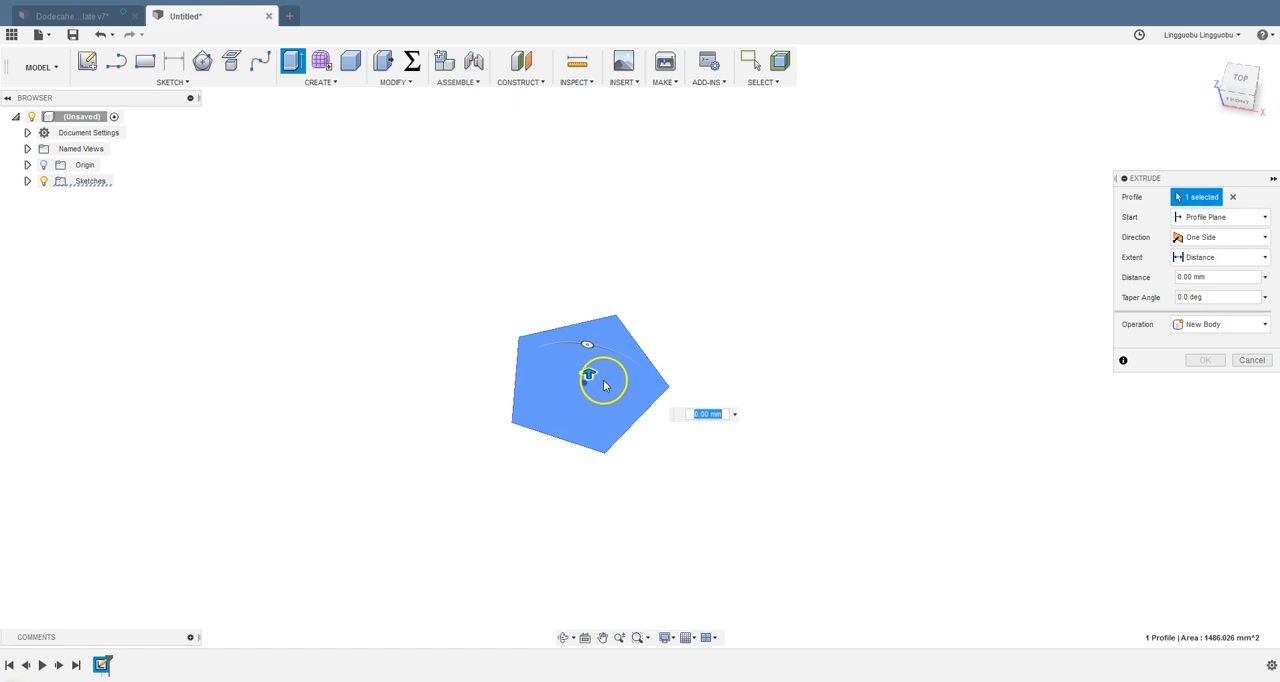
pyautogui.write('100')
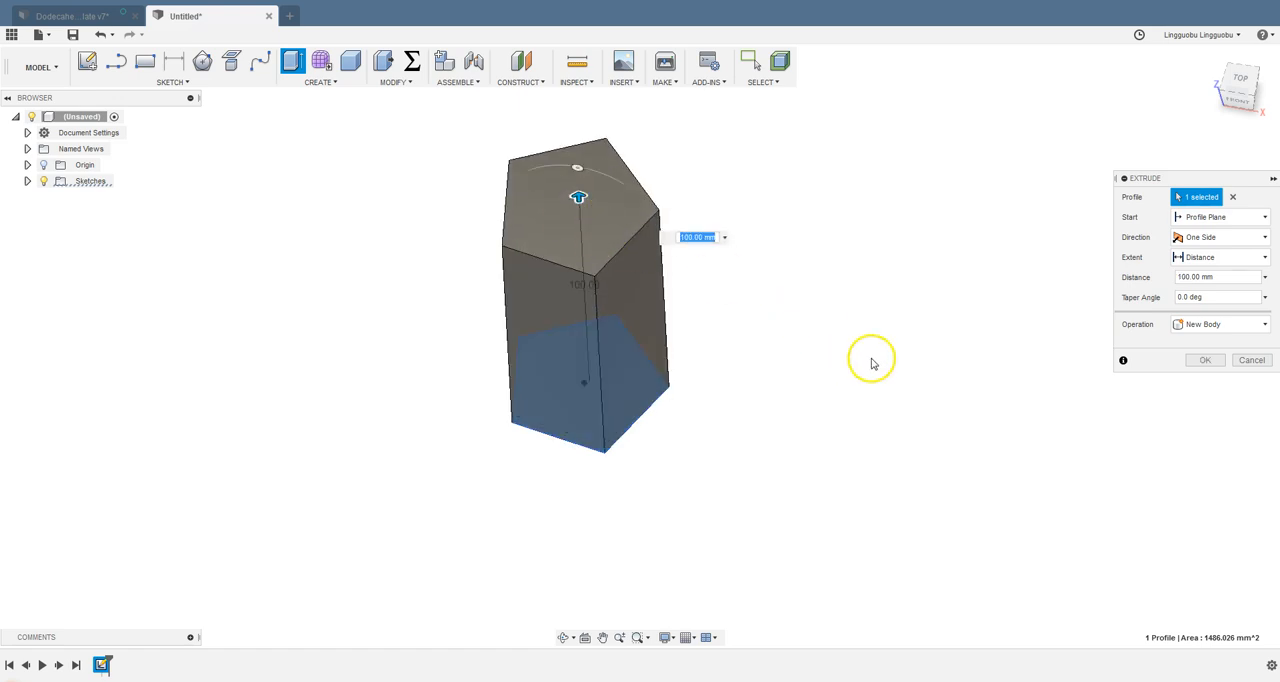
pyautogui.click(1210, 277)
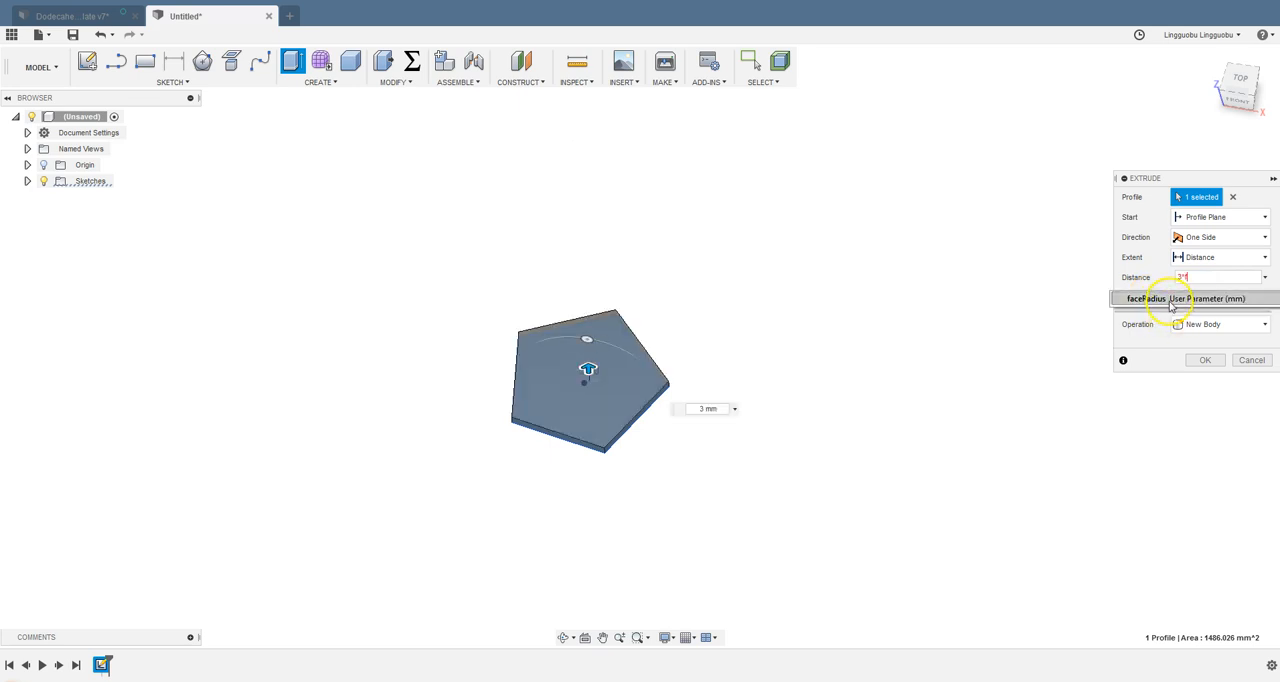
pyautogui.click(1205, 360)
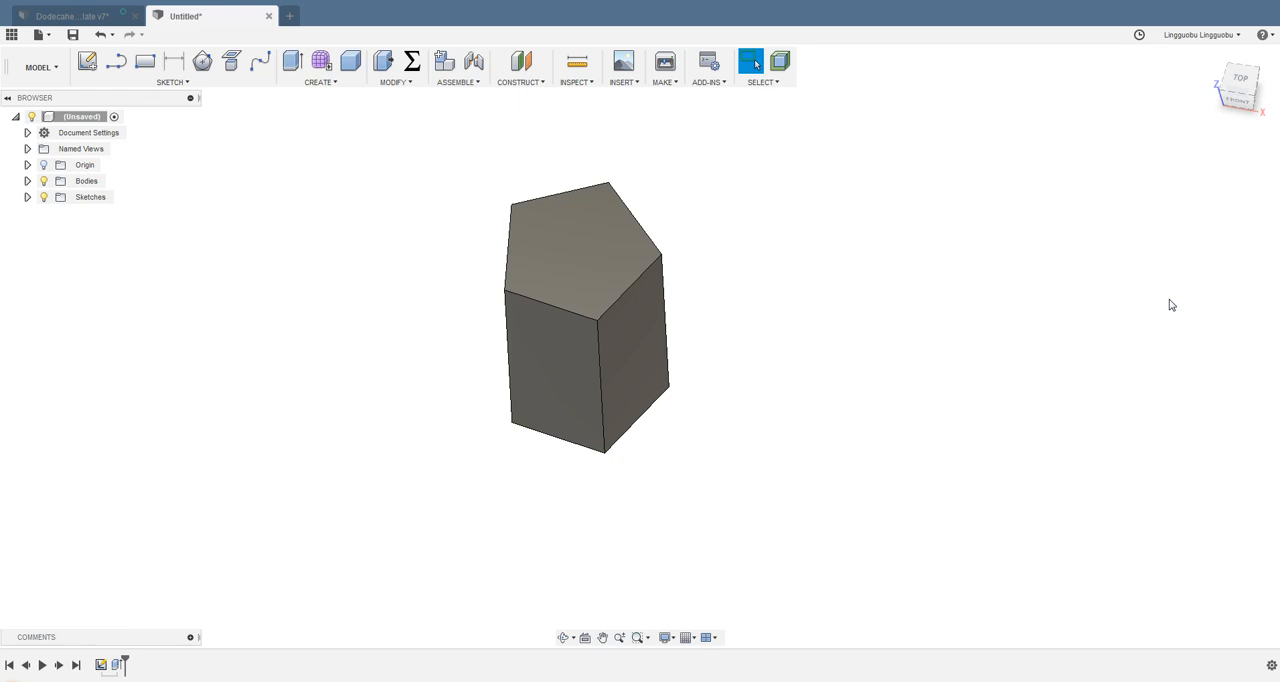
pyautogui.moveTo(767, 504)
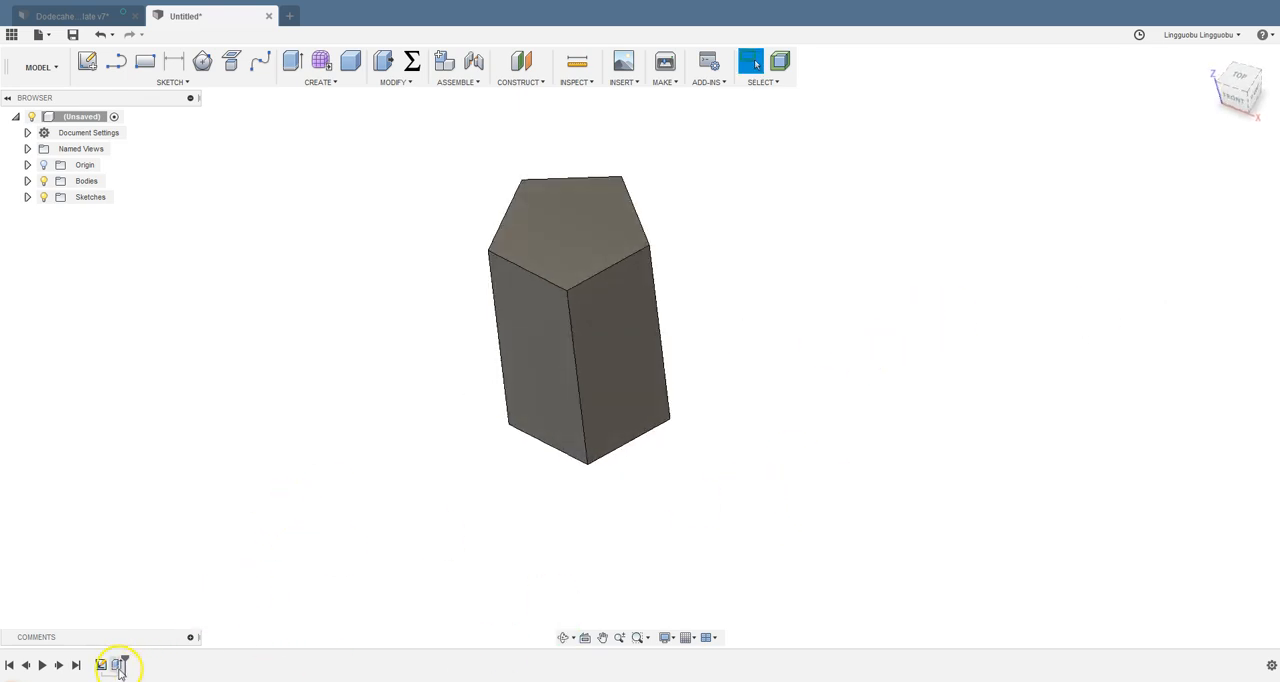
# Edit Extrude1 to set its taper angle to tAngle
pyautogui.rightClick(585, 320)
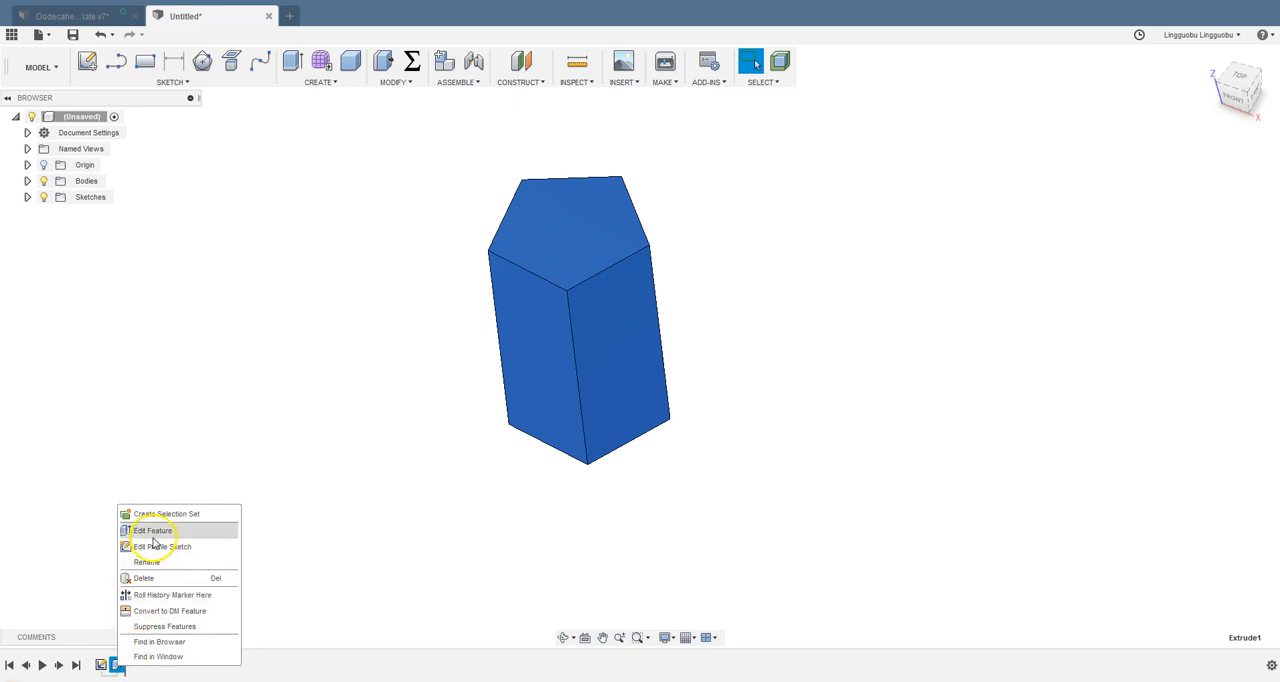
pyautogui.click(153, 530)
pyautogui.write('t')
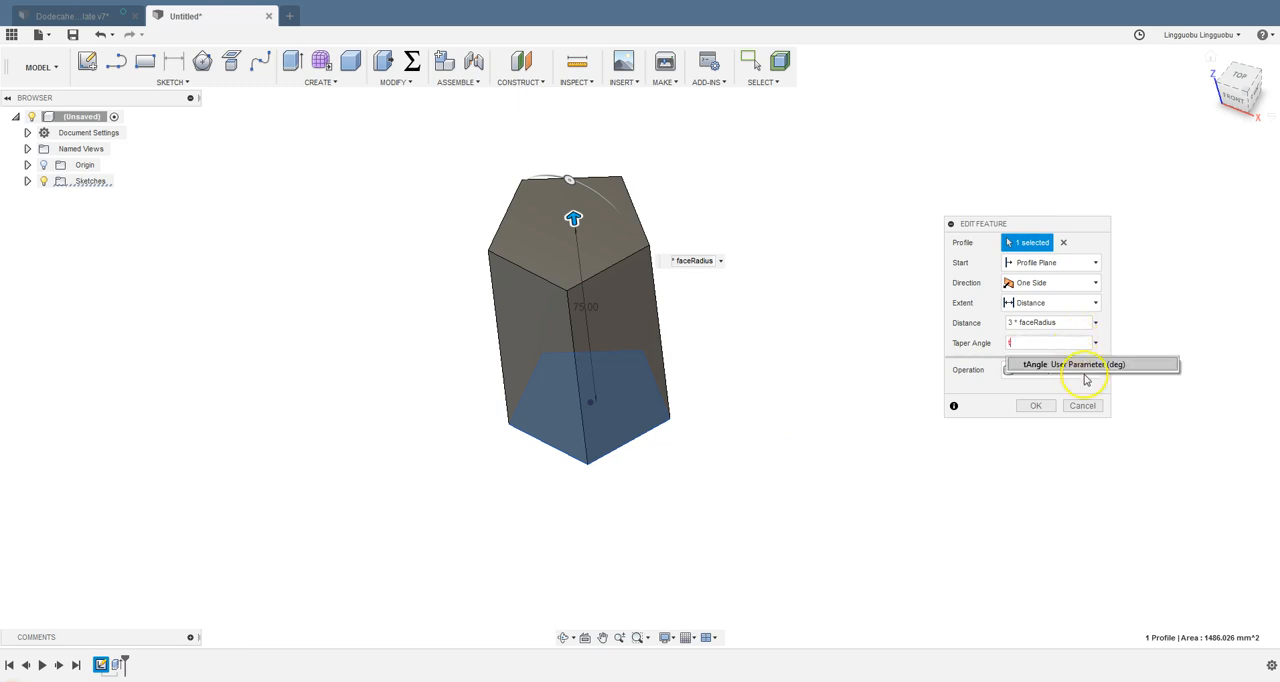
pyautogui.click(1074, 363)
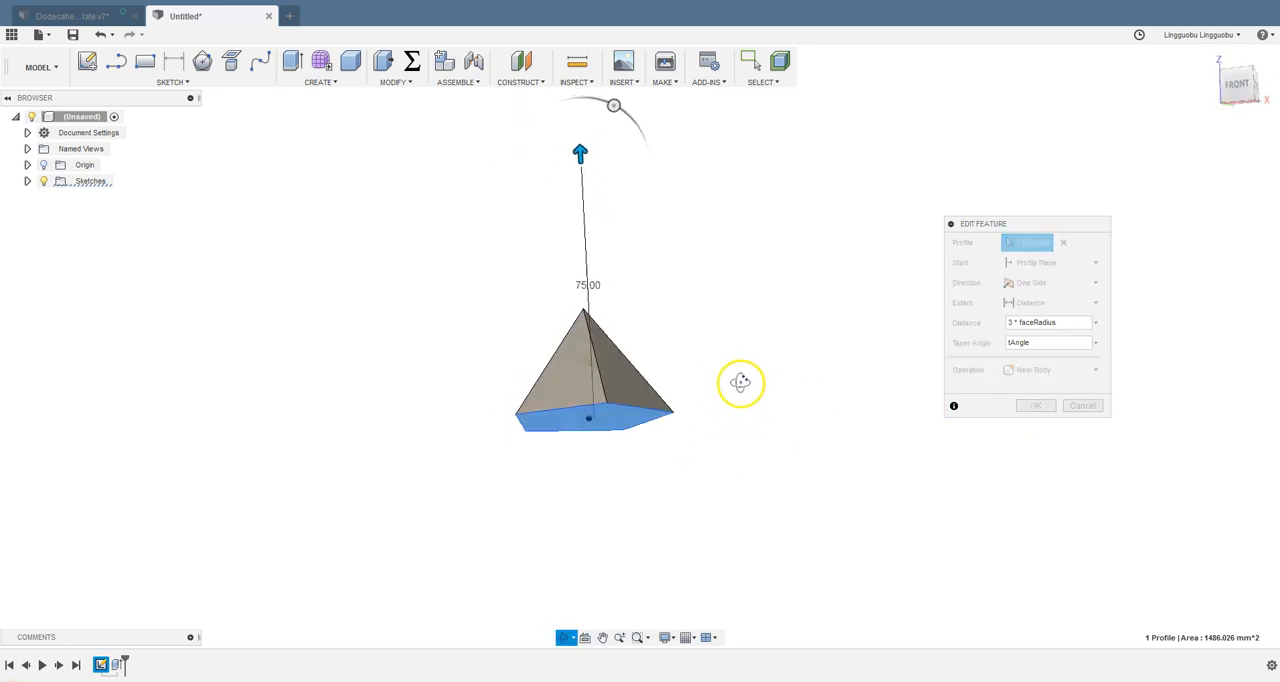
pyautogui.moveTo(740, 383); pyautogui.dragTo(770, 472)
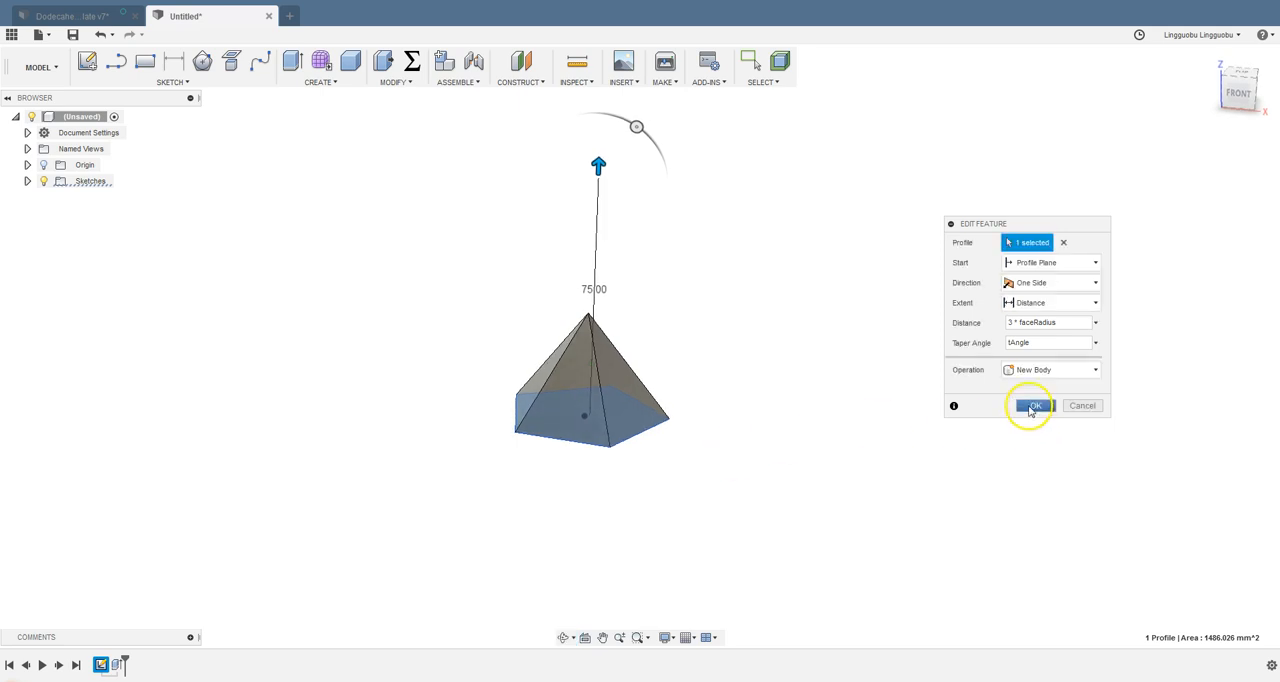
pyautogui.click(1031, 405)
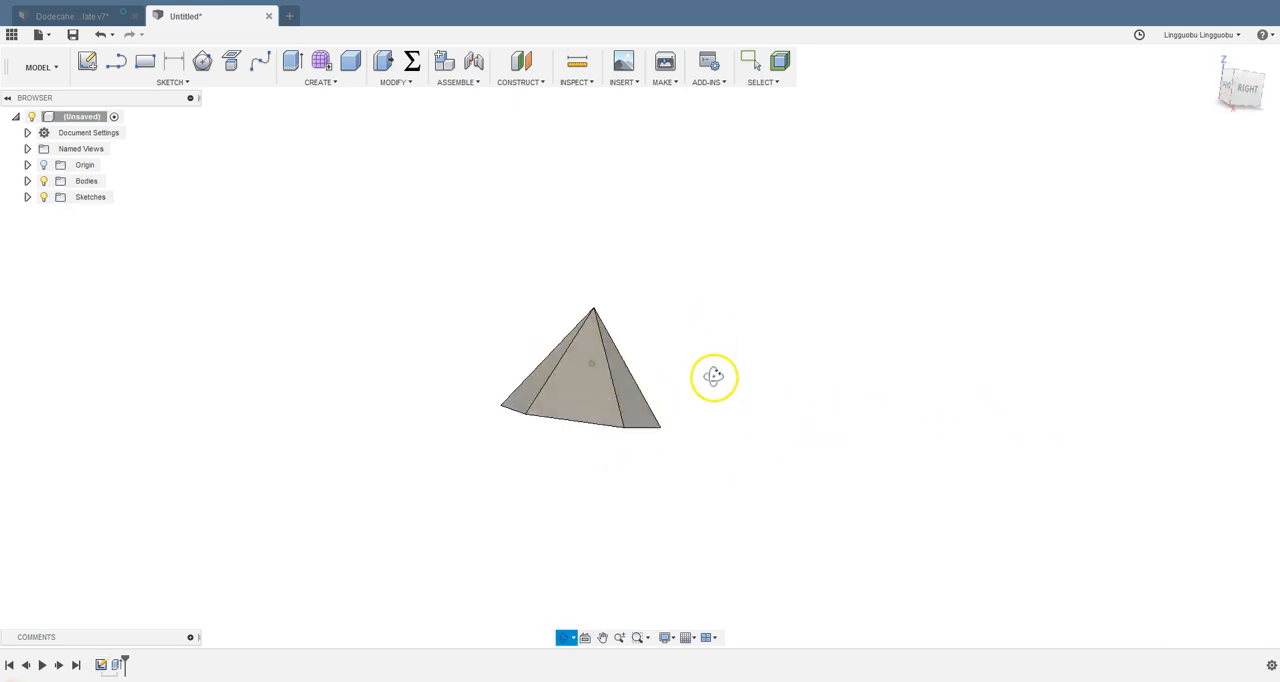
pyautogui.moveTo(714, 377); pyautogui.dragTo(660, 393)
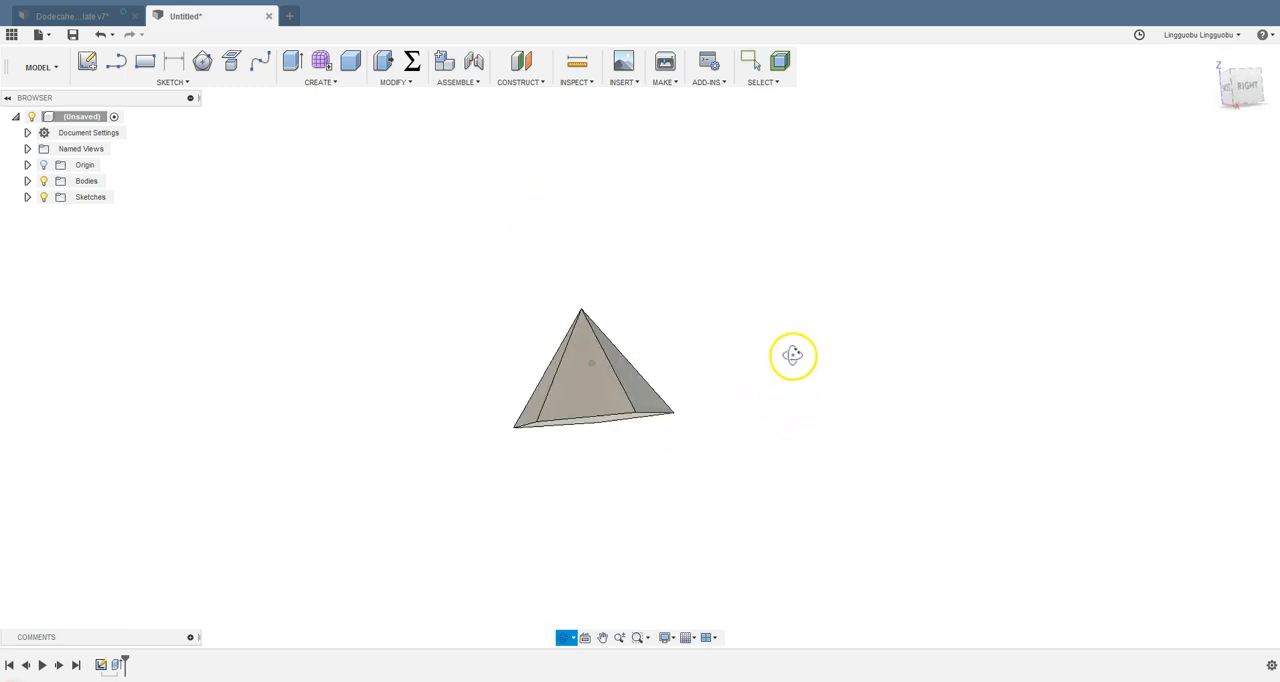
pyautogui.moveTo(793, 355); pyautogui.dragTo(707, 429)
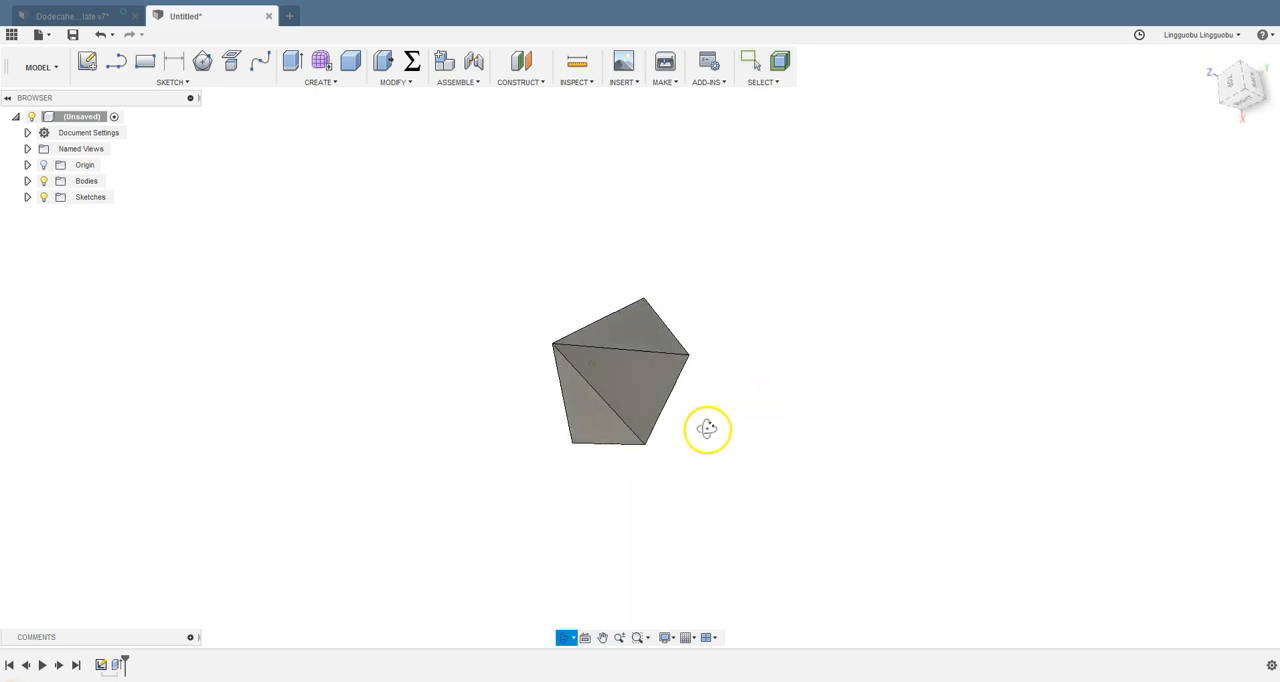
pyautogui.moveTo(707, 429); pyautogui.dragTo(752, 406)
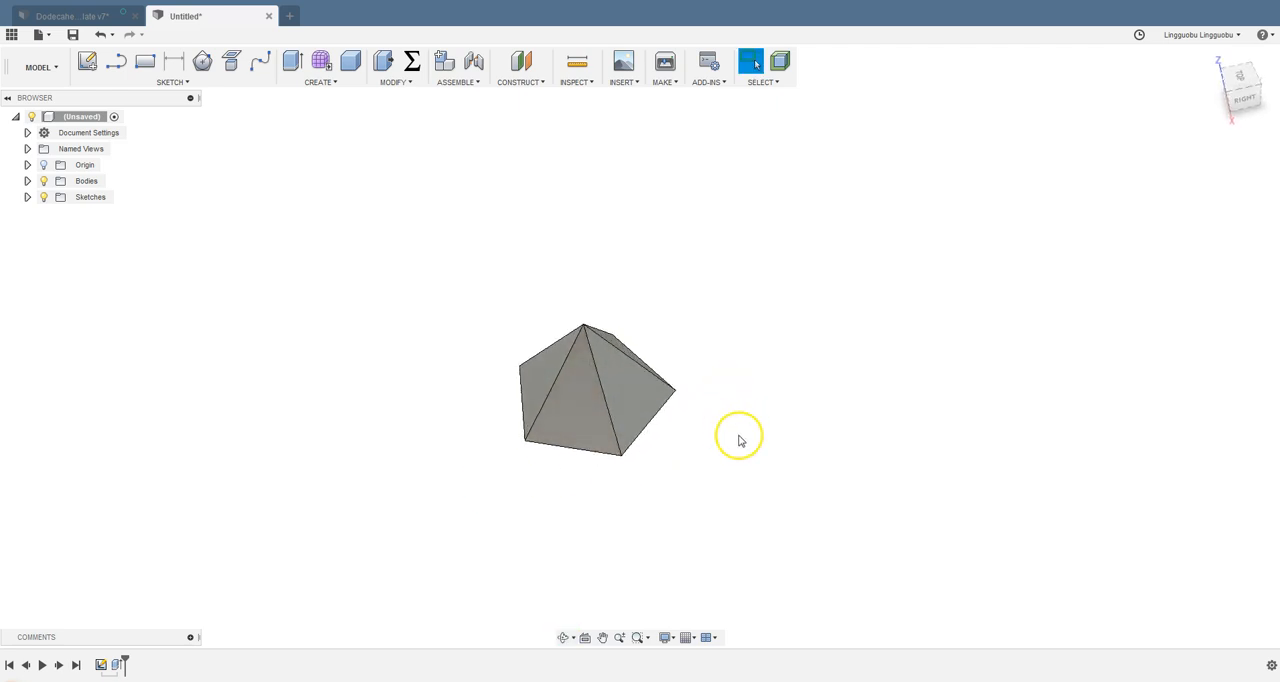
pyautogui.moveTo(740, 442)
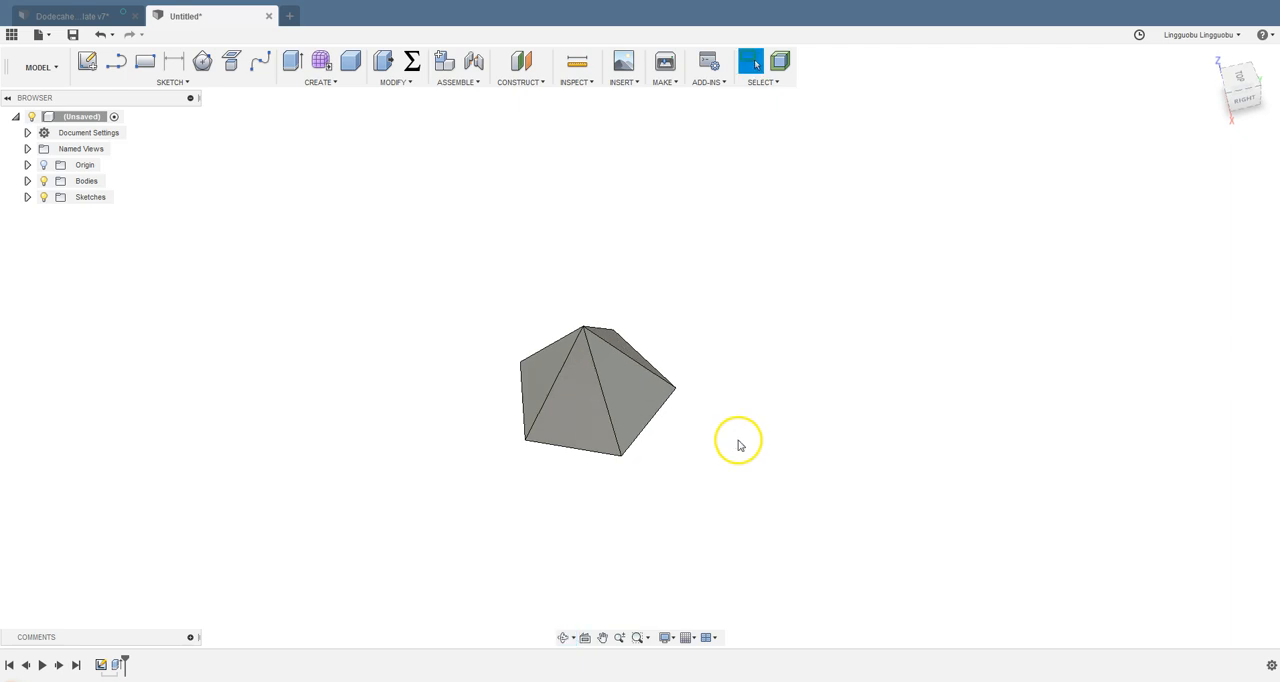
pyautogui.moveTo(738, 440); pyautogui.dragTo(682, 375)
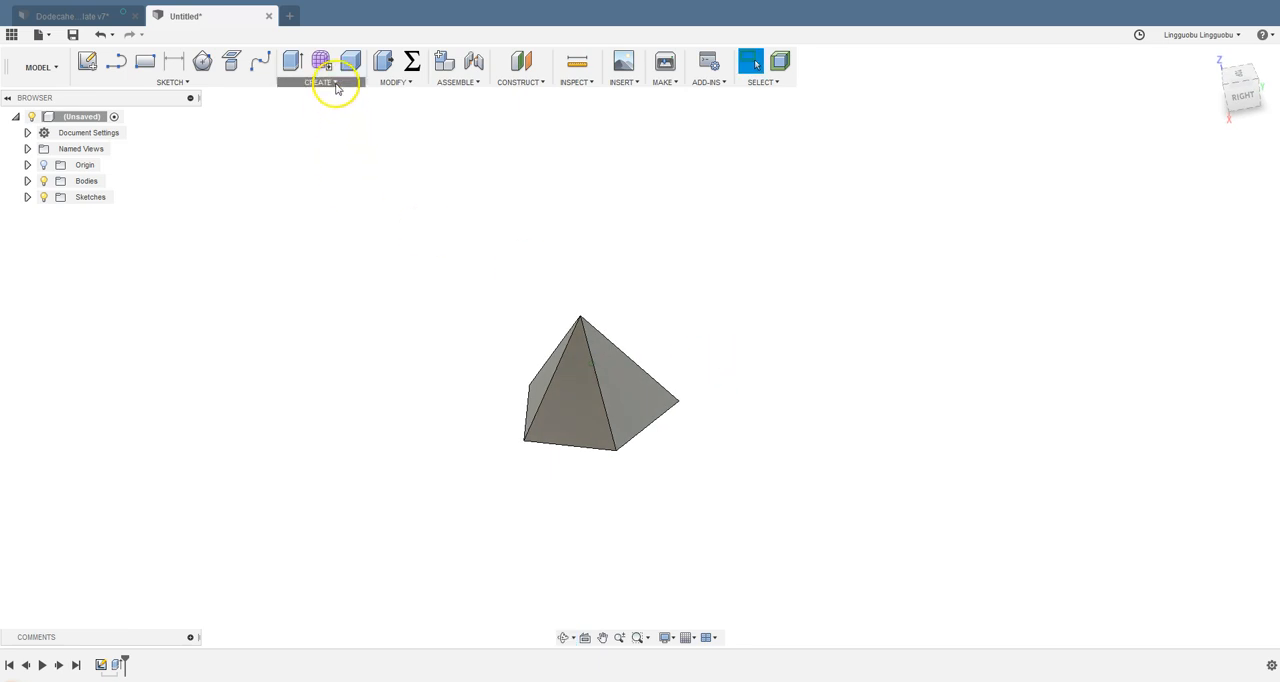
# Mirror the pyramid body, using Bodies pattern type, across a triangular face
pyautogui.click(320, 67)
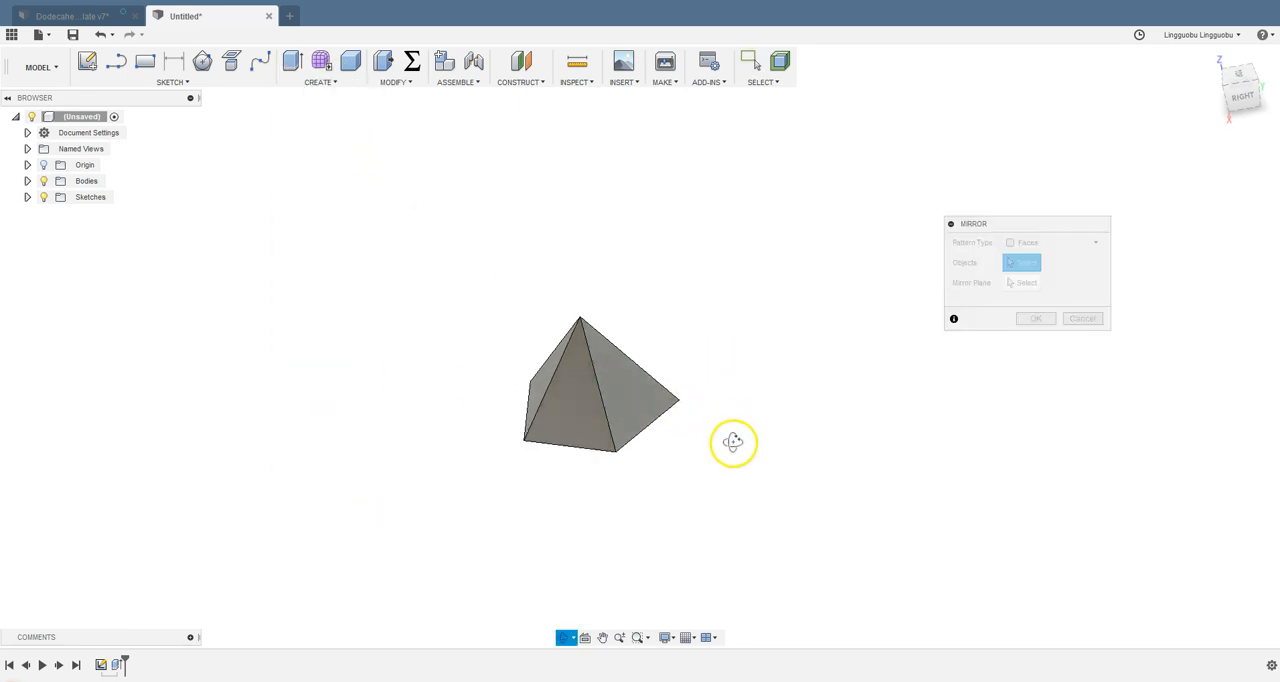
pyautogui.moveTo(733, 443); pyautogui.dragTo(700, 453)
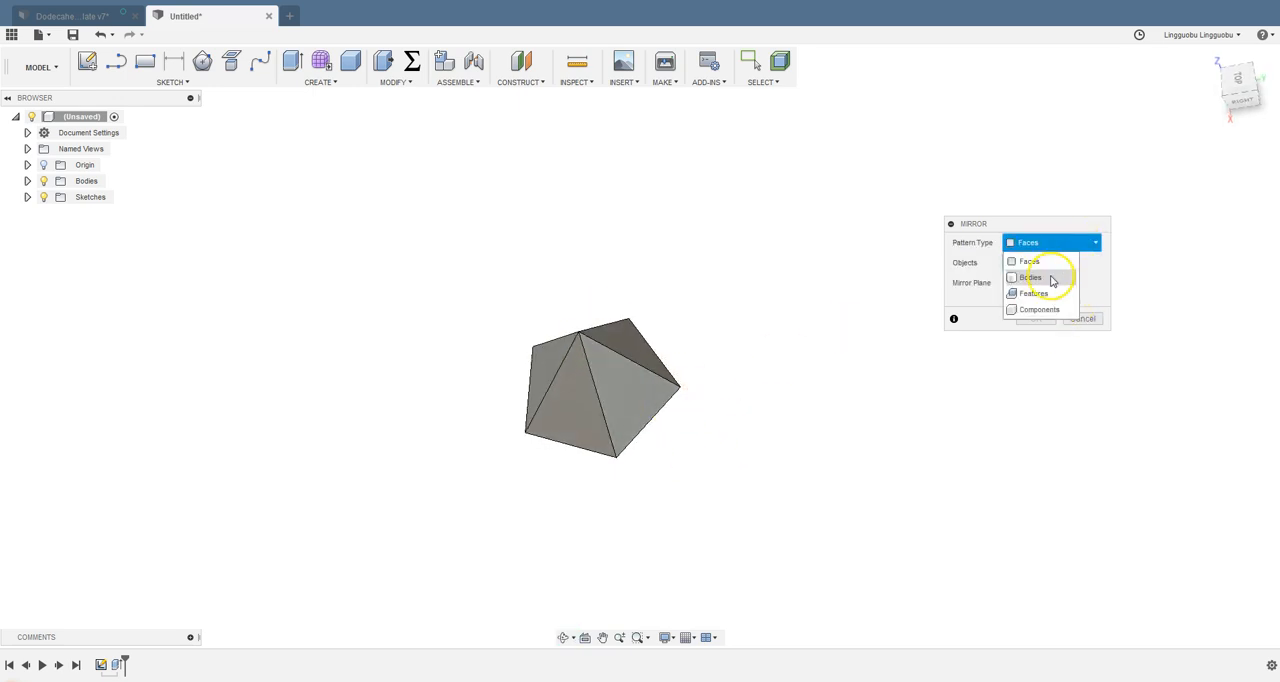
pyautogui.click(1031, 277)
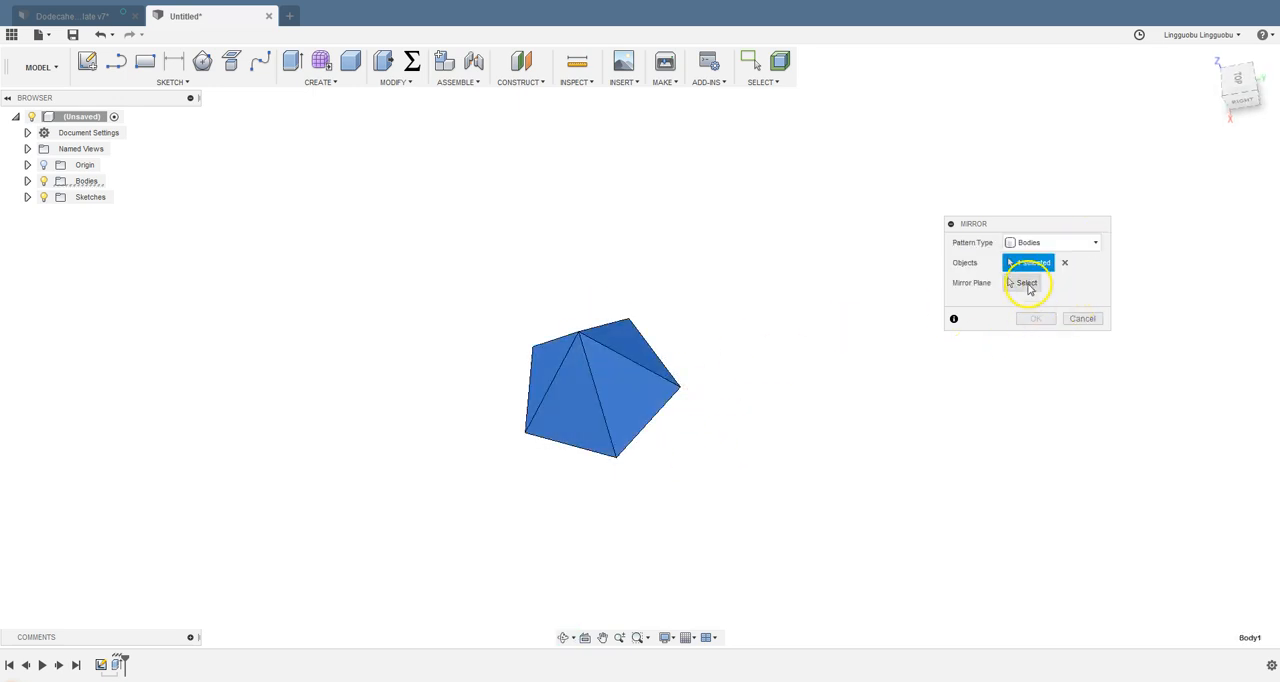
pyautogui.click(1022, 282)
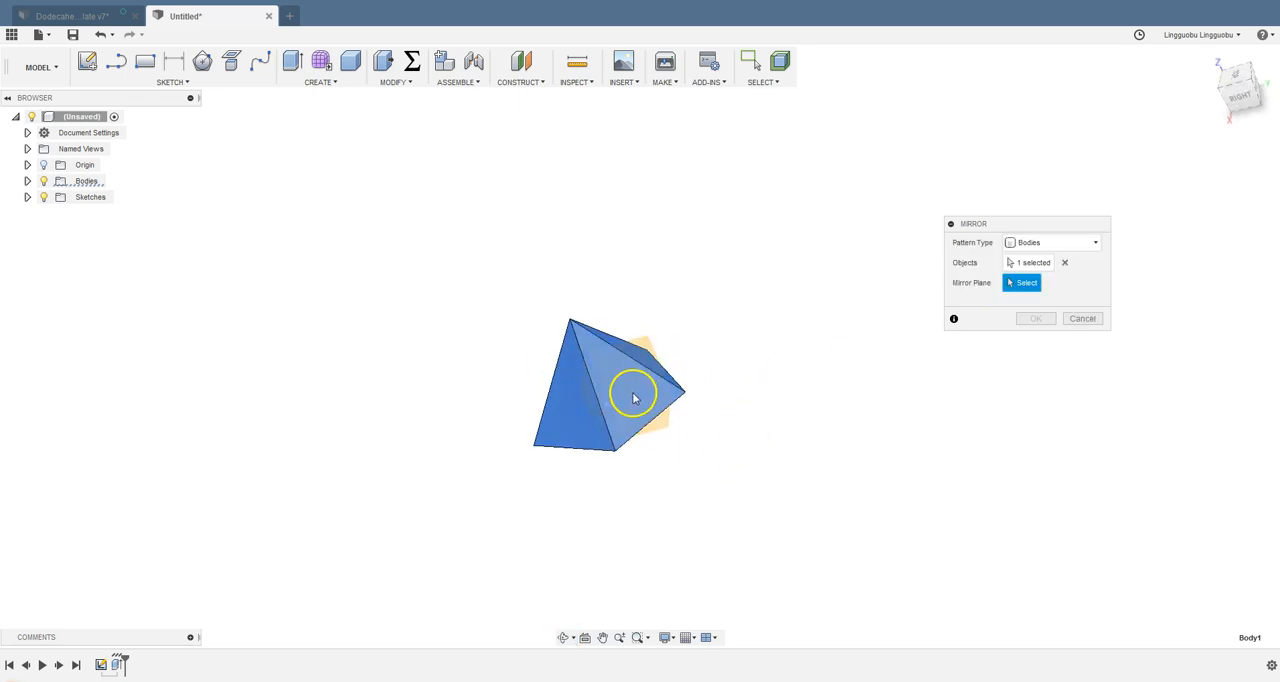
pyautogui.click(635, 395)
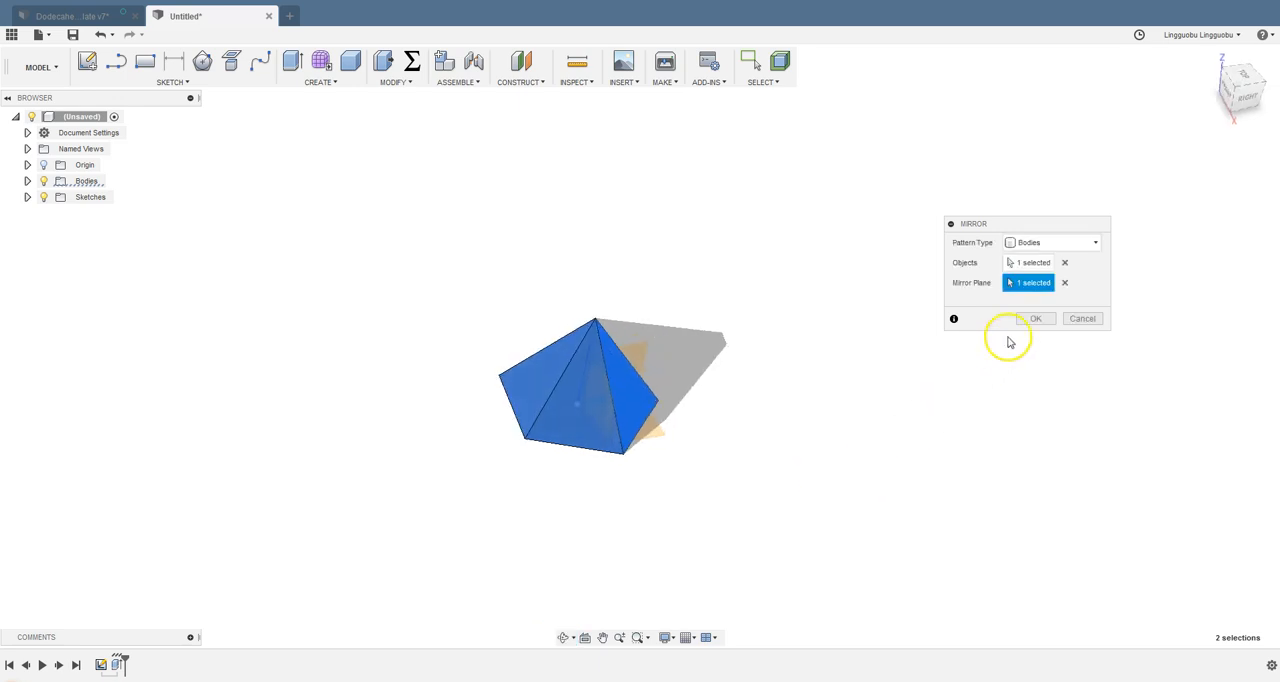
pyautogui.click(1035, 318)
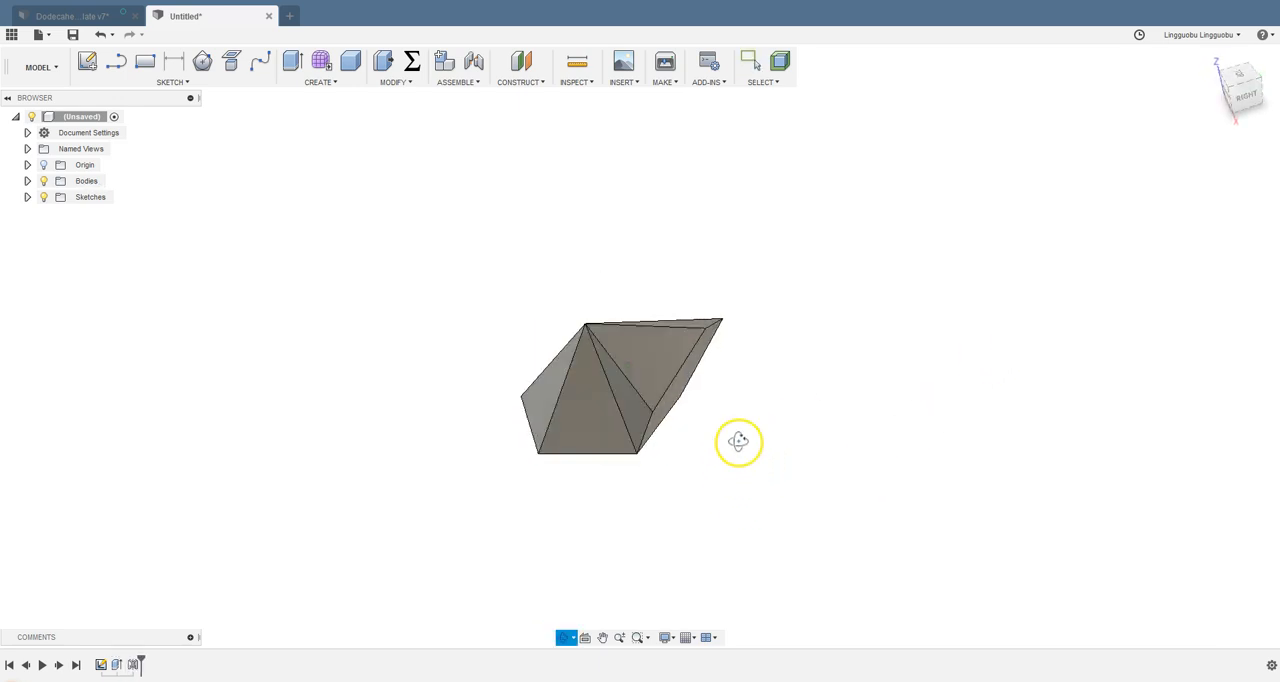
pyautogui.moveTo(740, 442); pyautogui.dragTo(713, 409)
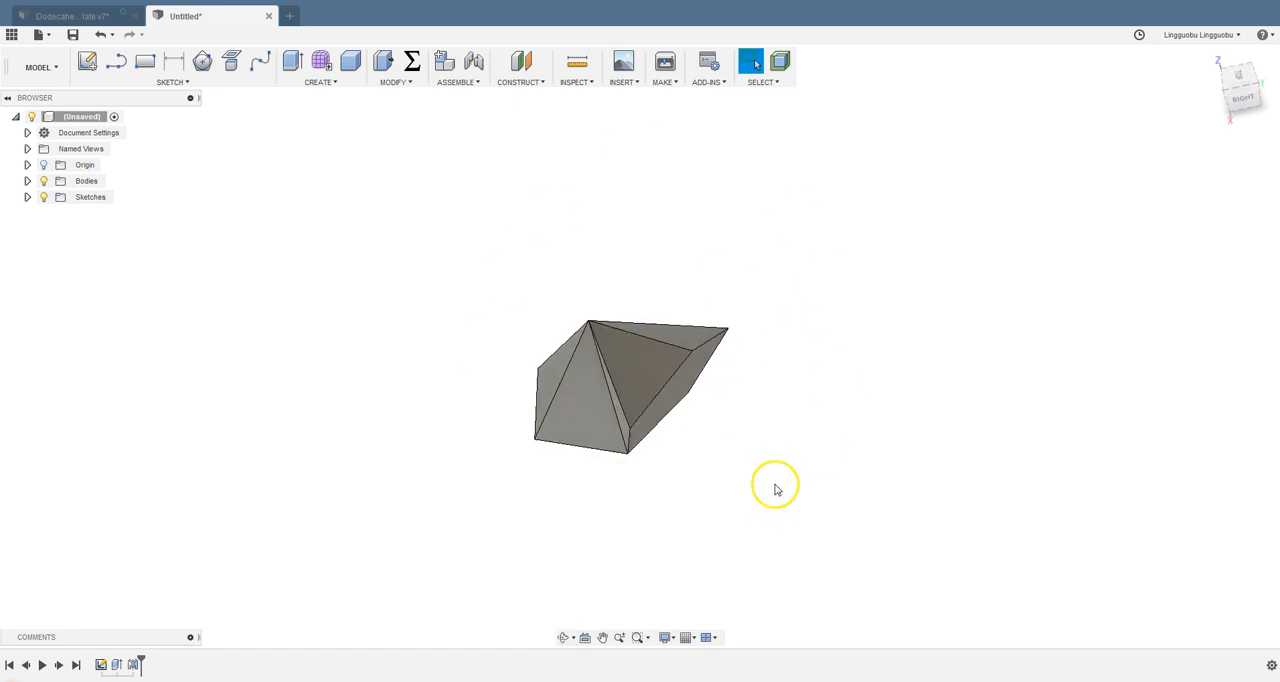
pyautogui.moveTo(855, 503)
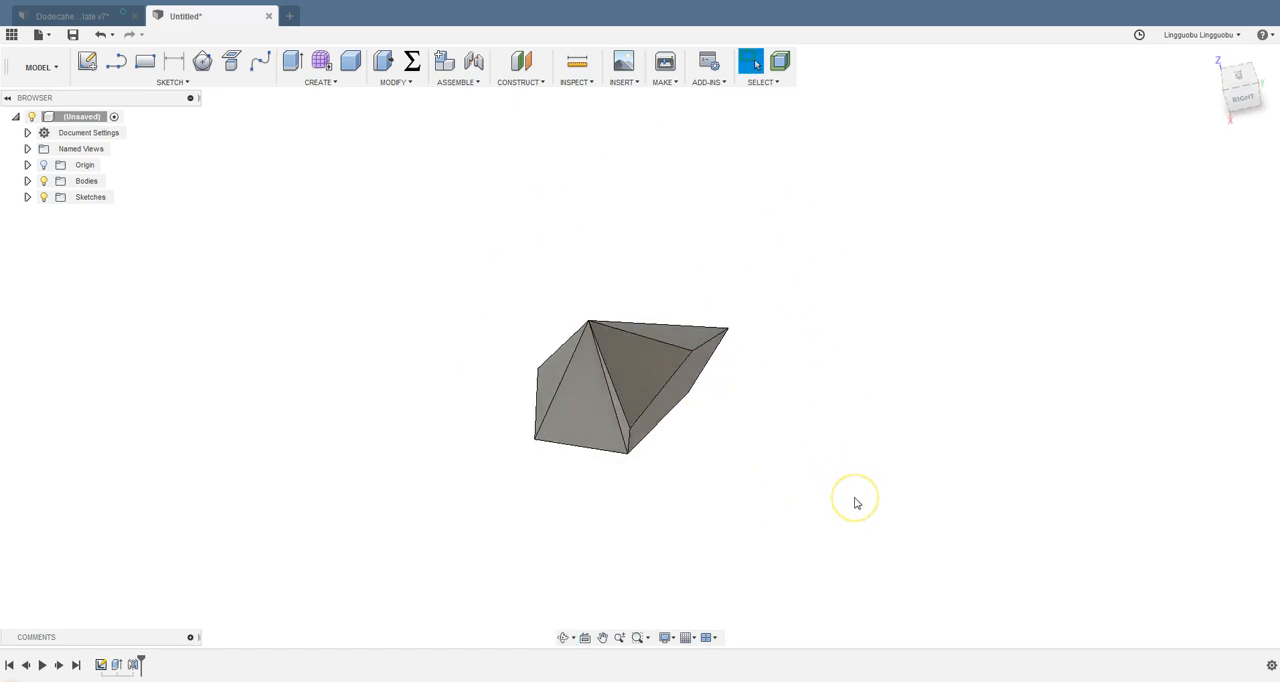
pyautogui.moveTo(855, 502); pyautogui.dragTo(838, 444)
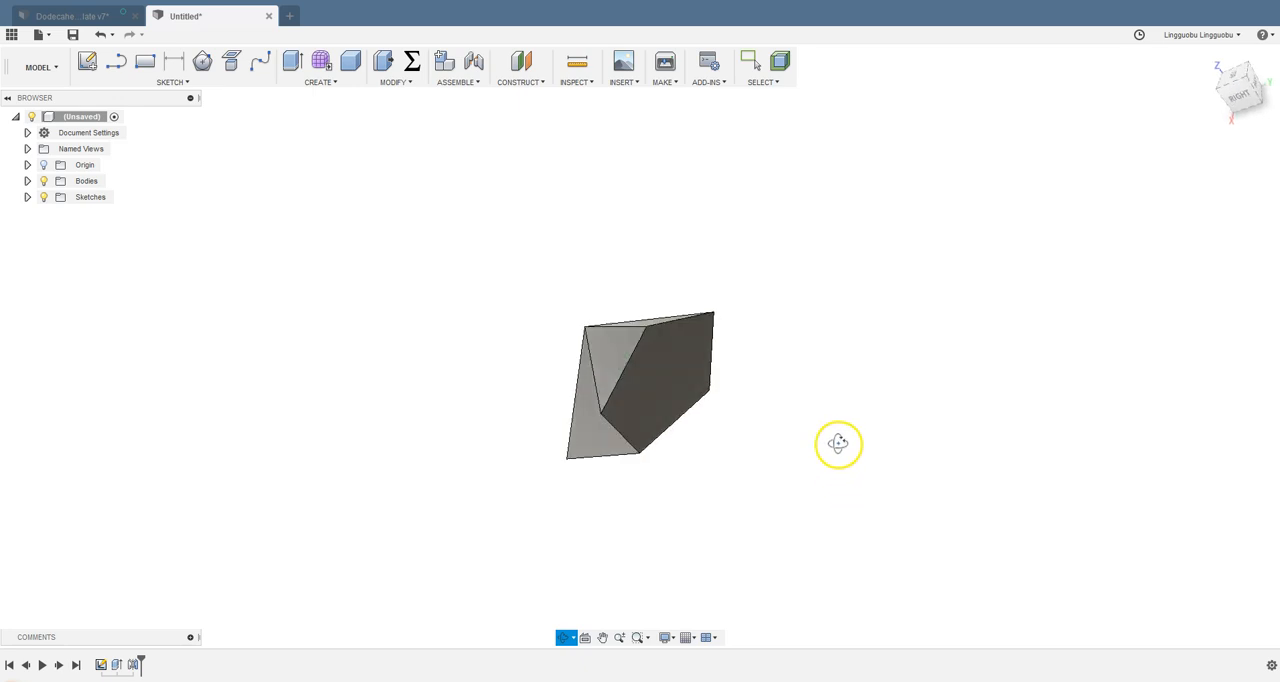
pyautogui.moveTo(838, 445); pyautogui.dragTo(810, 322)
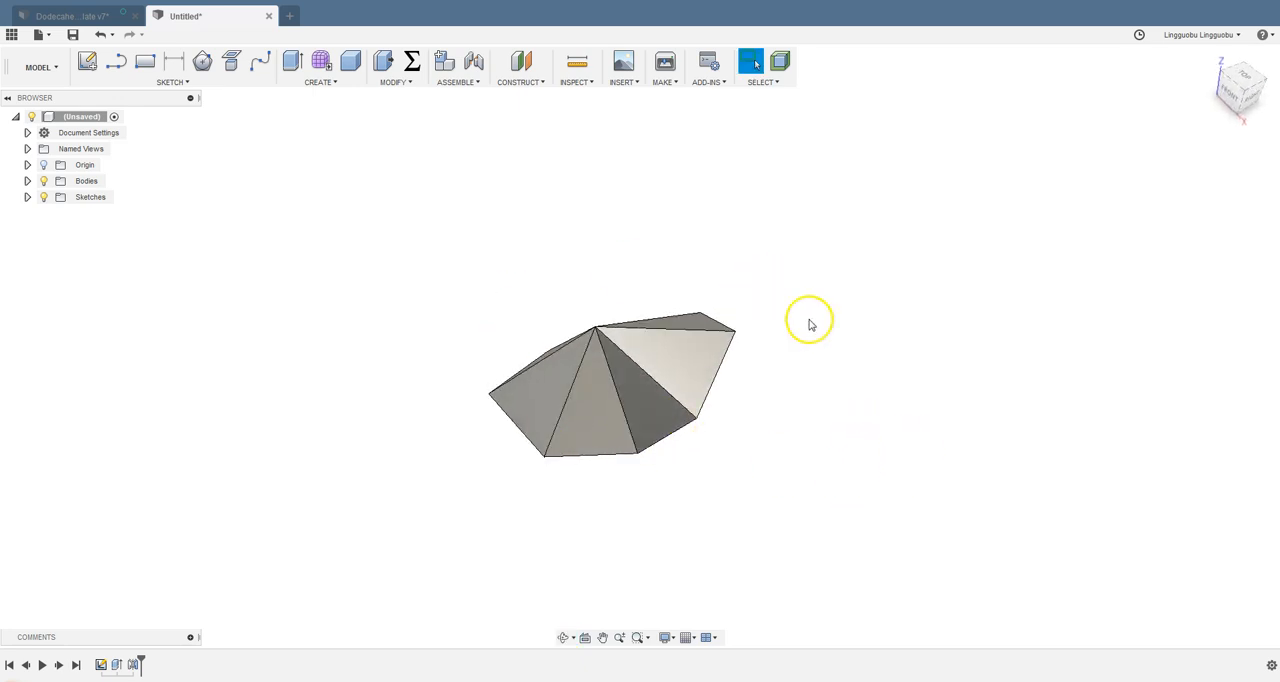
pyautogui.moveTo(810, 323); pyautogui.dragTo(871, 490)
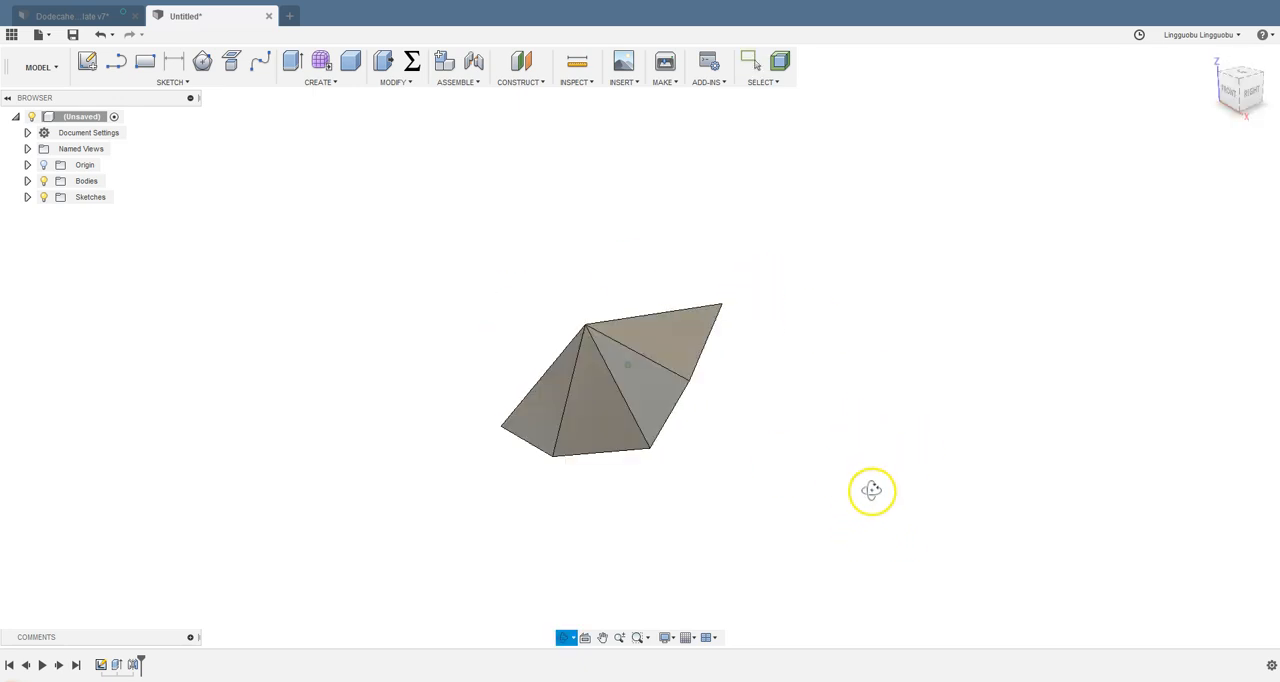
pyautogui.moveTo(872, 490); pyautogui.dragTo(756, 452)
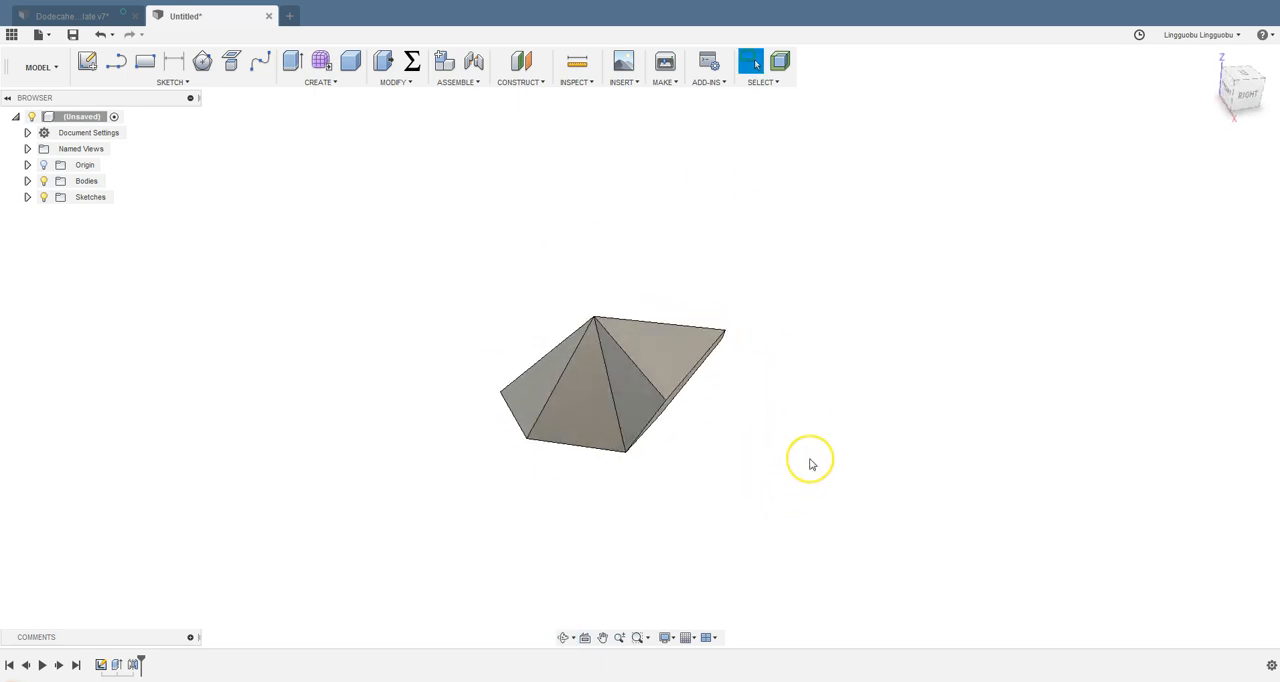
pyautogui.moveTo(811, 464)
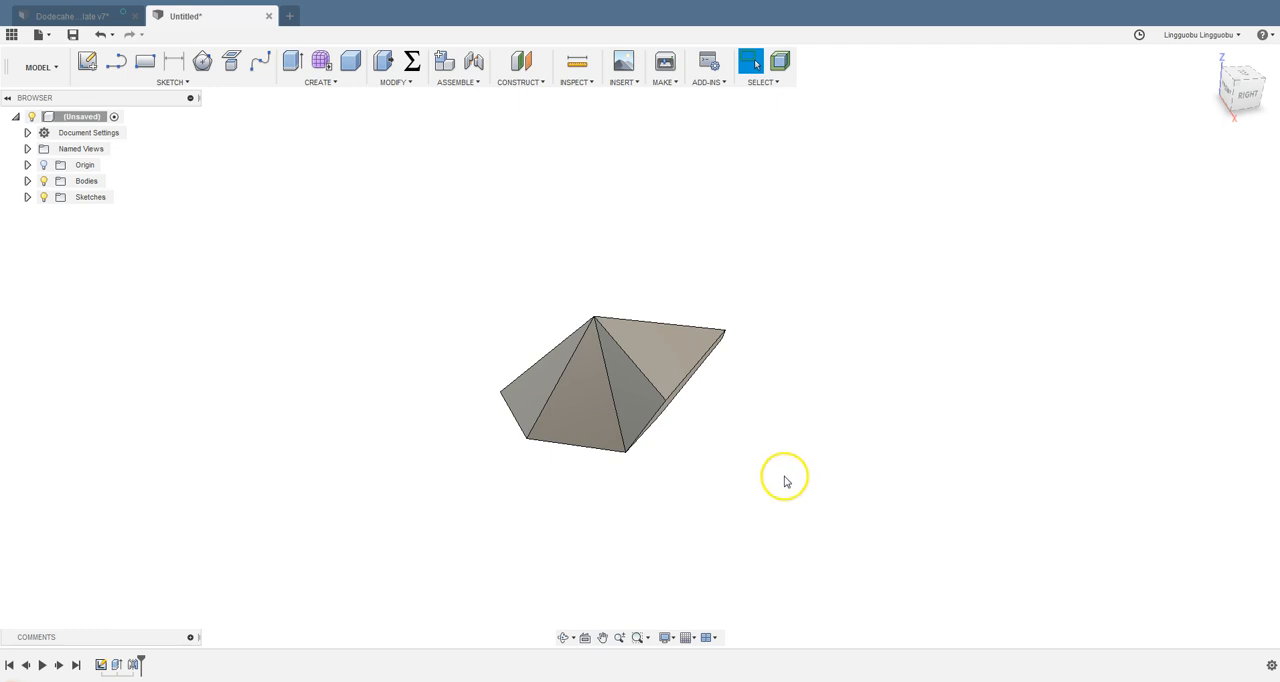
pyautogui.moveTo(761, 476)
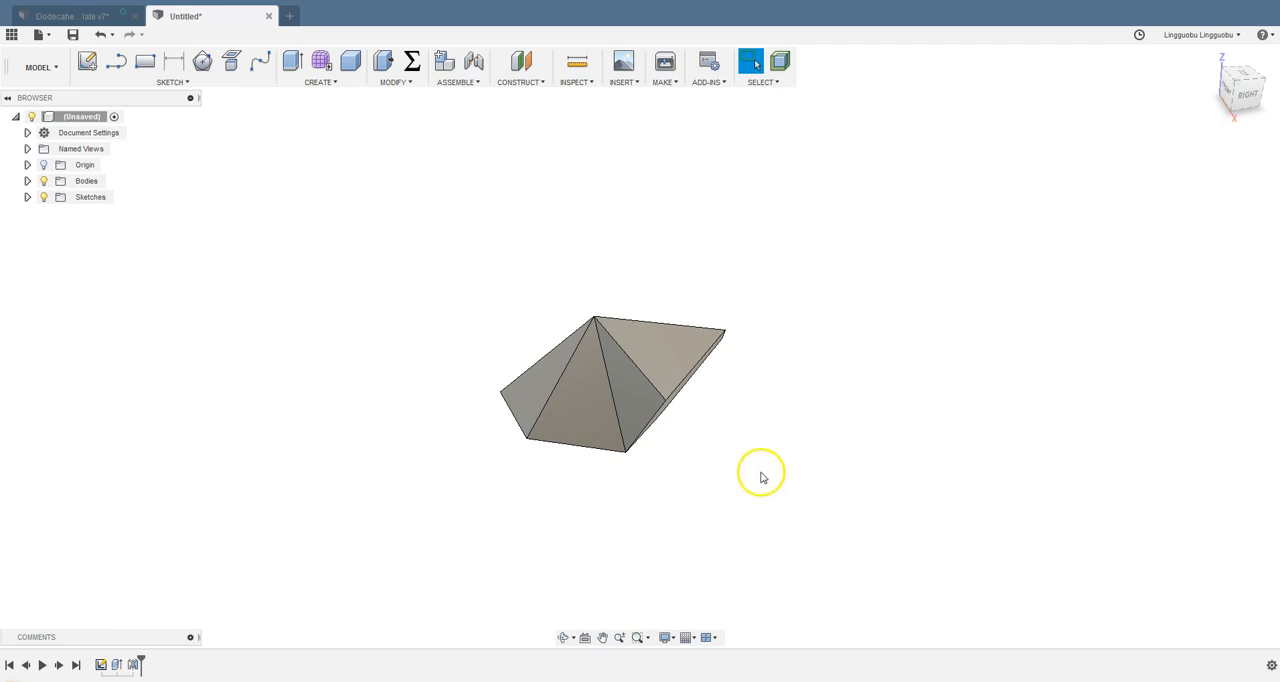
pyautogui.moveTo(761, 473); pyautogui.dragTo(220, 388)
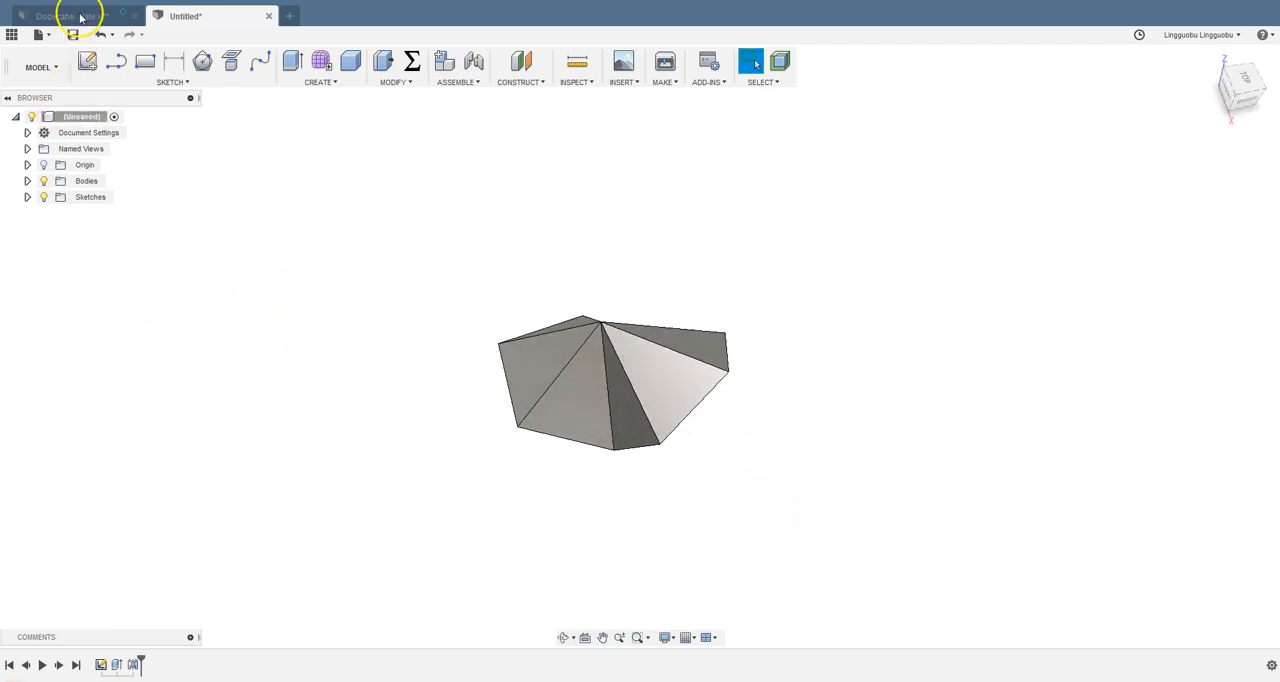
# Open the Dodecahedron_template v7 tab and orbit around the dodecahedron, including its bottom
pyautogui.click(70, 16)
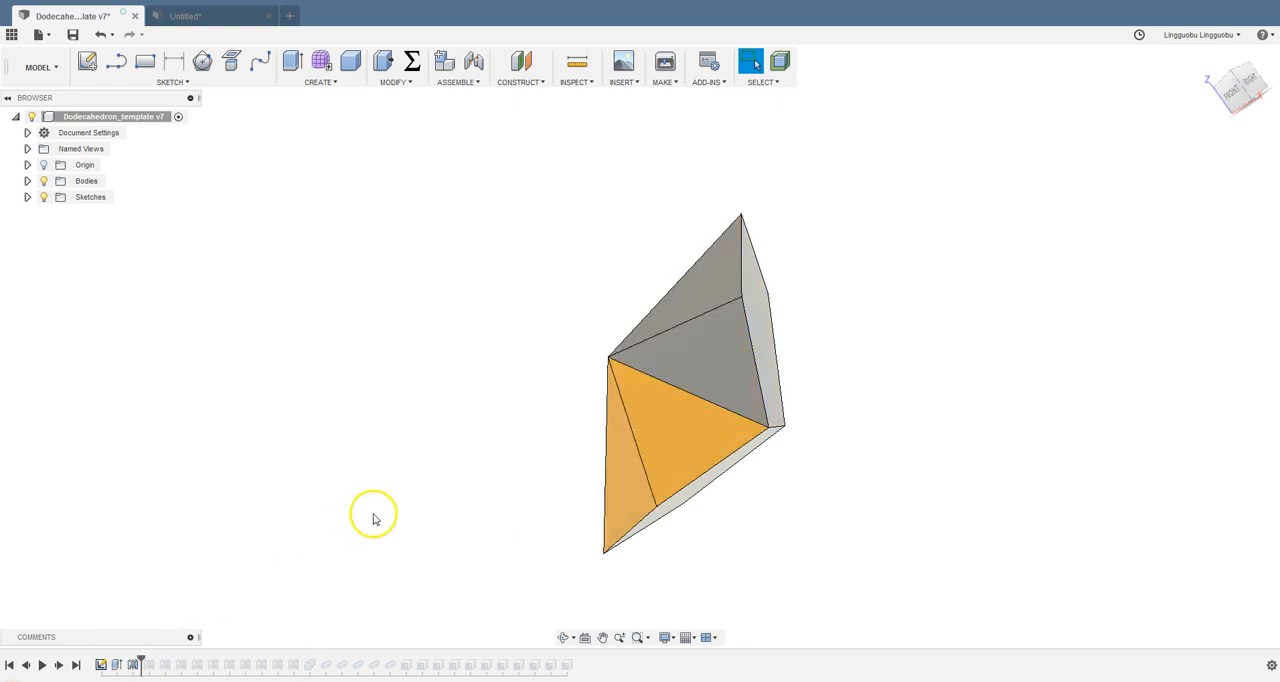
pyautogui.moveTo(373, 515); pyautogui.dragTo(560, 560)
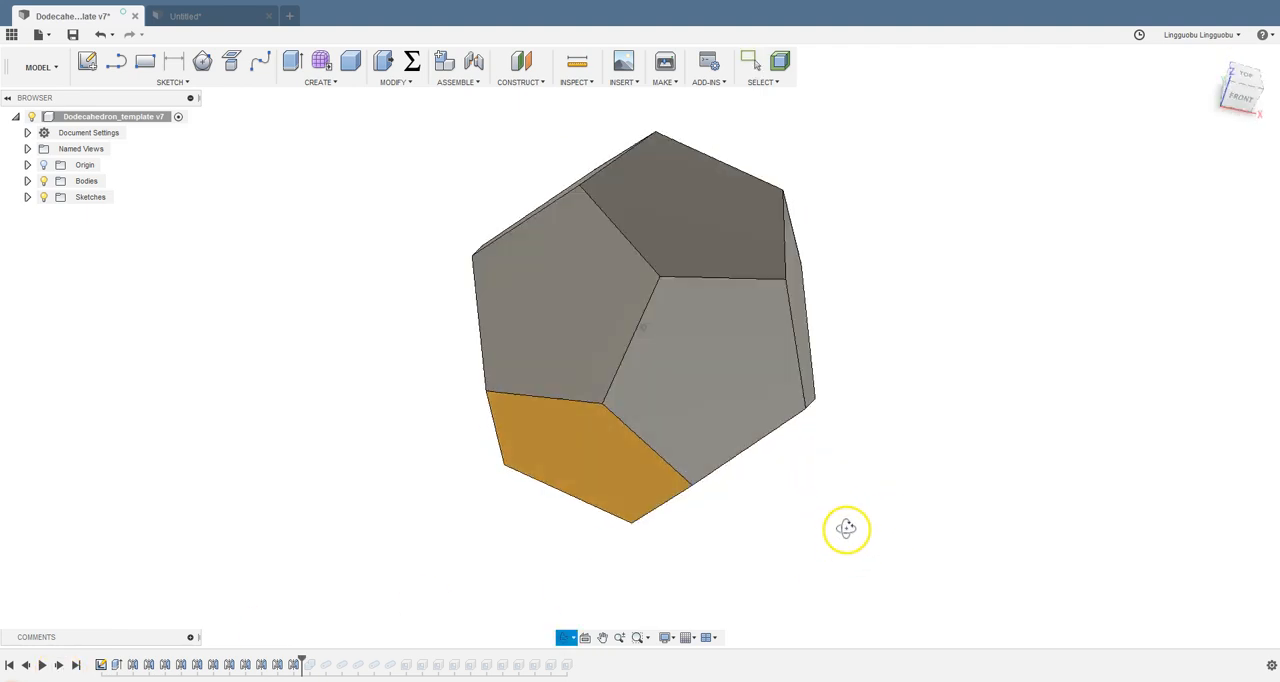
pyautogui.moveTo(847, 528); pyautogui.dragTo(818, 450)
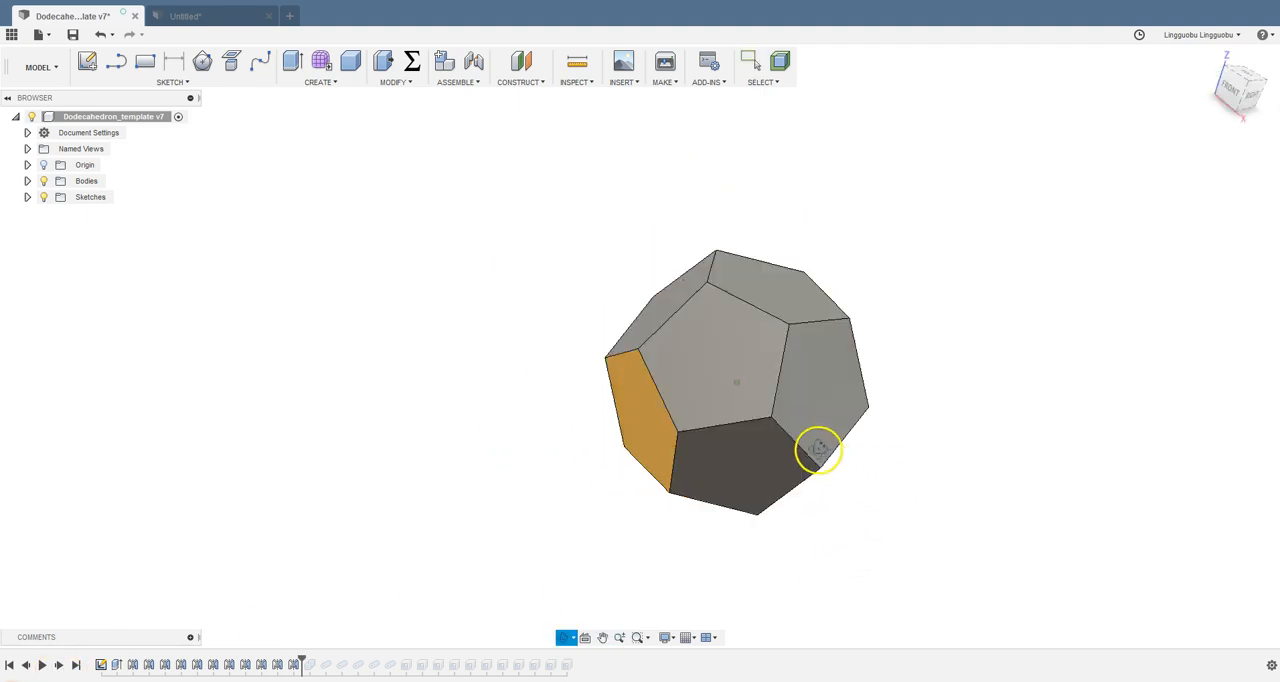
pyautogui.moveTo(818, 450); pyautogui.dragTo(784, 450)
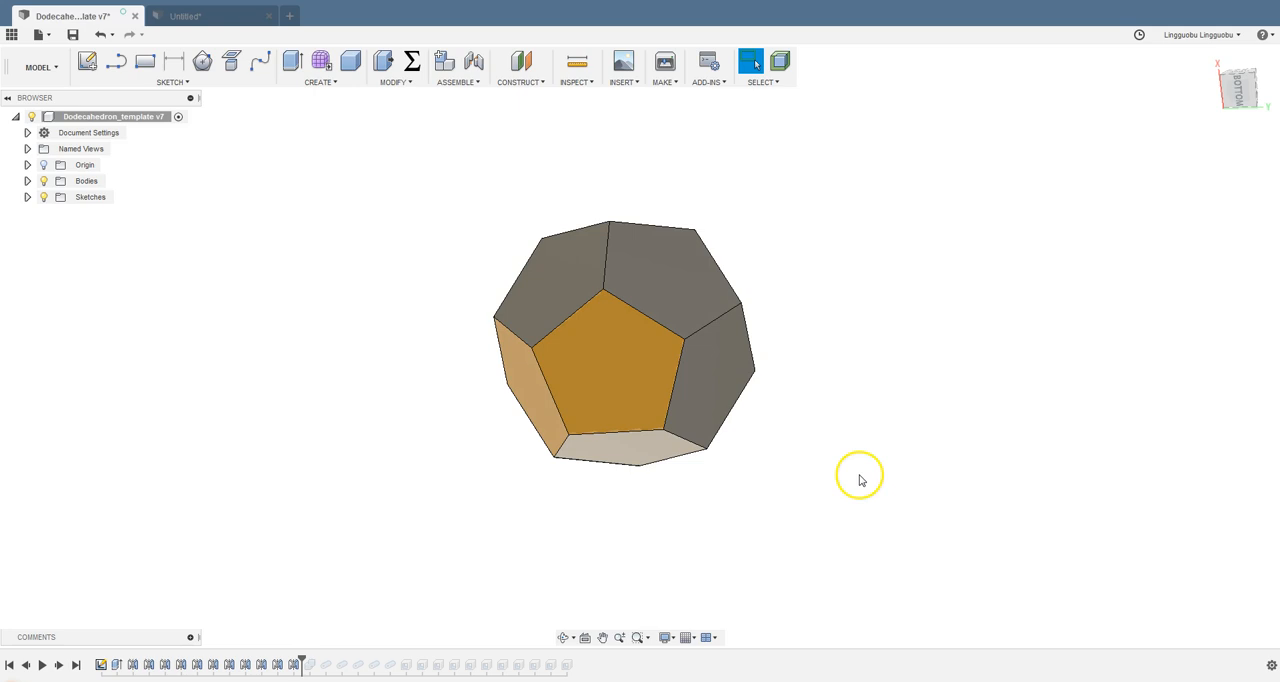
pyautogui.moveTo(353, 603)
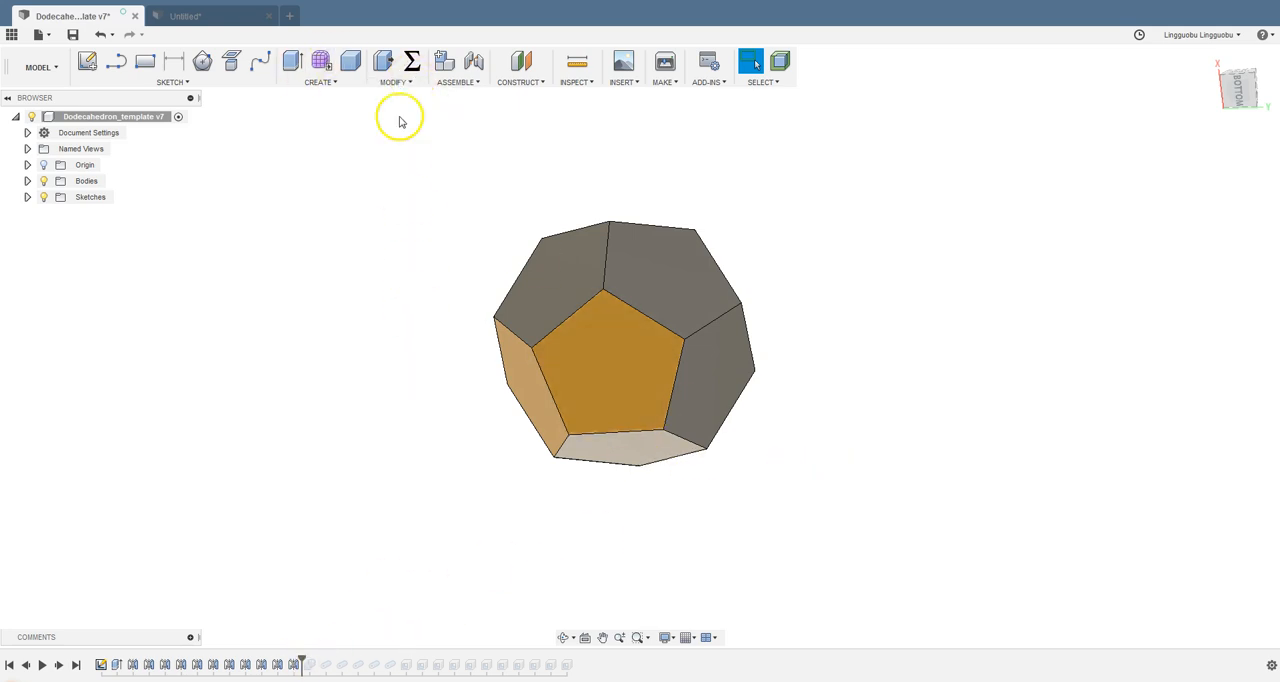
# Reopen Combine1 and confirm its Join of eleven tool bodies unchanged
pyautogui.click(394, 67)
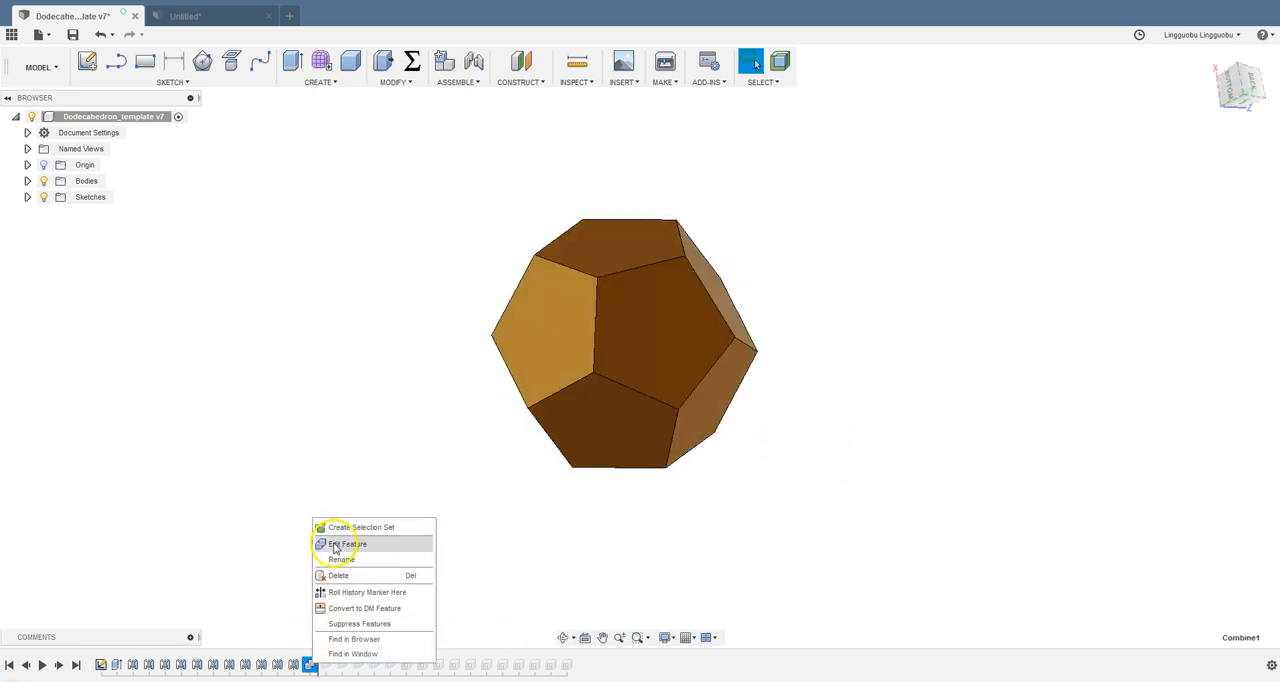
pyautogui.click(346, 544)
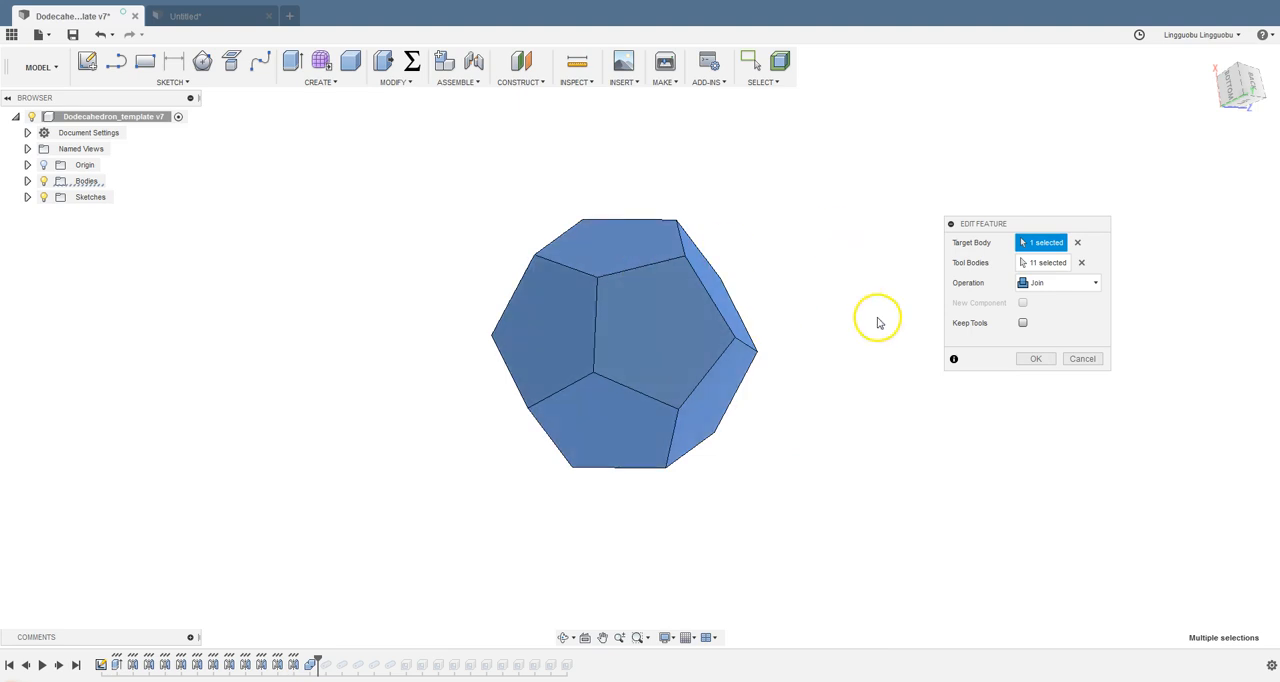
pyautogui.click(1035, 358)
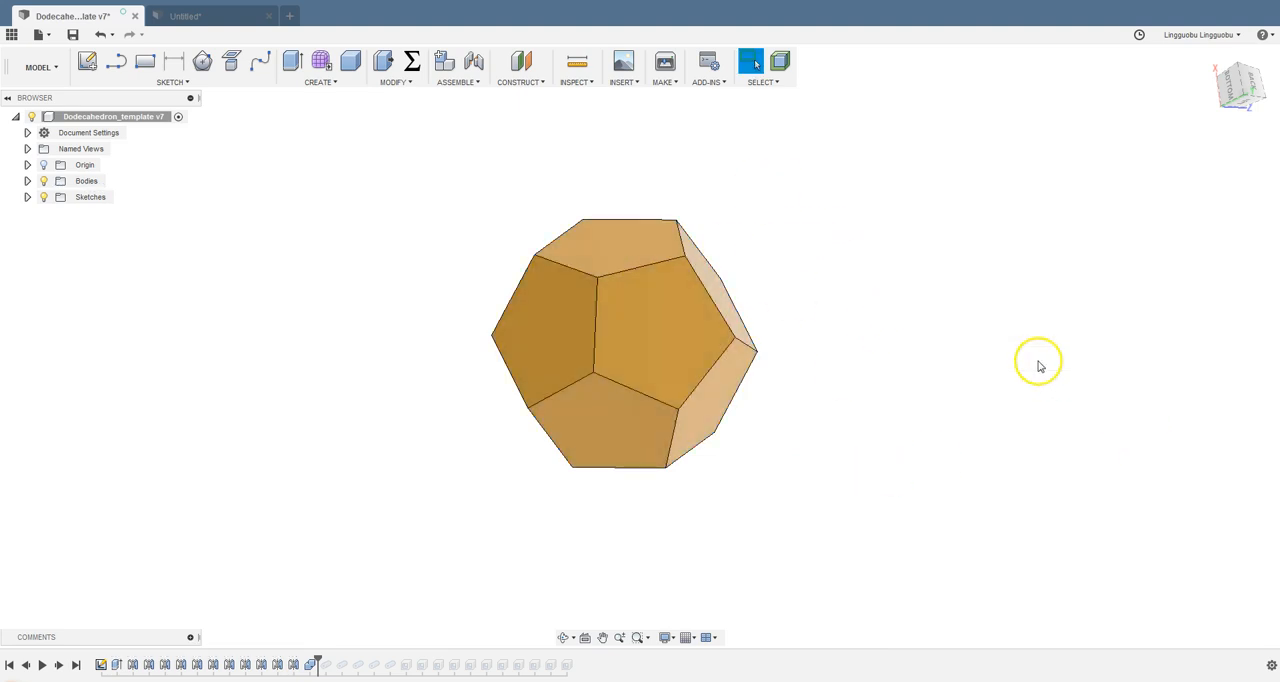
pyautogui.moveTo(1040, 365); pyautogui.dragTo(775, 380)
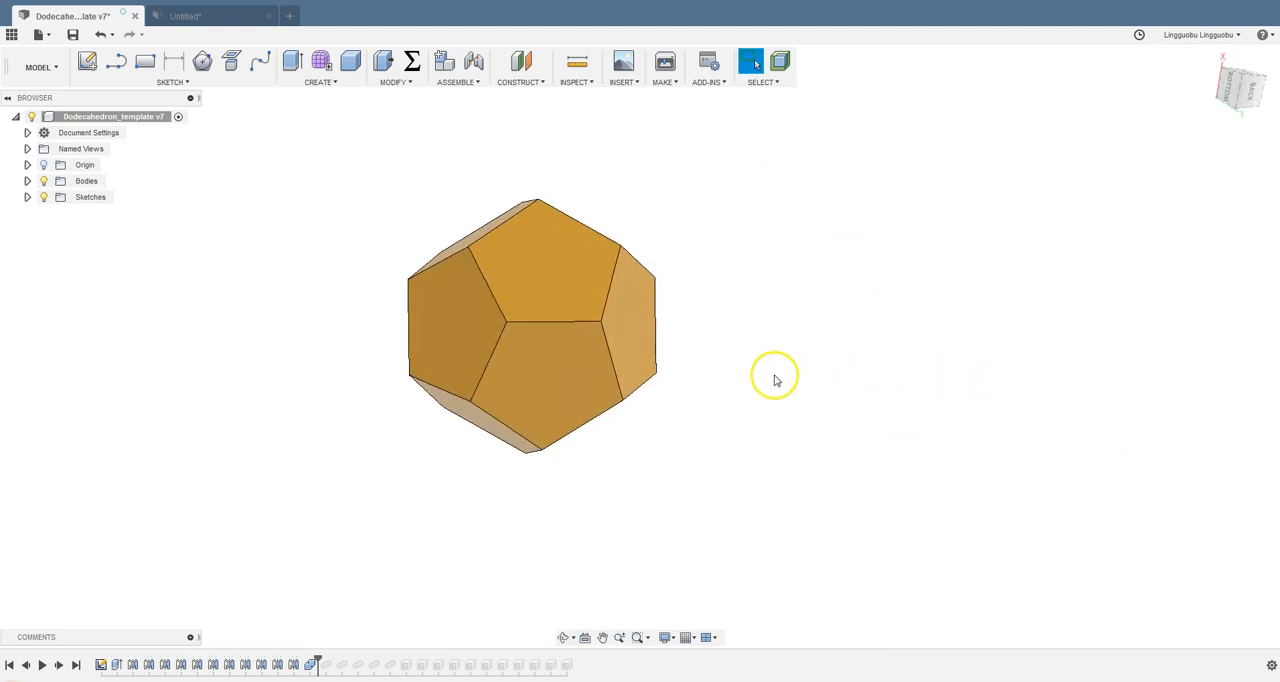
pyautogui.moveTo(775, 378); pyautogui.dragTo(693, 378)
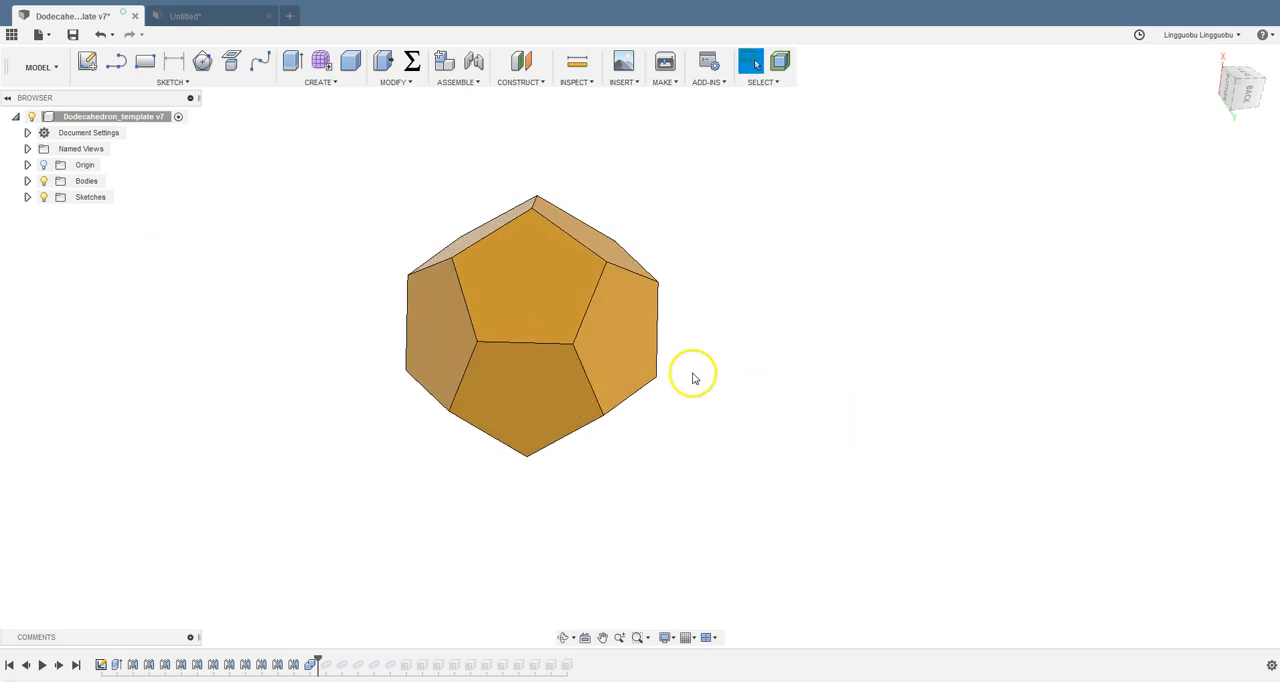
pyautogui.moveTo(693, 378); pyautogui.dragTo(133, 198)
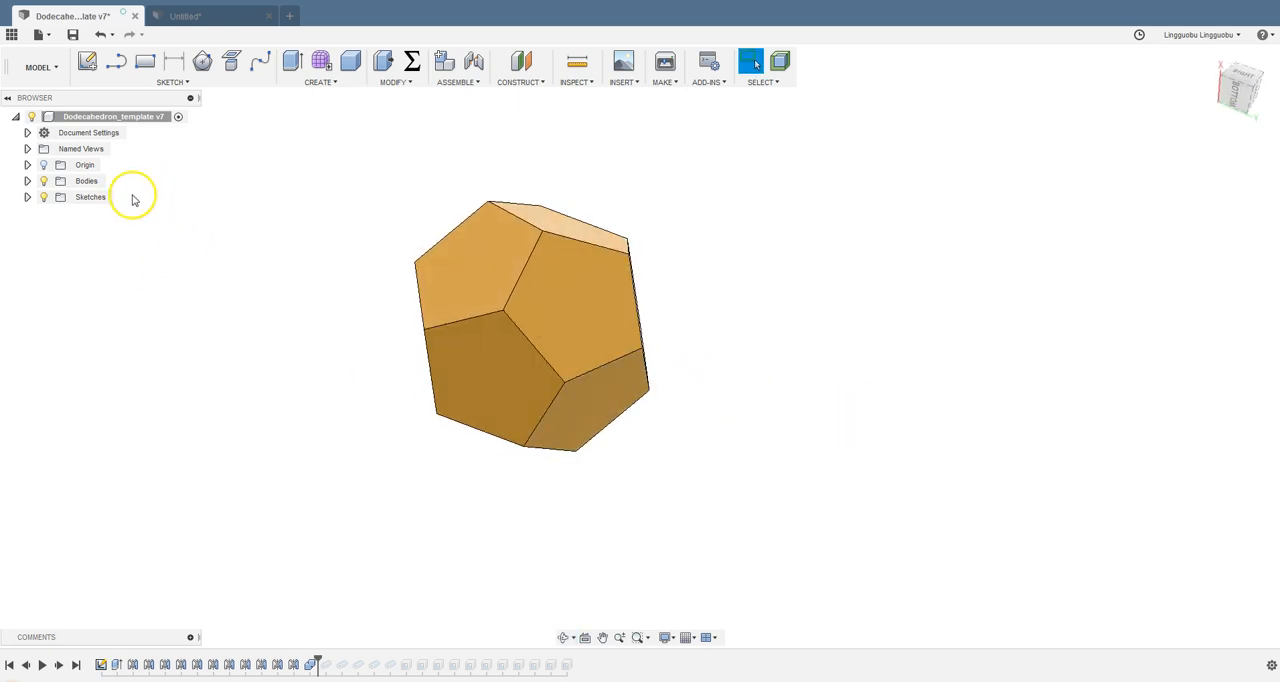
pyautogui.moveTo(530, 325); pyautogui.dragTo(697, 355)
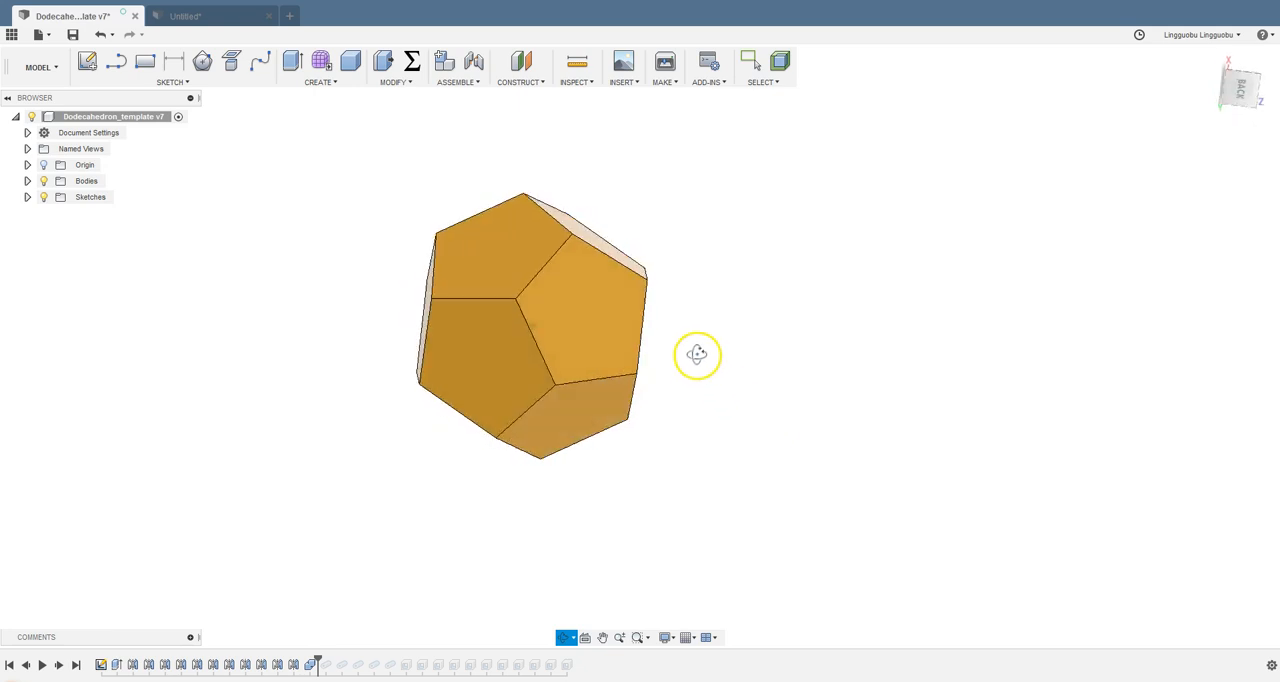
pyautogui.moveTo(697, 355); pyautogui.dragTo(751, 381)
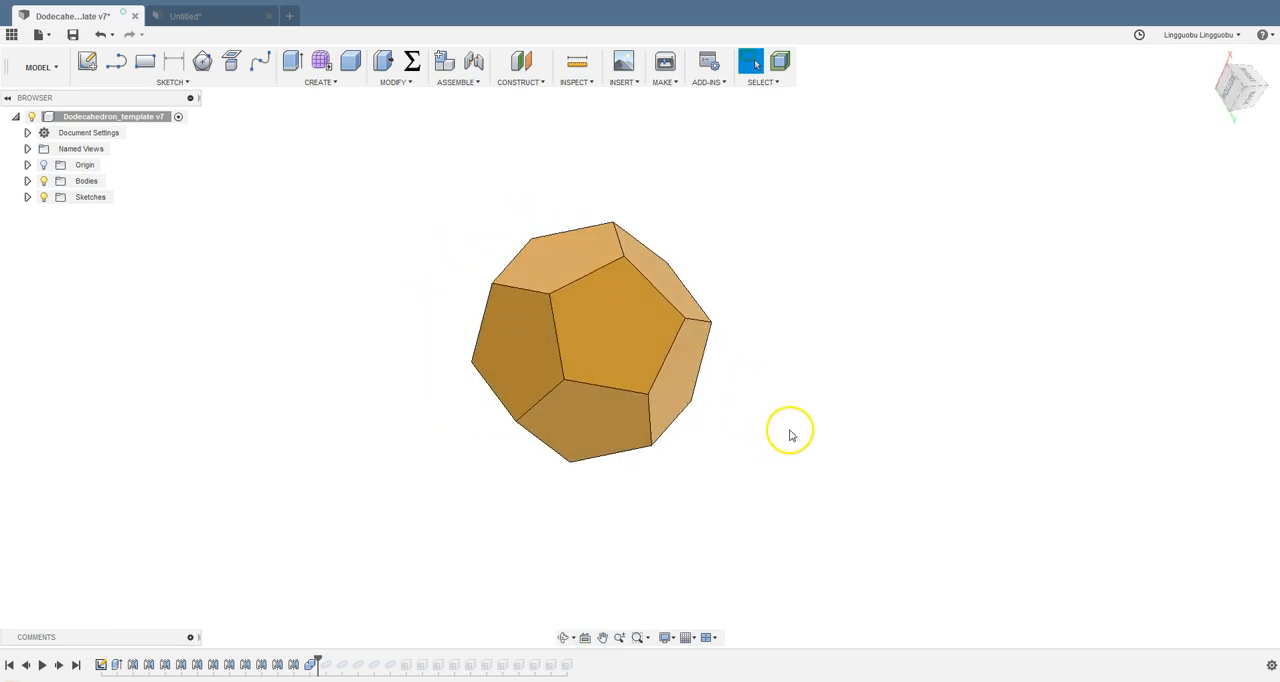
pyautogui.moveTo(790, 434); pyautogui.dragTo(742, 481)
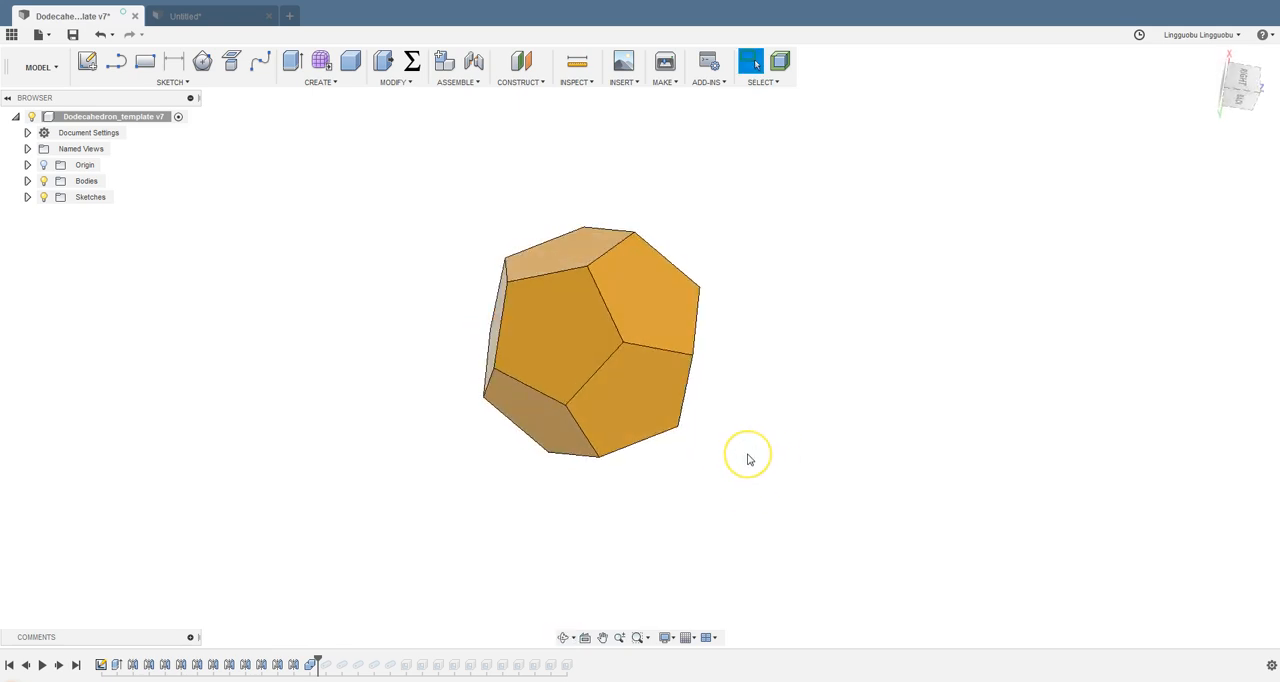
pyautogui.moveTo(749, 459)
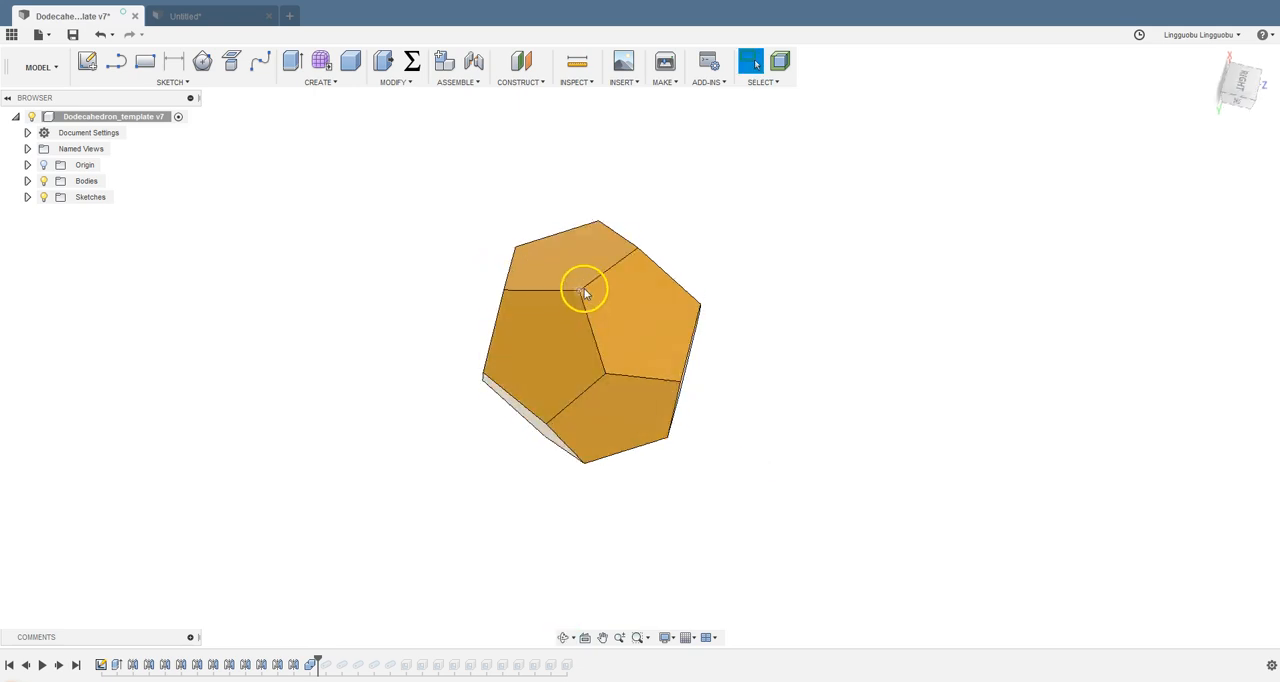
pyautogui.moveTo(585, 290); pyautogui.dragTo(728, 410)
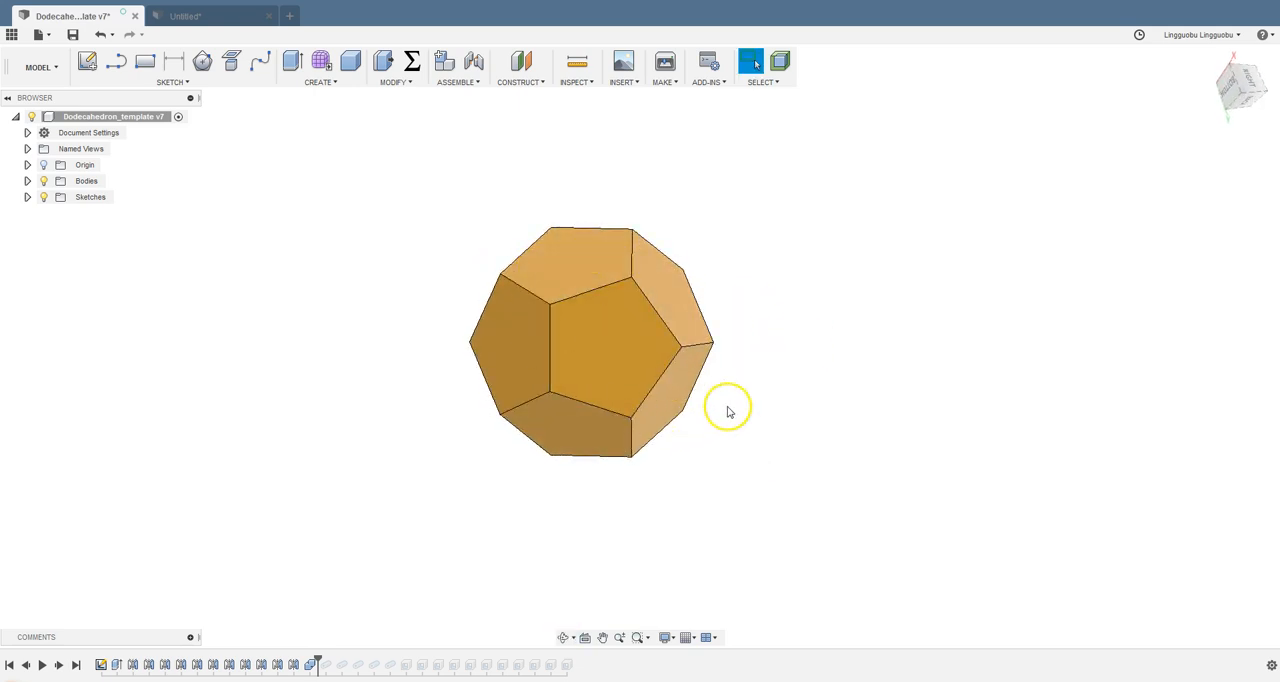
pyautogui.moveTo(728, 410); pyautogui.dragTo(810, 290)
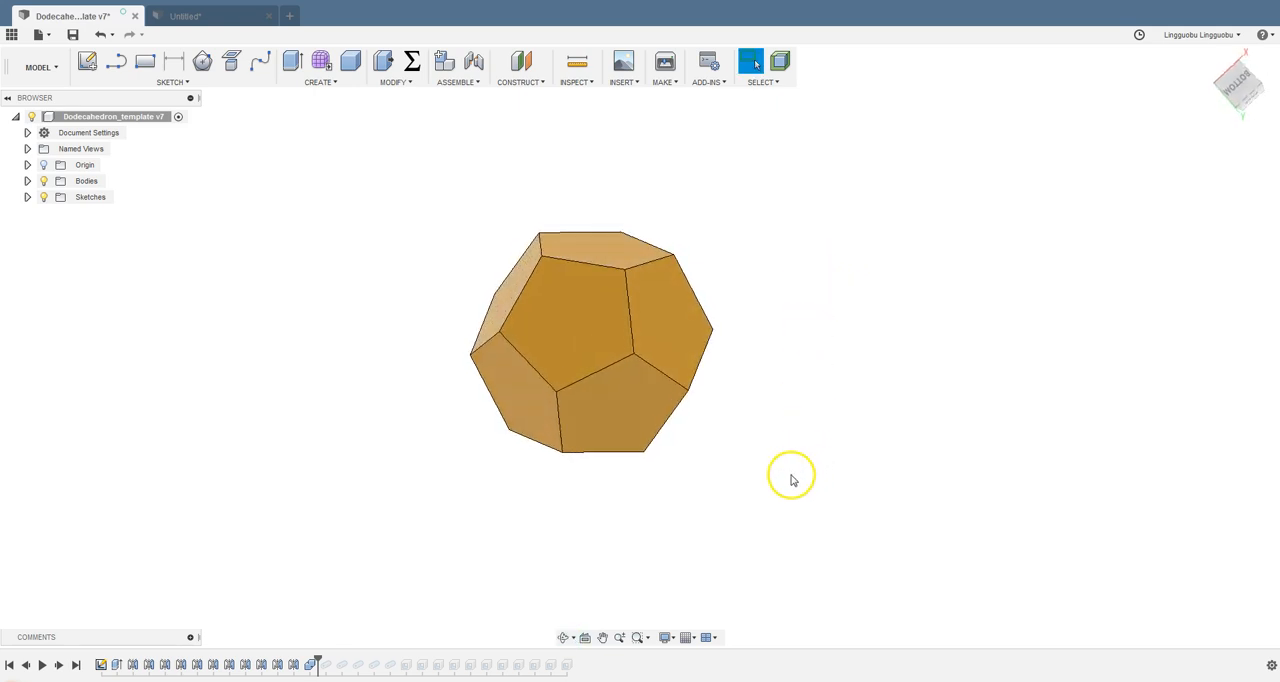
pyautogui.moveTo(314, 660)
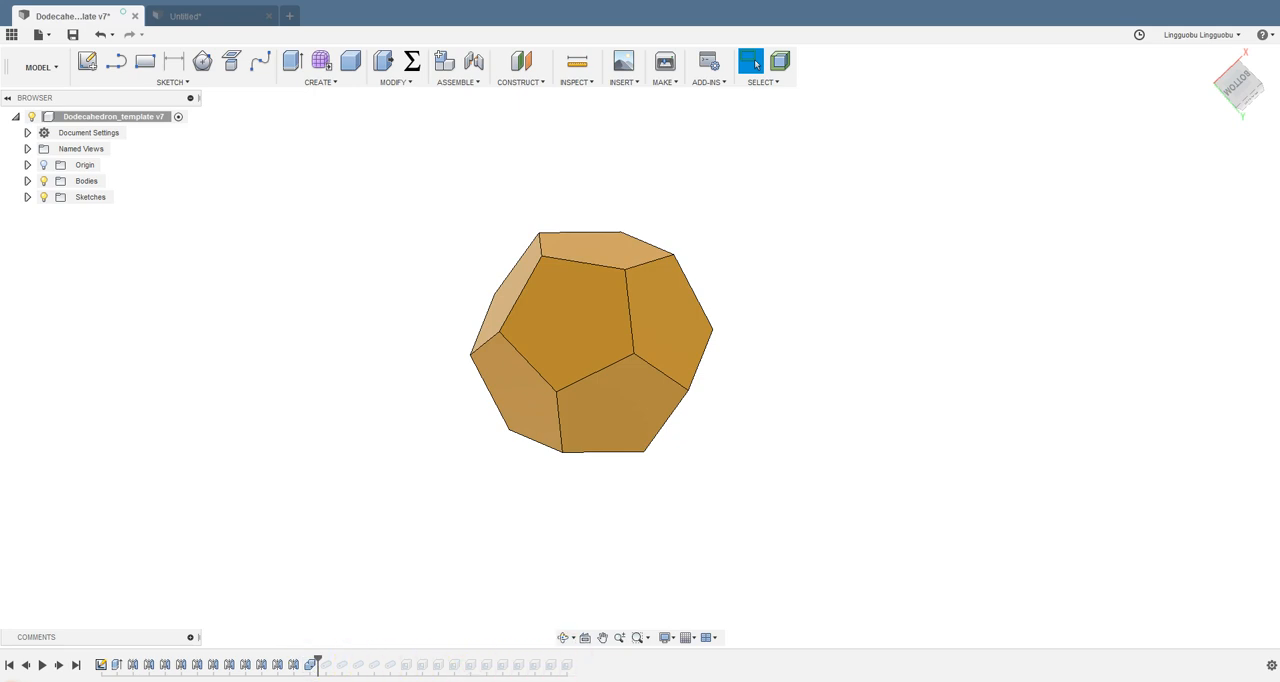
pyautogui.moveTo(590, 340); pyautogui.dragTo(705, 458)
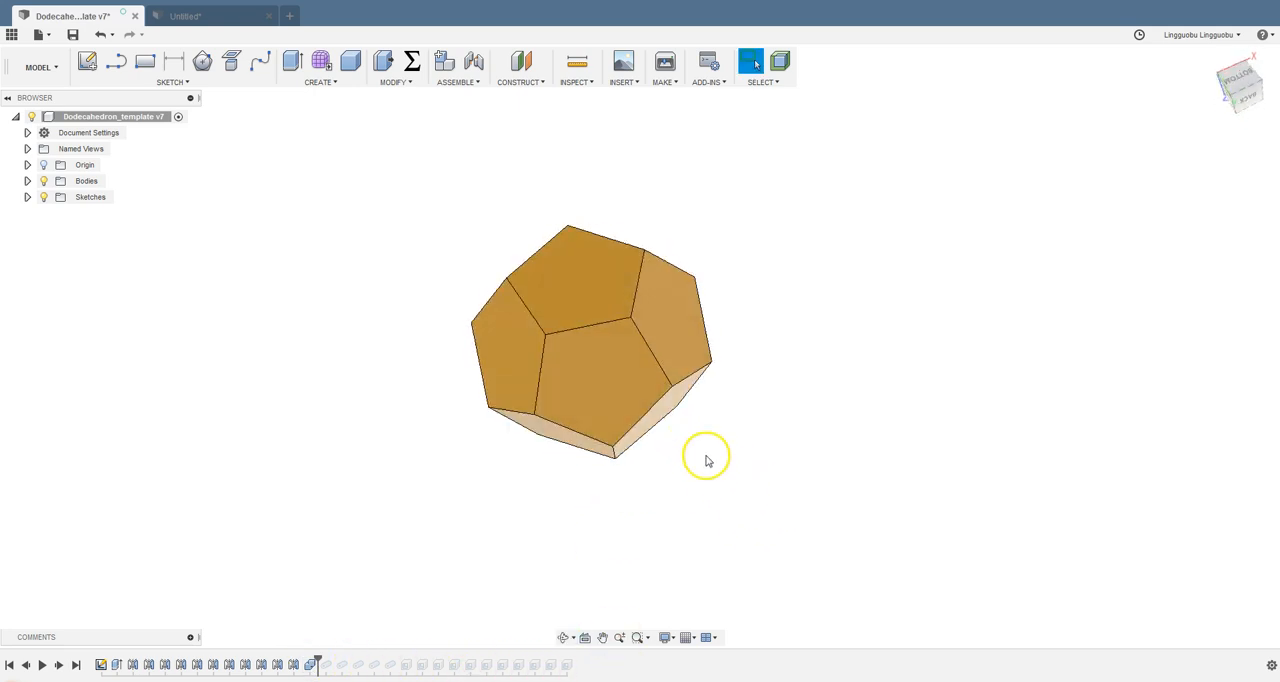
pyautogui.moveTo(717, 470)
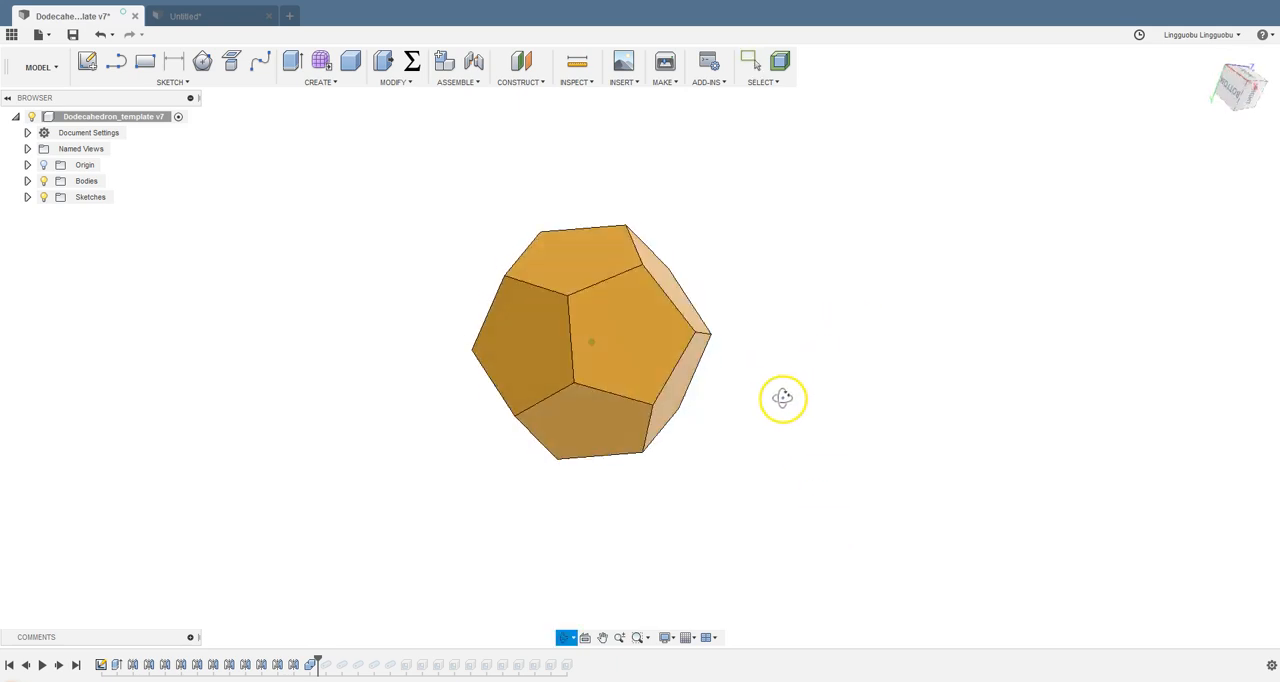
pyautogui.moveTo(783, 399); pyautogui.dragTo(693, 283)
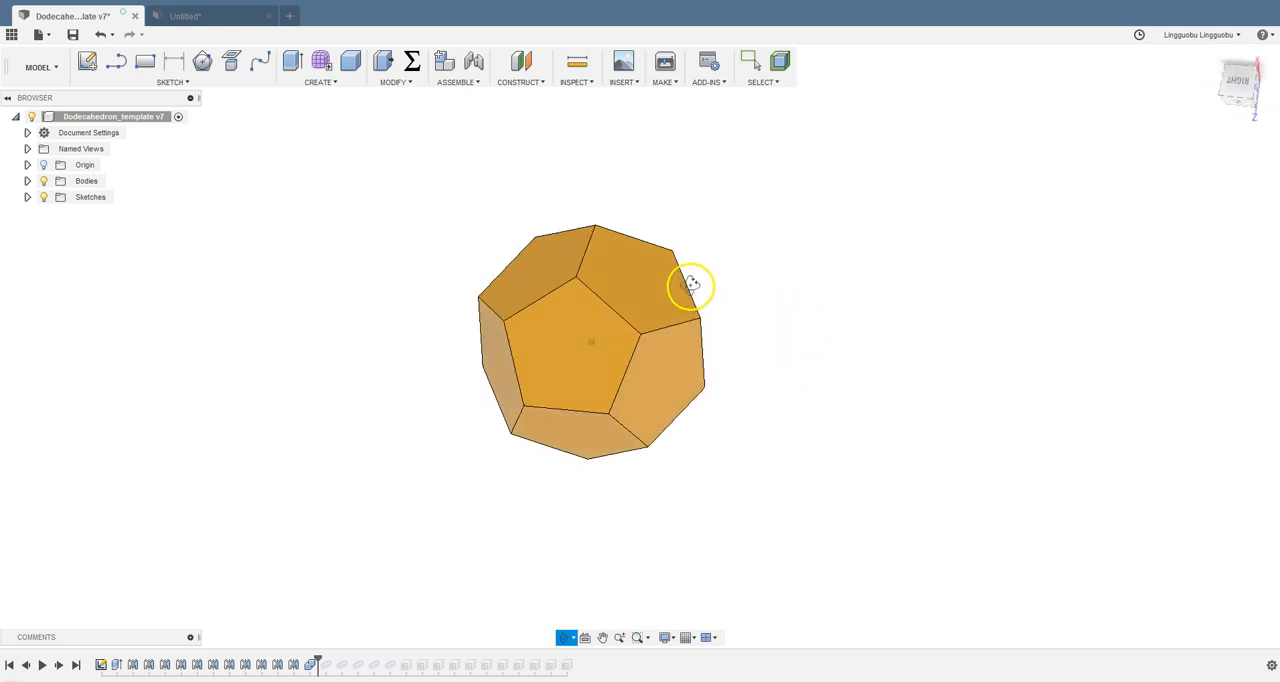
pyautogui.moveTo(693, 285); pyautogui.dragTo(748, 377)
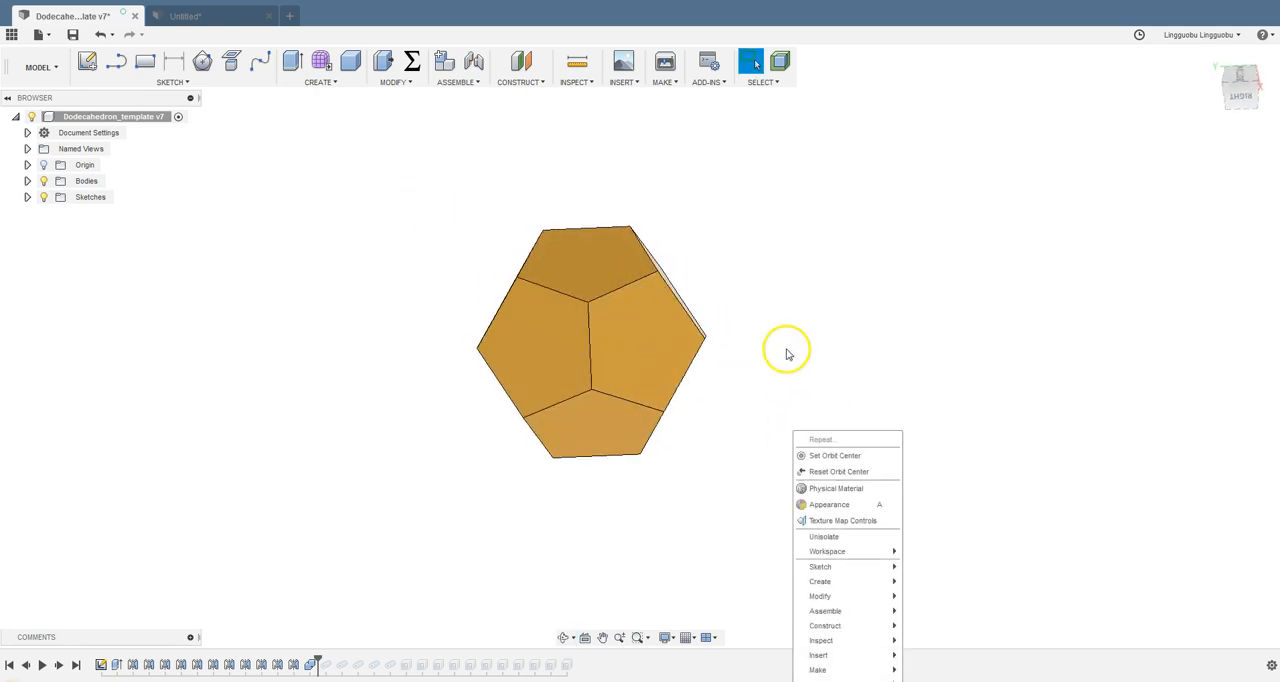
# Shell the dodecahedron removing the top pentagonal face, and inspect the hollow interior
pyautogui.click(396, 67)
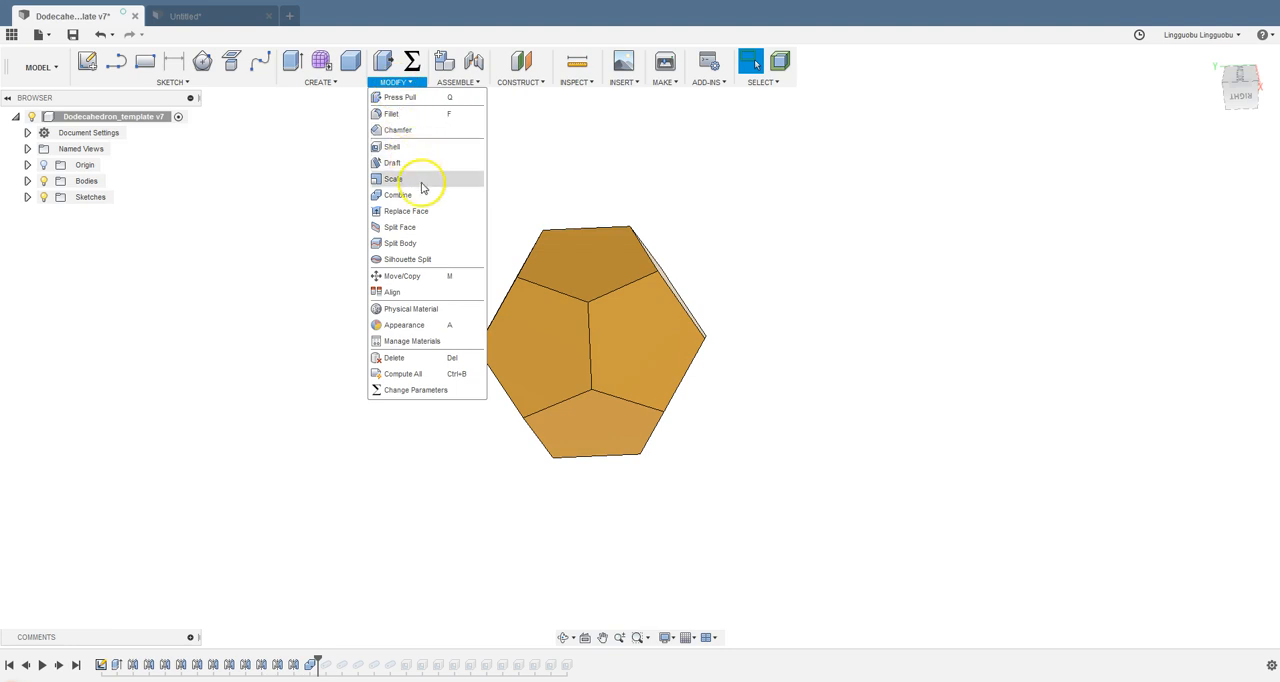
pyautogui.click(392, 146)
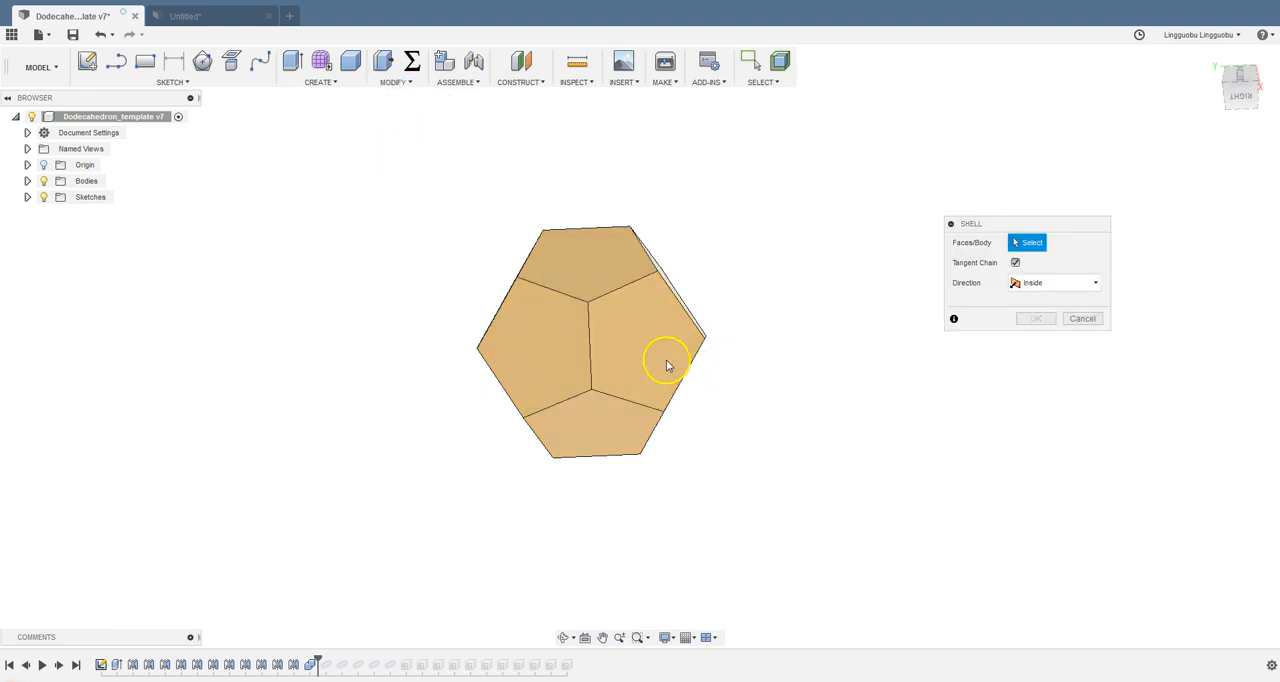
pyautogui.click(615, 300)
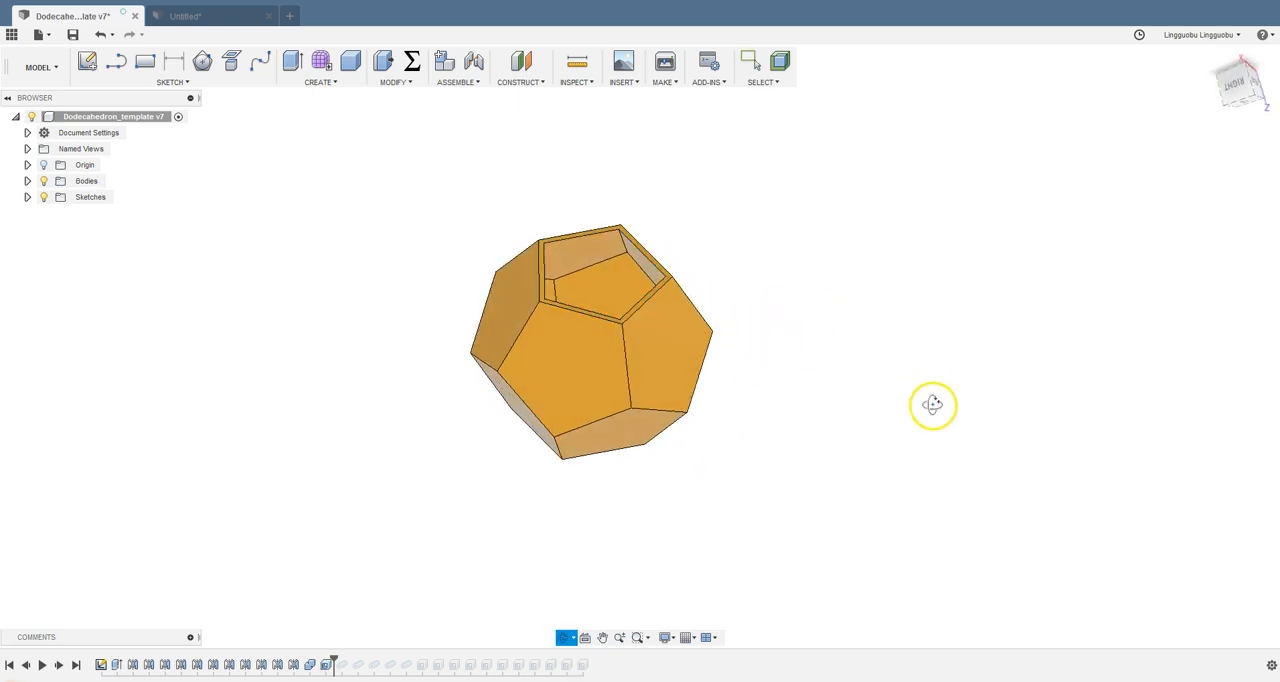
pyautogui.moveTo(932, 405); pyautogui.dragTo(859, 390)
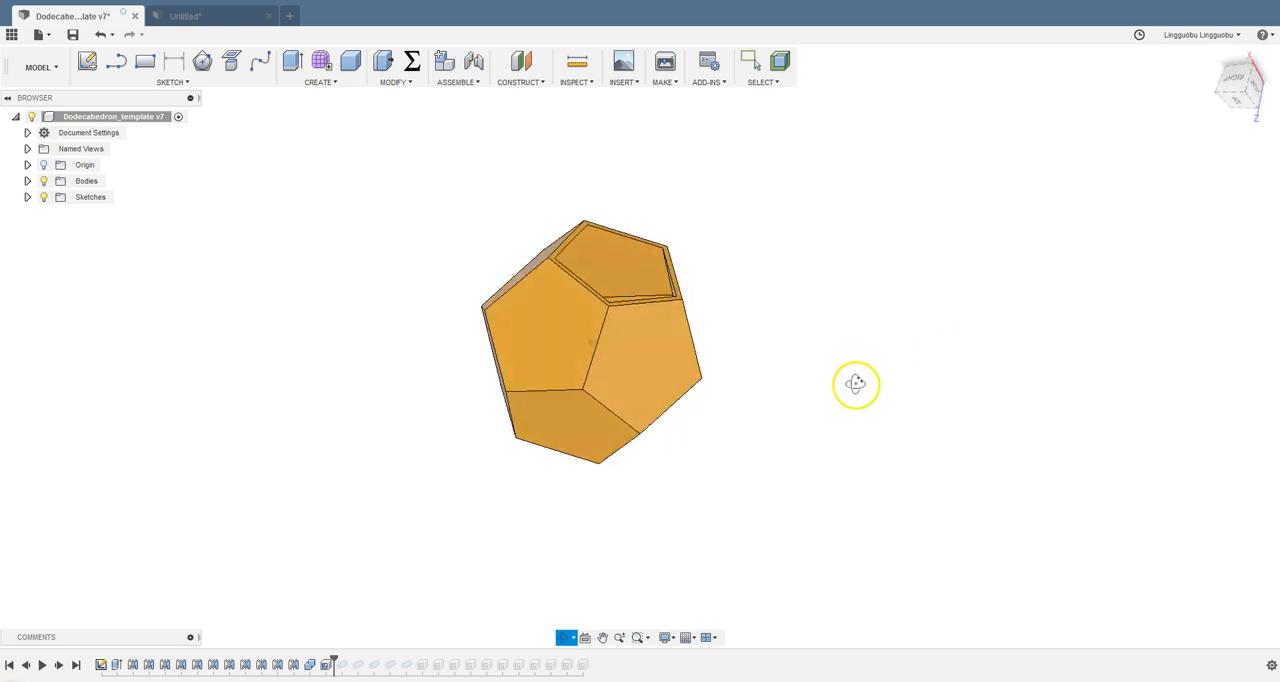
pyautogui.moveTo(855, 385); pyautogui.dragTo(817, 397)
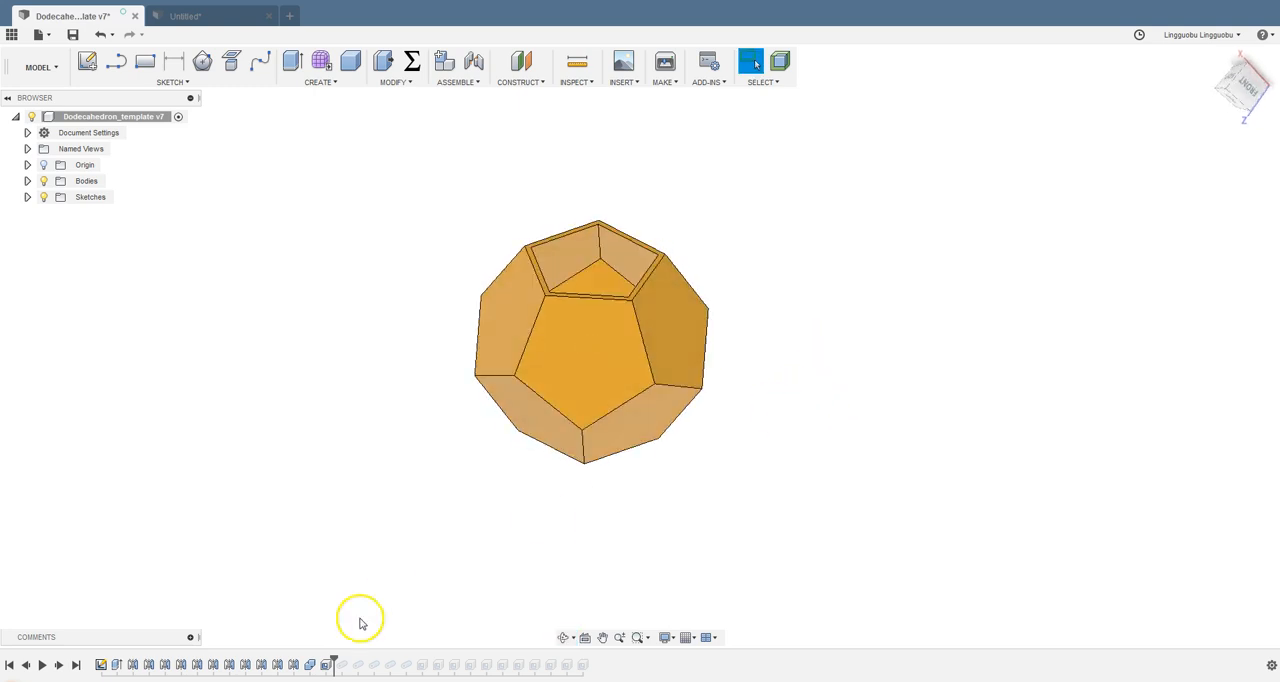
# Roll the history marker to the Shell feature and orbit to view the new openings
pyautogui.rightClick(325, 664)
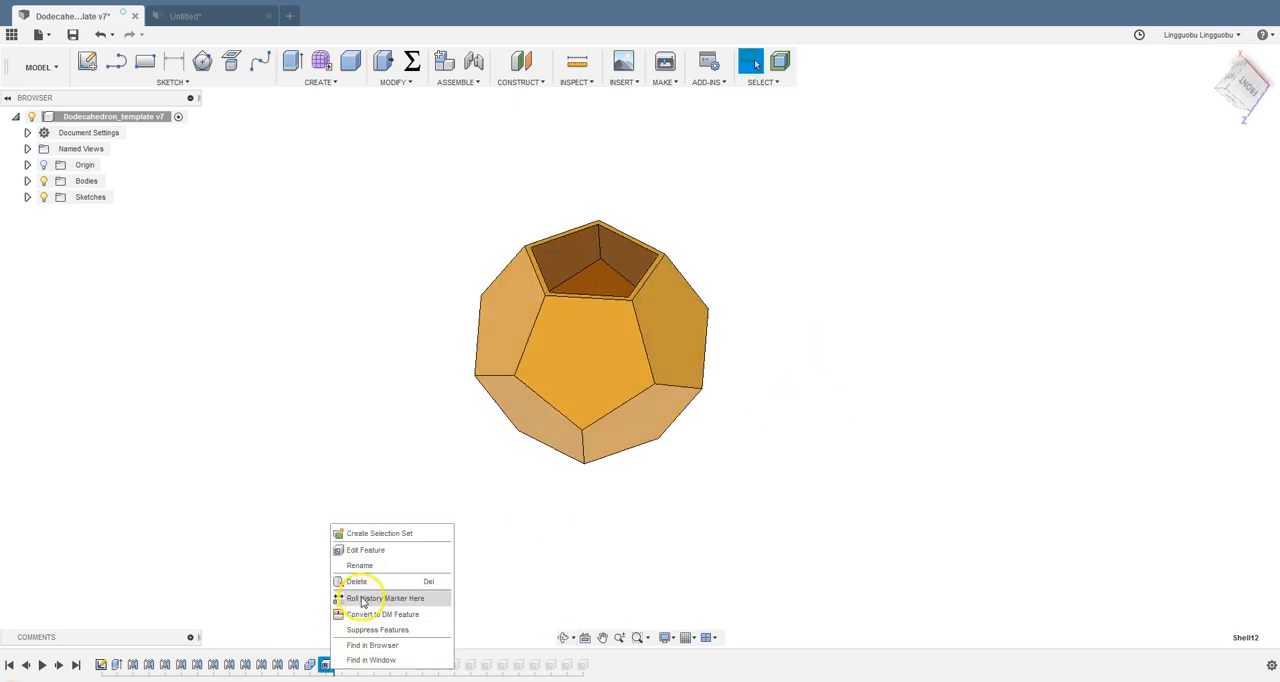
pyautogui.click(386, 598)
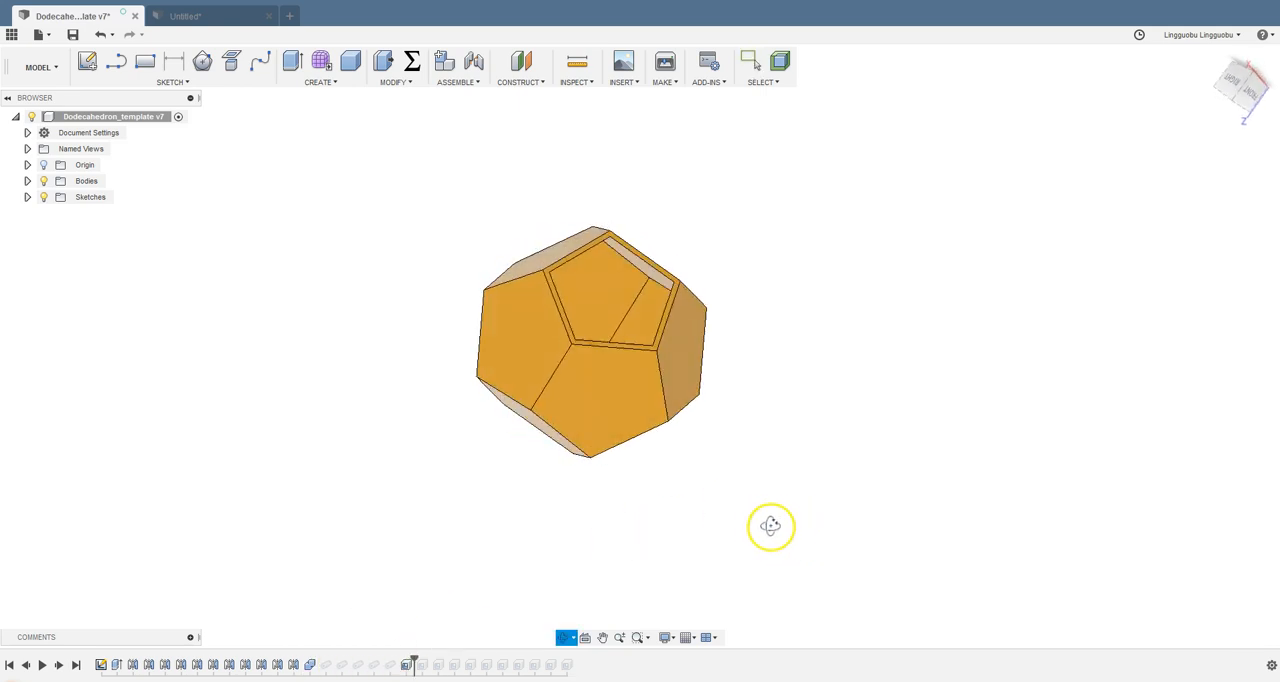
pyautogui.moveTo(770, 527); pyautogui.dragTo(835, 336)
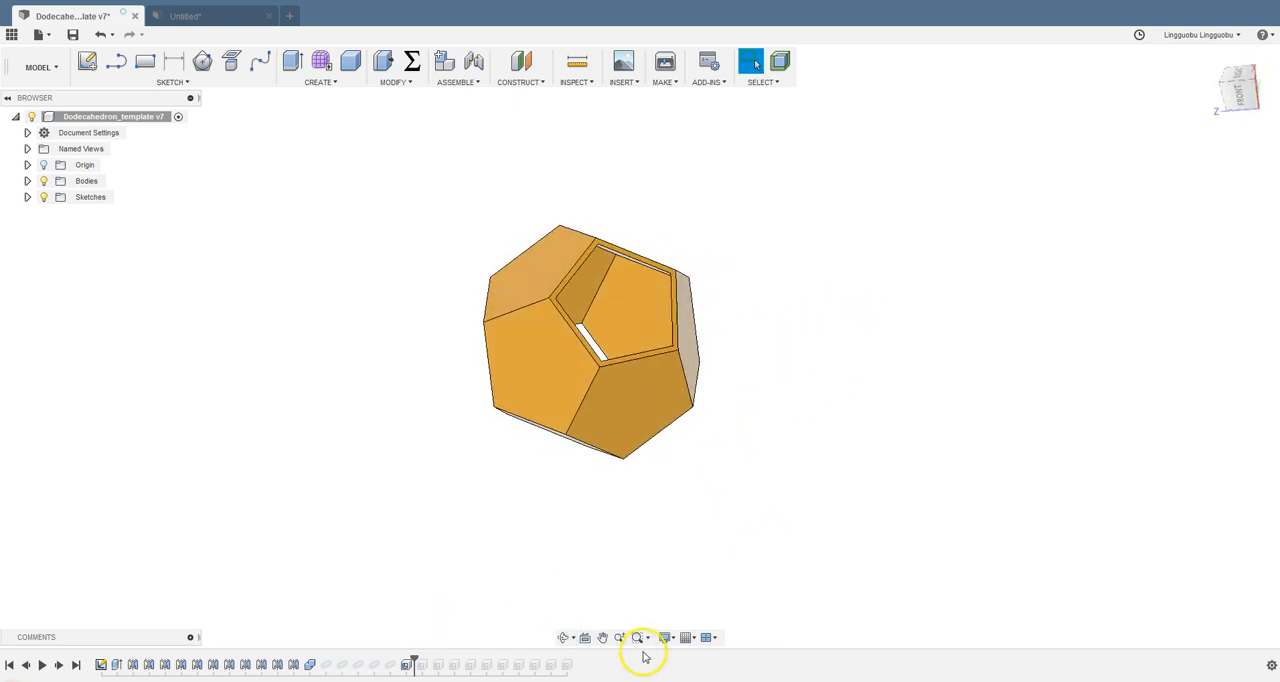
pyautogui.moveTo(645, 657); pyautogui.dragTo(867, 376)
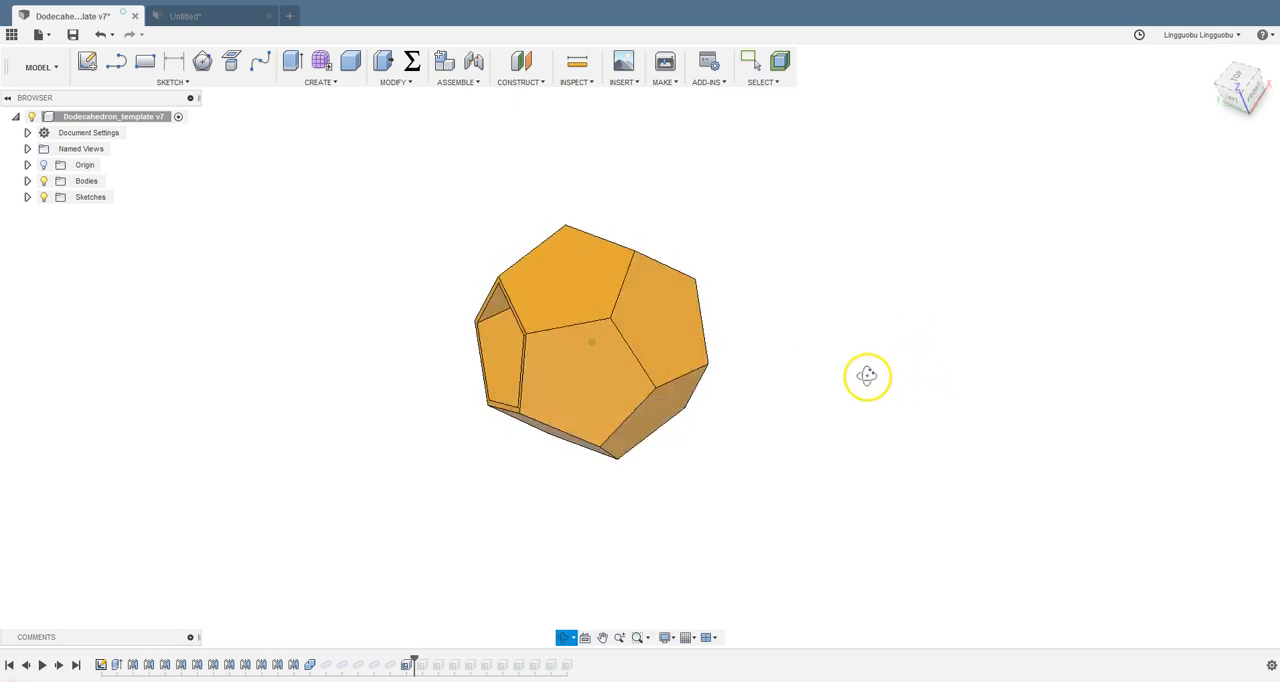
pyautogui.moveTo(867, 377); pyautogui.dragTo(875, 390)
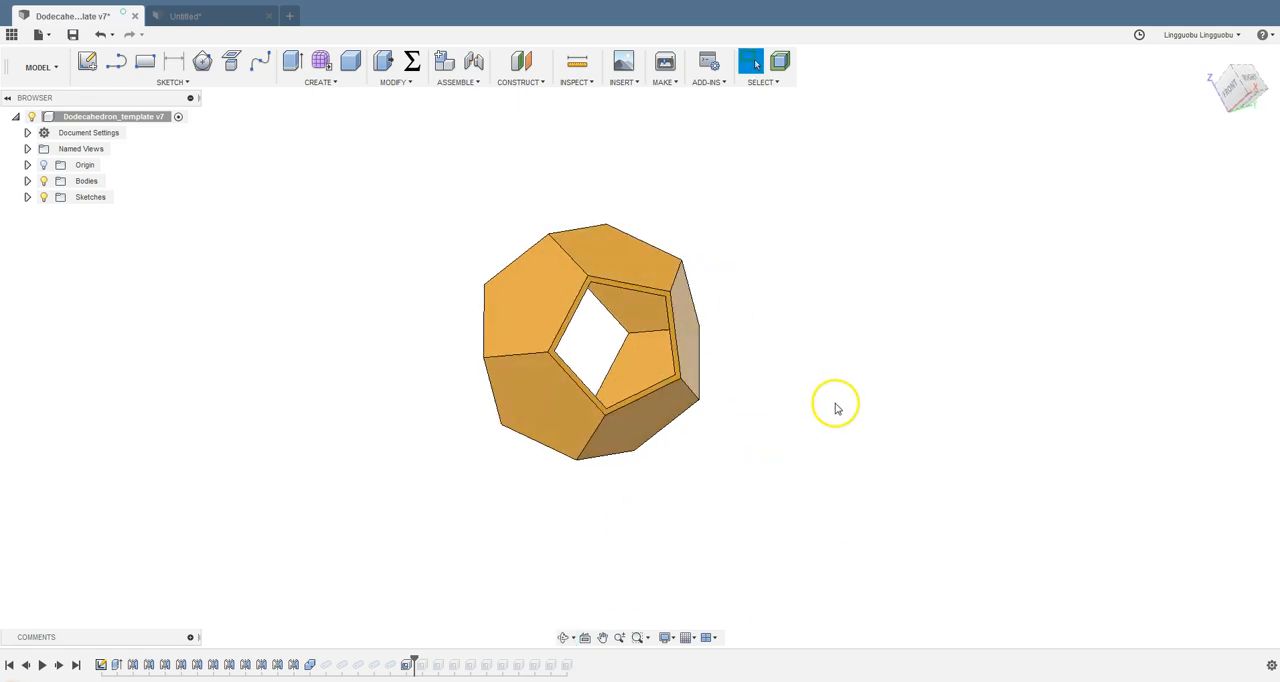
pyautogui.moveTo(915, 470)
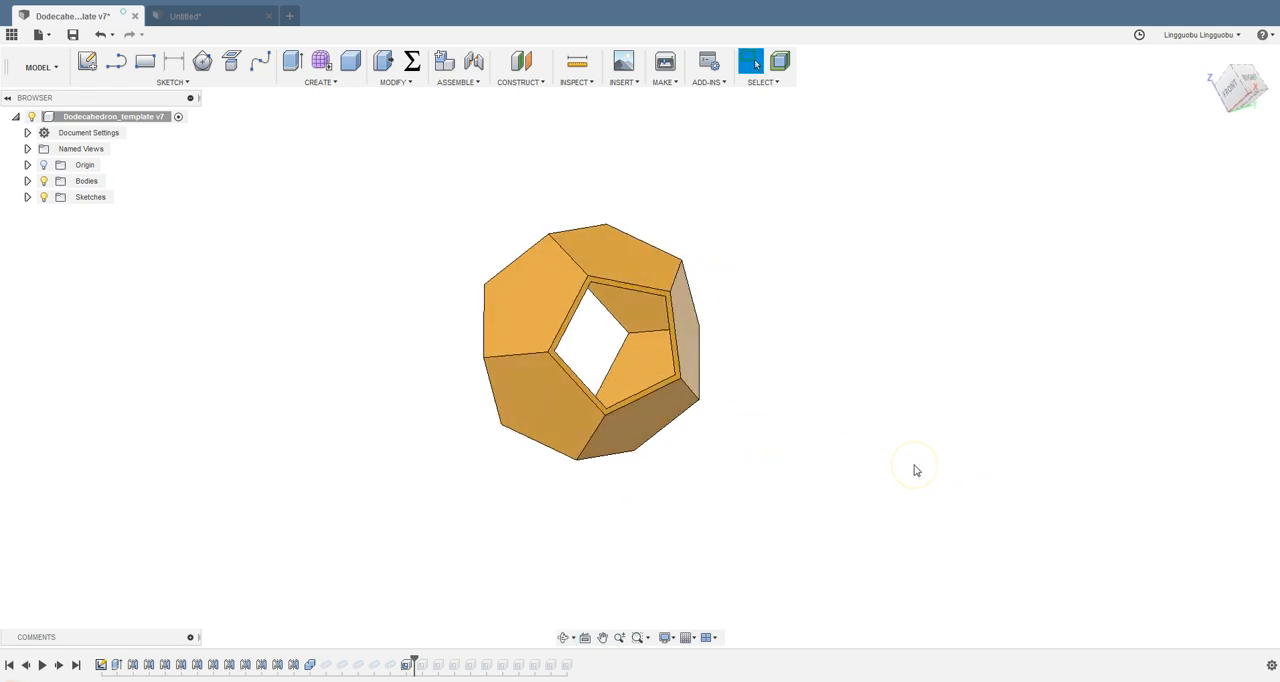
# Orbit to look straight through the hollow shell's opposite openings
pyautogui.moveTo(915, 470); pyautogui.dragTo(837, 462)
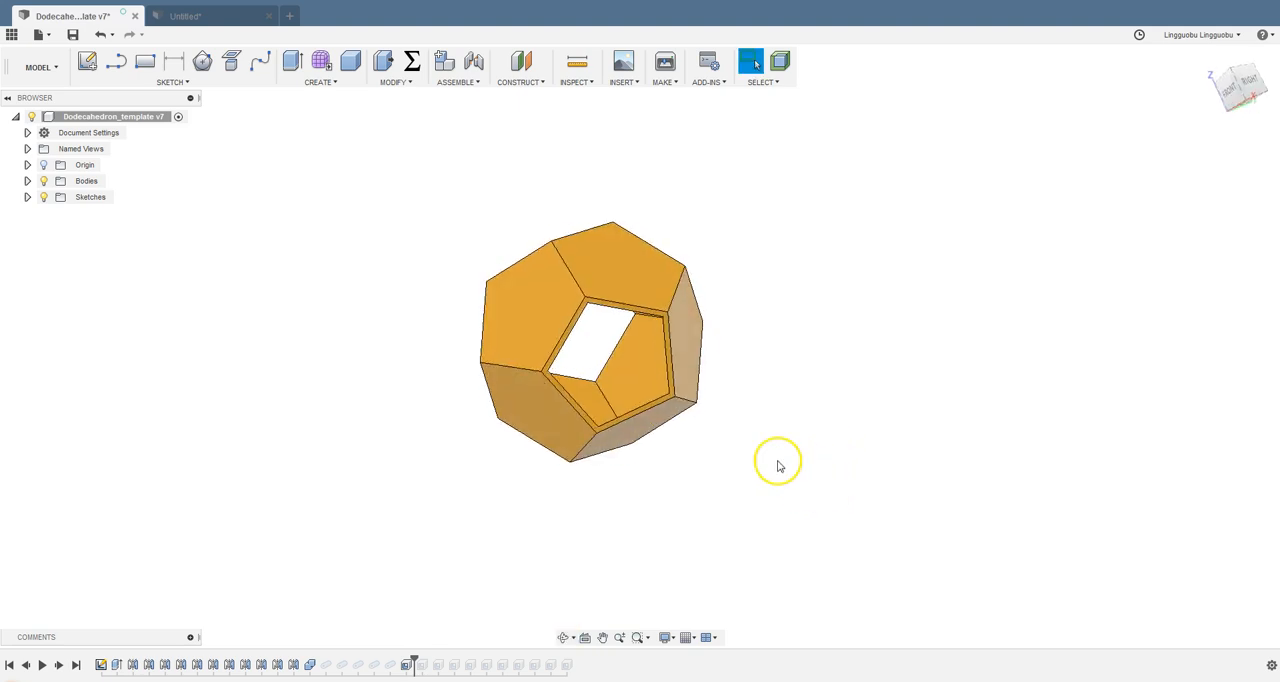
pyautogui.moveTo(778, 464); pyautogui.dragTo(560, 458)
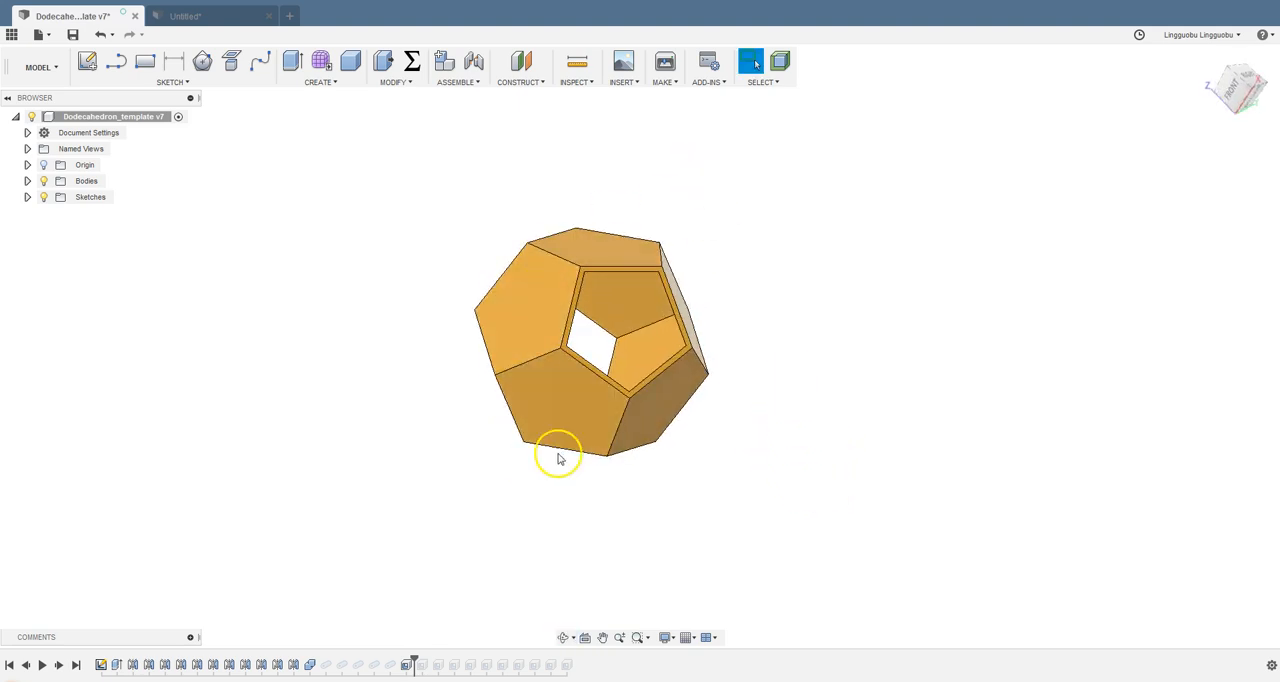
pyautogui.moveTo(560, 458); pyautogui.dragTo(783, 443)
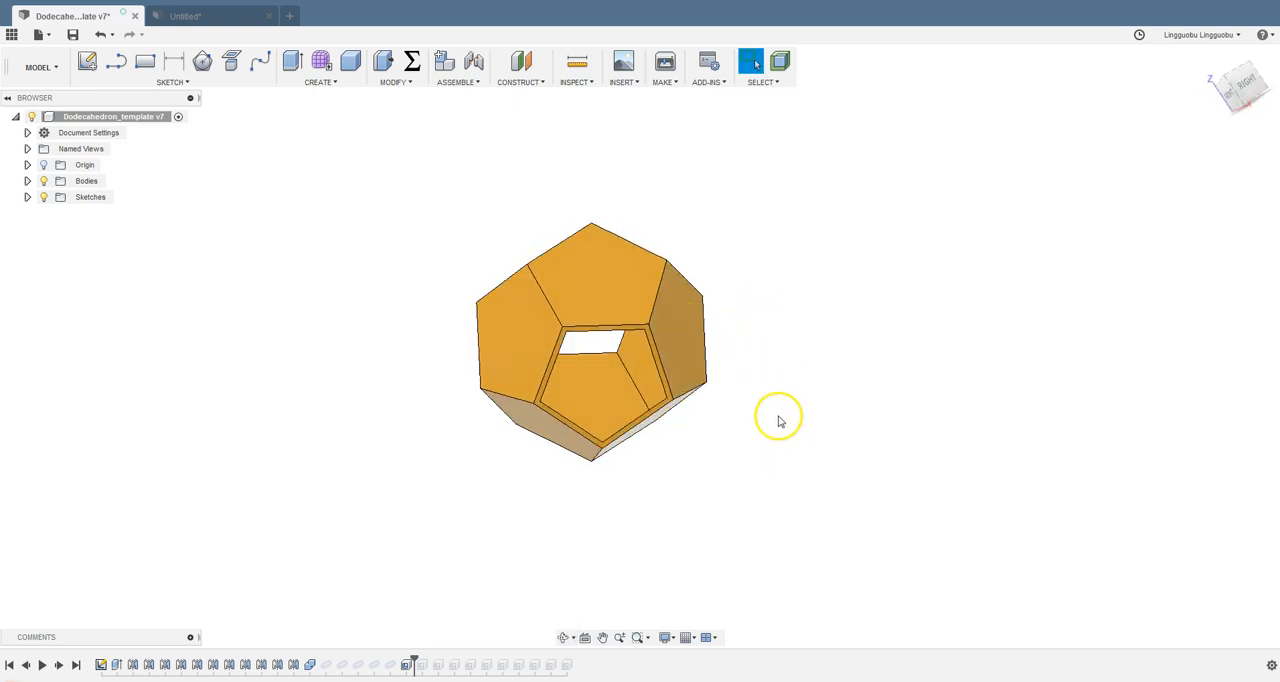
pyautogui.moveTo(780, 420); pyautogui.dragTo(850, 410)
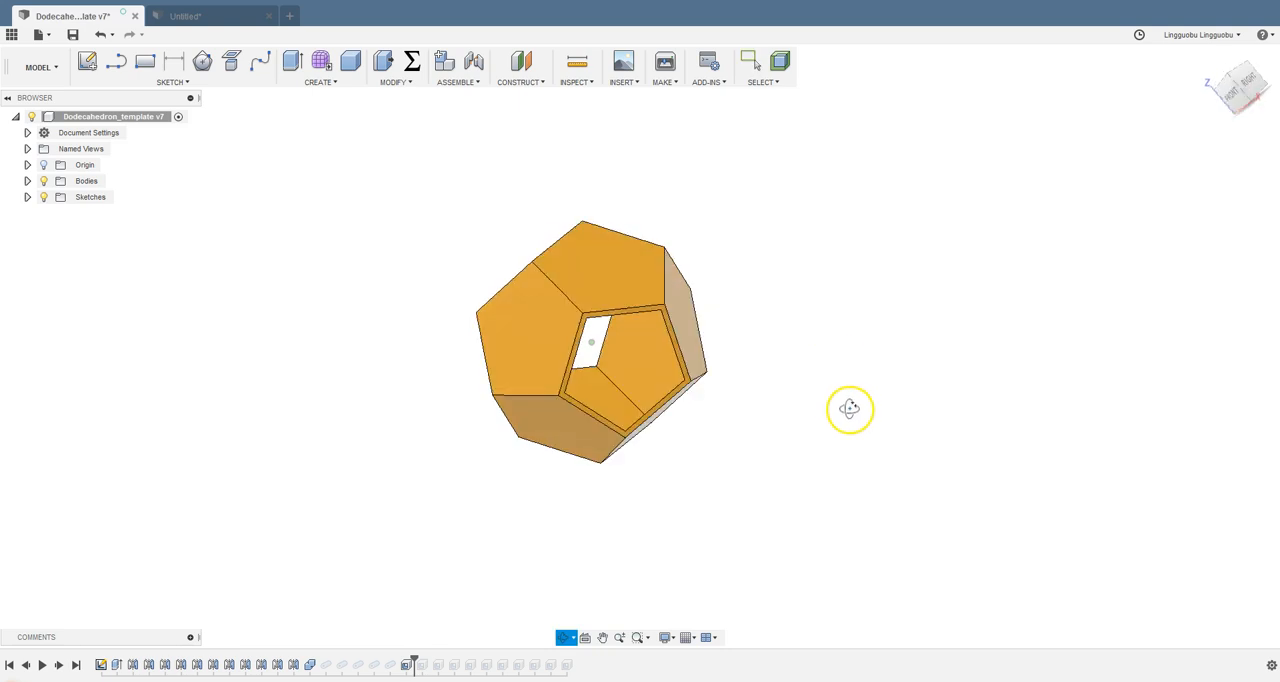
pyautogui.moveTo(850, 408); pyautogui.dragTo(622, 267)
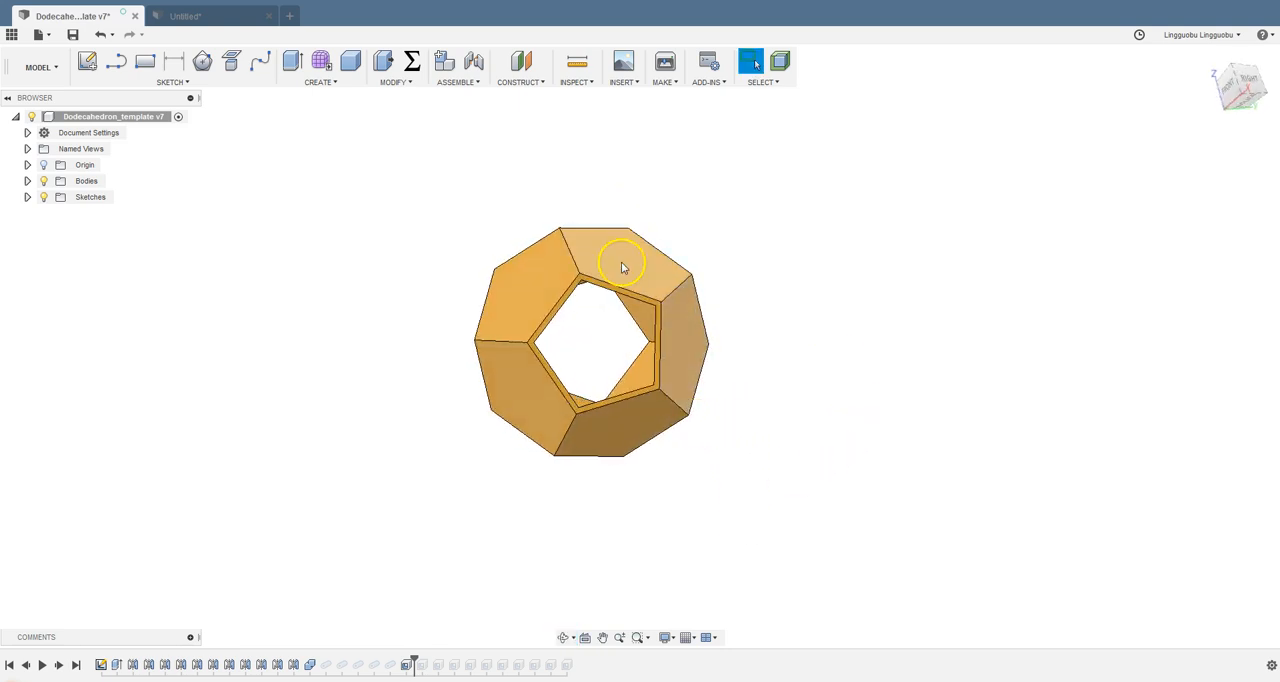
pyautogui.moveTo(623, 267); pyautogui.dragTo(740, 335)
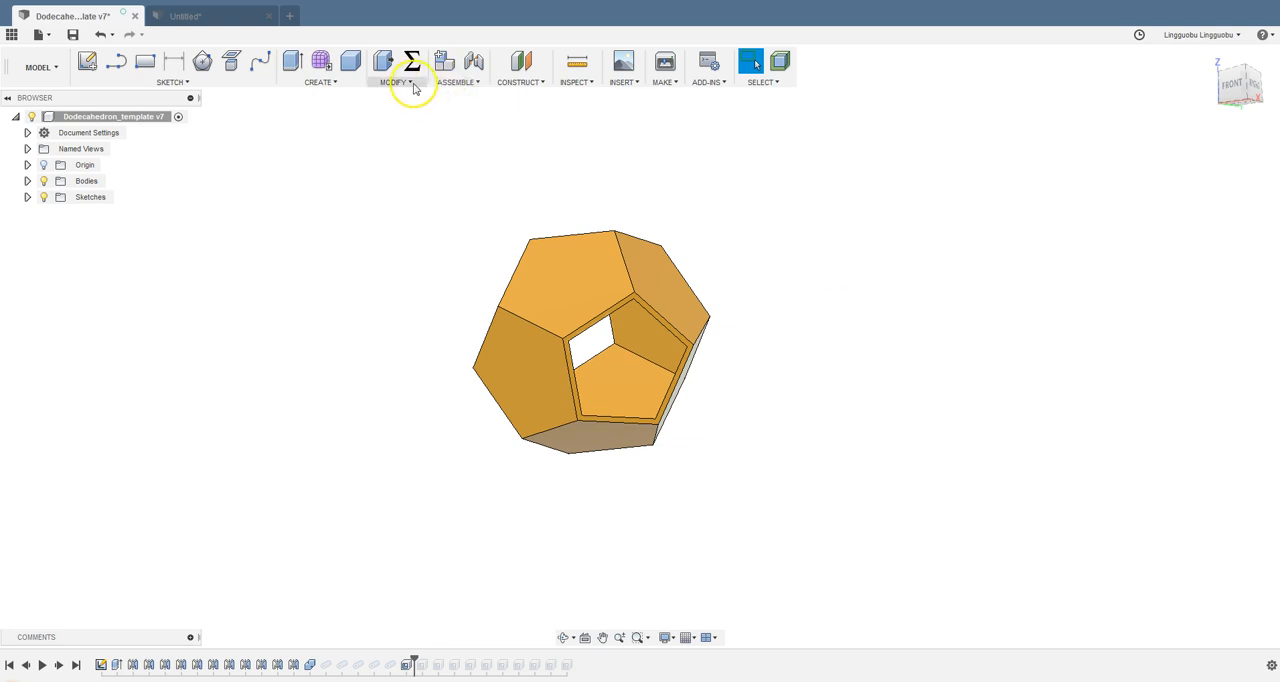
# Shell the dodecahedron, removing two opposite pentagon faces with a 2 mm inside thickness
pyautogui.click(394, 67)
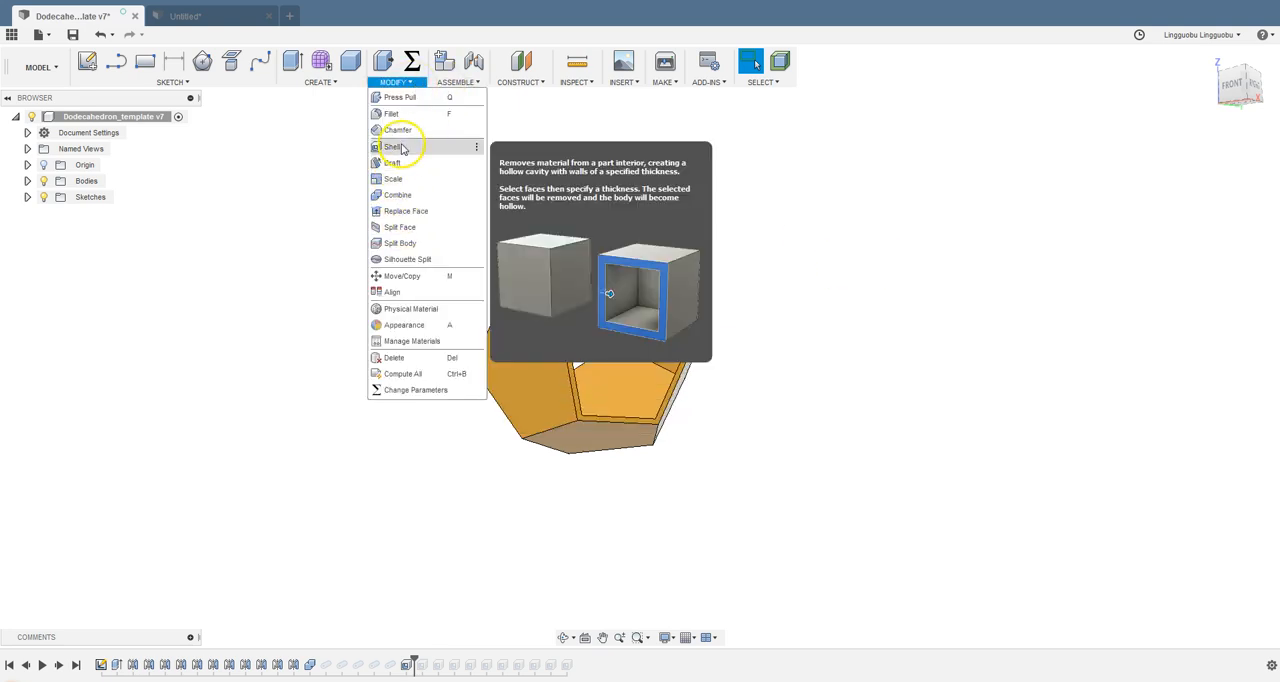
pyautogui.click(395, 147)
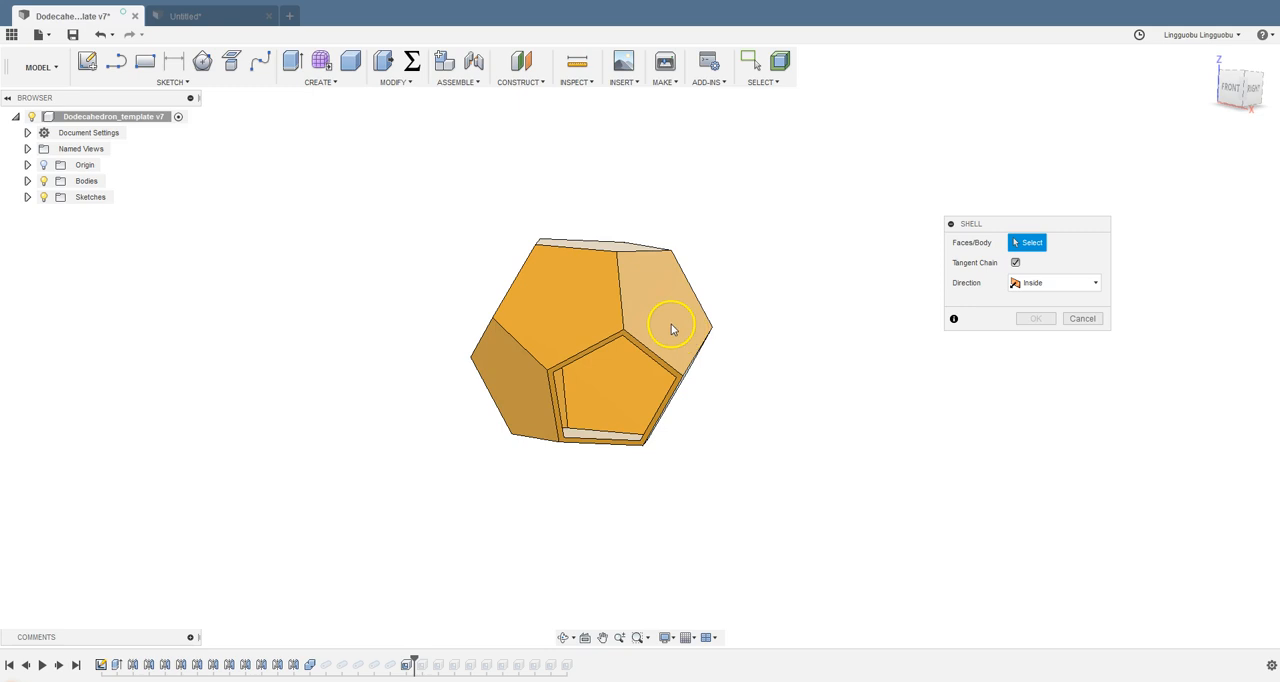
pyautogui.click(670, 325)
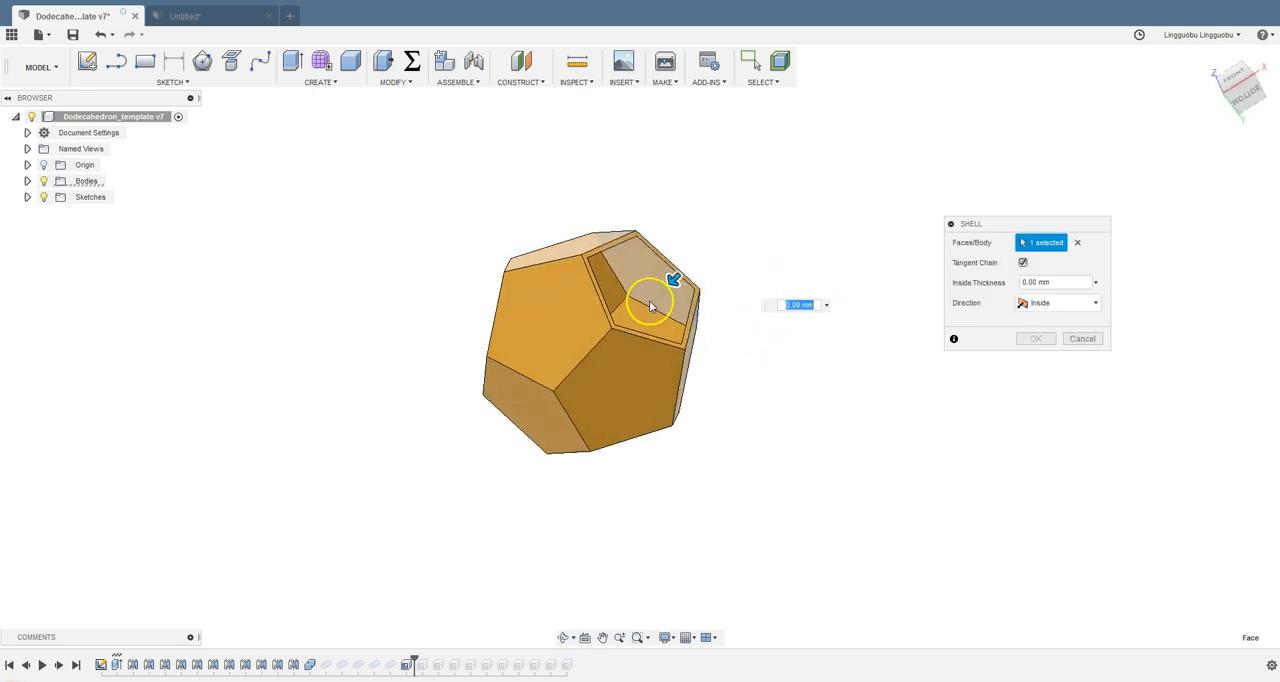
pyautogui.click(640, 270)
pyautogui.write('2')
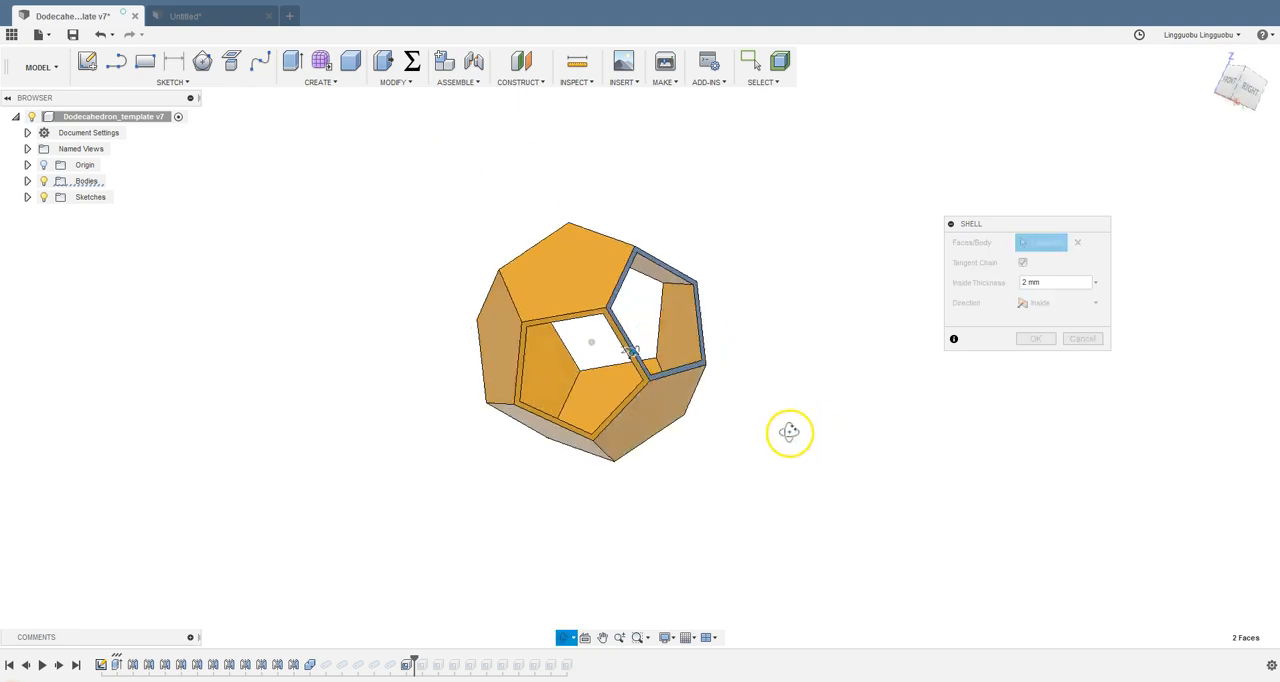
pyautogui.click(650, 270)
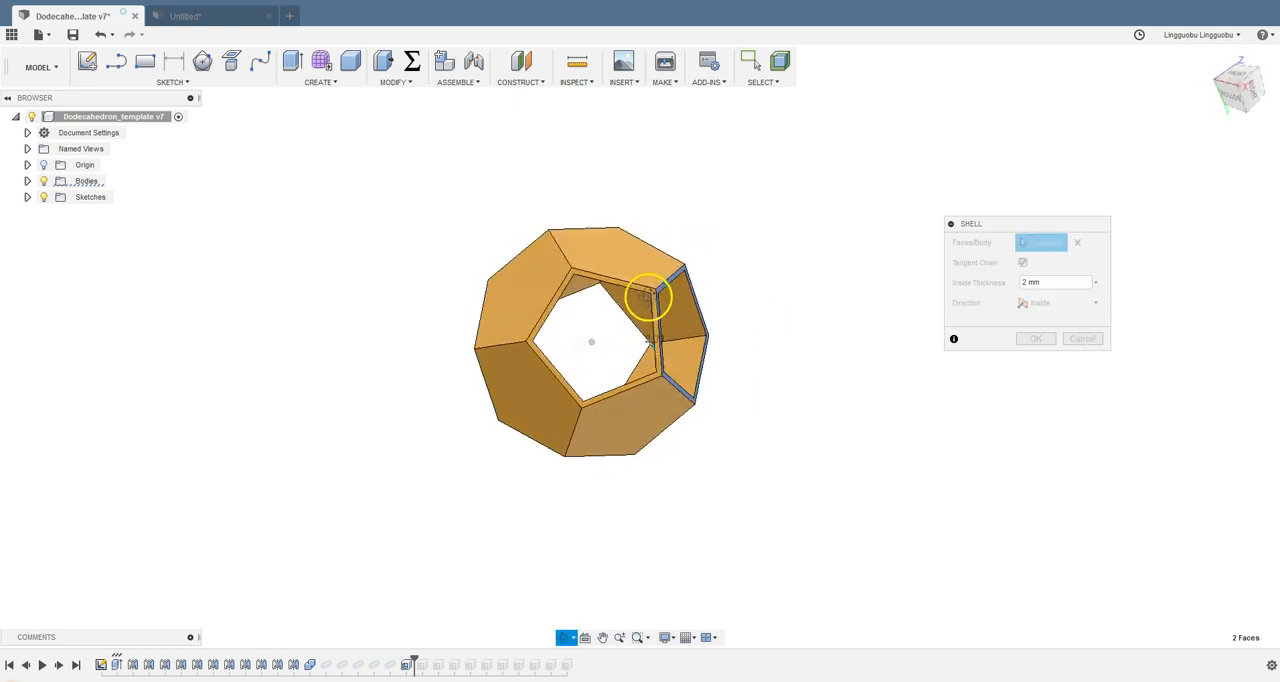
pyautogui.moveTo(650, 300); pyautogui.dragTo(575, 315)
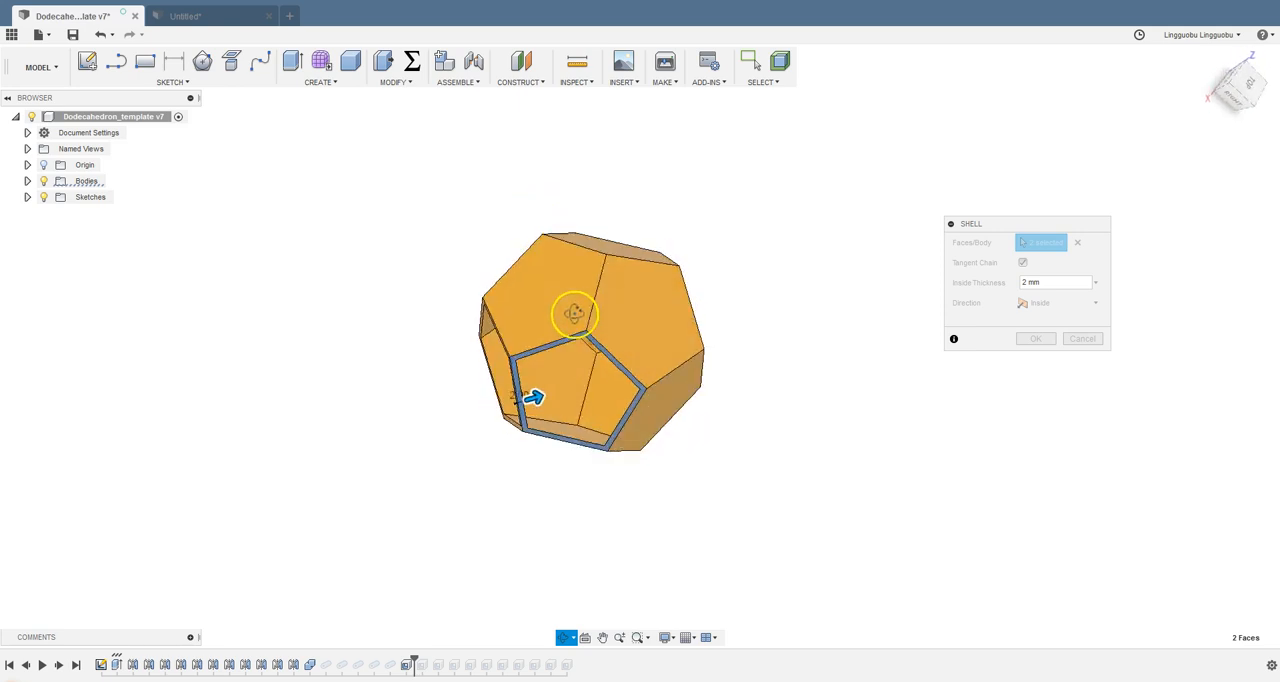
pyautogui.moveTo(575, 315); pyautogui.dragTo(692, 238)
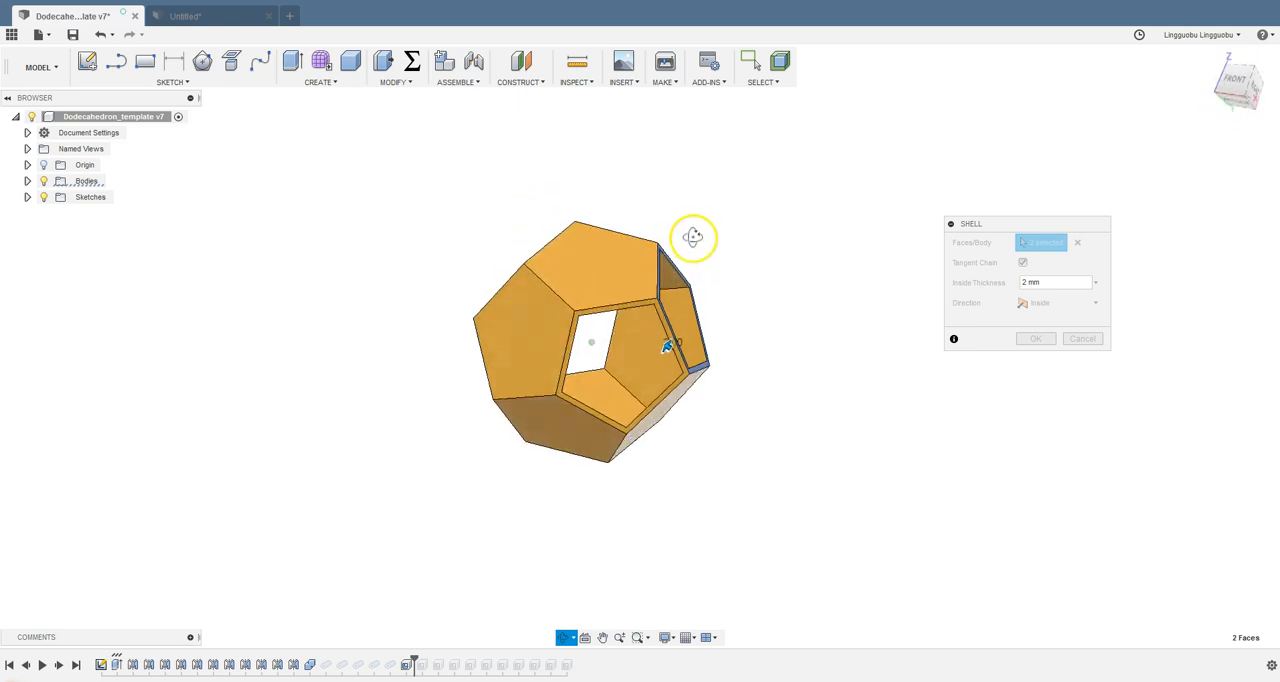
pyautogui.click(1035, 338)
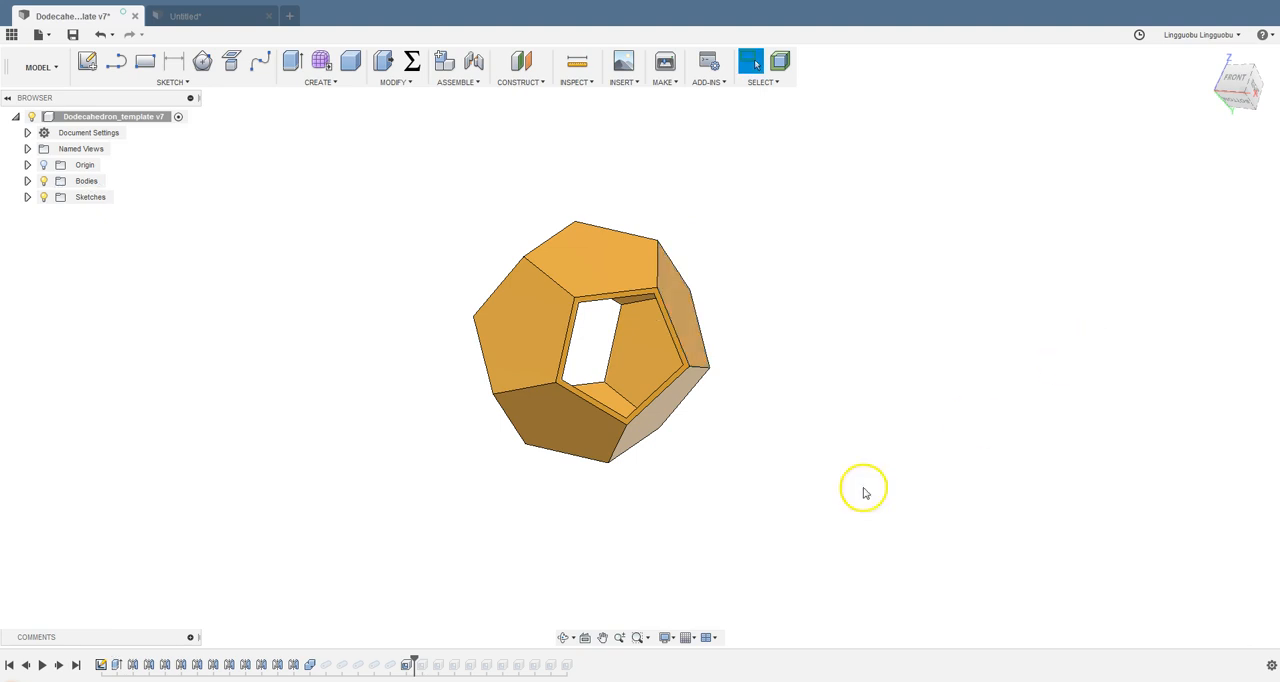
pyautogui.moveTo(863, 491); pyautogui.dragTo(681, 451)
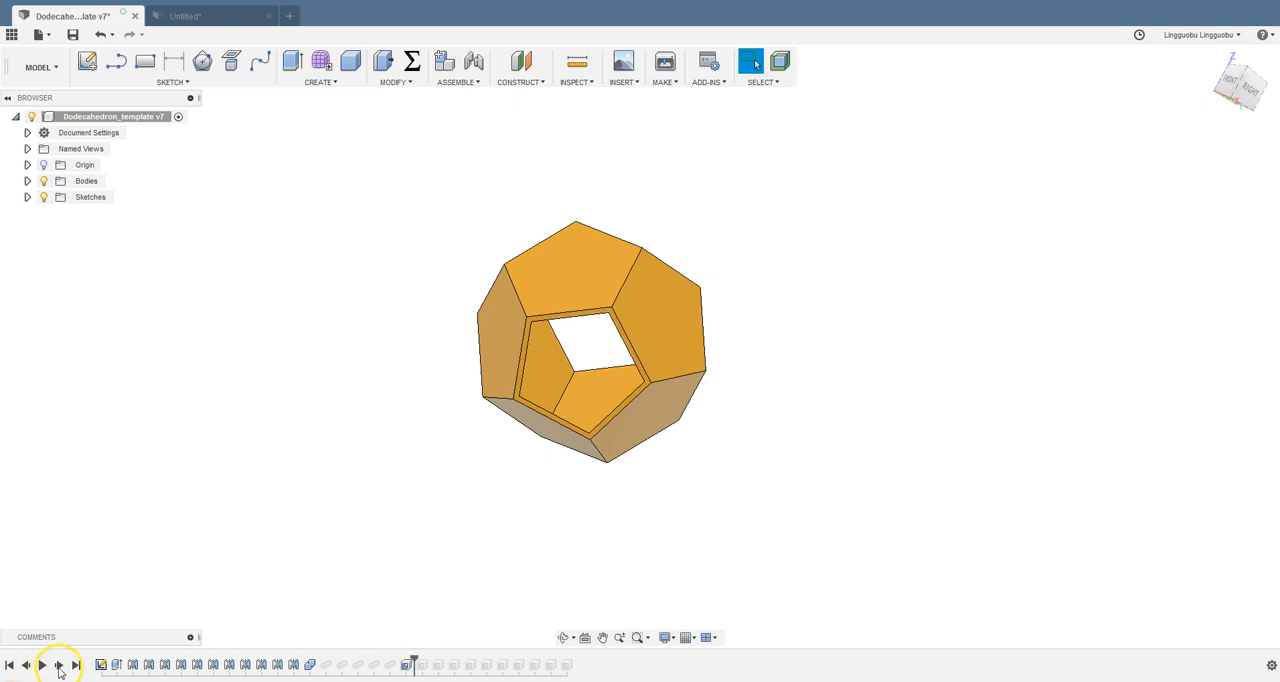
# Run the timeline to the last feature and orbit the revealed skeleton frame
pyautogui.click(41, 664)
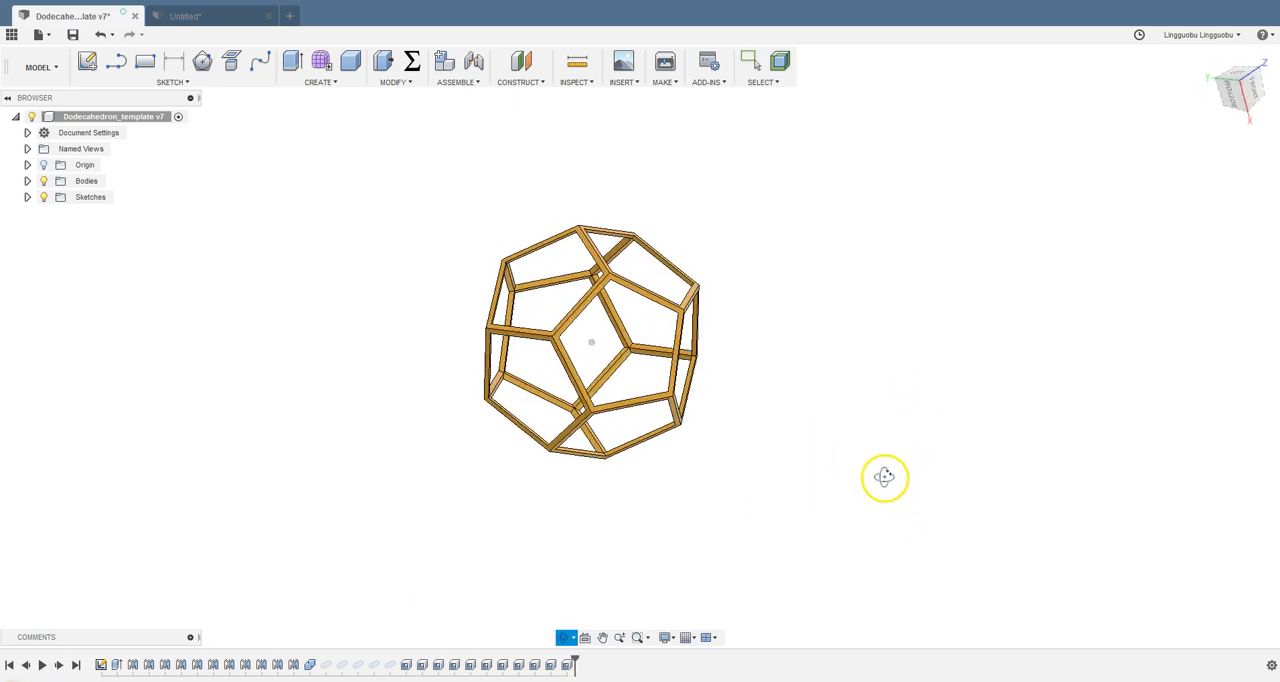
pyautogui.moveTo(884, 477); pyautogui.dragTo(768, 432)
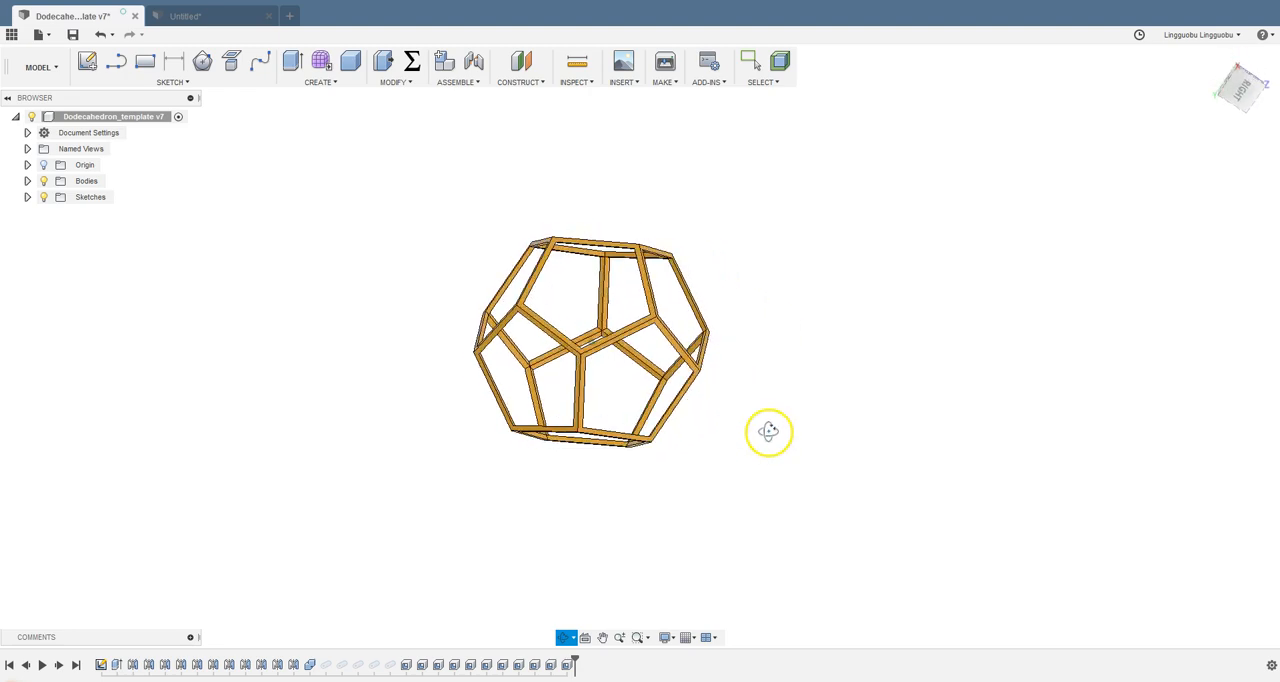
pyautogui.moveTo(768, 432); pyautogui.dragTo(785, 397)
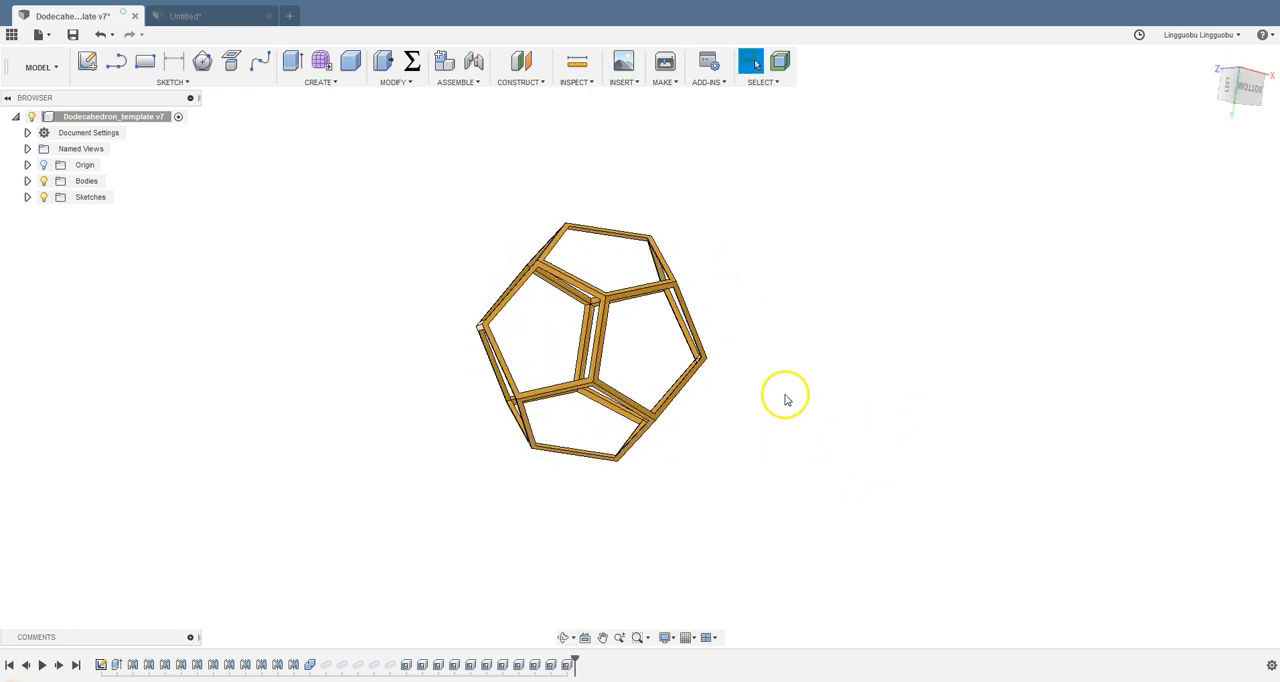
pyautogui.moveTo(785, 395); pyautogui.dragTo(595, 345)
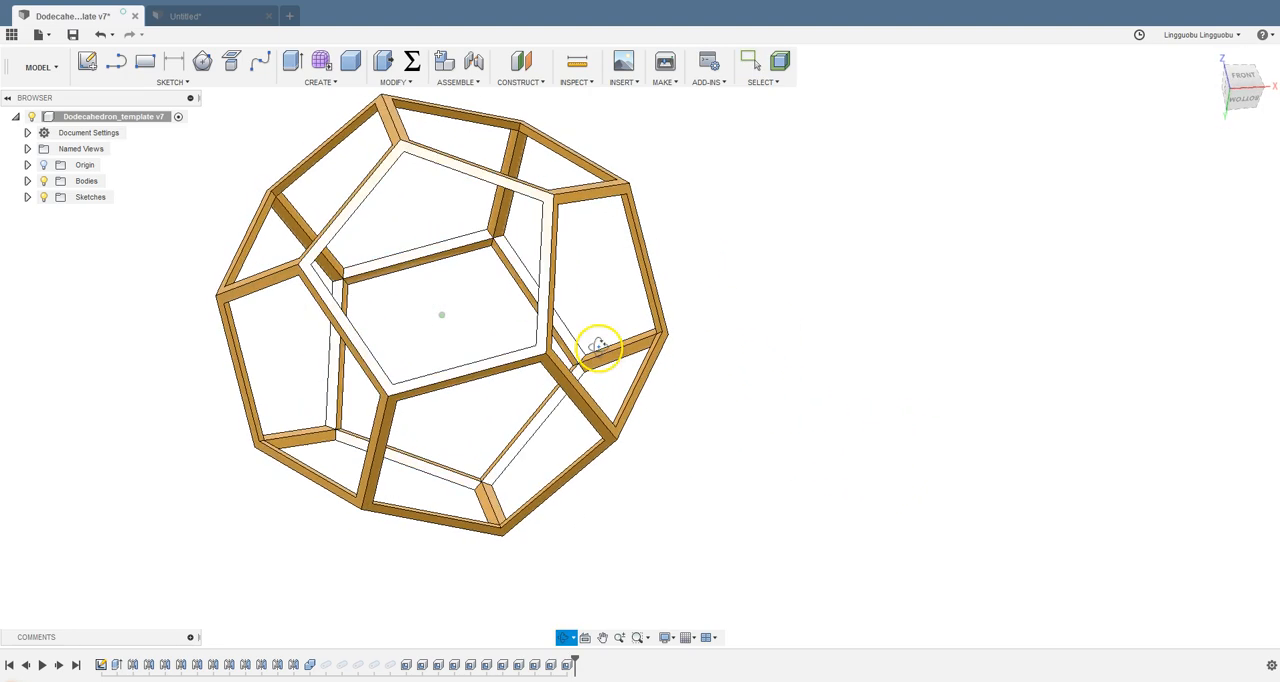
pyautogui.moveTo(600, 348); pyautogui.dragTo(628, 325)
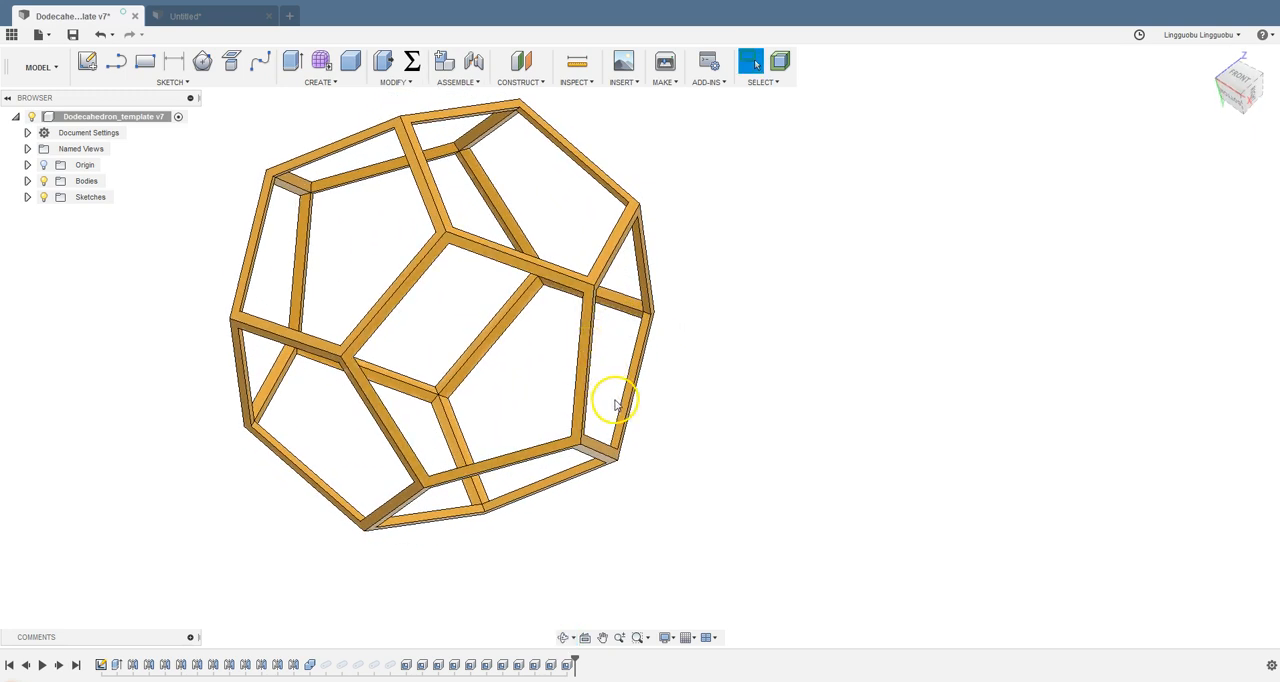
# Inspect the skeleton's bars and joints from several angles, checking a shell feature in history
pyautogui.moveTo(615, 400); pyautogui.dragTo(565, 362)
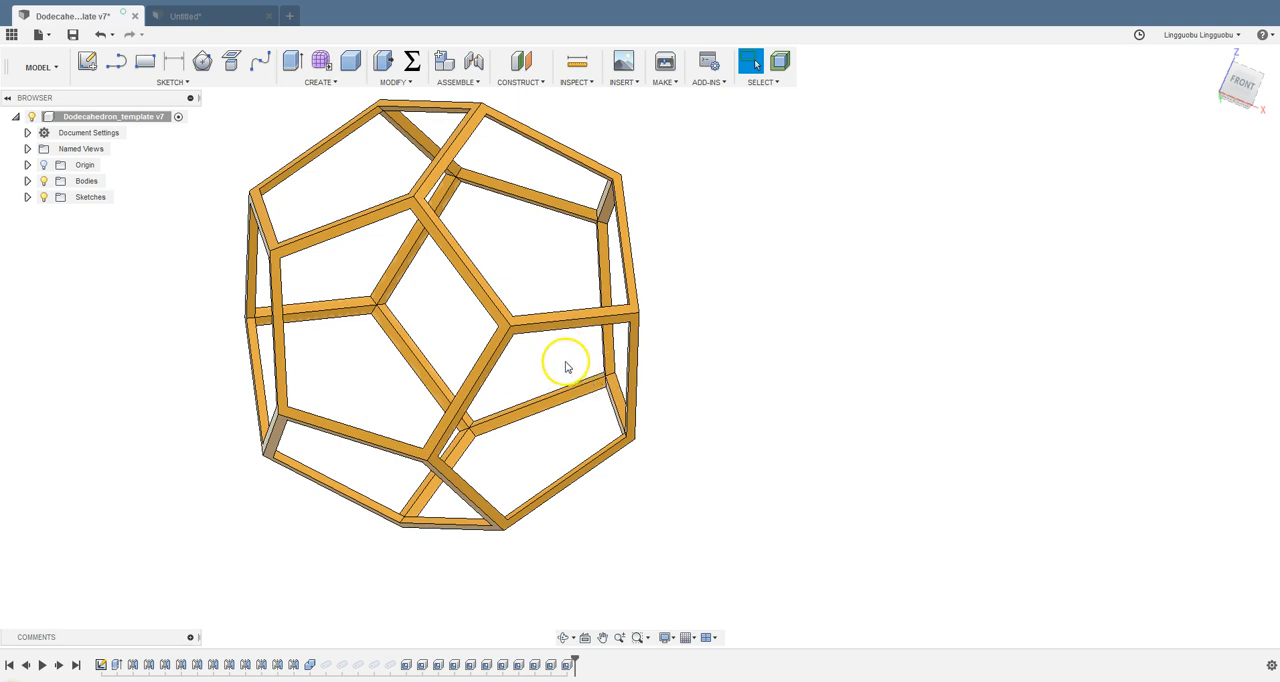
pyautogui.moveTo(565, 365); pyautogui.dragTo(755, 377)
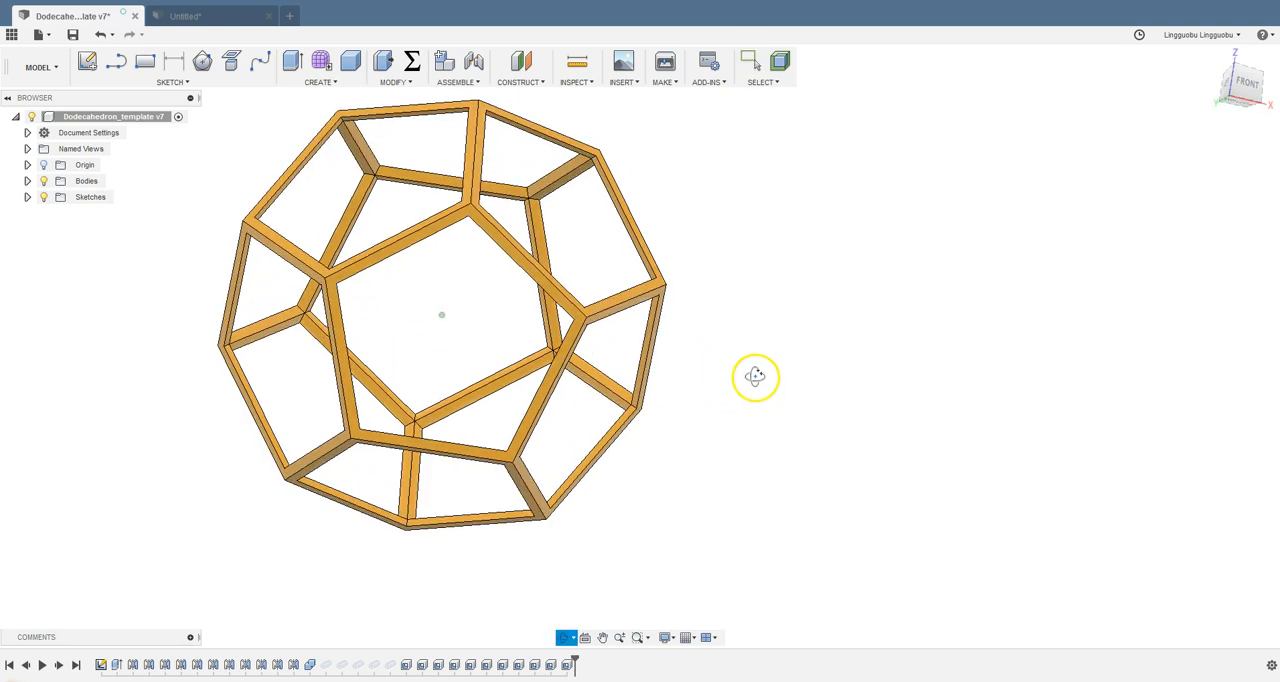
pyautogui.moveTo(755, 378); pyautogui.dragTo(627, 476)
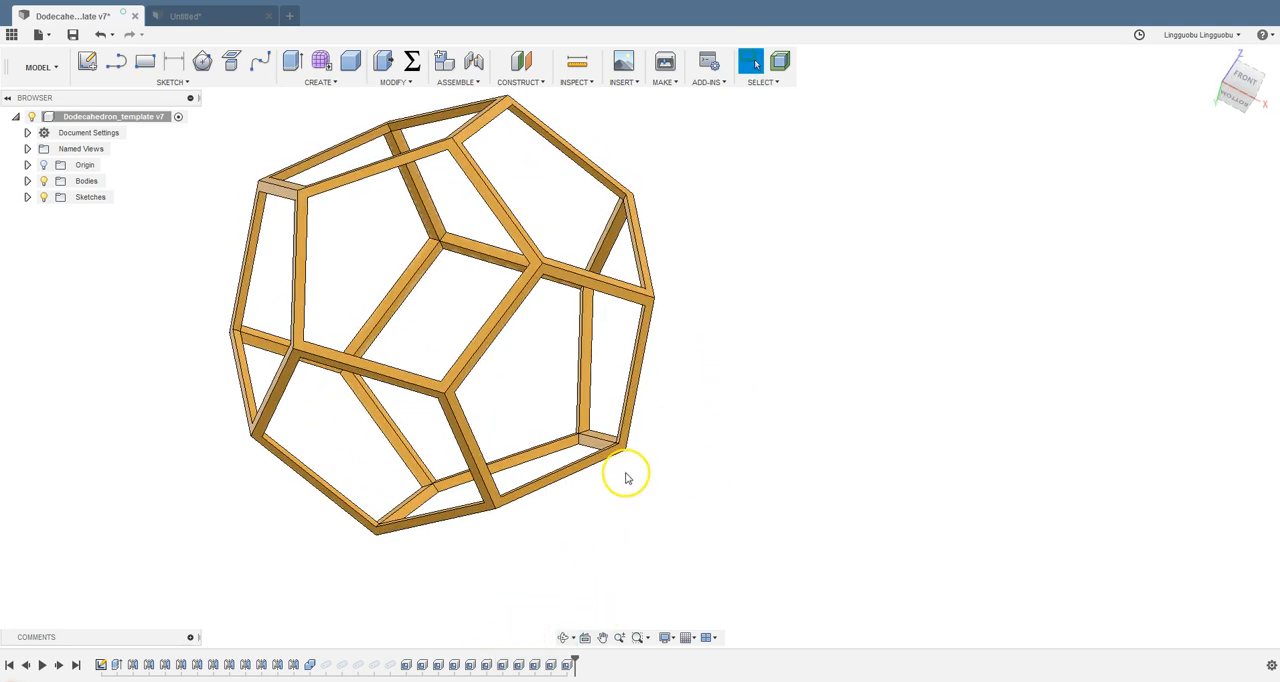
pyautogui.moveTo(628, 477); pyautogui.dragTo(742, 418)
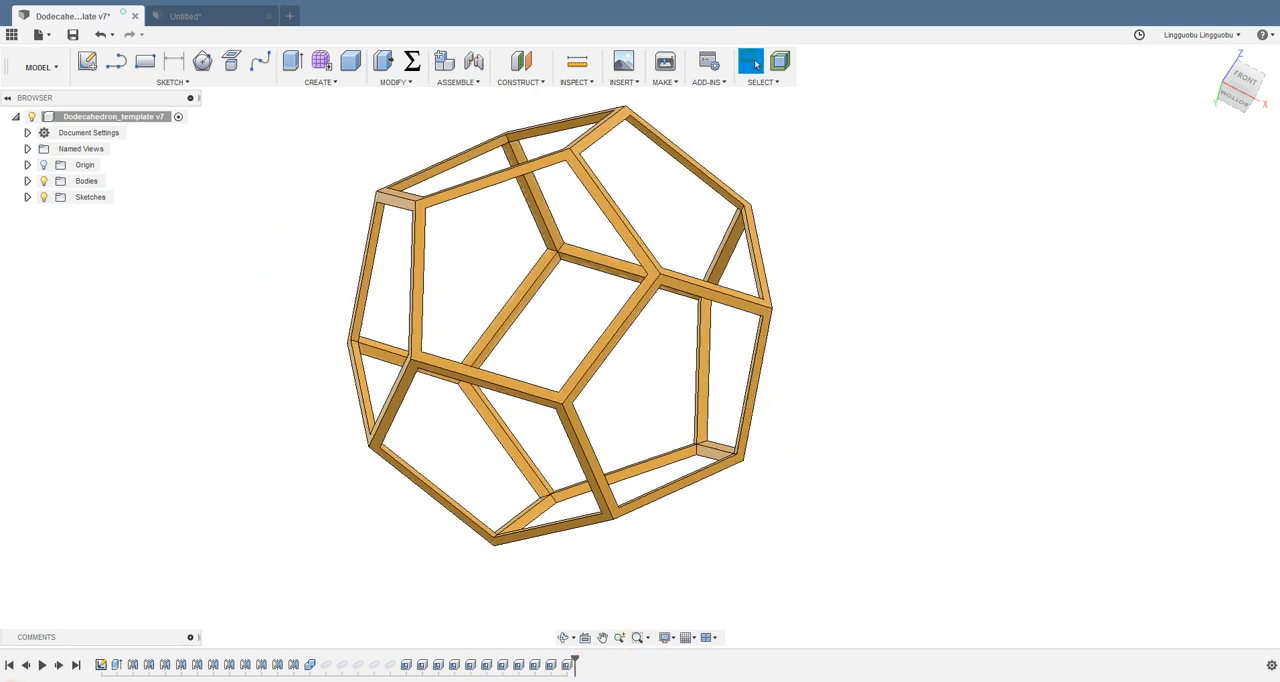
pyautogui.moveTo(454, 664)
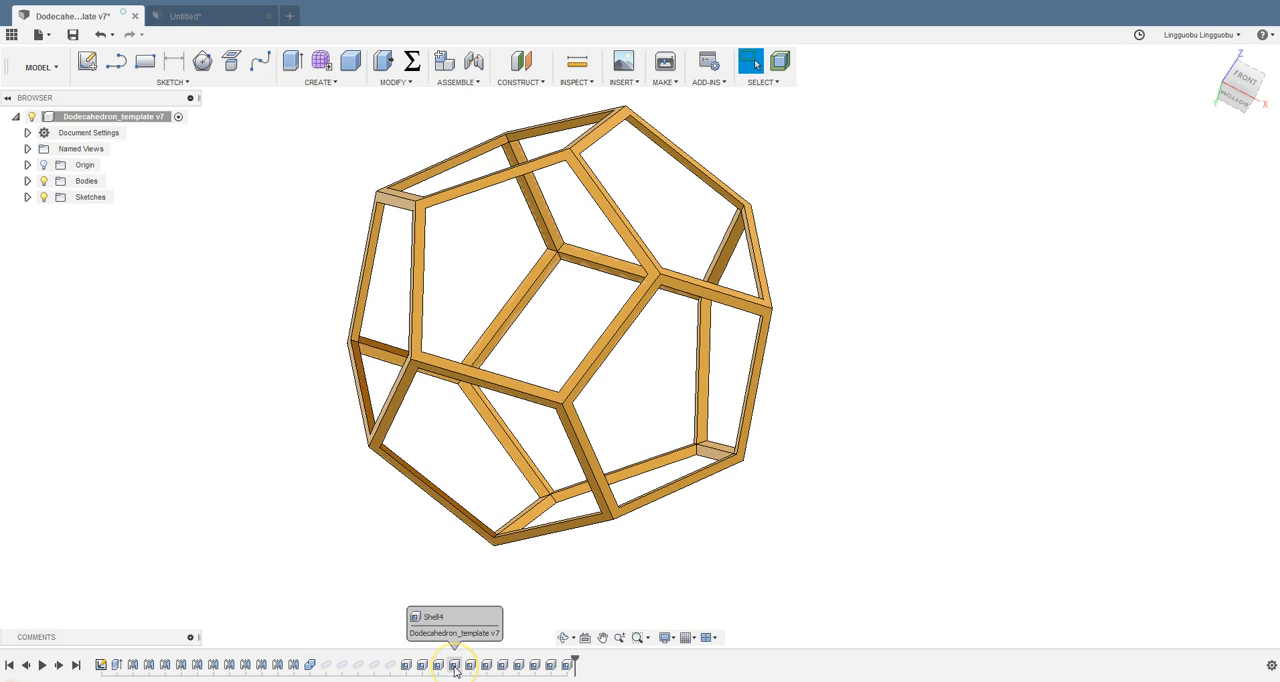
pyautogui.click(453, 664)
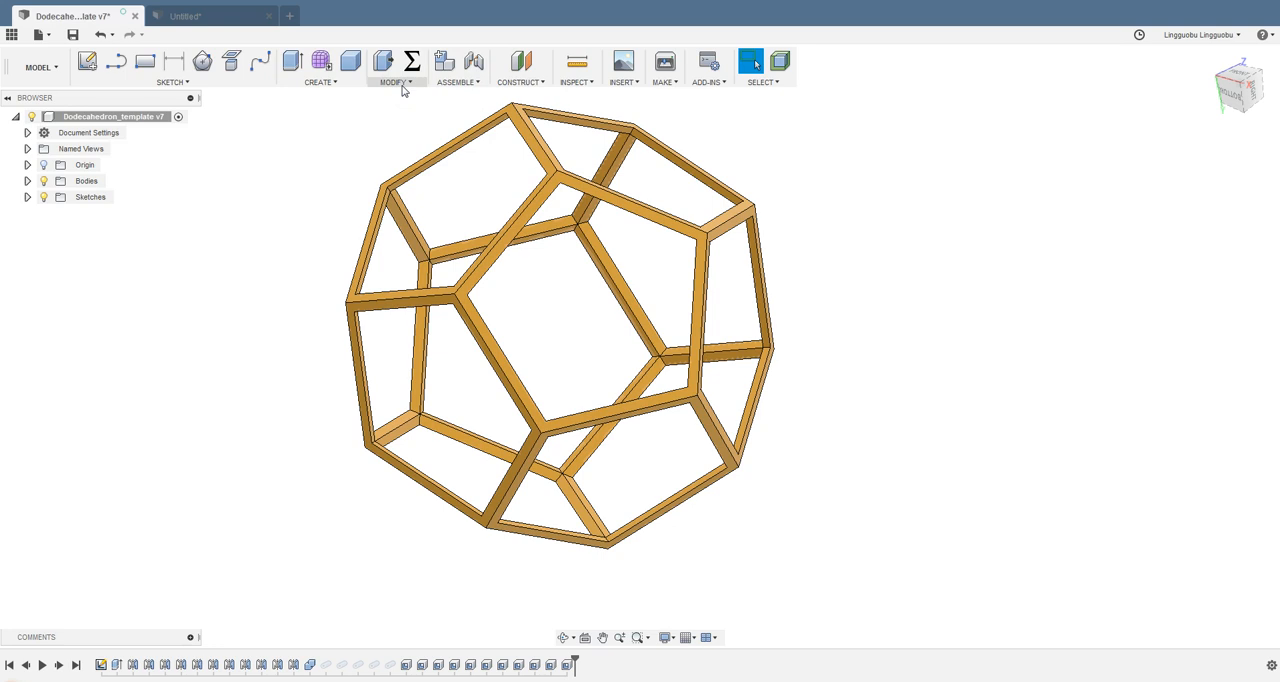
pyautogui.moveTo(925, 384)
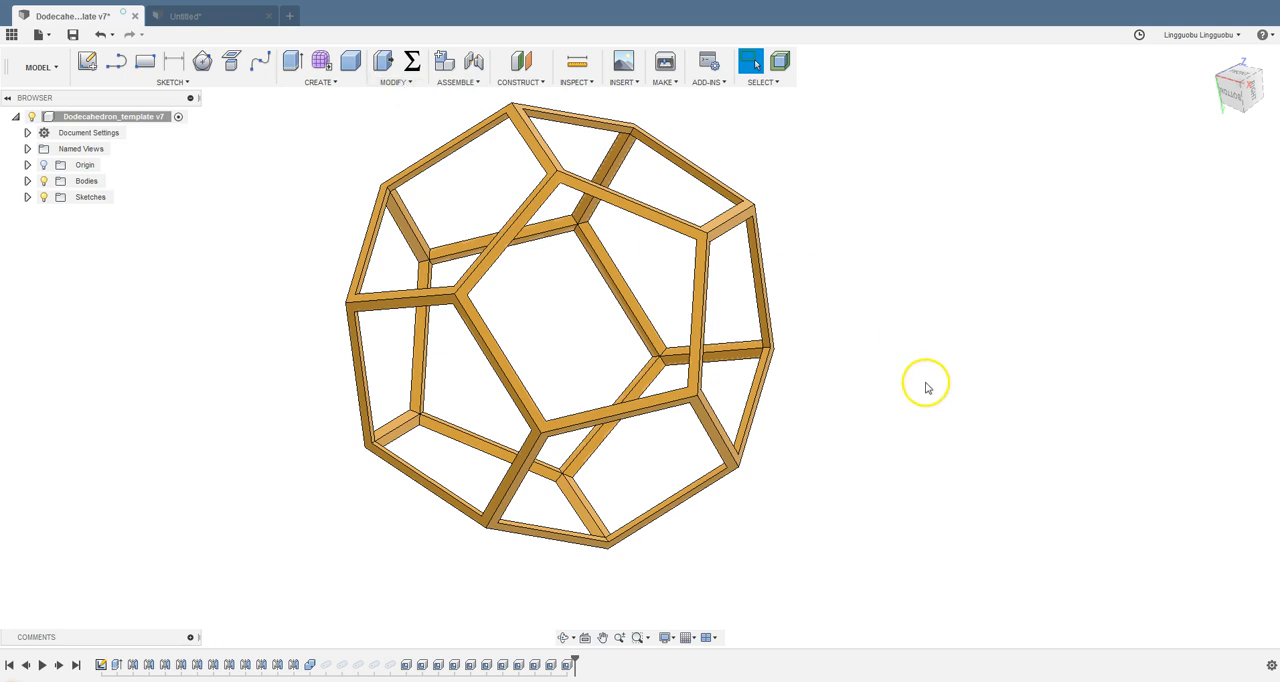
pyautogui.moveTo(925, 388); pyautogui.dragTo(895, 447)
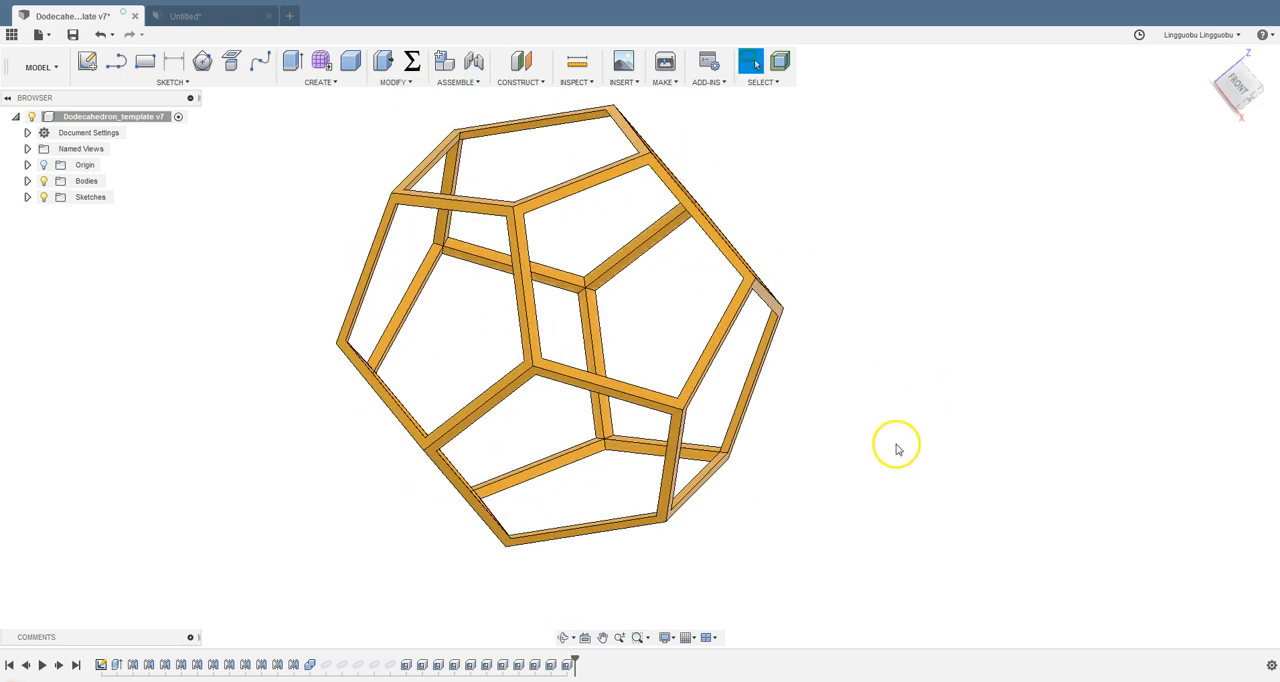
pyautogui.moveTo(896, 445); pyautogui.dragTo(831, 452)
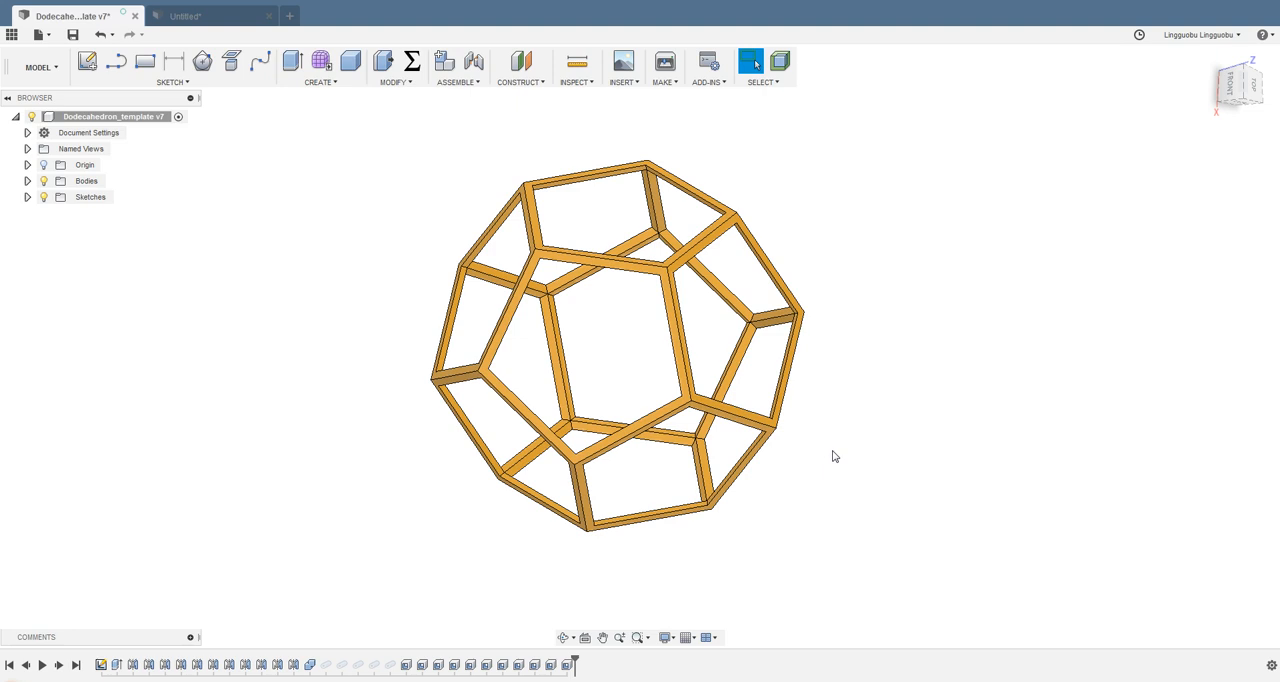
pyautogui.moveTo(835, 456); pyautogui.dragTo(828, 386)
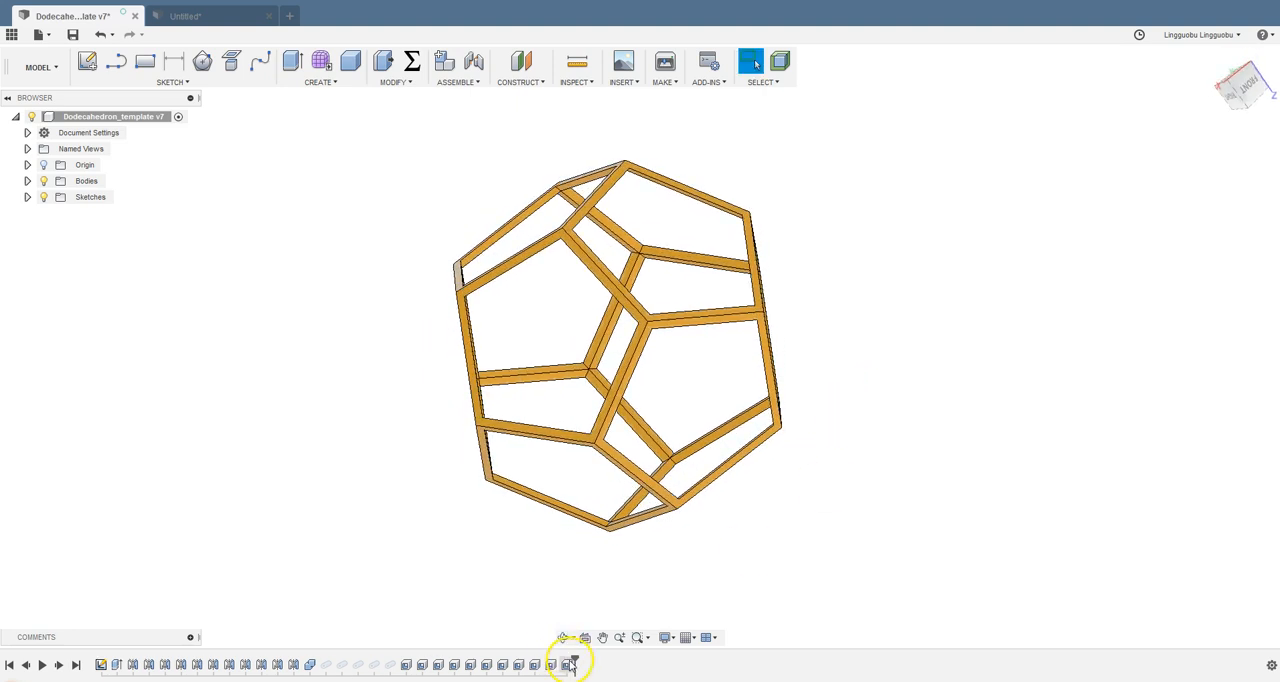
pyautogui.moveTo(395, 663)
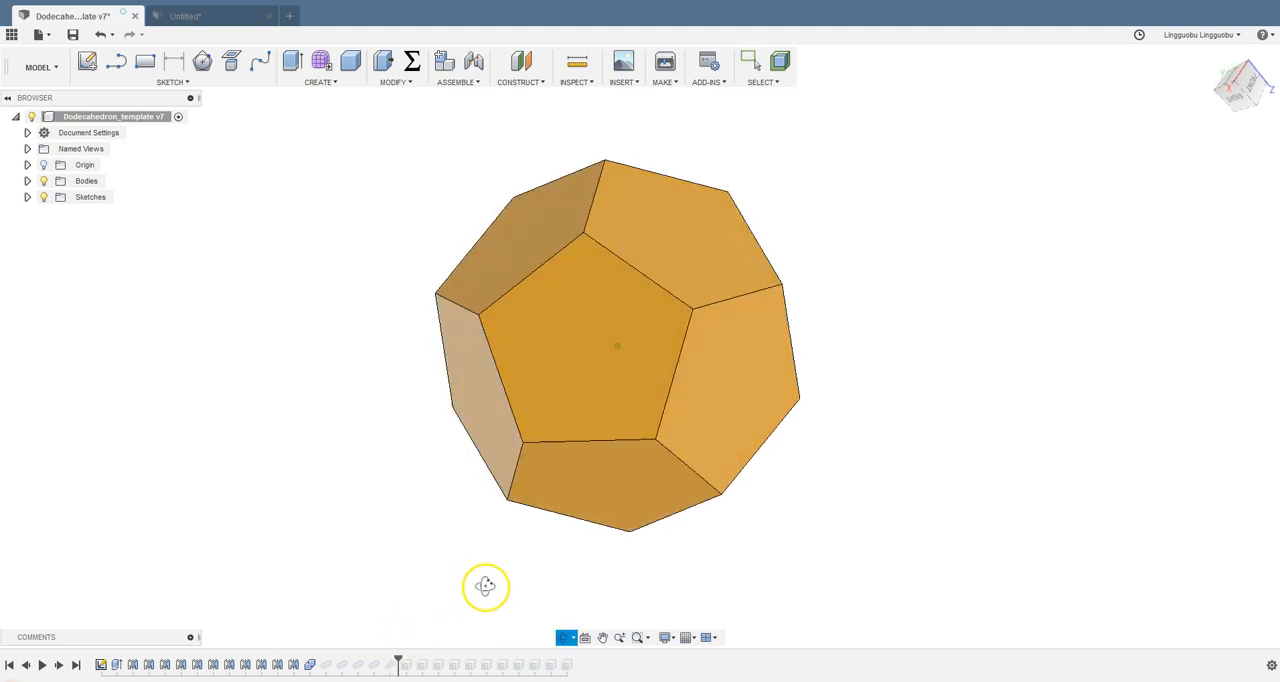
pyautogui.click(750, 62)
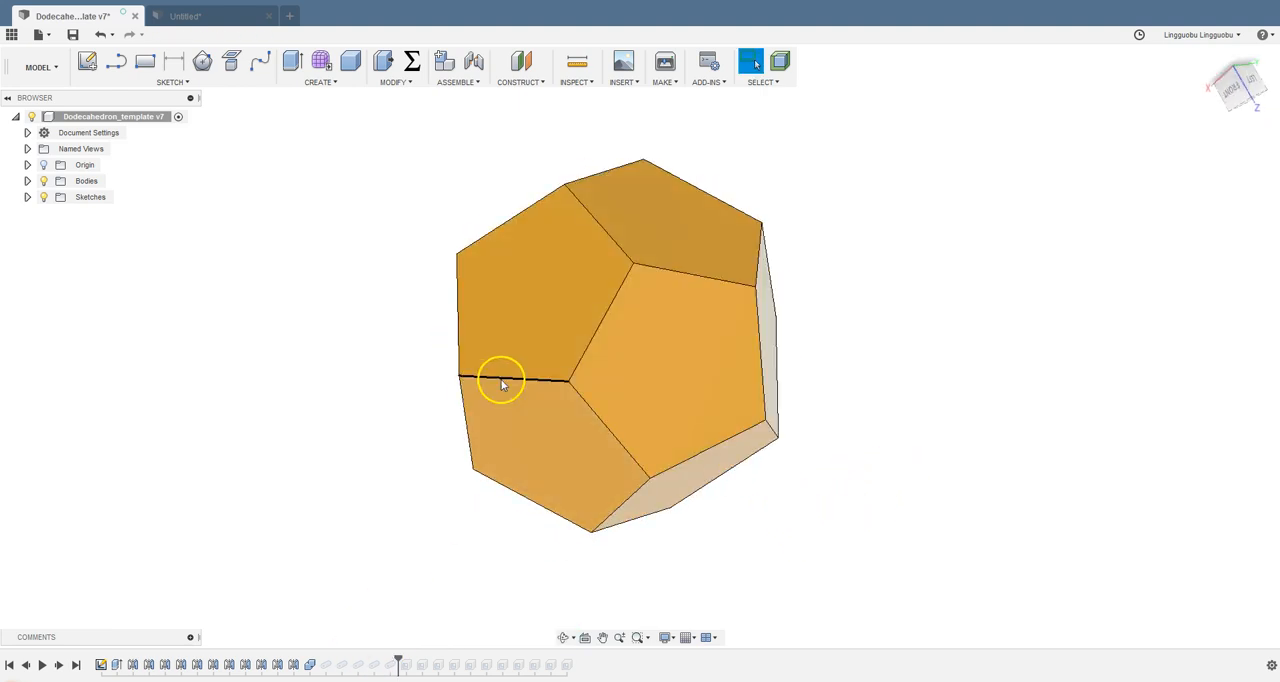
pyautogui.moveTo(500, 385); pyautogui.dragTo(770, 470)
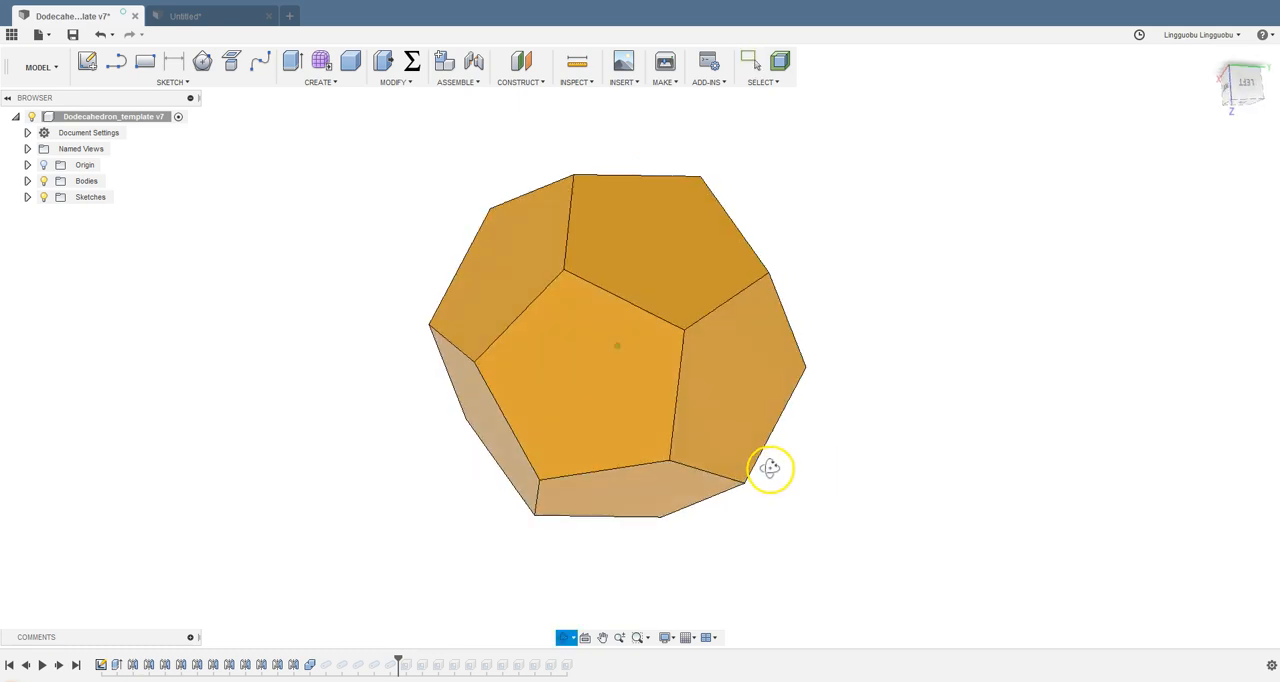
pyautogui.moveTo(770, 469); pyautogui.dragTo(665, 453)
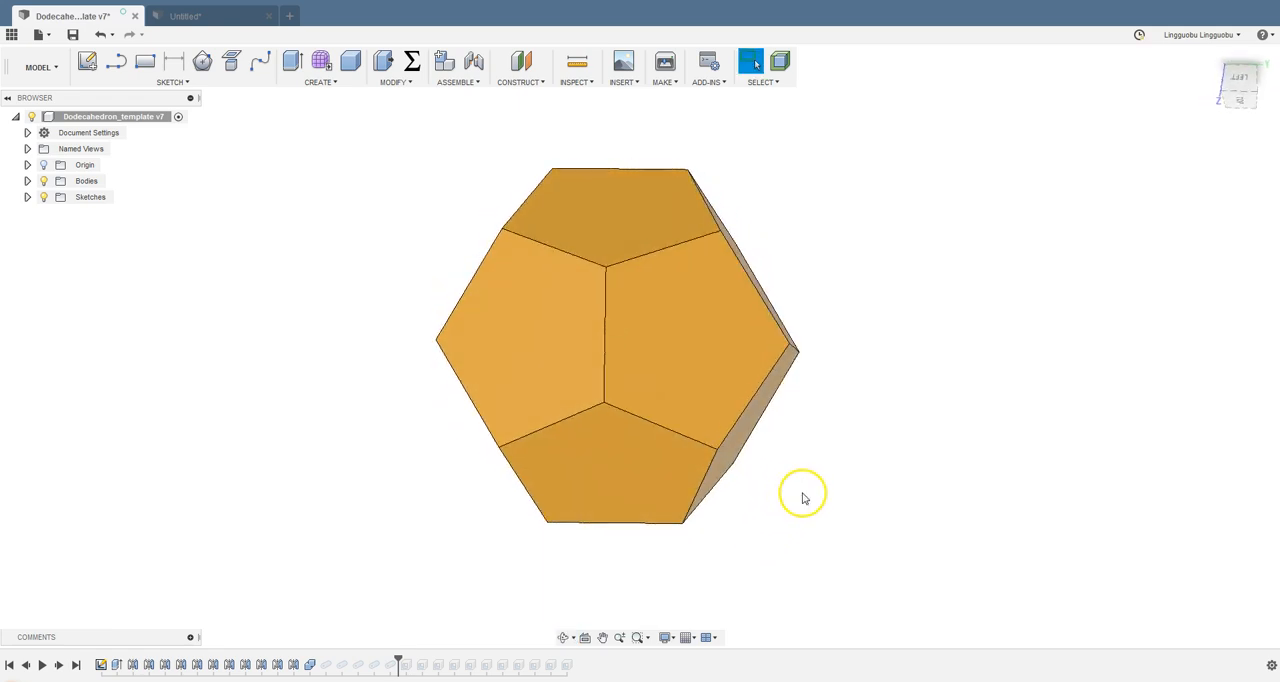
pyautogui.moveTo(803, 497); pyautogui.dragTo(533, 440)
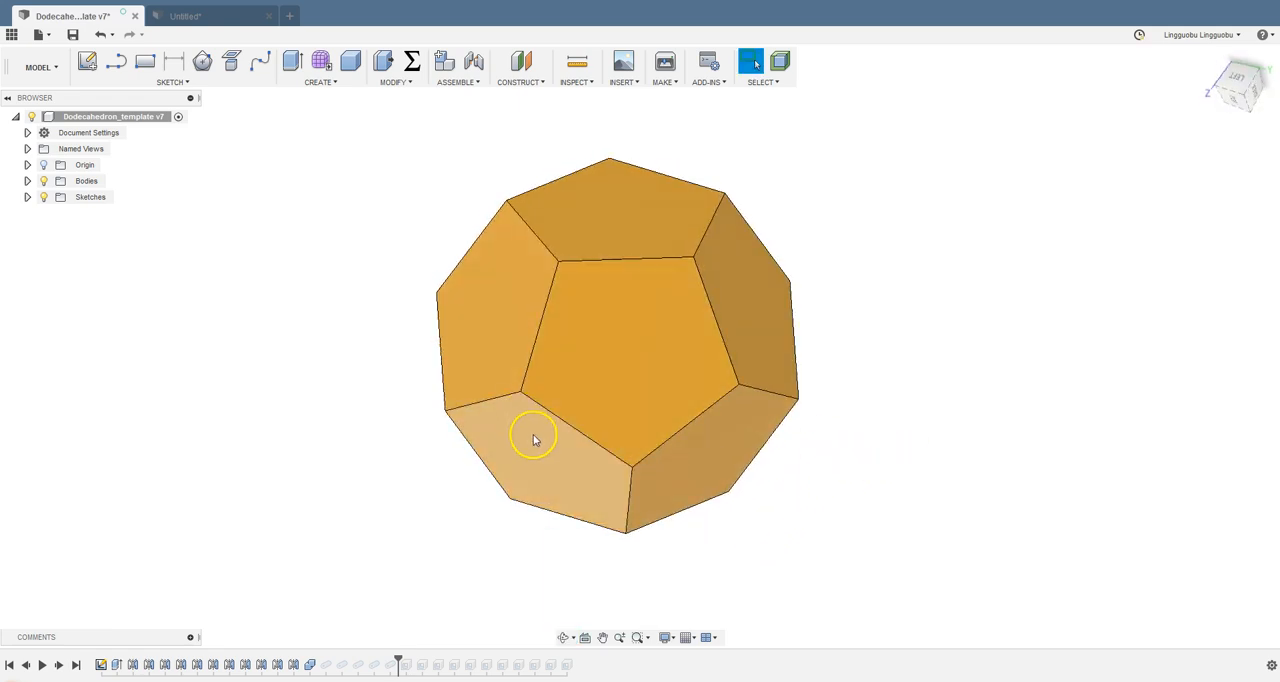
pyautogui.moveTo(340, 262)
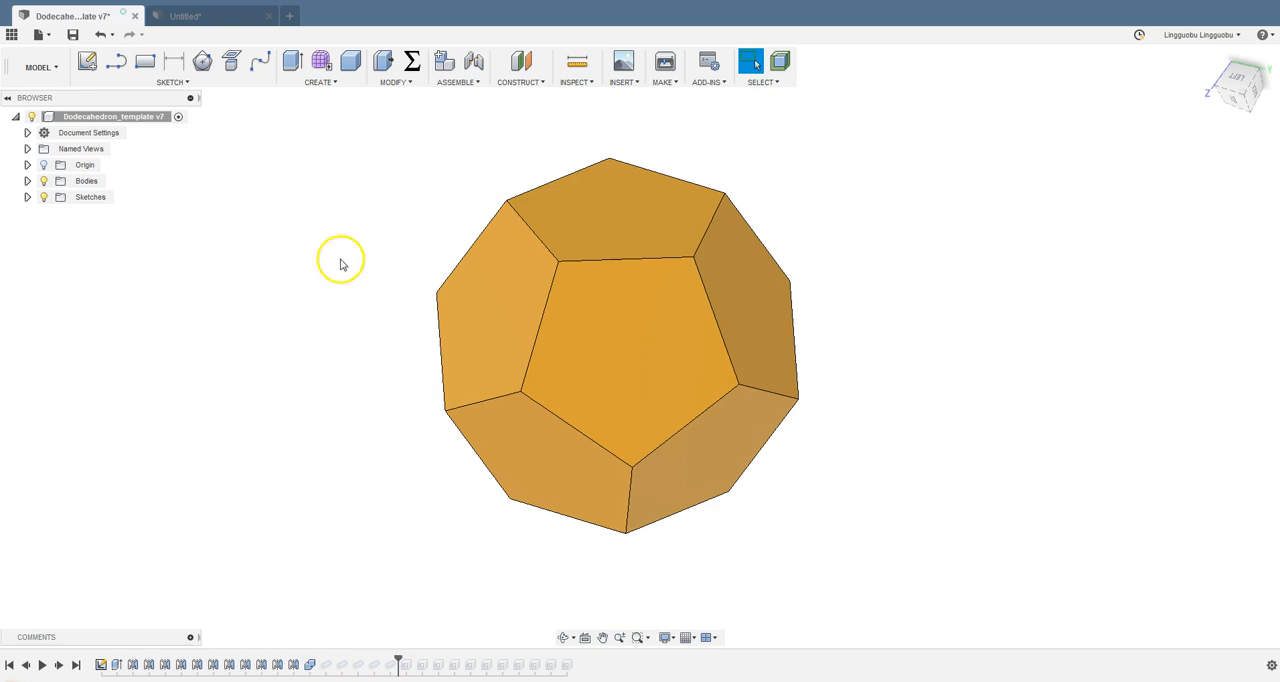
# Start a Pipe feature along the chained lower edge of the dodecahedron
pyautogui.click(396, 67)
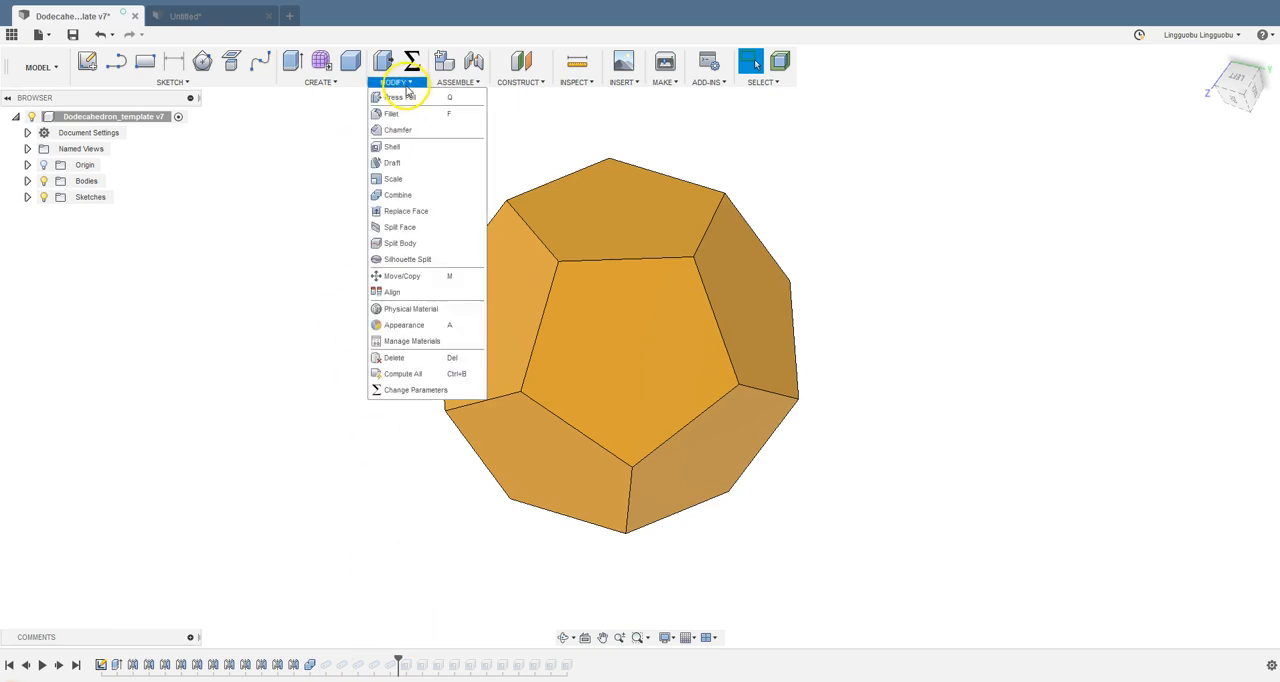
pyautogui.moveTo(398, 195)
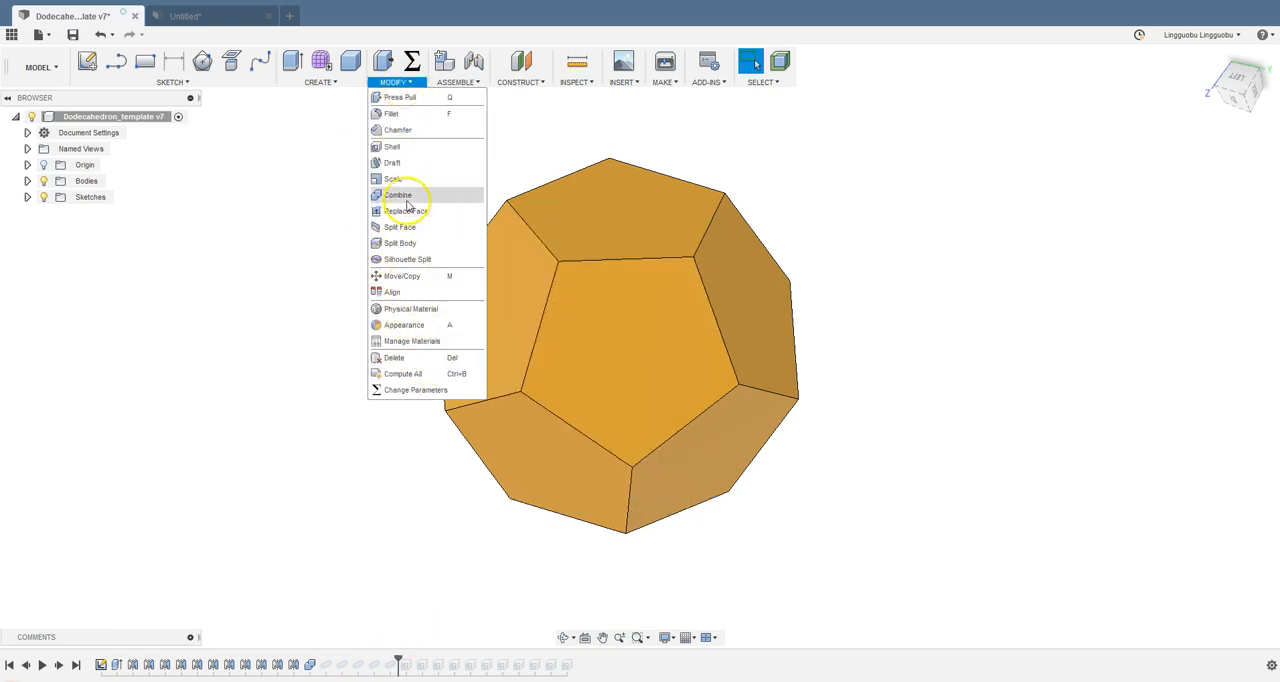
pyautogui.click(319, 82)
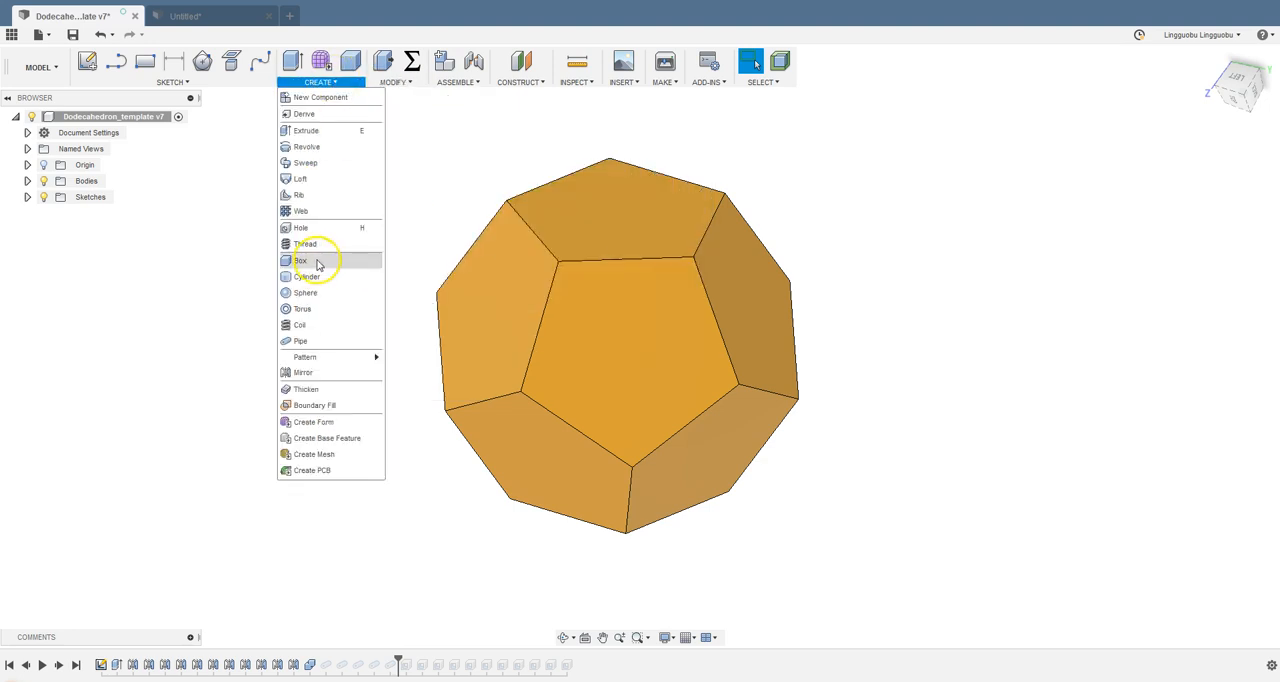
pyautogui.moveTo(305, 341)
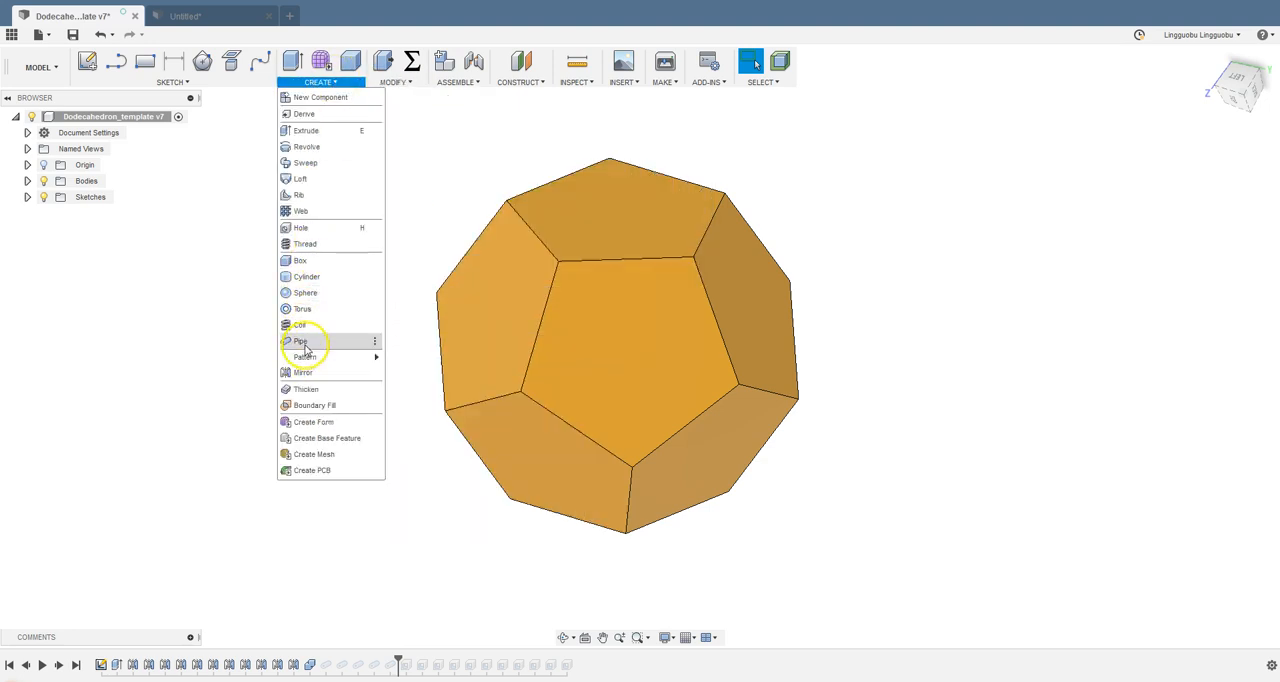
pyautogui.click(300, 341)
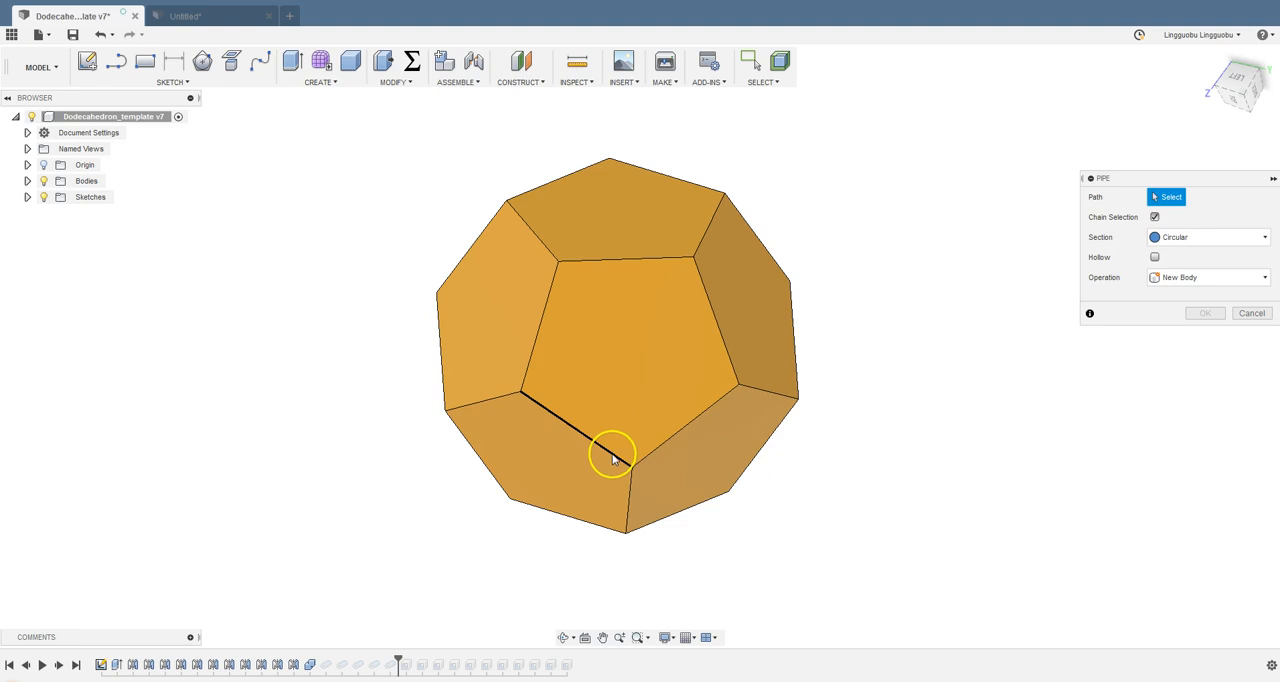
pyautogui.click(575, 430)
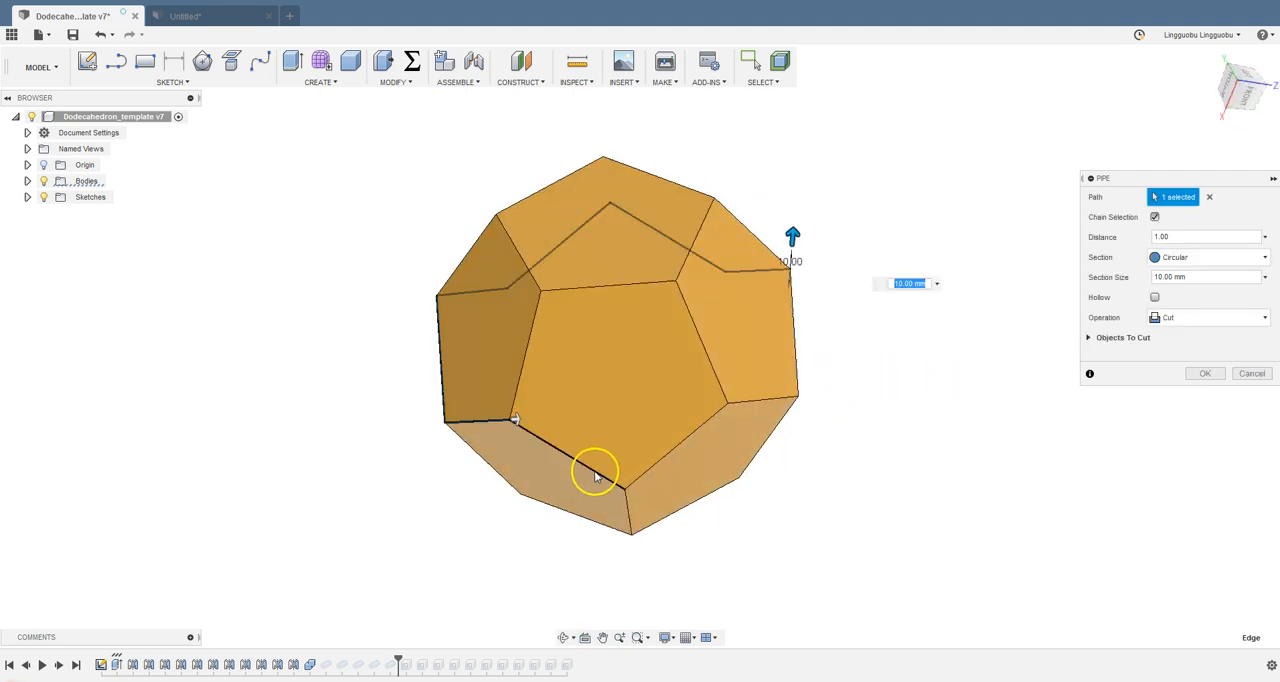
pyautogui.moveTo(595, 471); pyautogui.dragTo(848, 364)
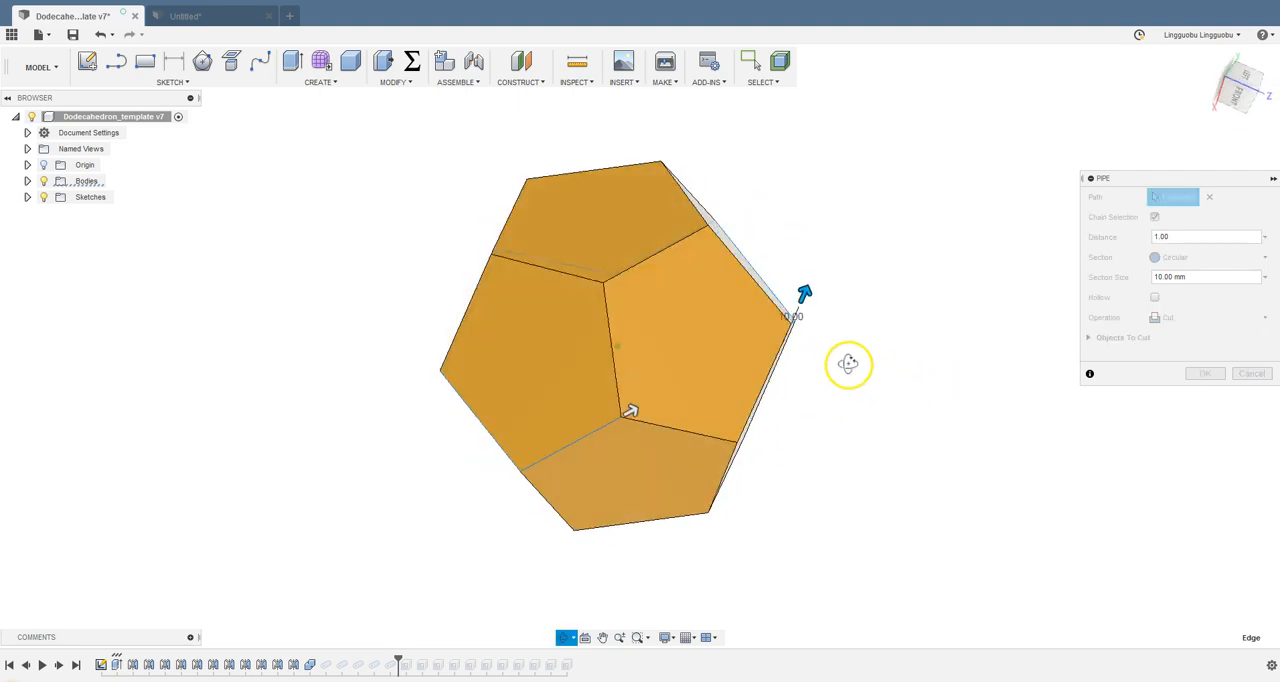
# Create the pipe with a circular 5 mm section as a New Body
pyautogui.click(760, 380)
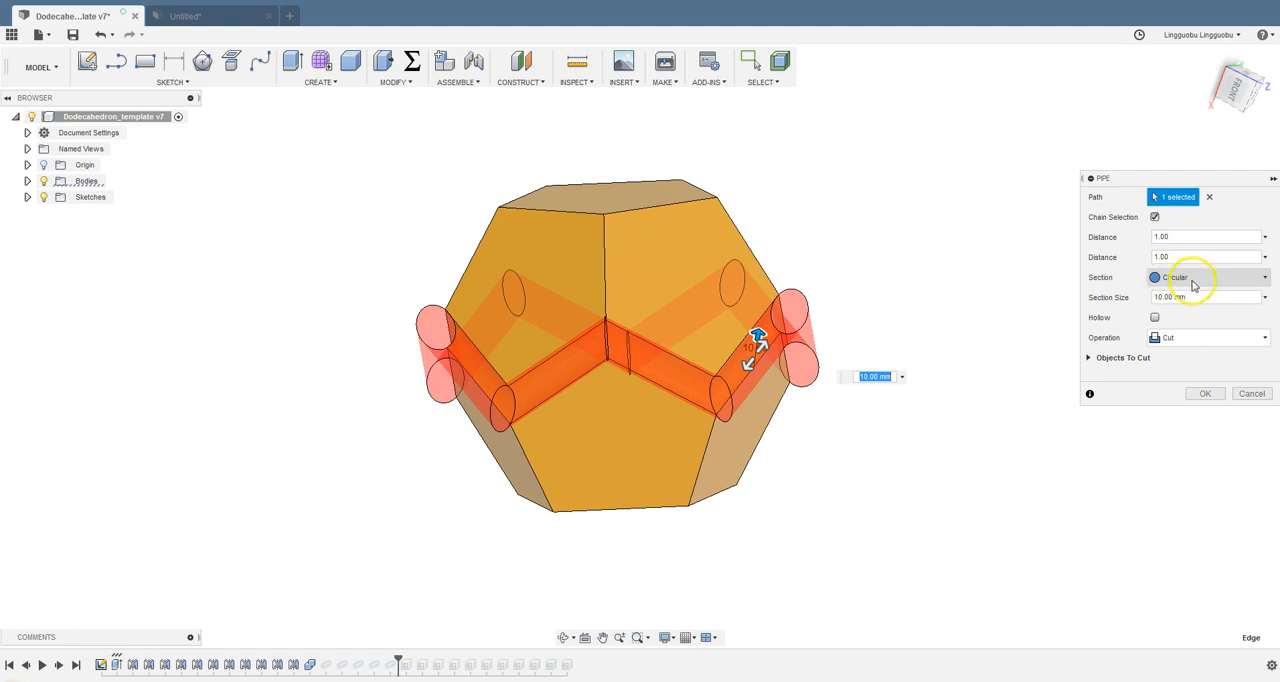
pyautogui.click(1264, 277)
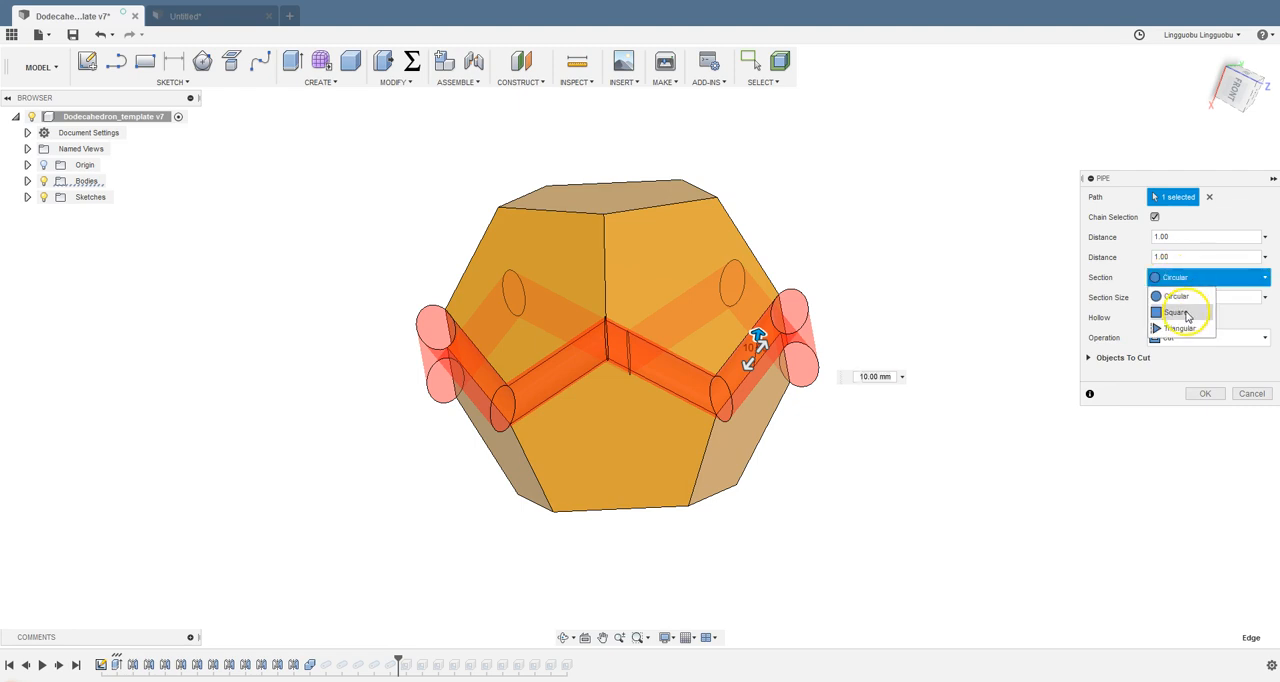
pyautogui.moveTo(1185, 296)
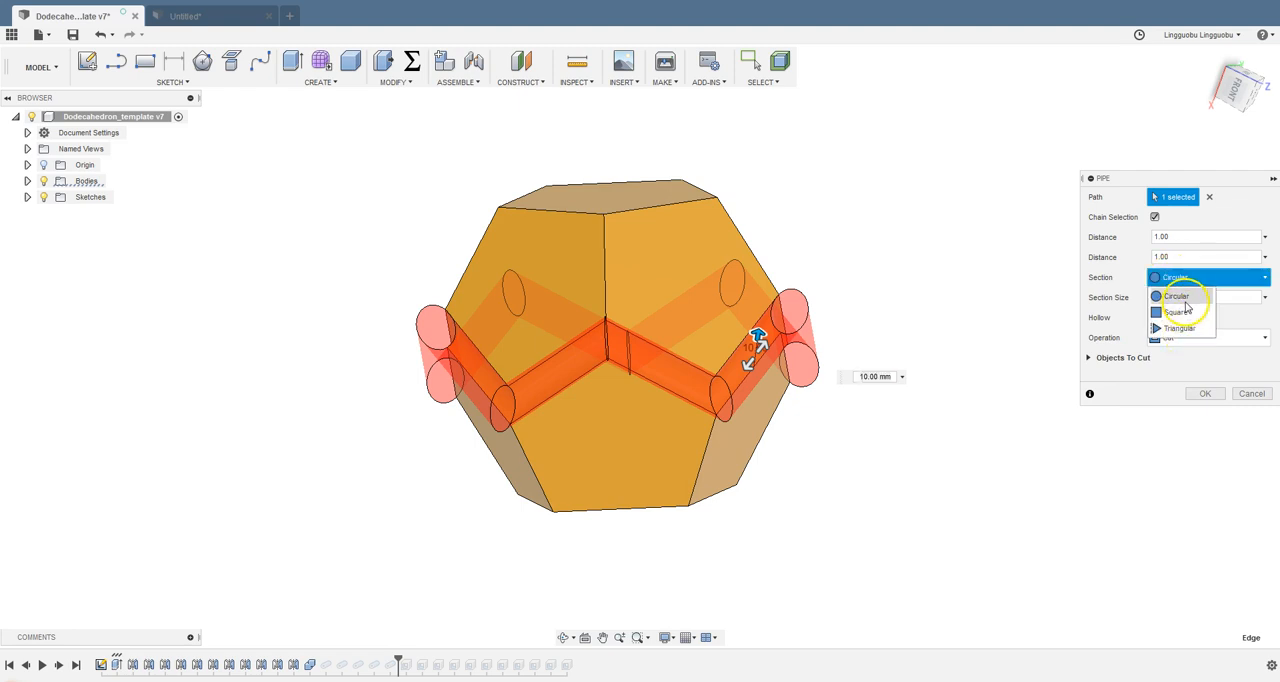
pyautogui.click(1176, 295)
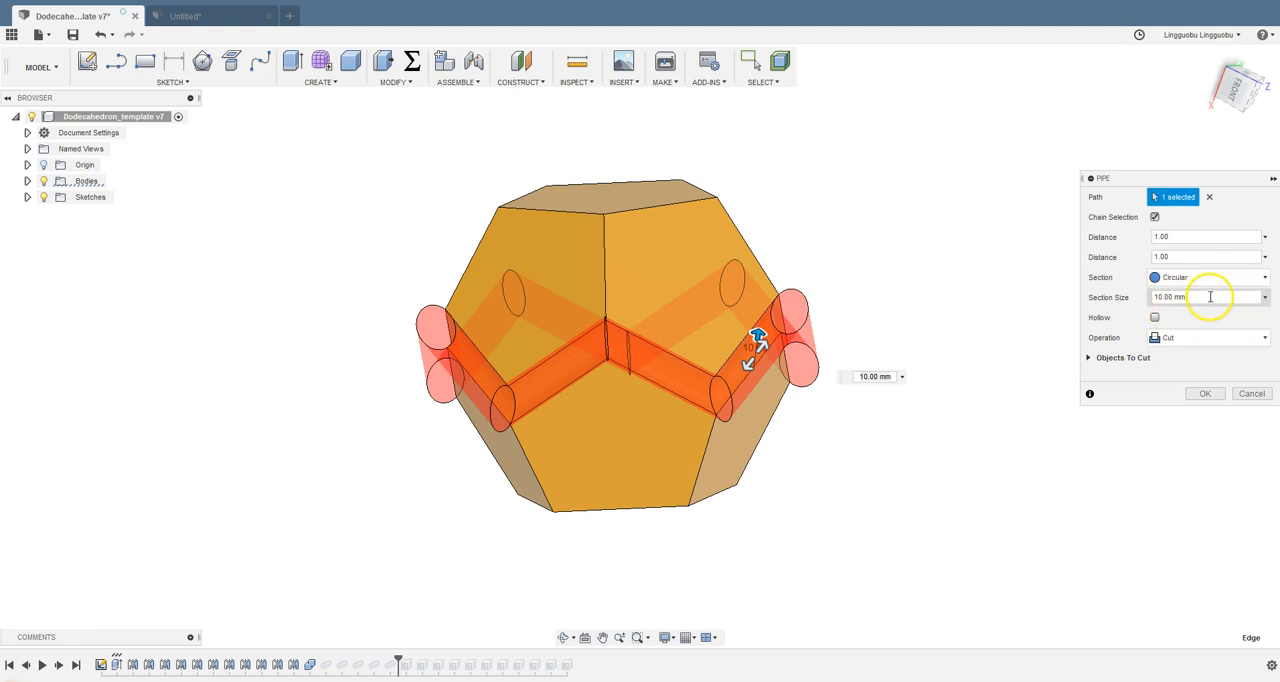
pyautogui.tripleClick(1168, 297)
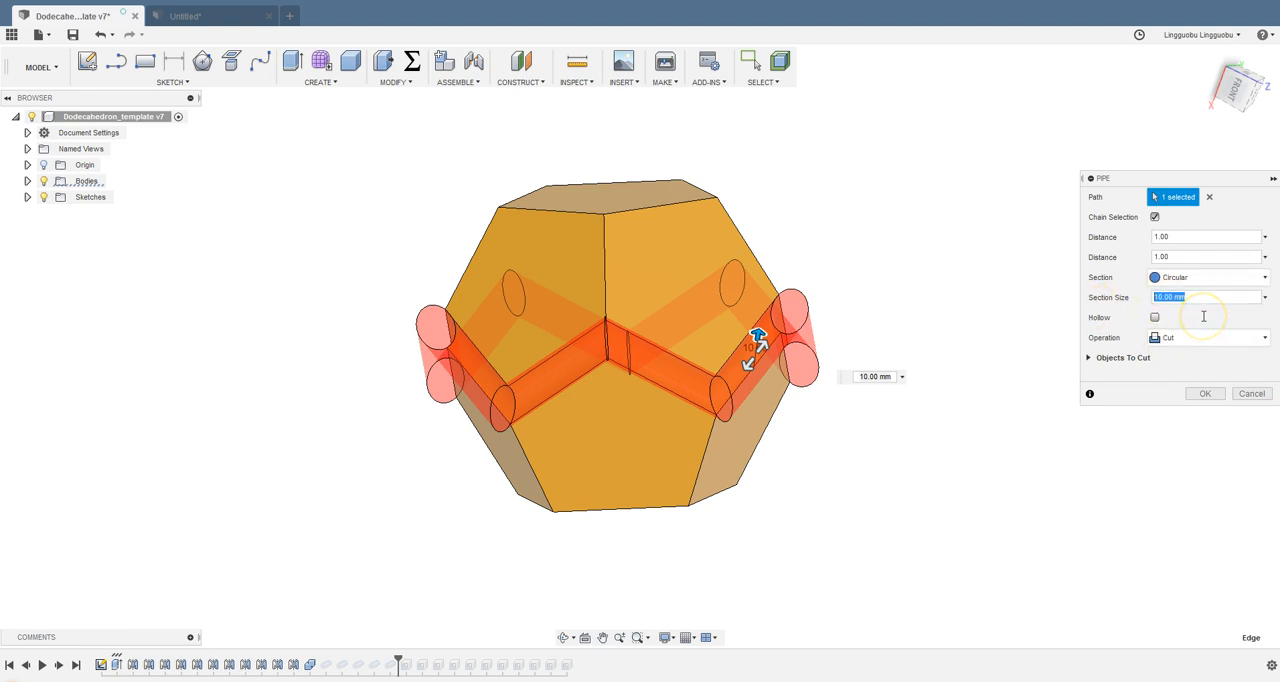
pyautogui.write('5')
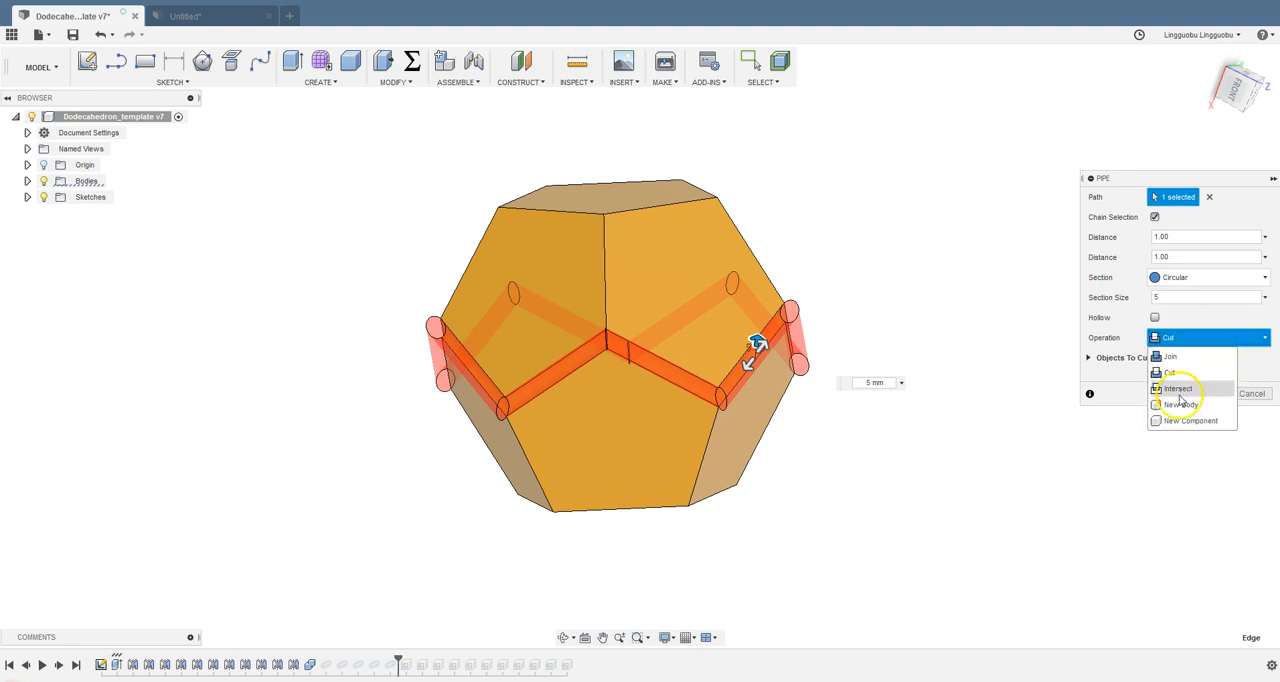
pyautogui.click(1183, 405)
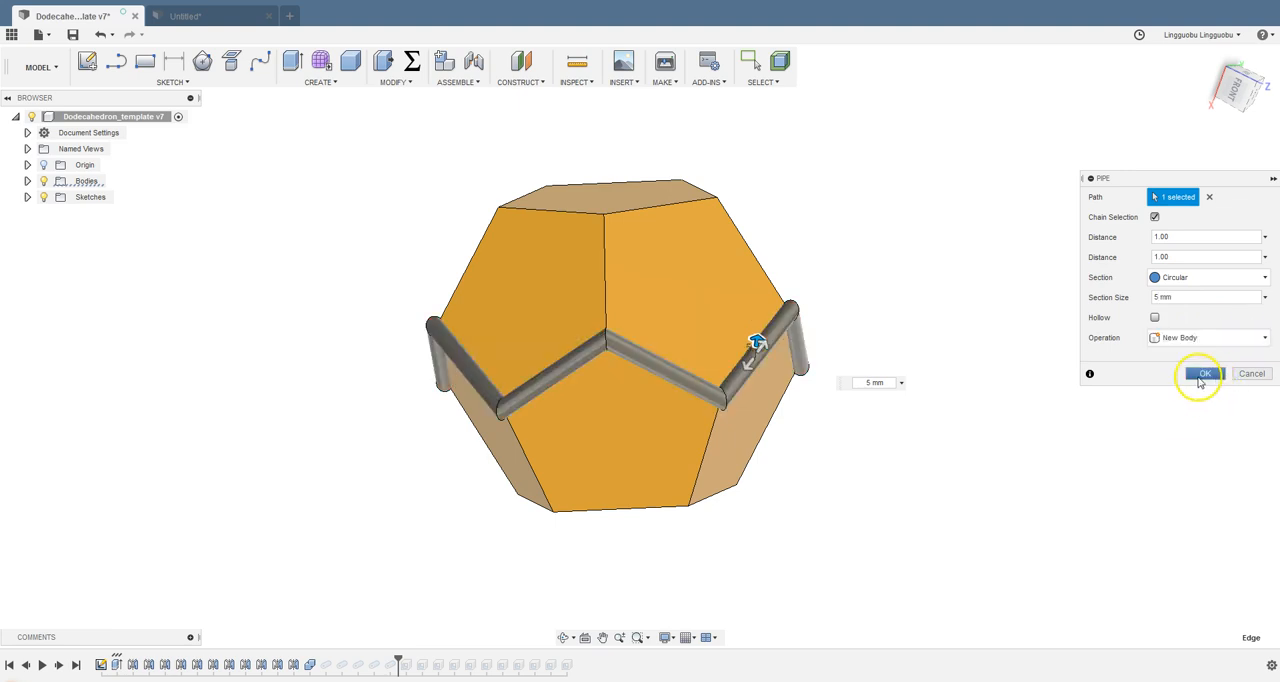
pyautogui.click(1204, 373)
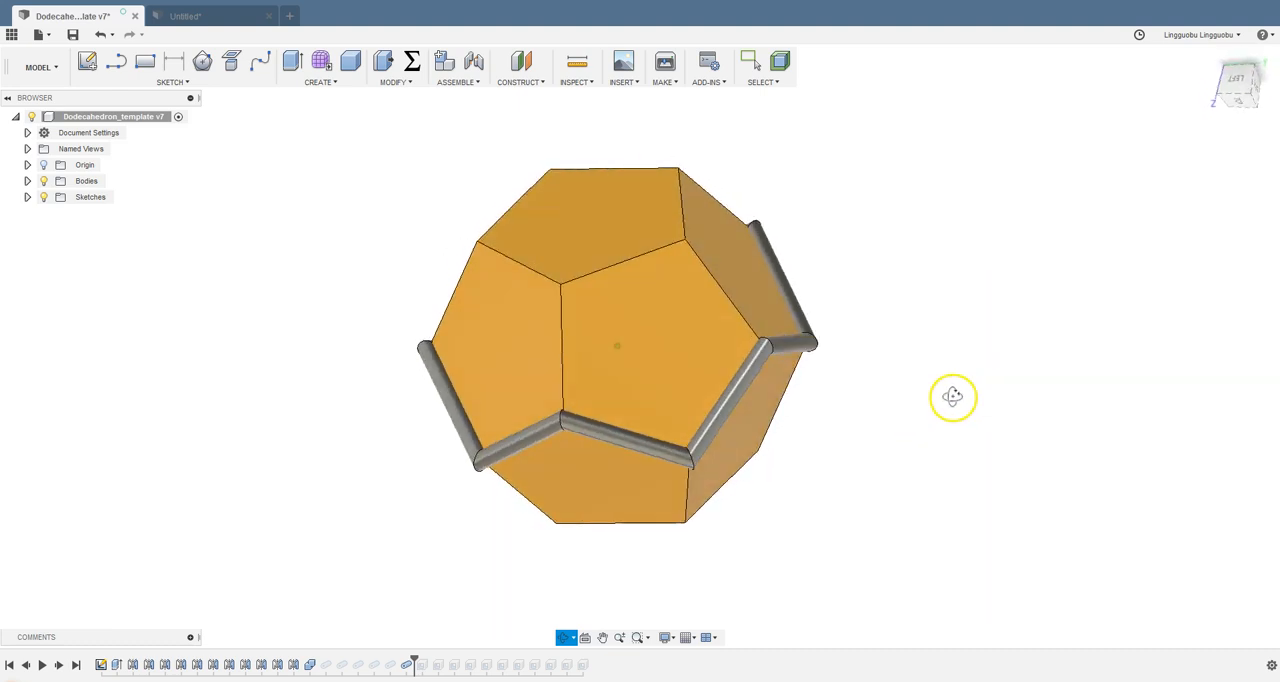
# Orbit around the model to inspect the new pipe from several sides
pyautogui.moveTo(952, 397); pyautogui.dragTo(845, 347)
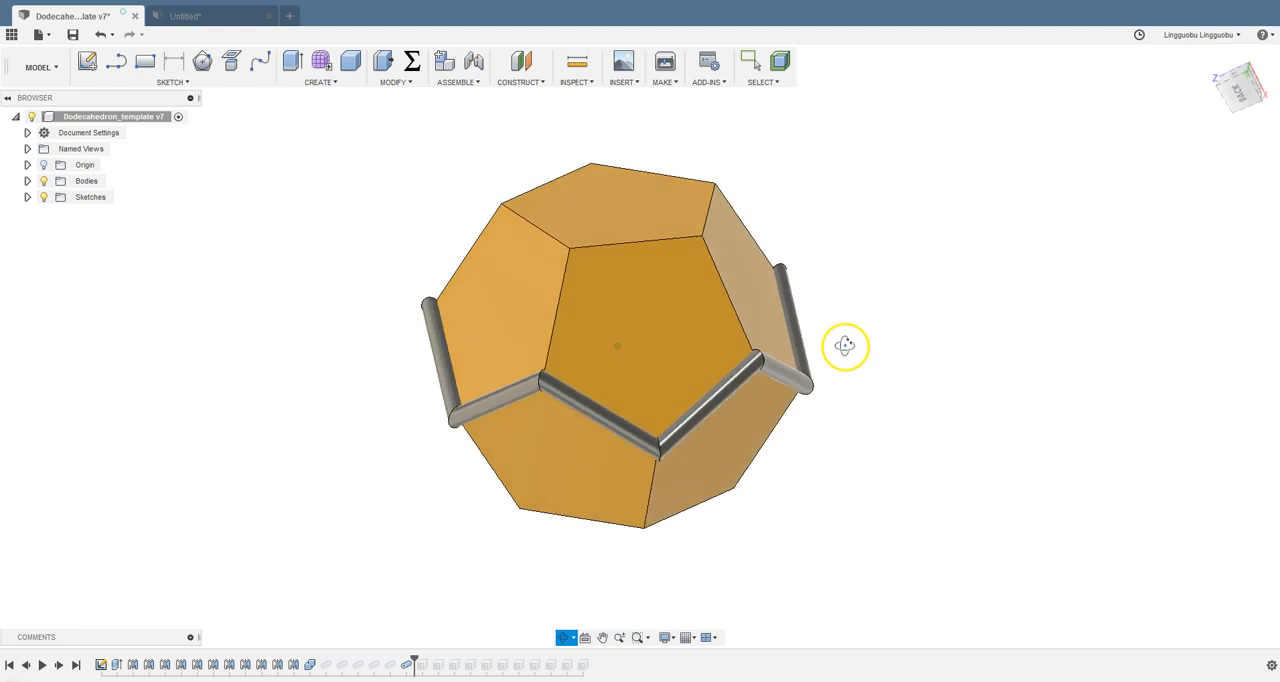
pyautogui.moveTo(845, 347); pyautogui.dragTo(919, 416)
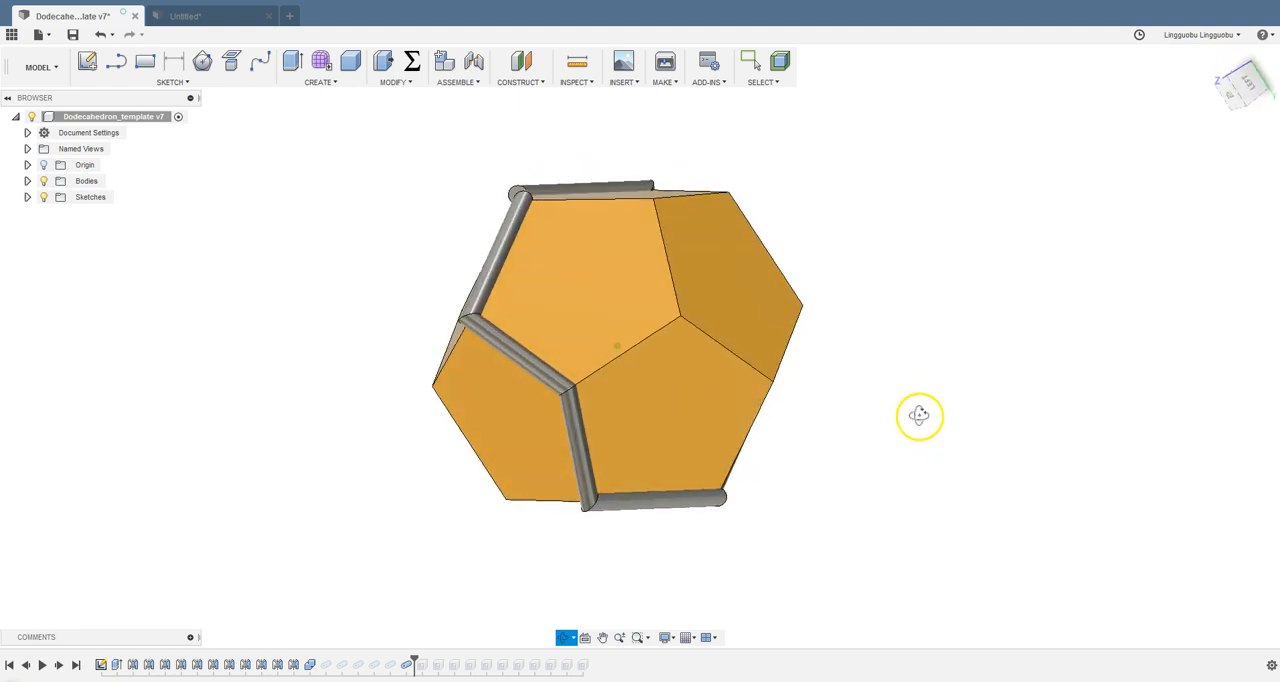
pyautogui.moveTo(918, 416); pyautogui.dragTo(823, 285)
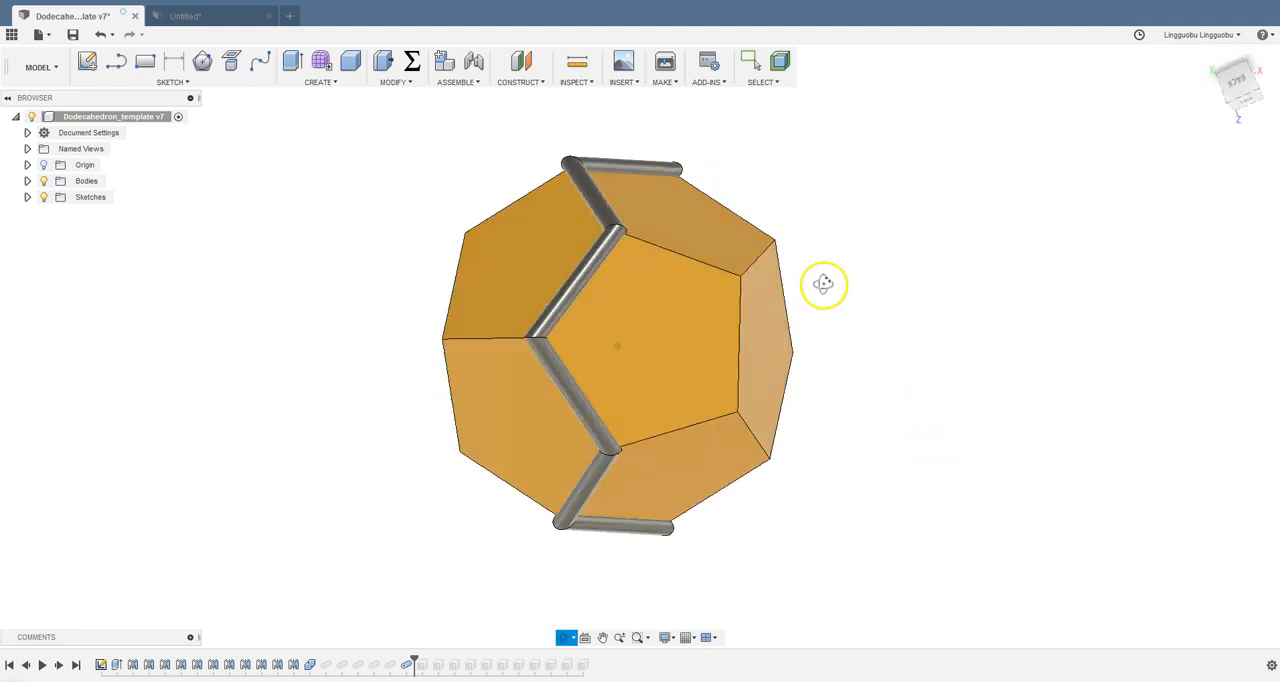
pyautogui.moveTo(823, 285); pyautogui.dragTo(820, 395)
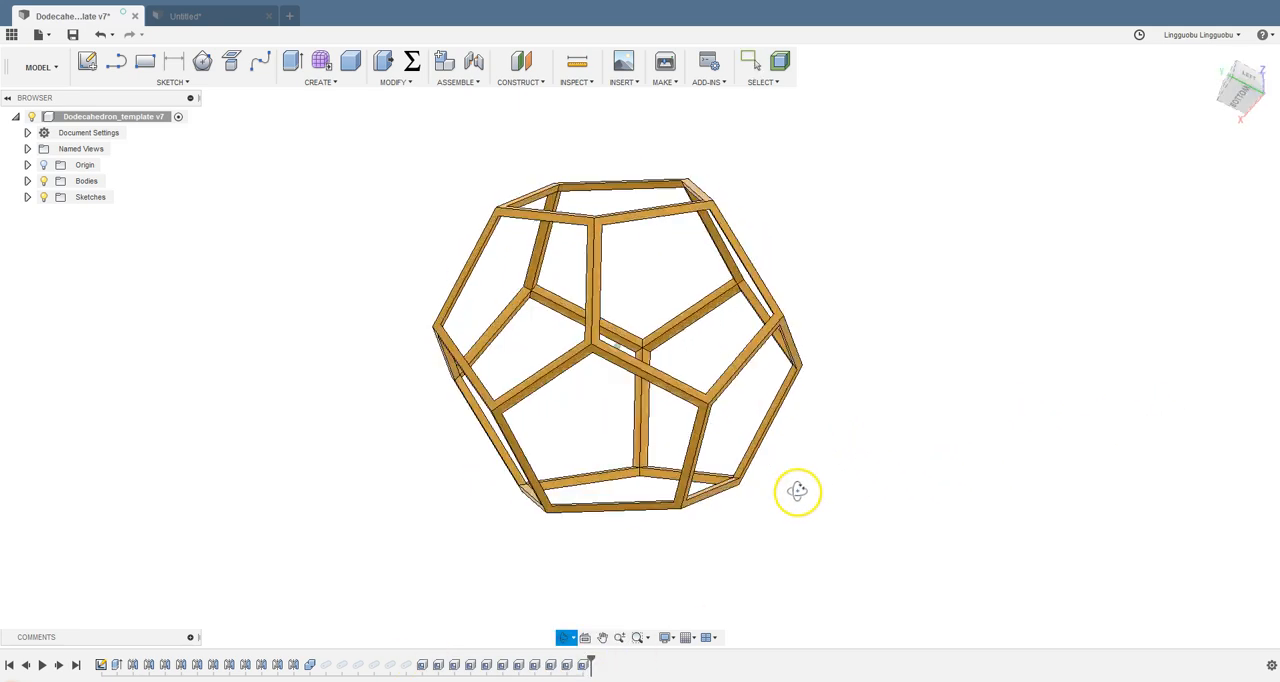
pyautogui.moveTo(798, 491); pyautogui.dragTo(849, 496)
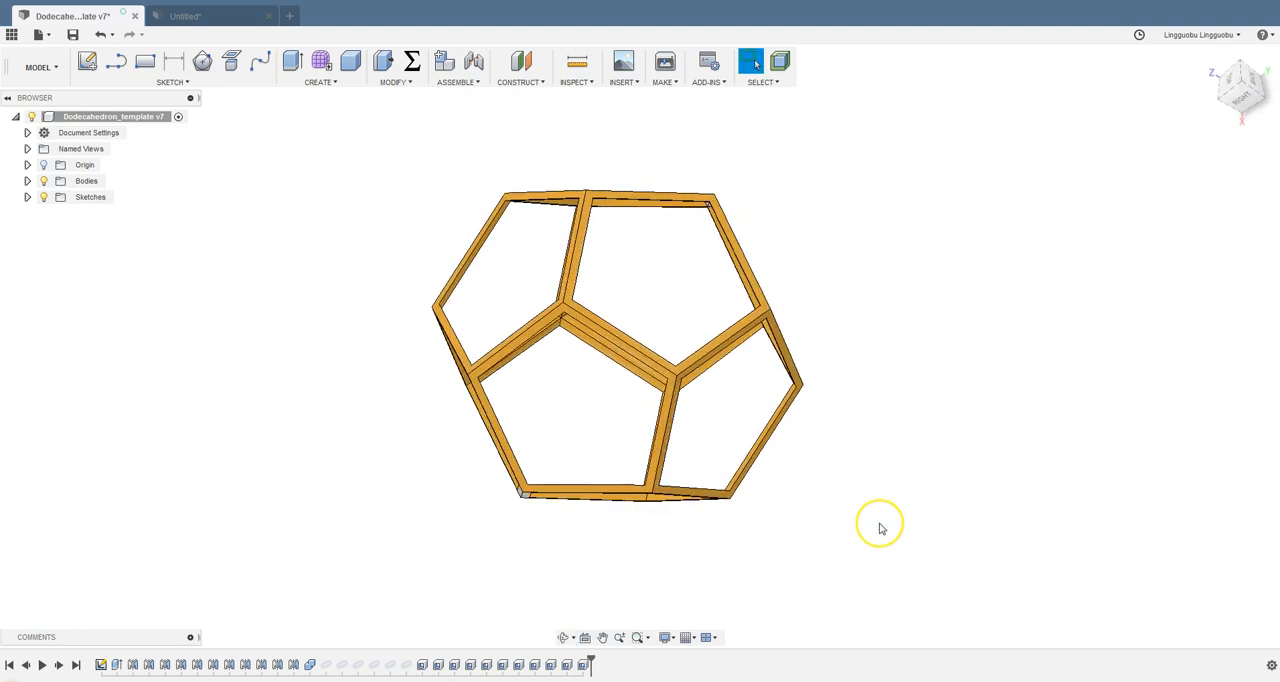
pyautogui.moveTo(880, 528)
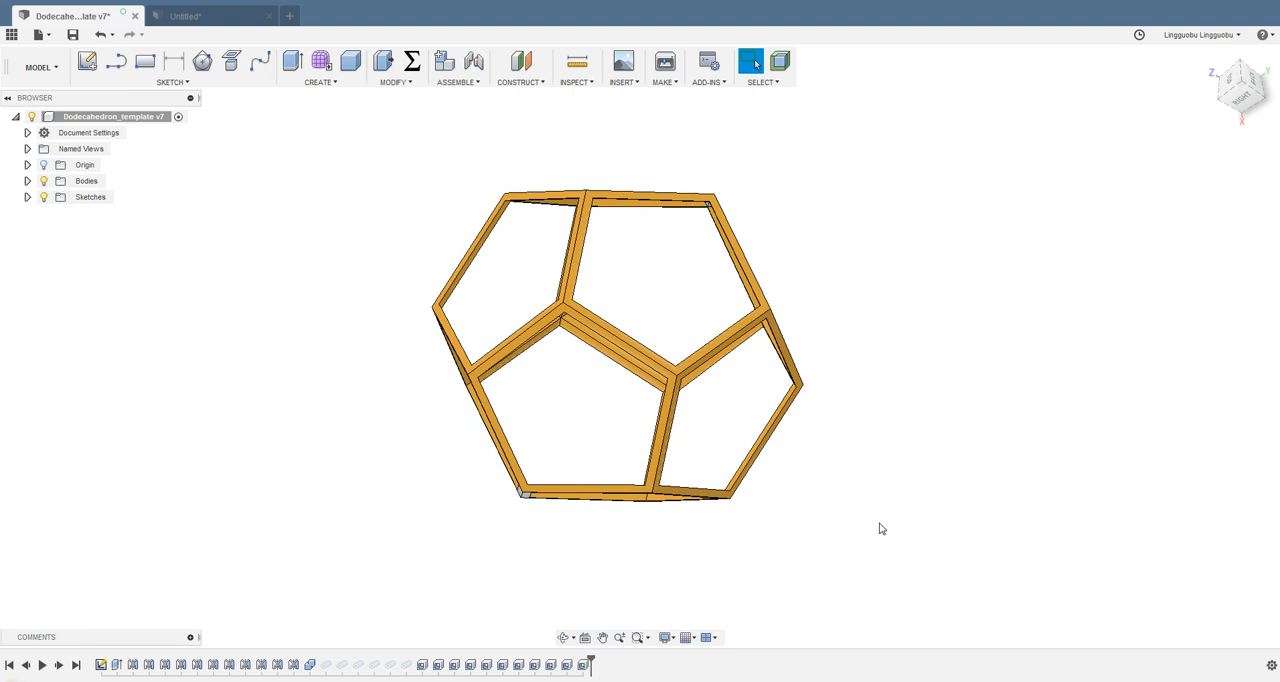
pyautogui.moveTo(881, 528); pyautogui.dragTo(771, 537)
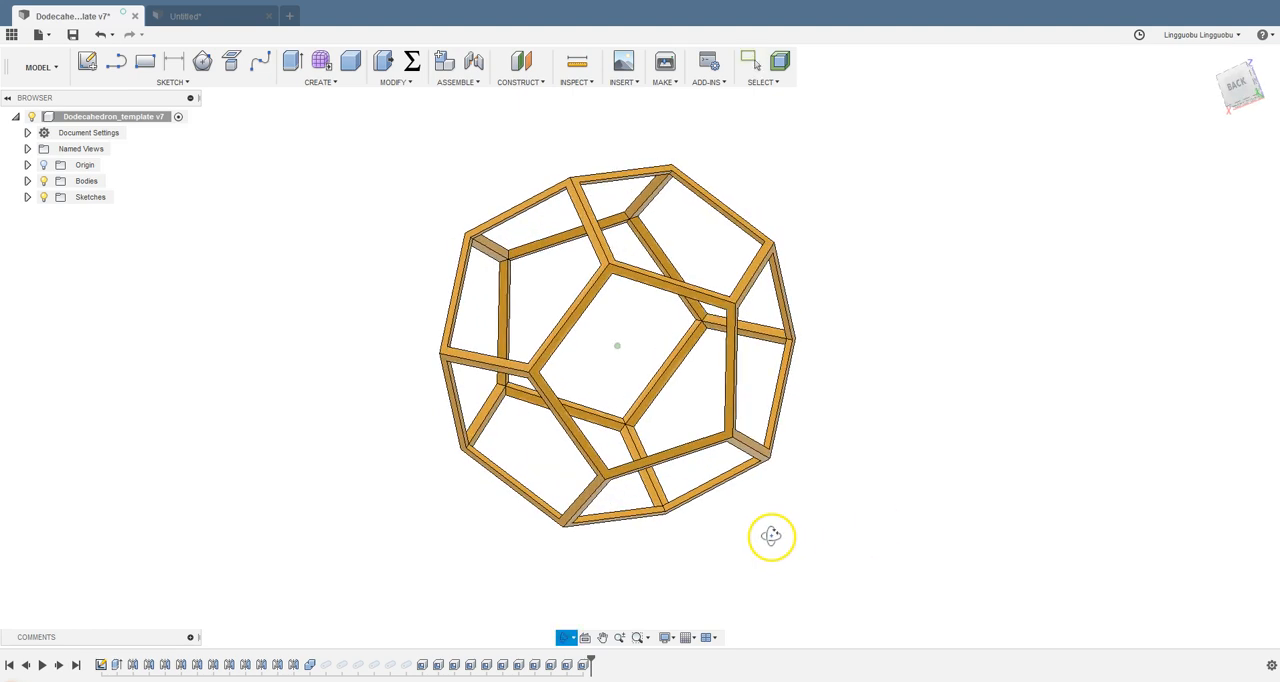
pyautogui.moveTo(770, 537); pyautogui.dragTo(938, 483)
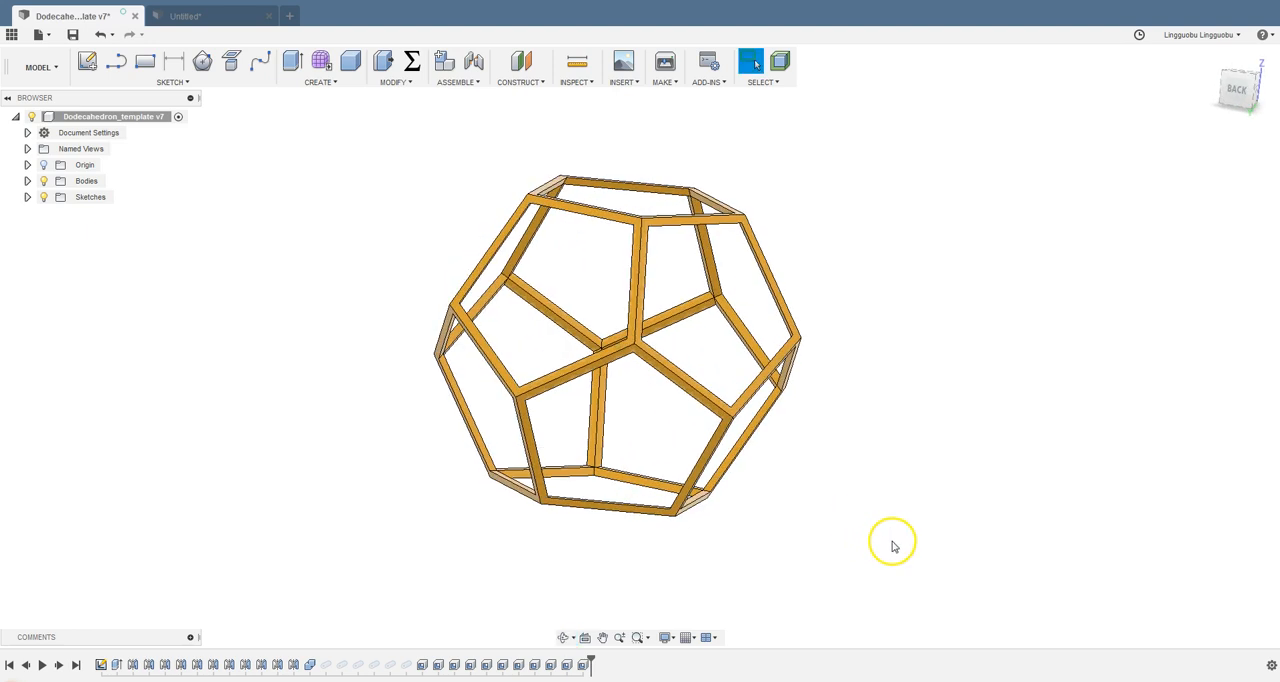
pyautogui.moveTo(890, 545); pyautogui.dragTo(948, 549)
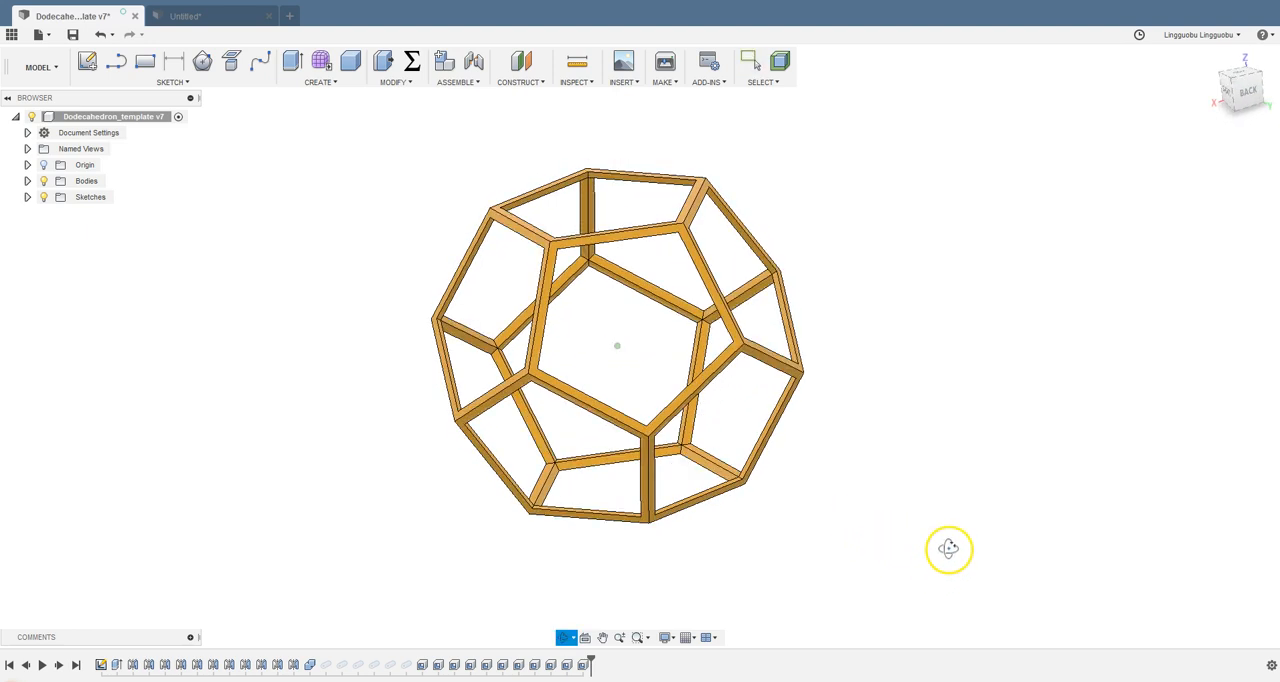
pyautogui.moveTo(948, 549); pyautogui.dragTo(905, 572)
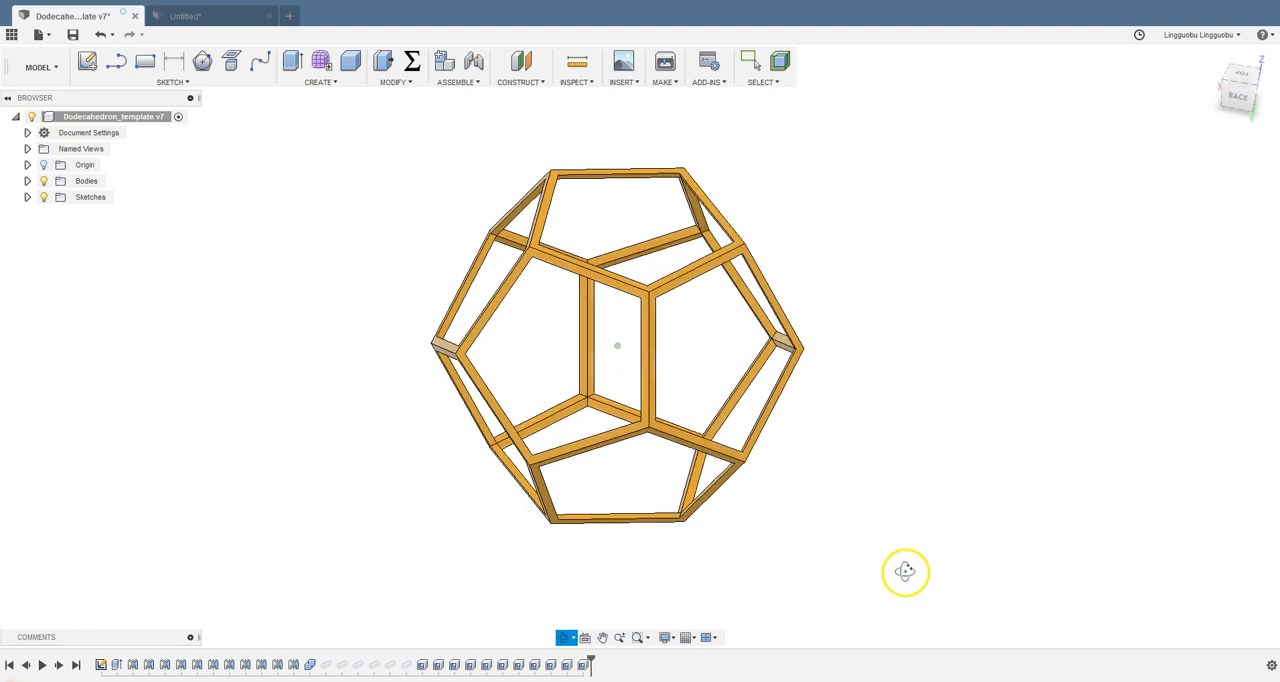
pyautogui.moveTo(905, 572); pyautogui.dragTo(884, 558)
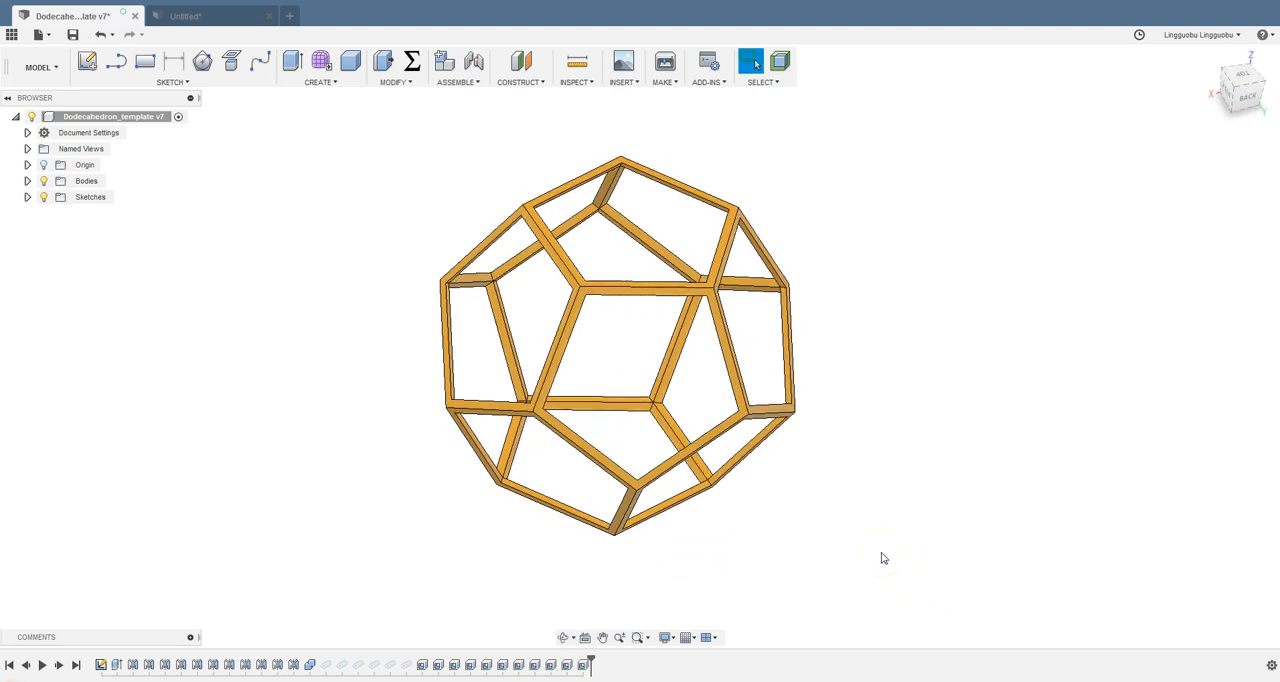